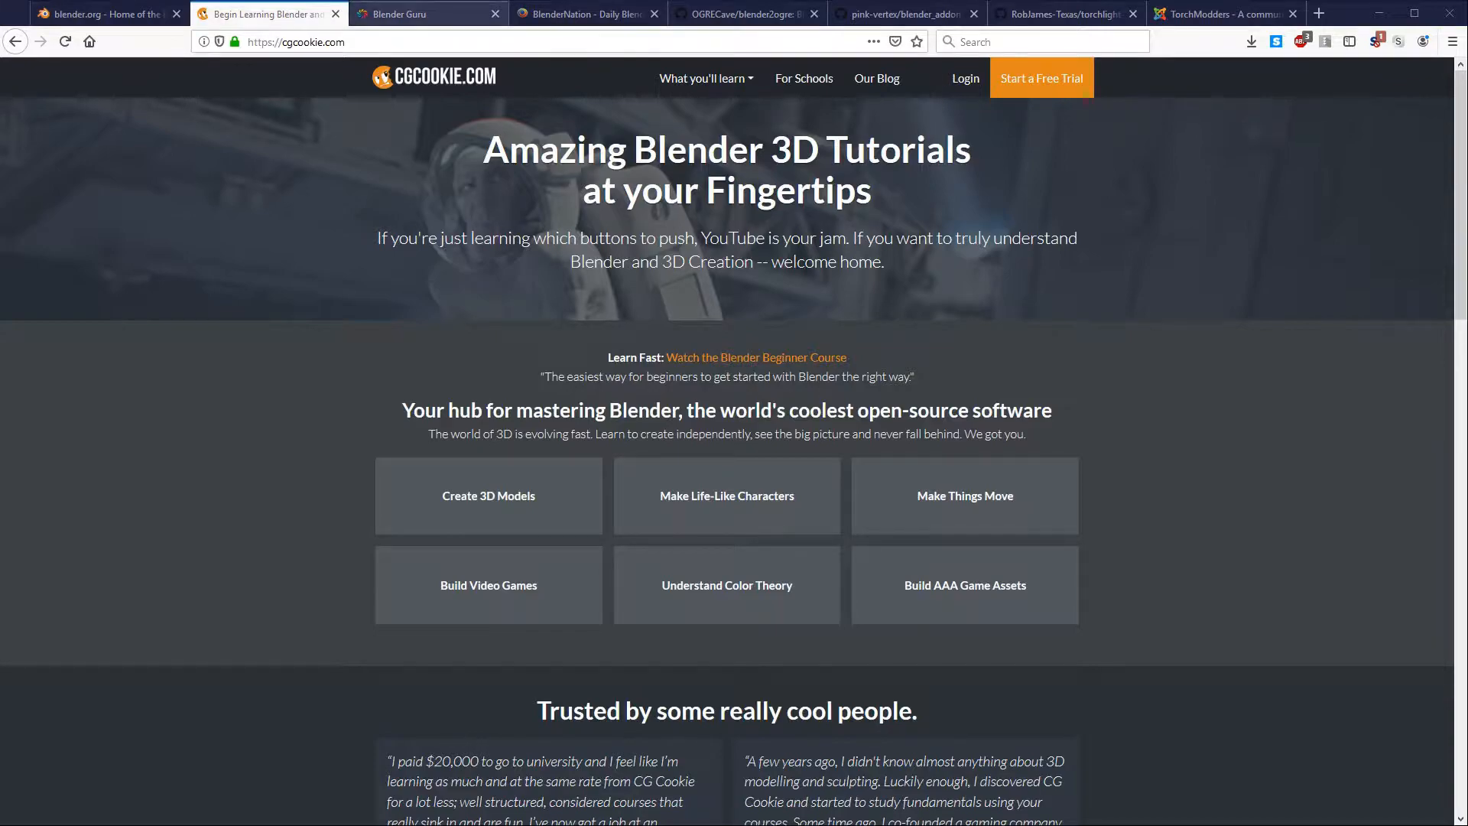
Step: Browse the Blender Guru and BlenderNation sites in Firefox, then move to the next tab
left_click(403, 13)
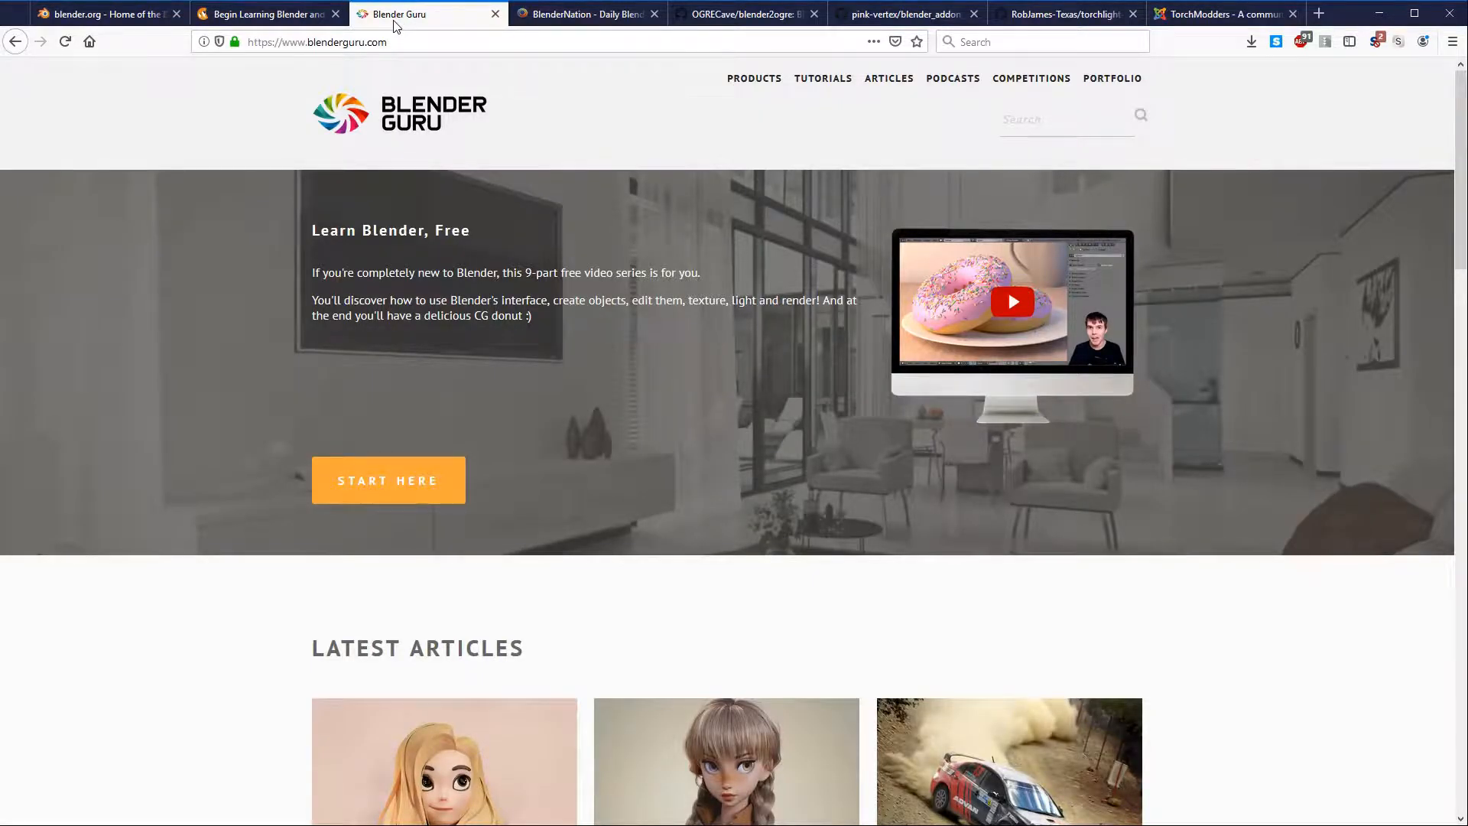
left_click(585, 13)
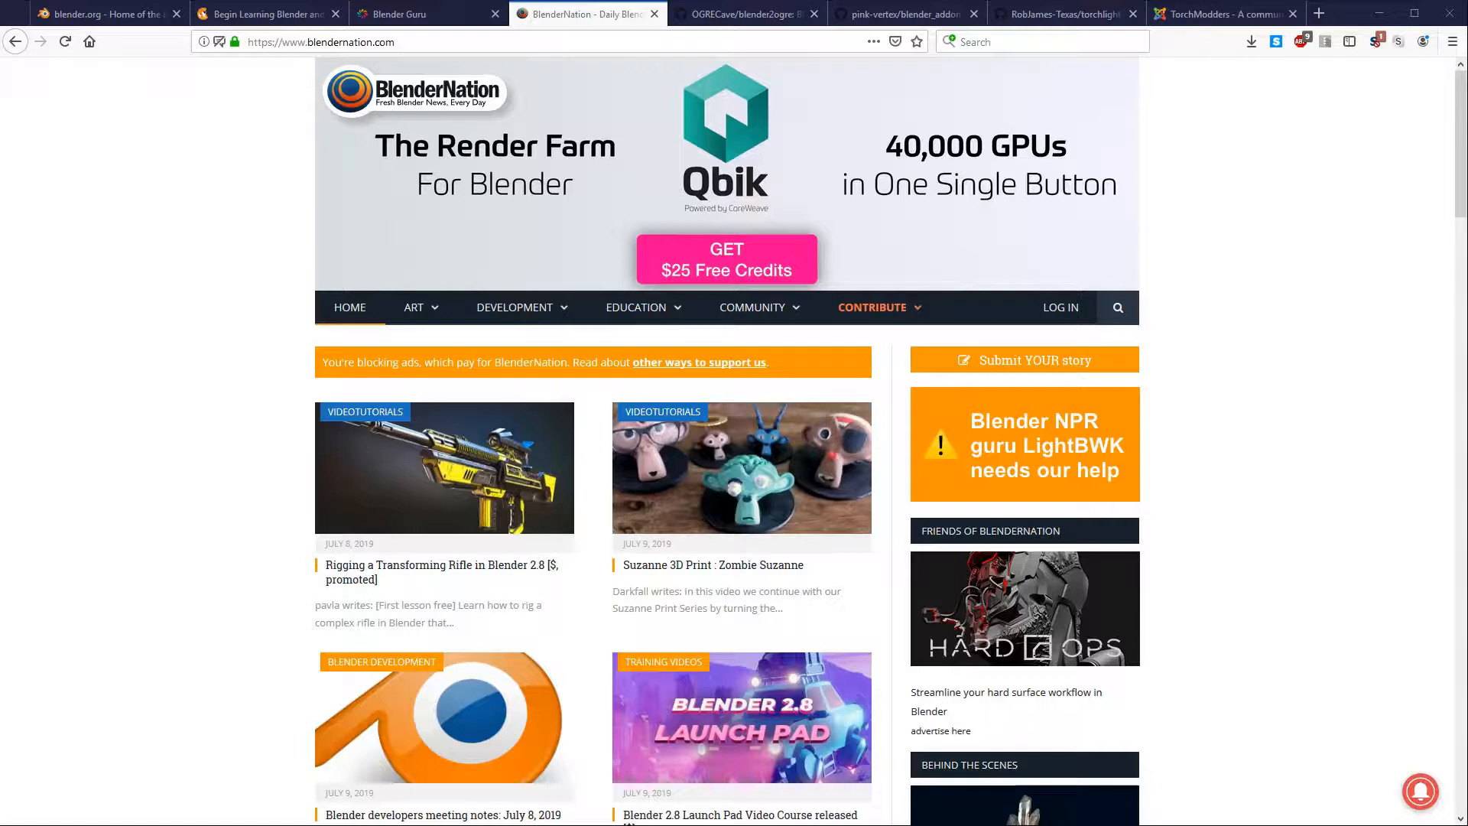
left_click(105, 13)
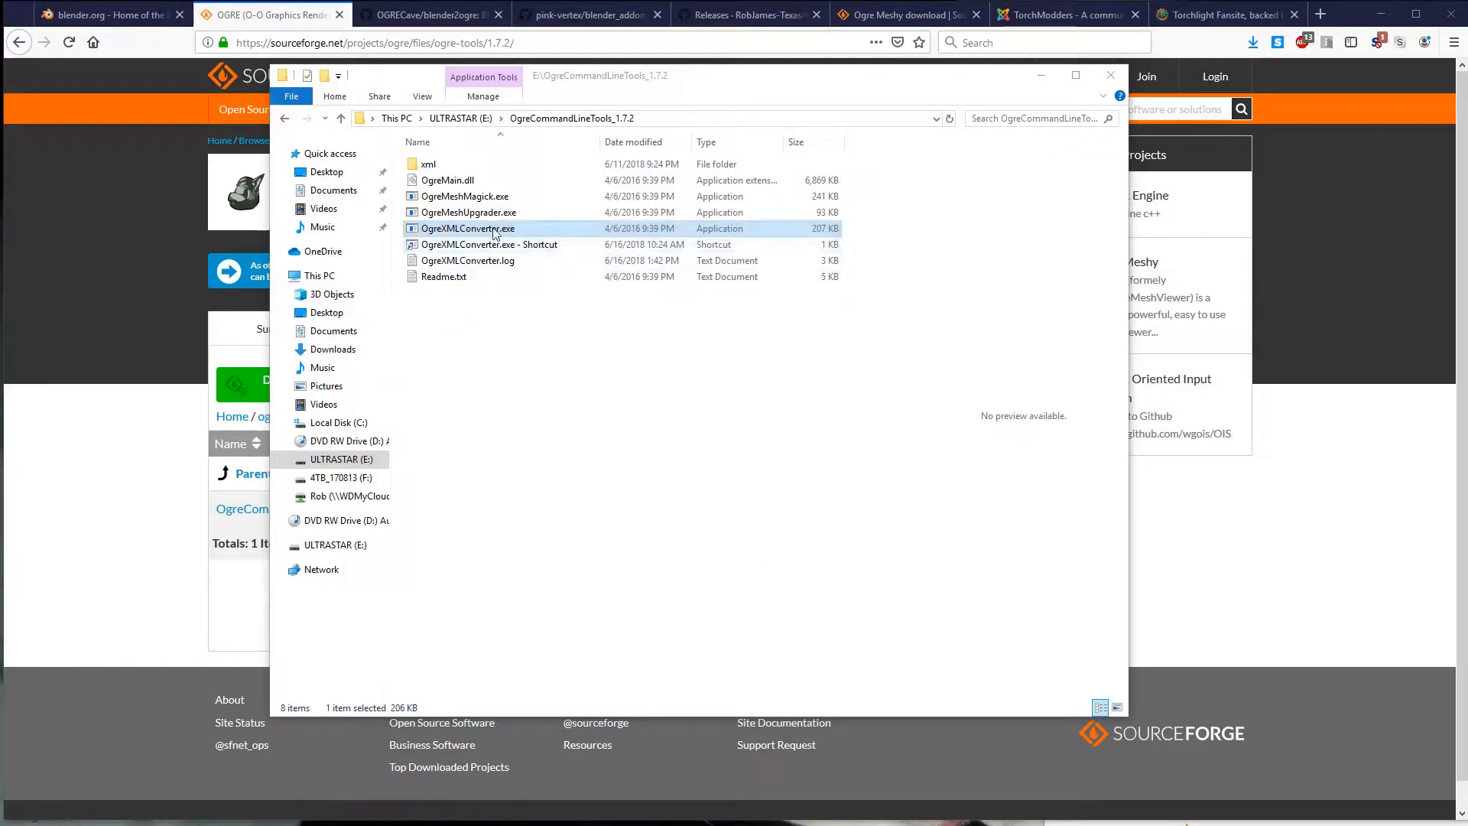
mouse_move(530, 236)
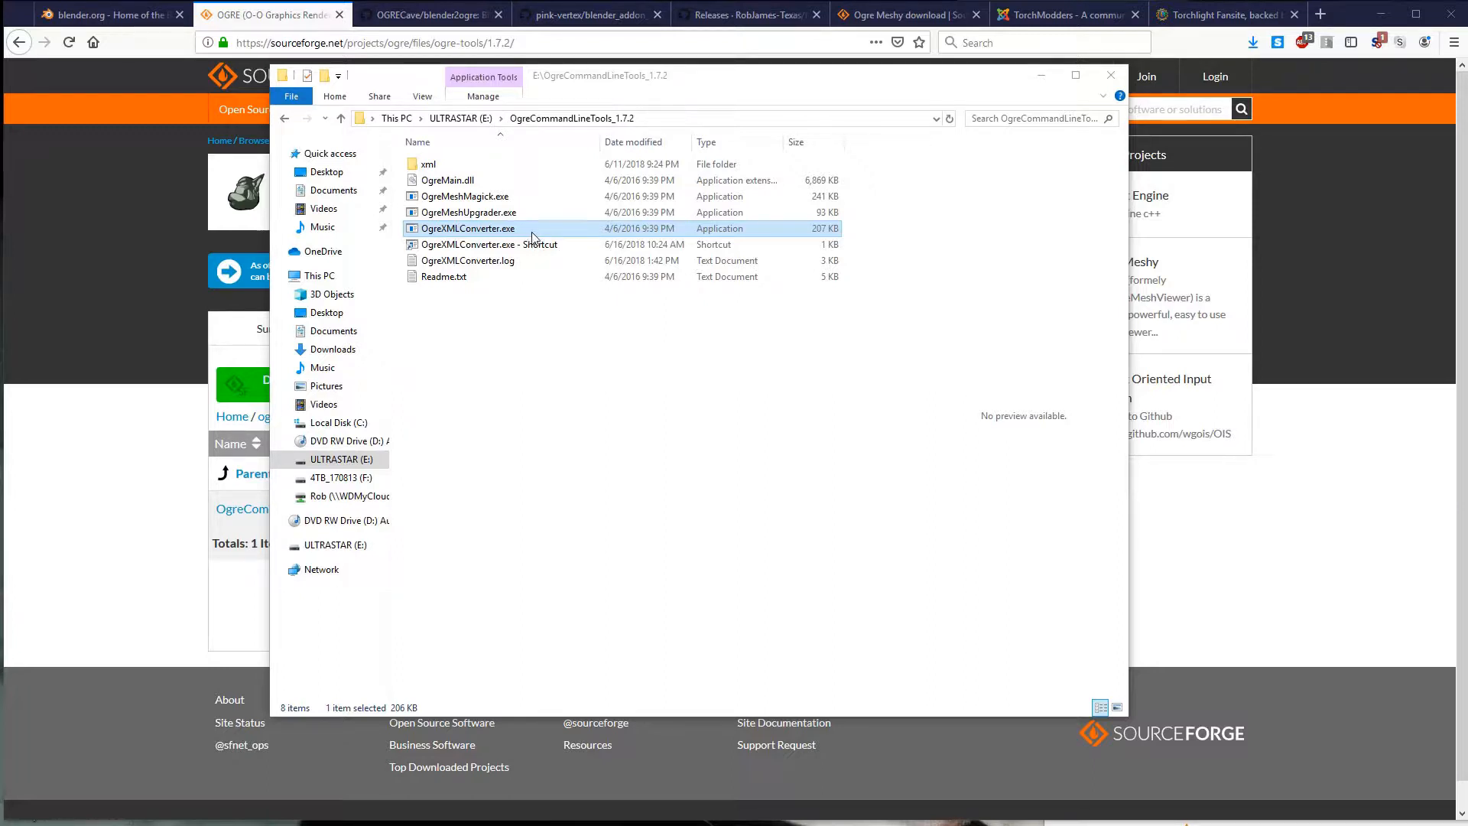
left_click(488, 245)
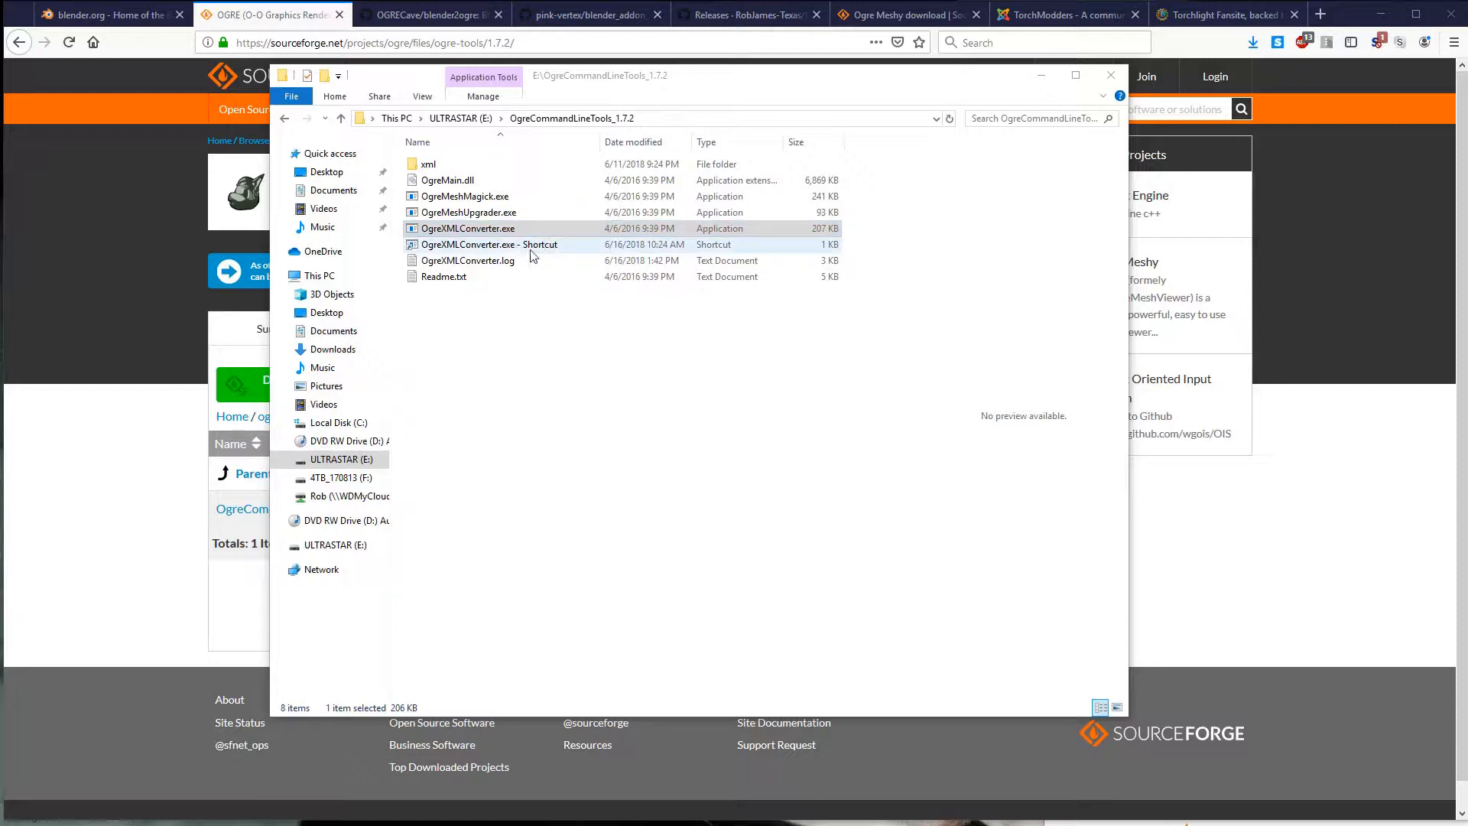
mouse_move(527, 258)
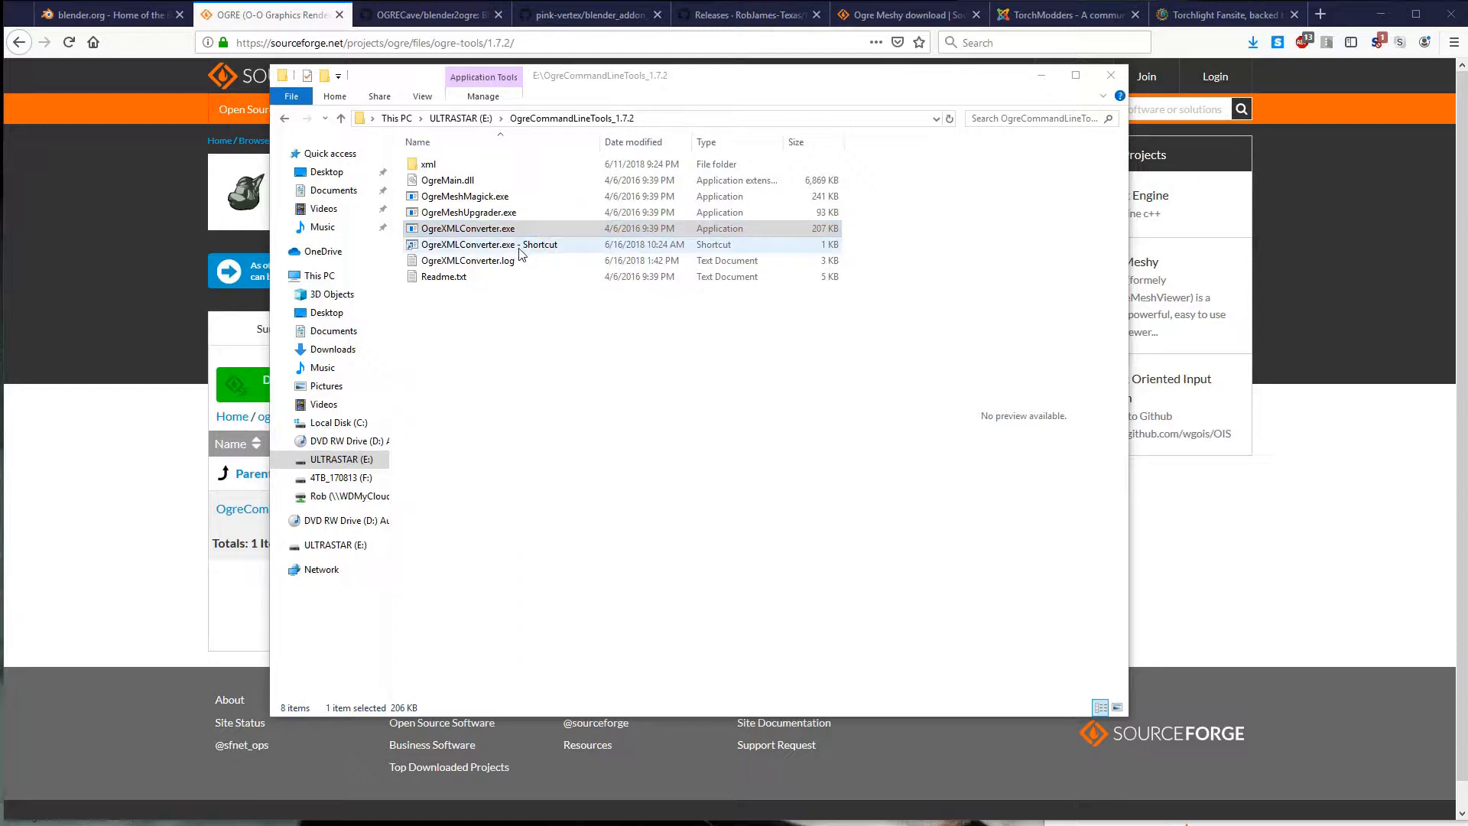
mouse_move(534, 256)
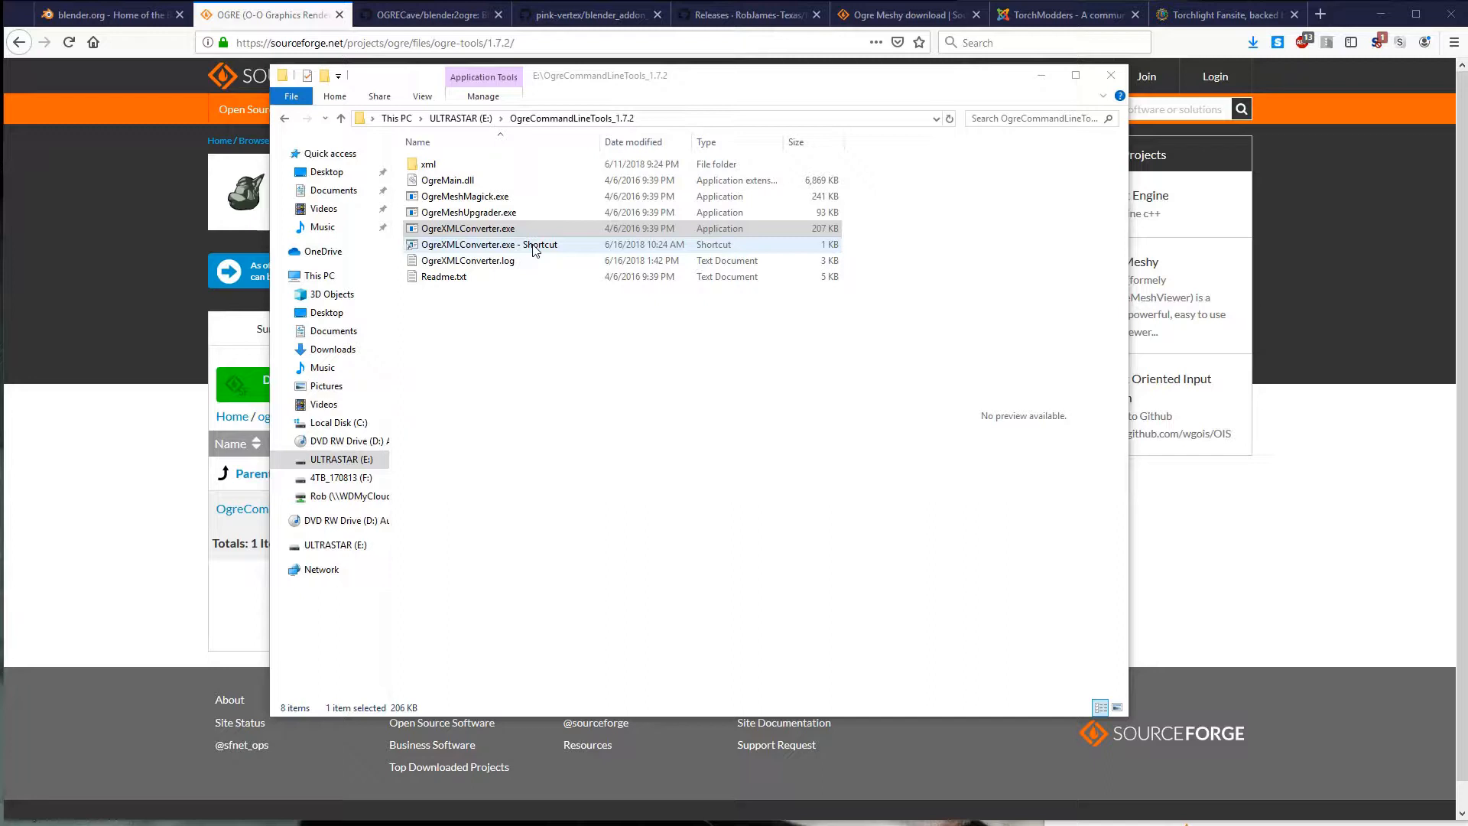
right_click(487, 245)
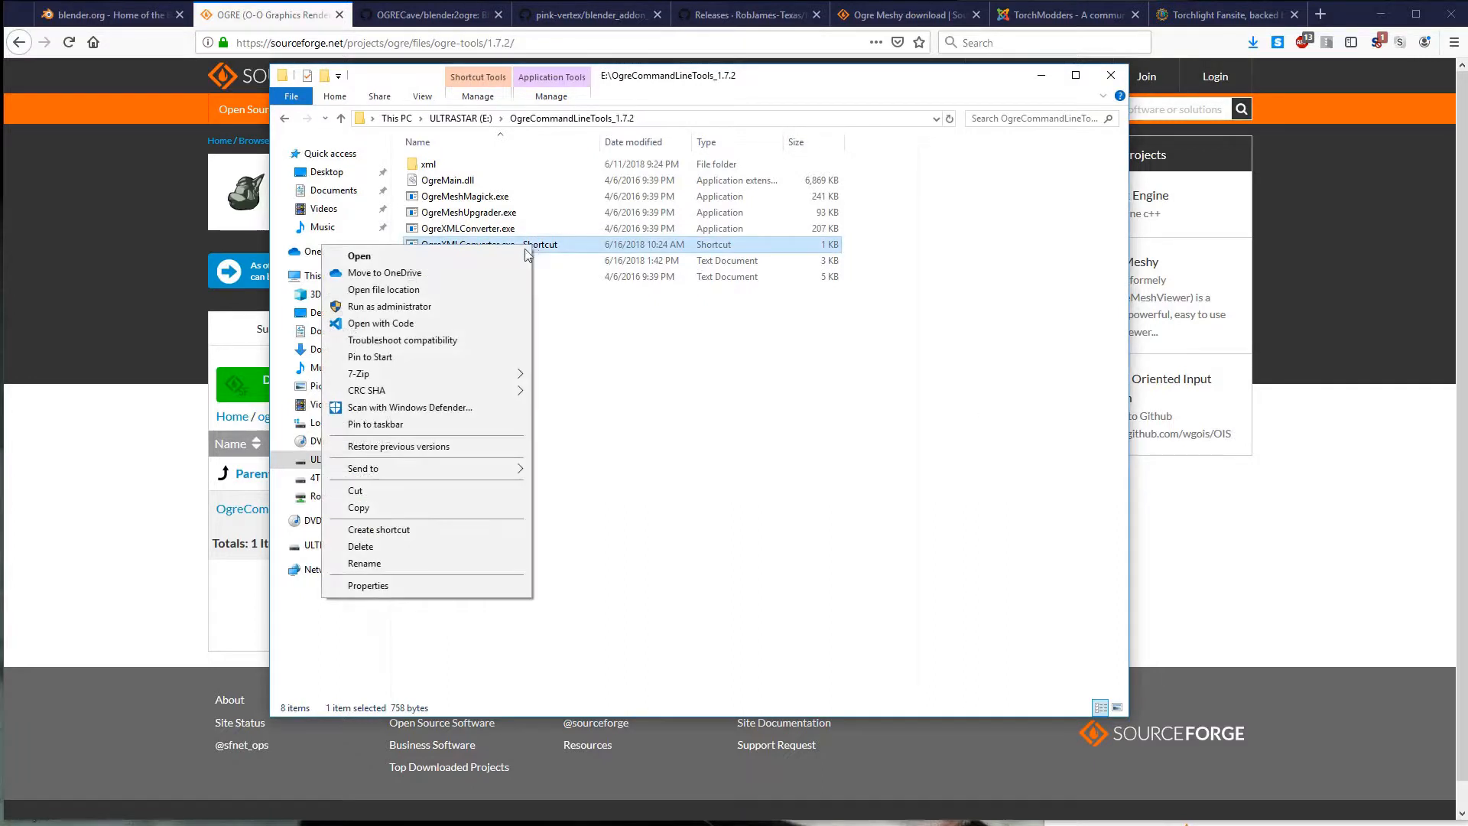
left_click(368, 585)
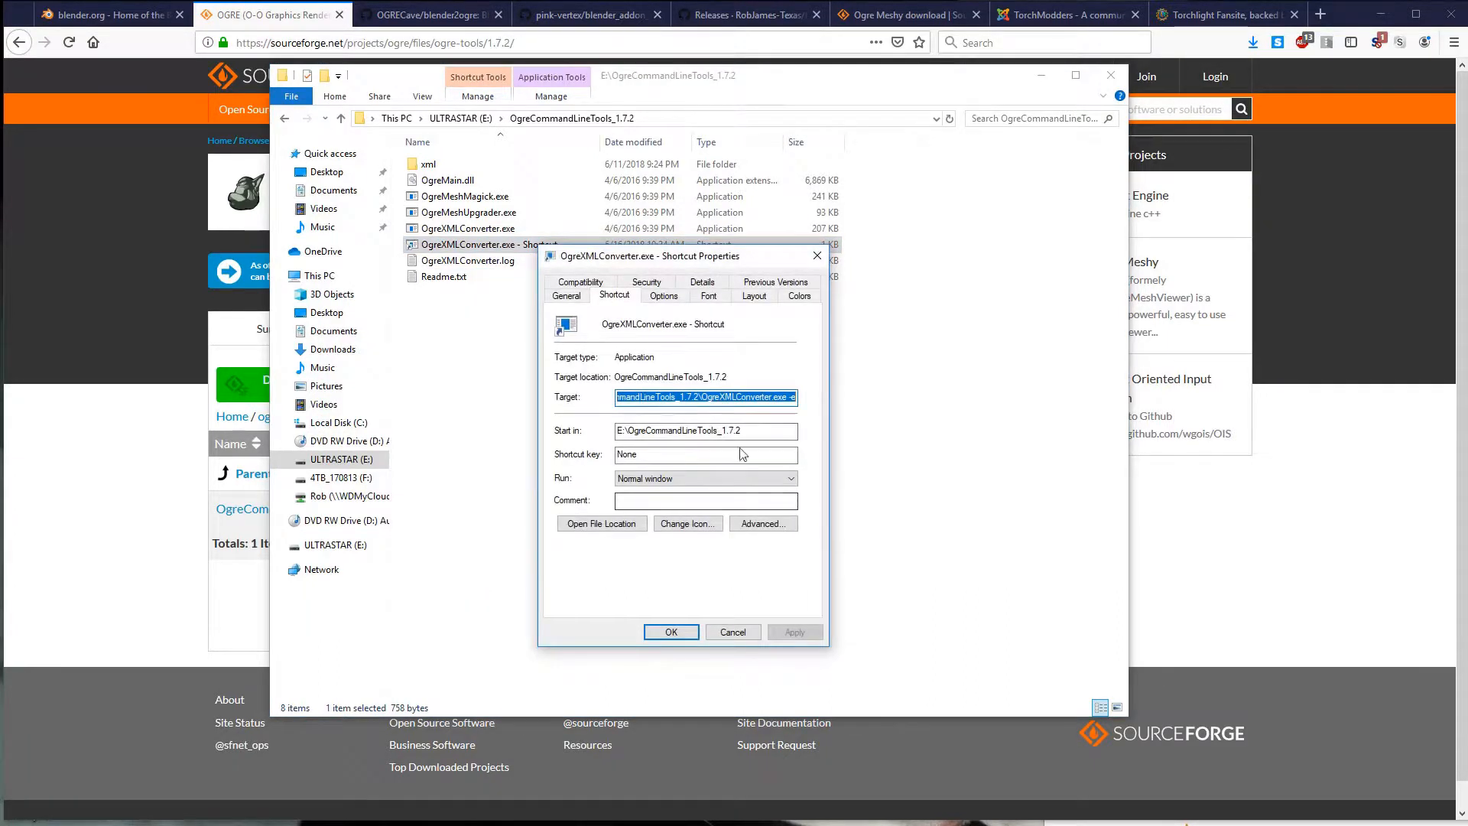
left_click(734, 631)
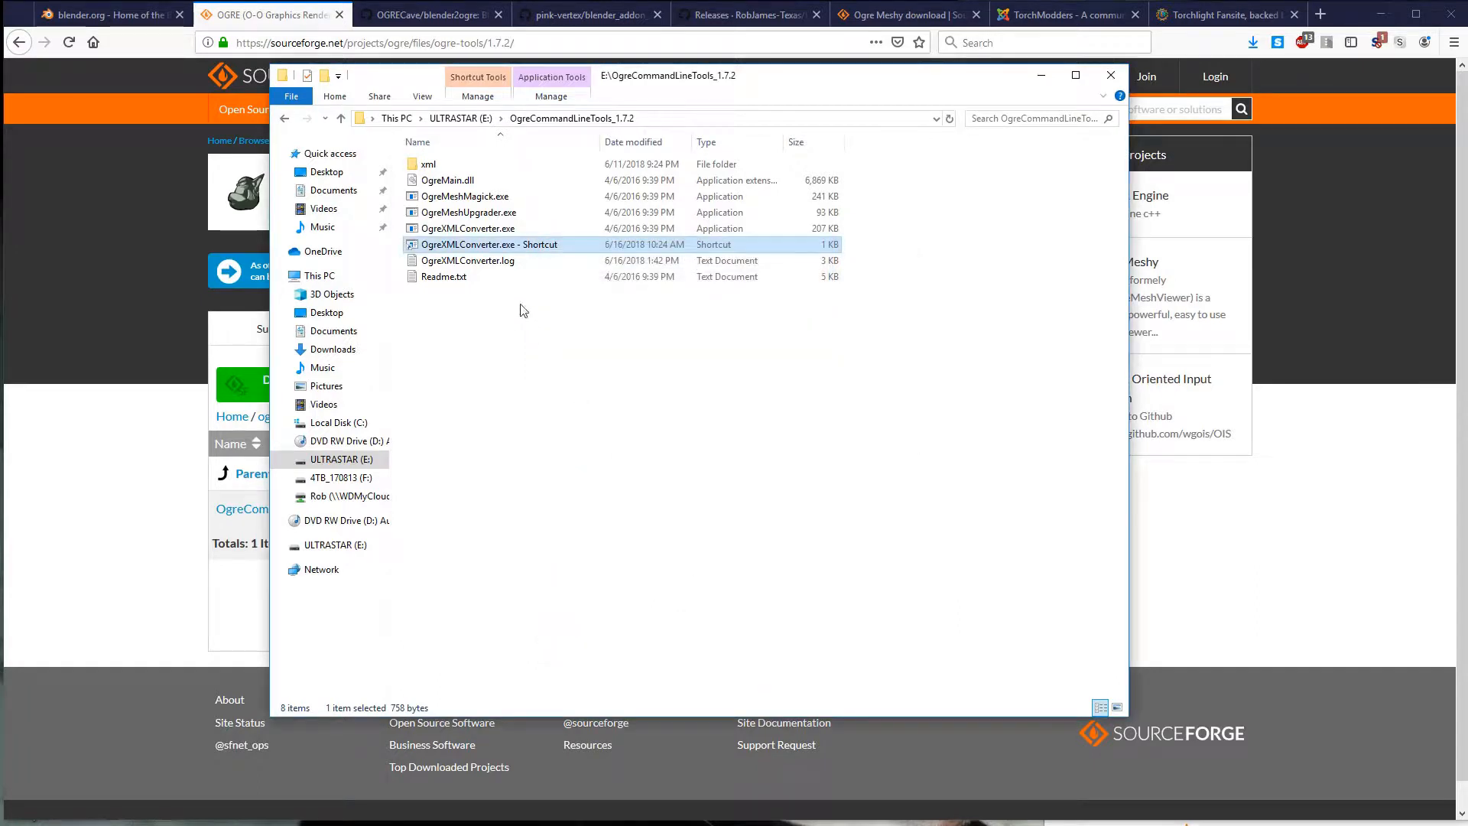
Step: Create another OgreXMLConverter.exe shortcut and check its target in Properties
right_click(468, 228)
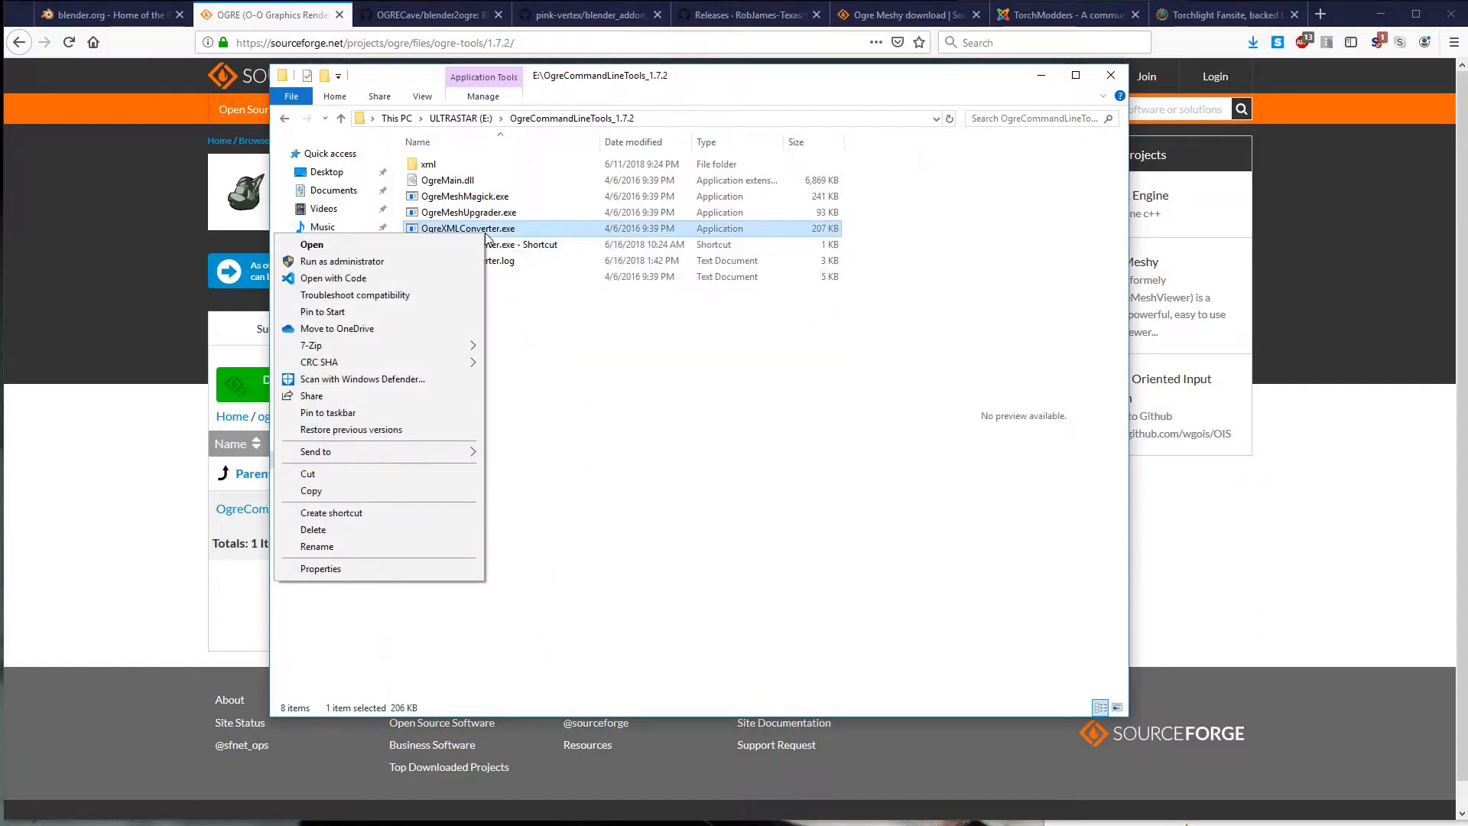
mouse_move(366, 515)
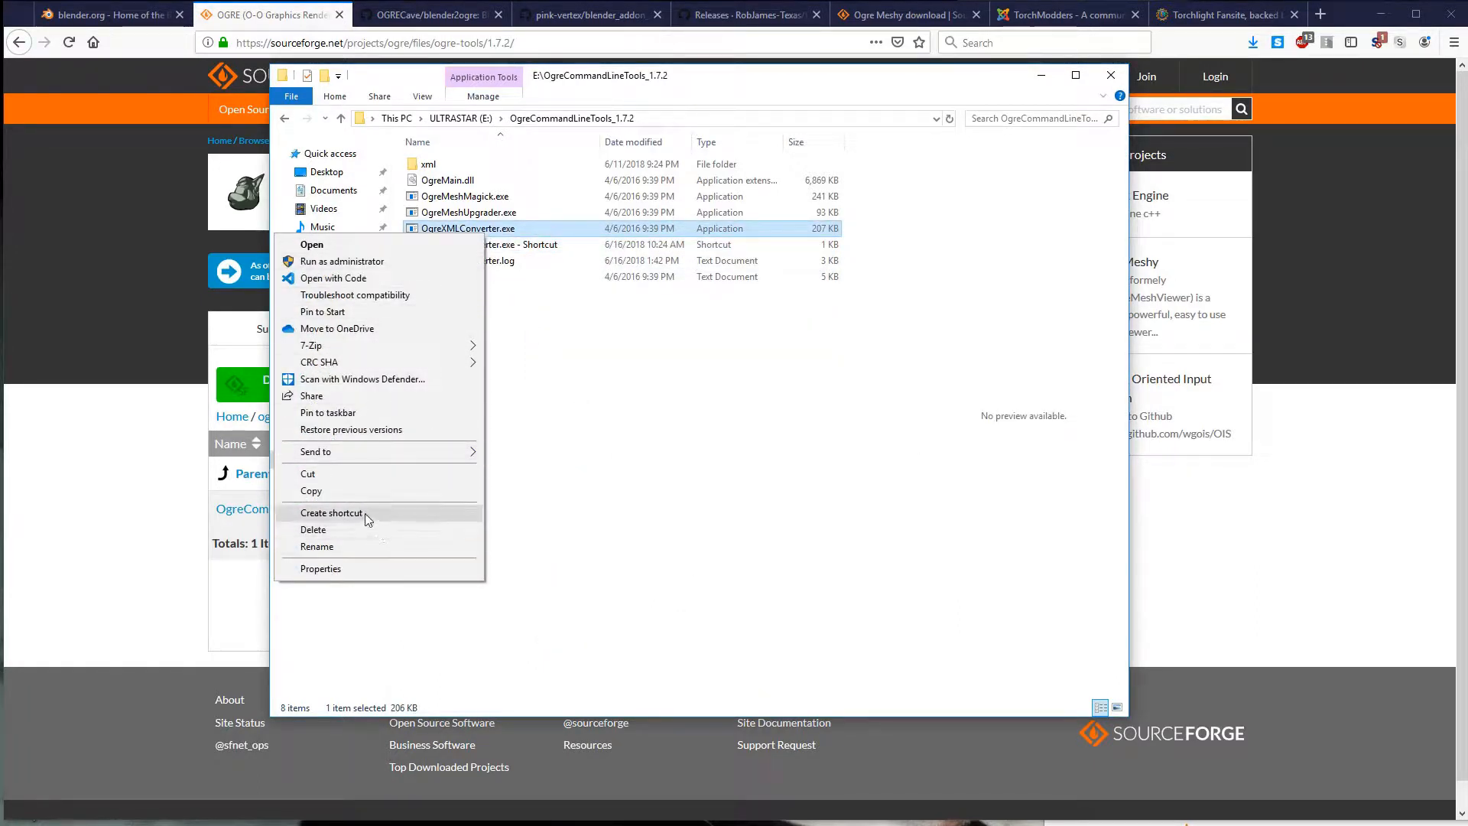
left_click(331, 512)
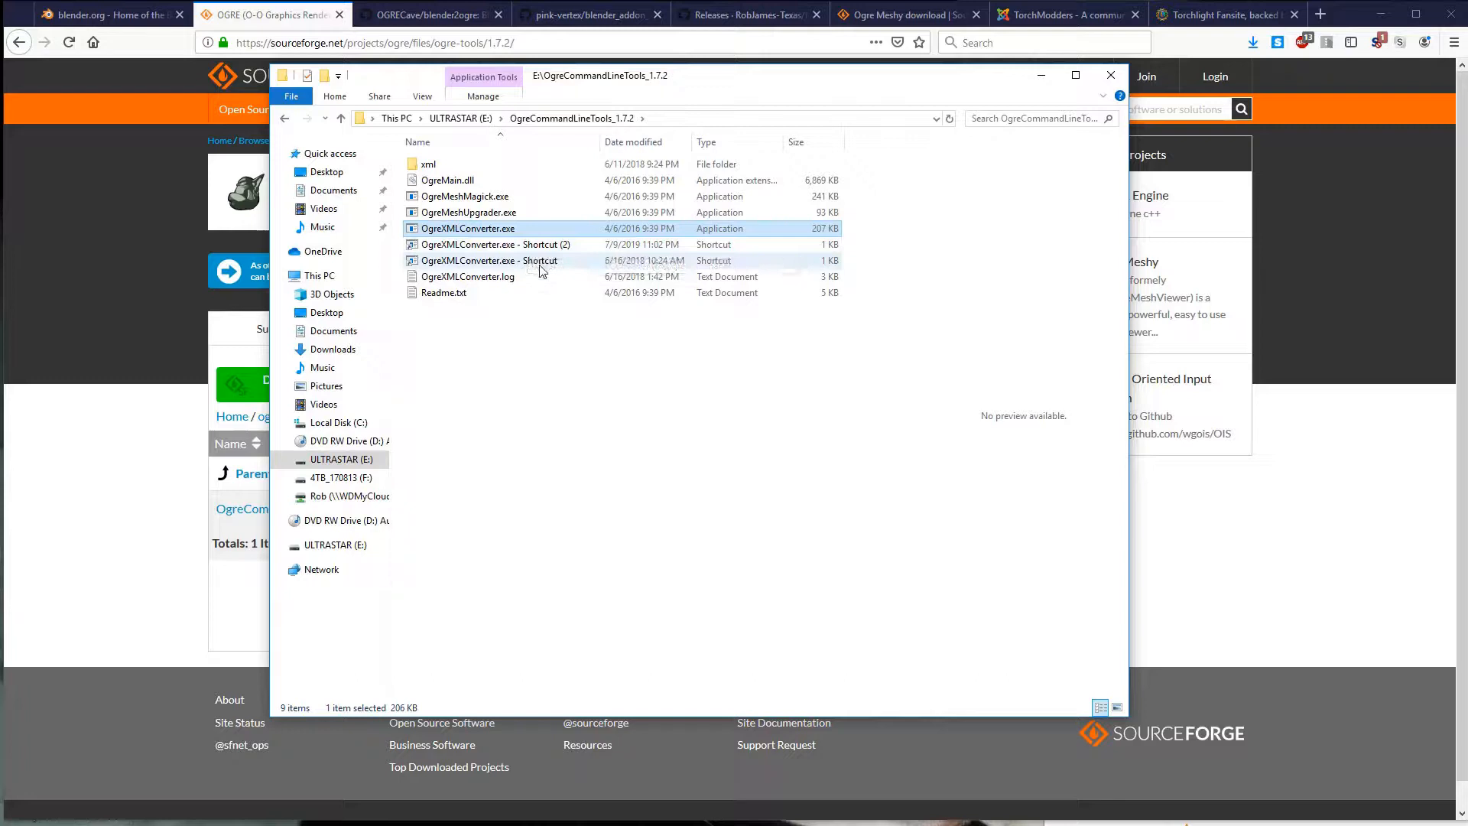
right_click(489, 244)
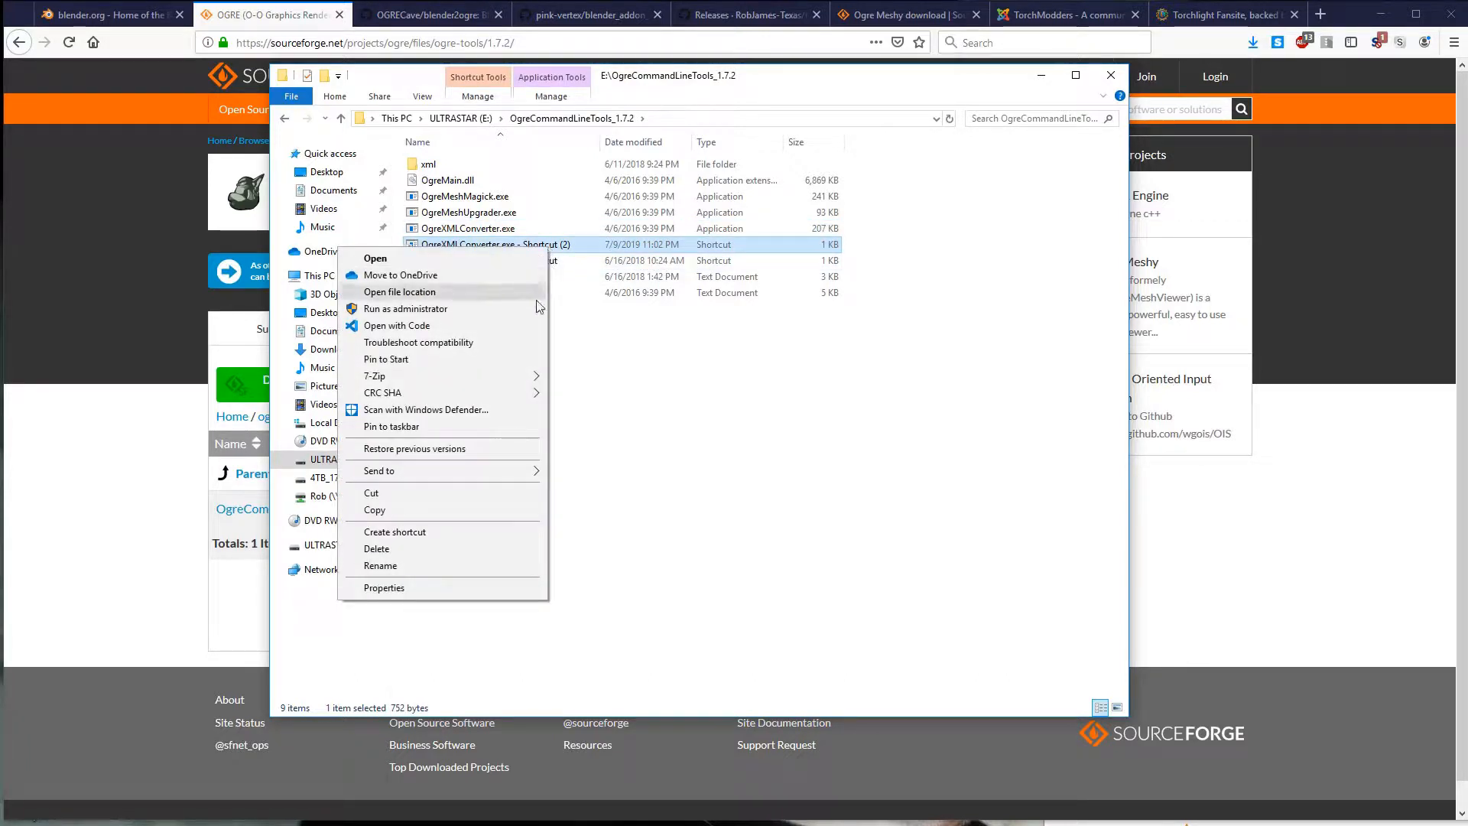
left_click(384, 587)
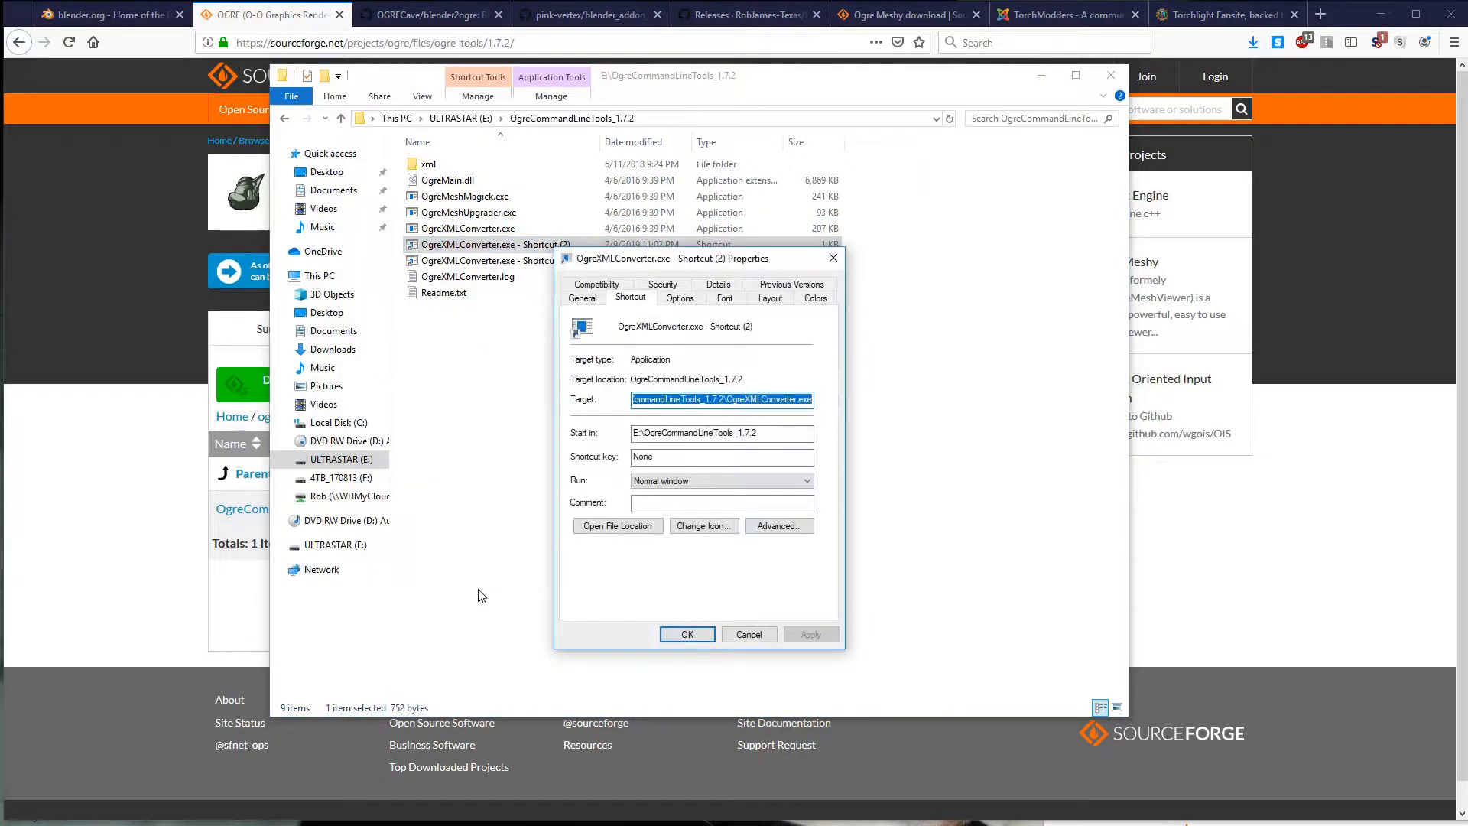
left_click(735, 399)
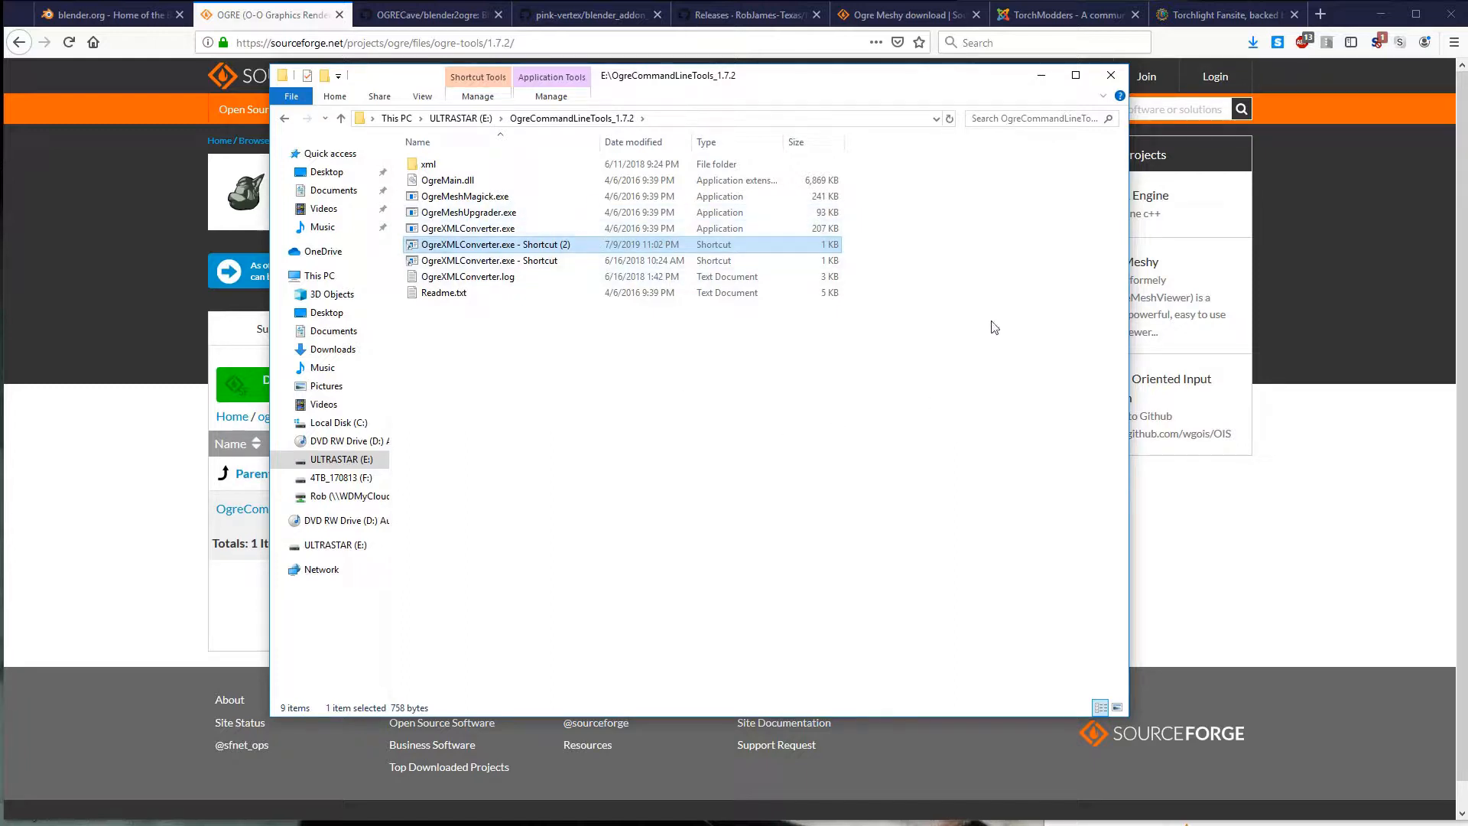
mouse_move(562, 258)
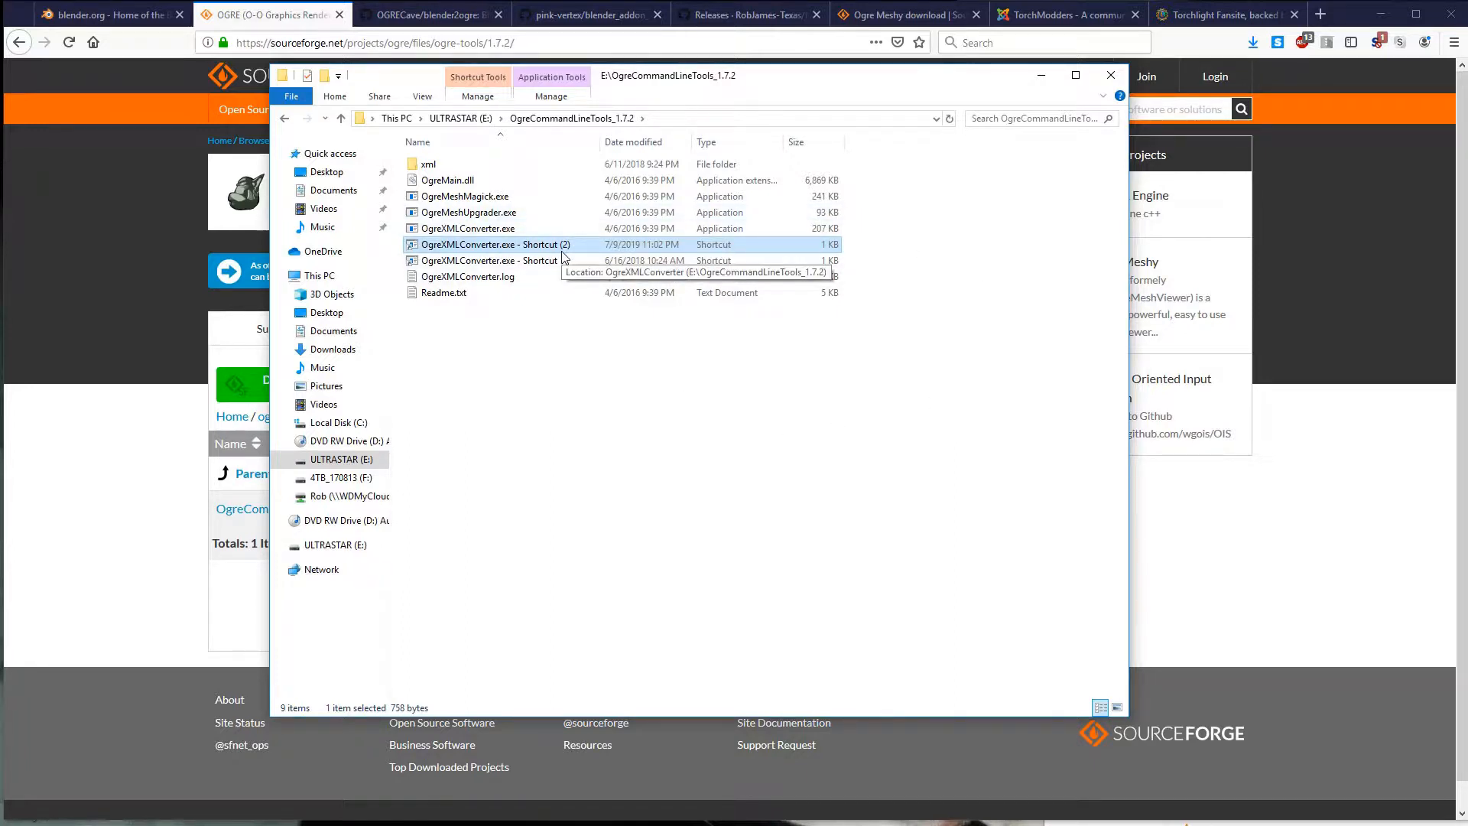
mouse_move(634, 383)
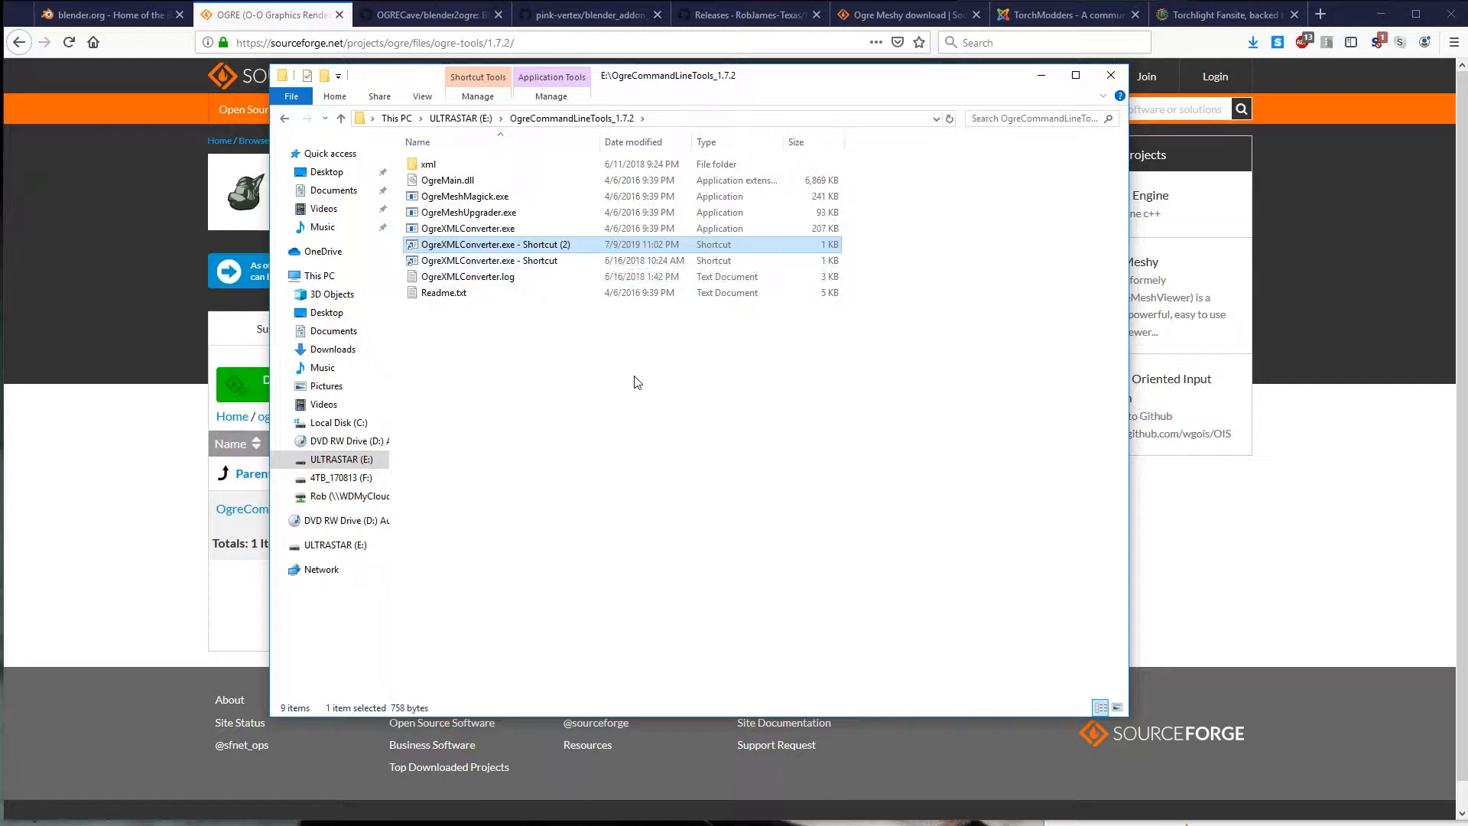
mouse_move(812, 404)
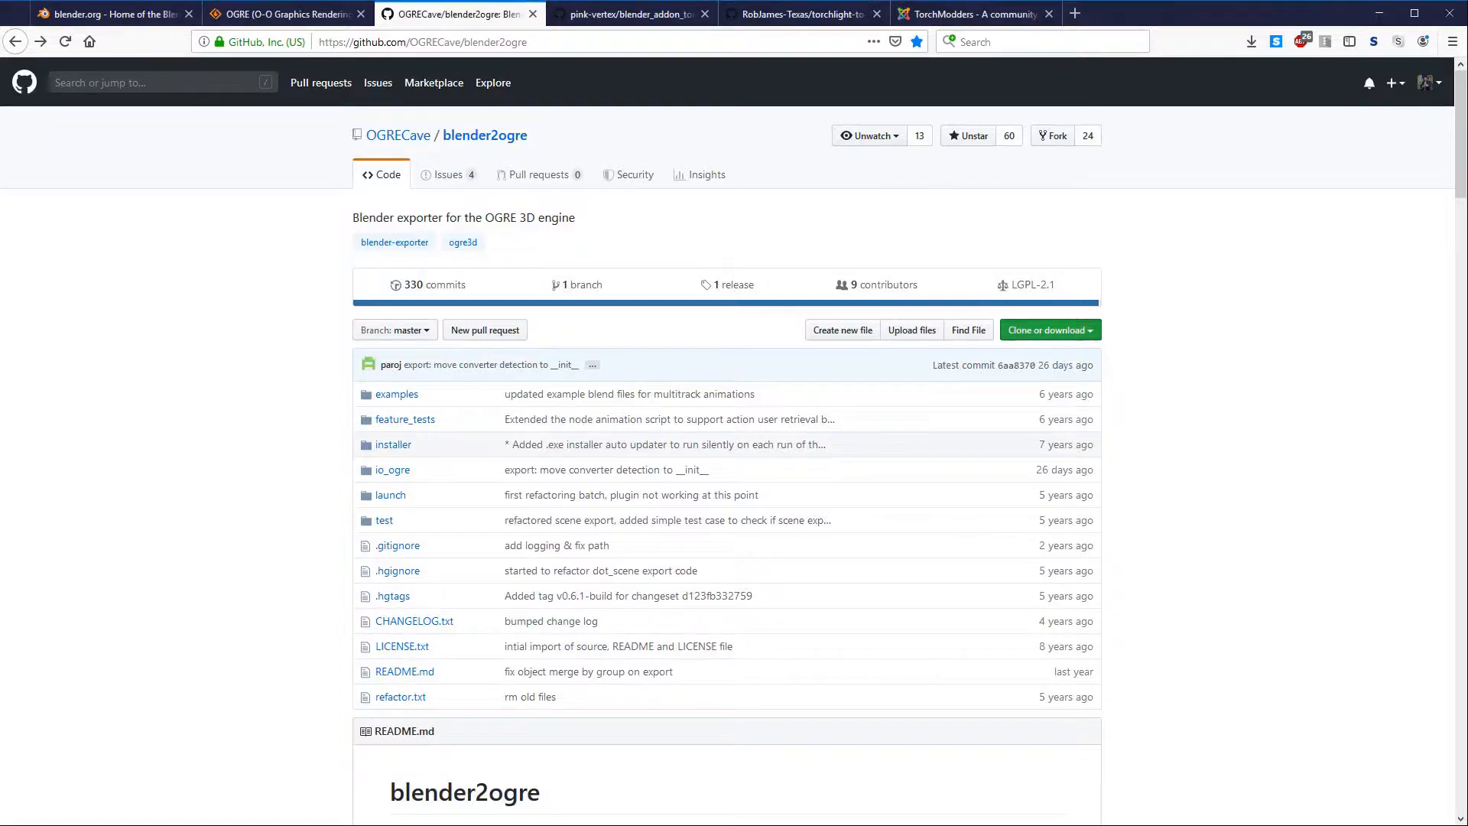
Step: Download blender2ogre as a ZIP from GitHub and show it in Downloads
left_click(1047, 330)
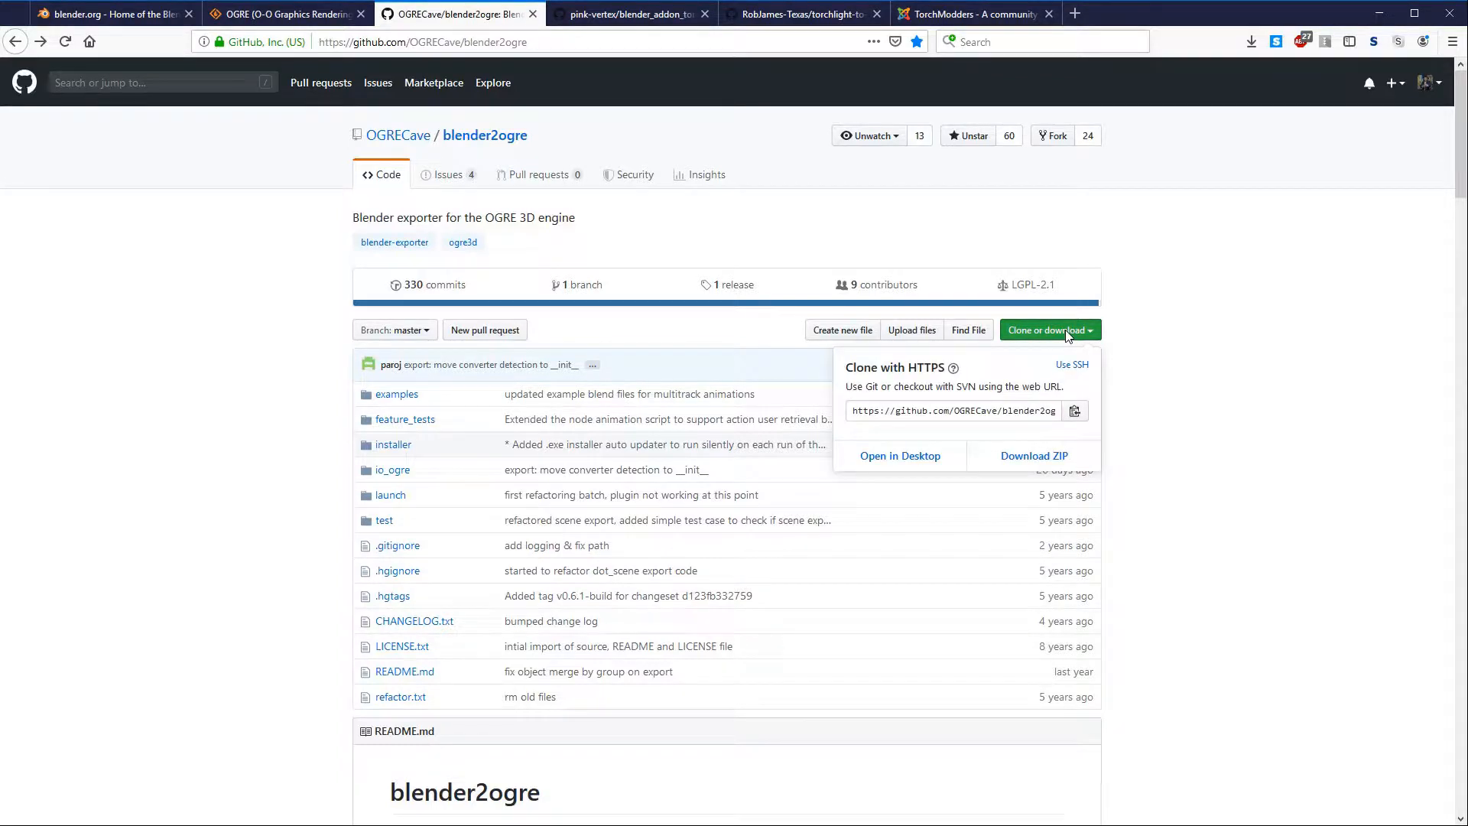
left_click(1034, 455)
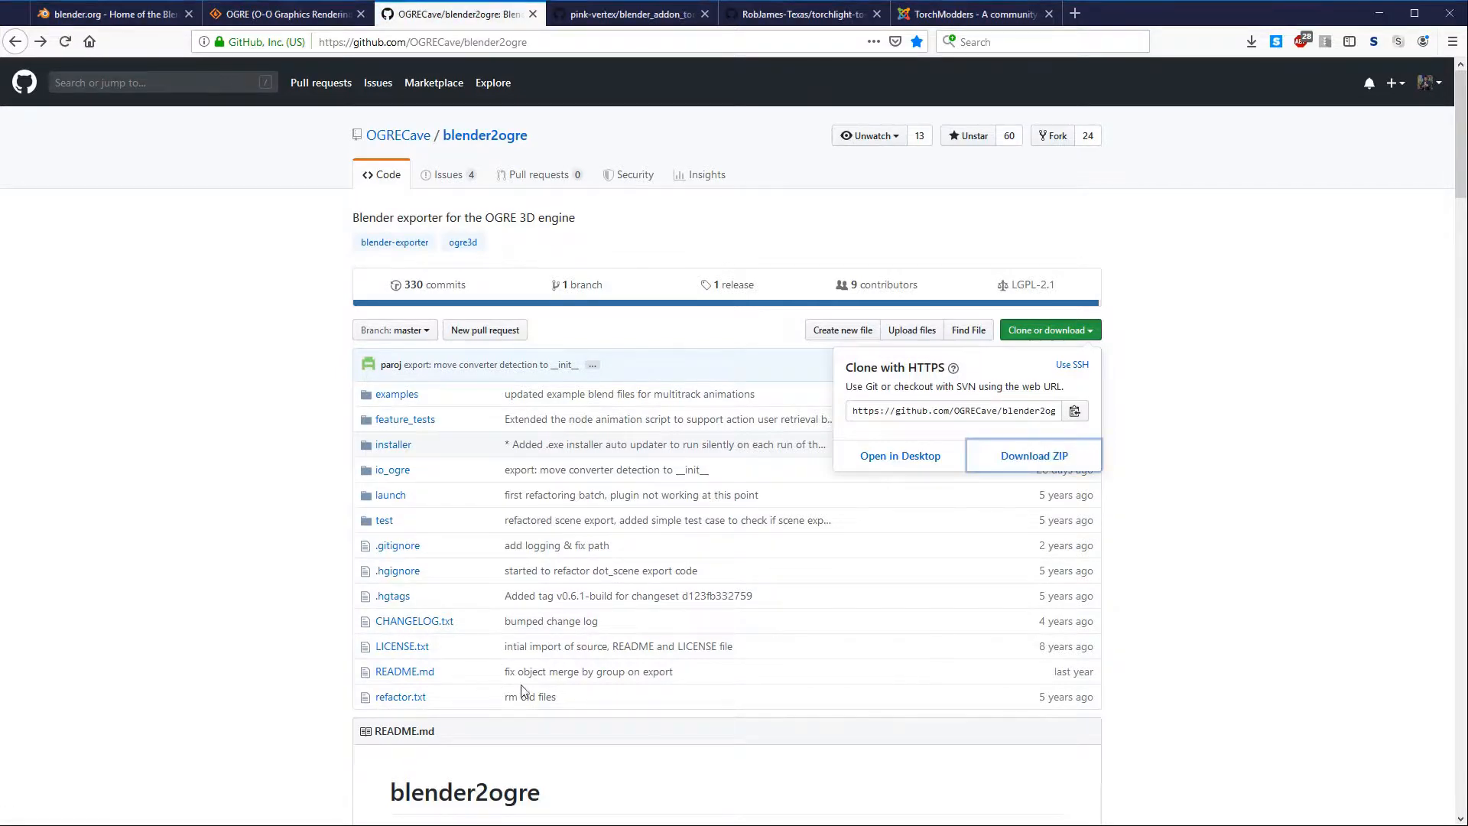
mouse_move(771, 531)
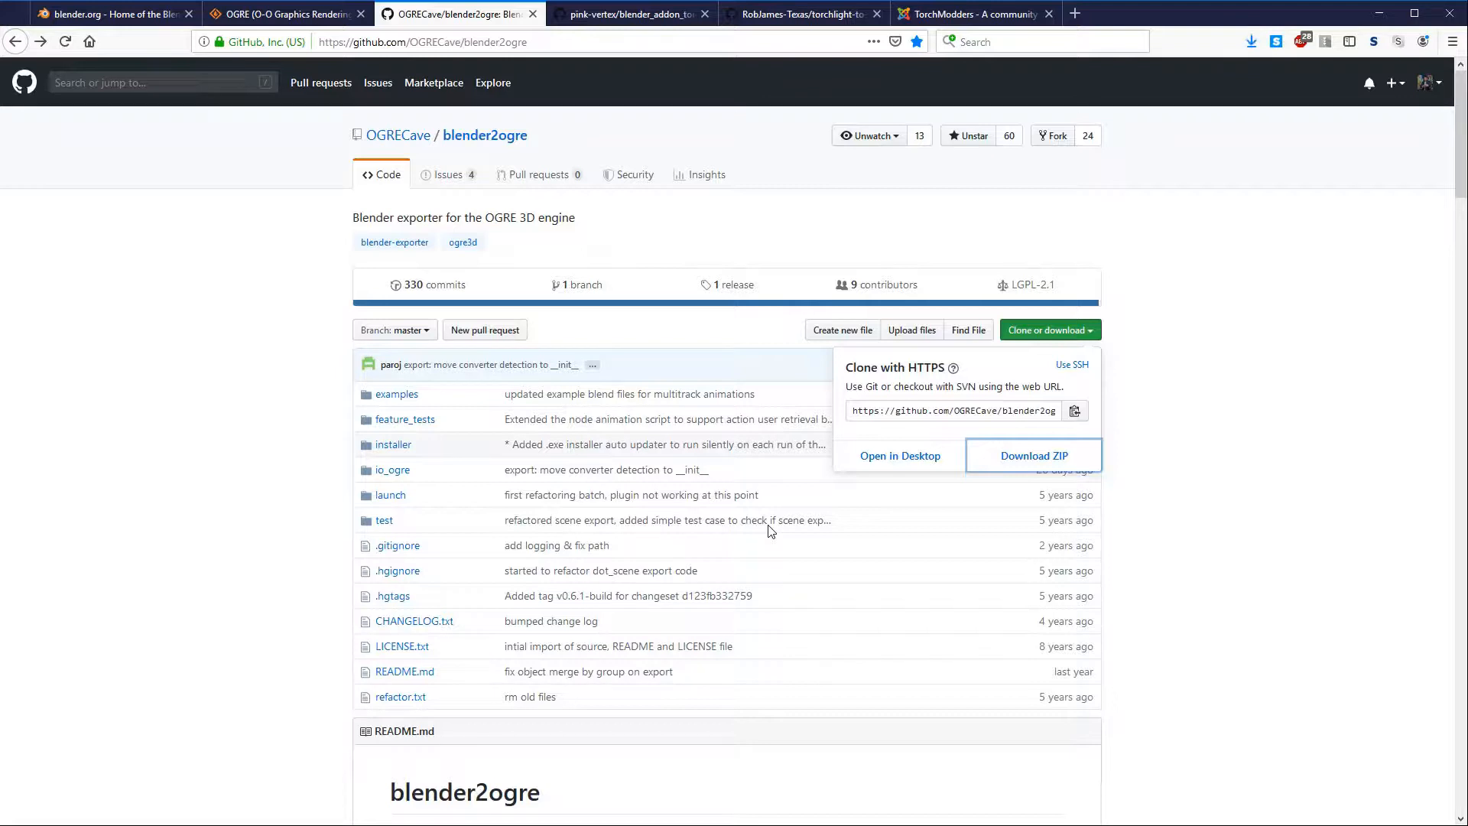
mouse_move(752, 532)
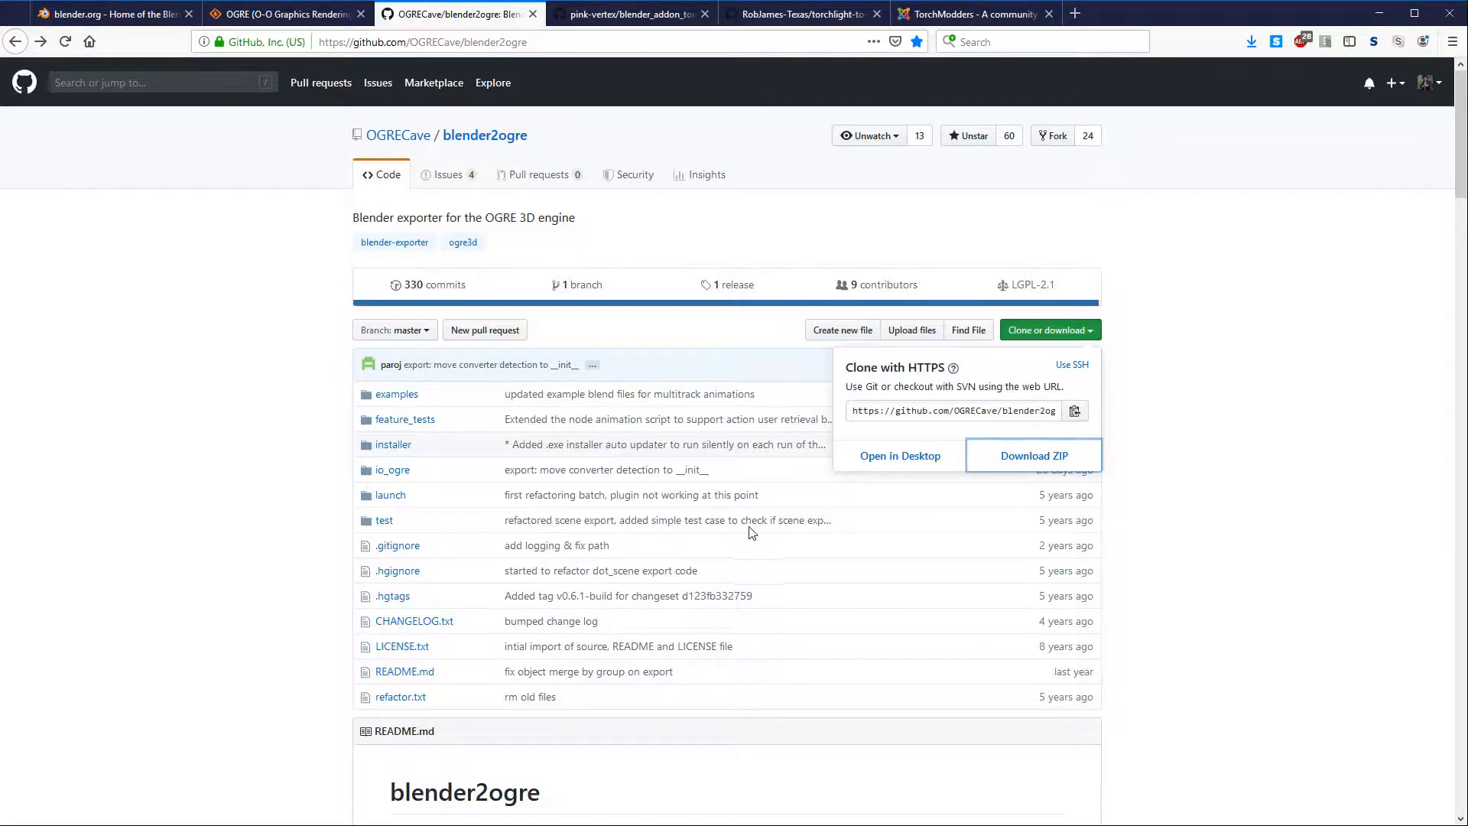
mouse_move(328, 482)
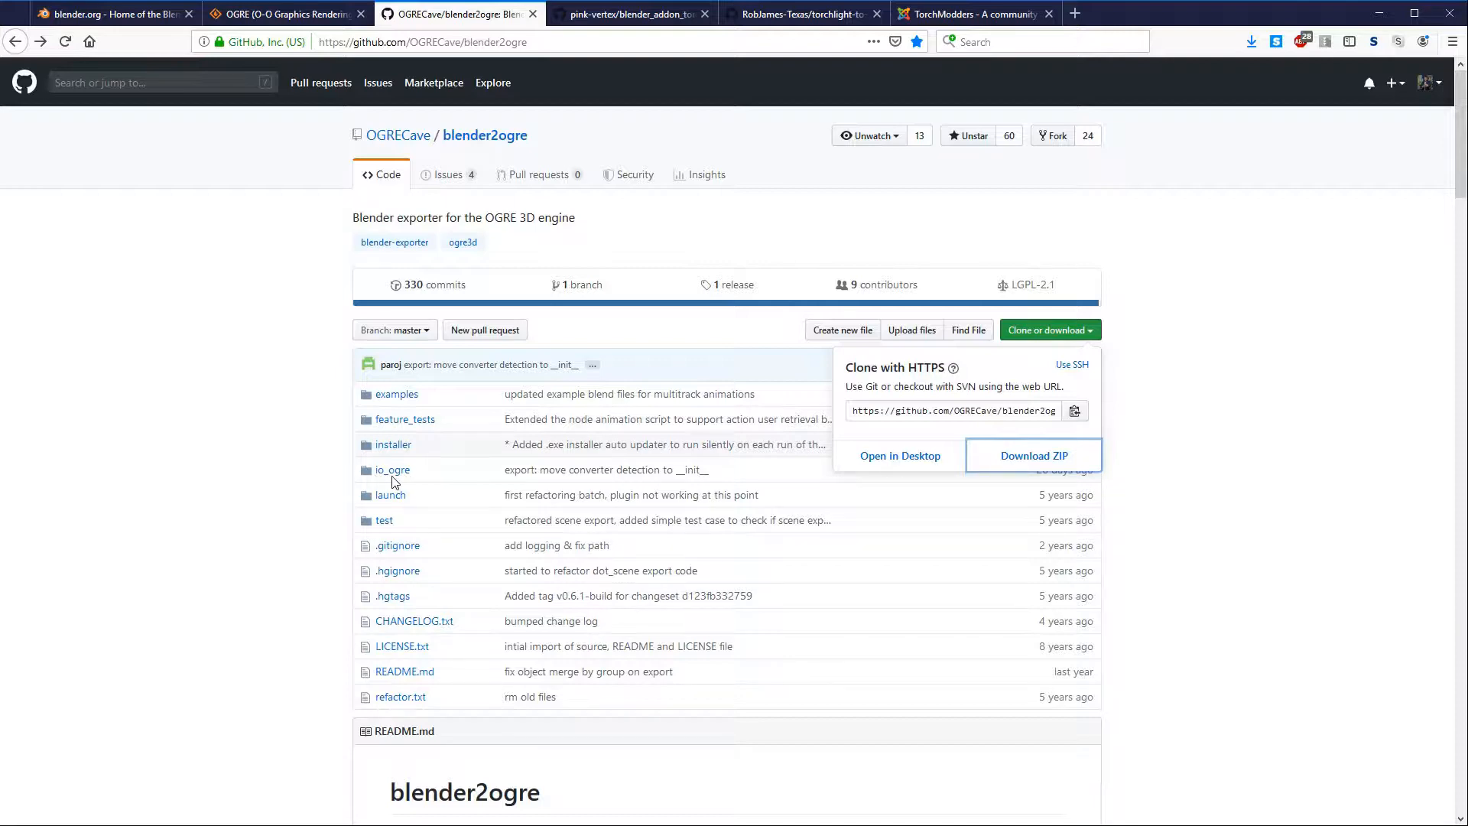
left_click(1034, 455)
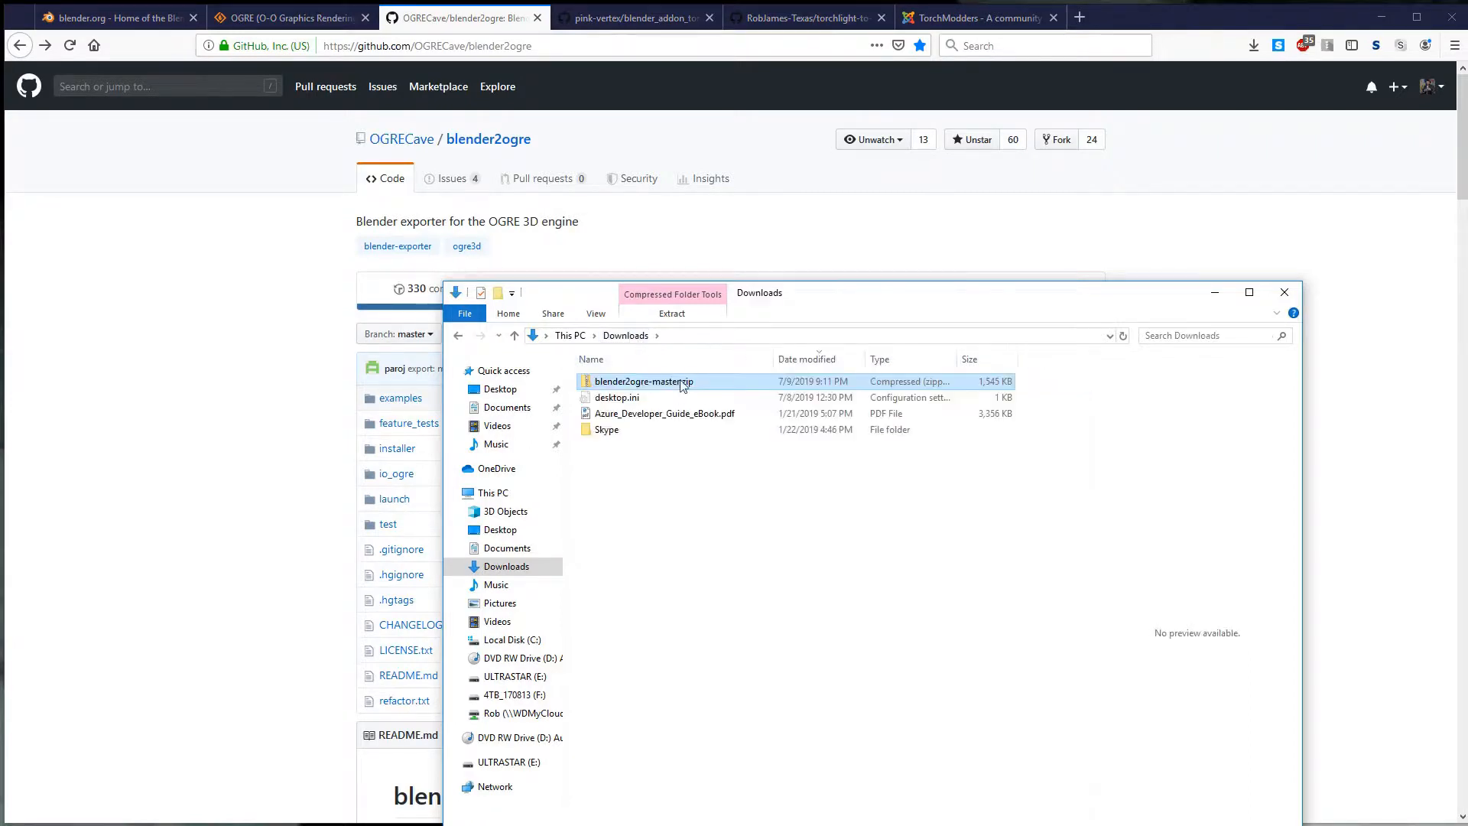
Step: Unblock blender2ogre-master.zip through its file properties
right_click(644, 381)
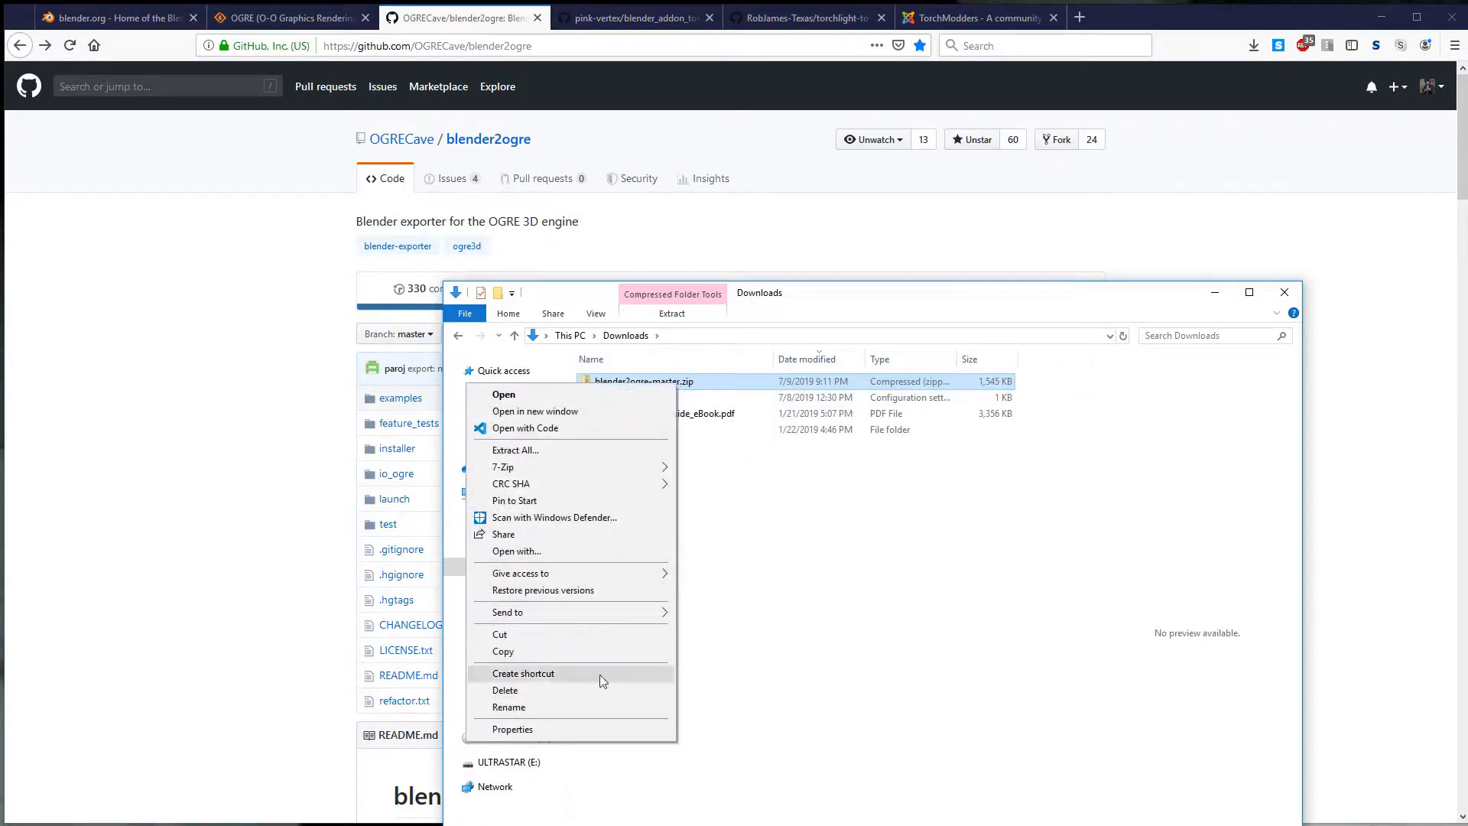
left_click(513, 730)
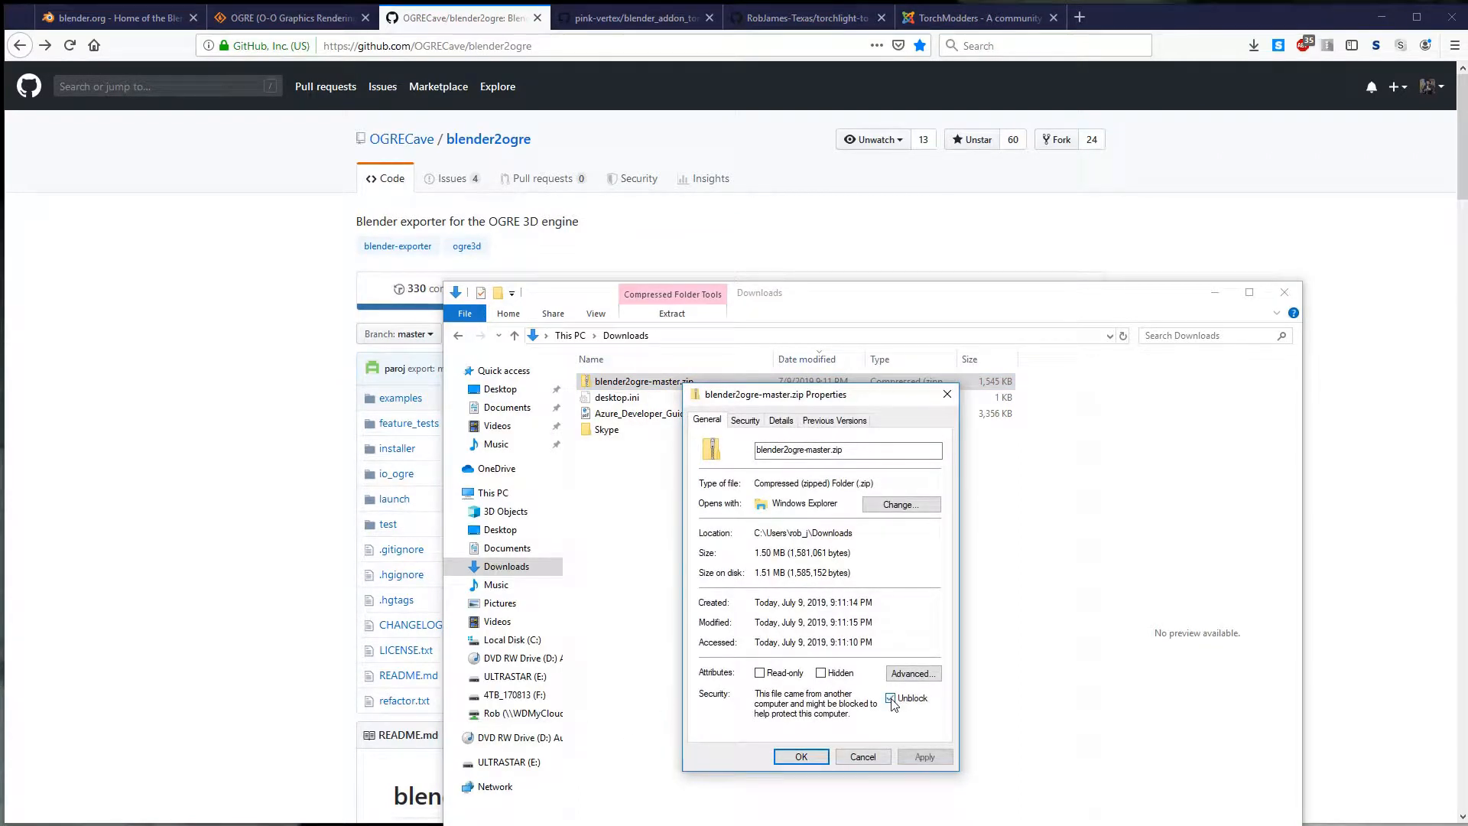
left_click(801, 756)
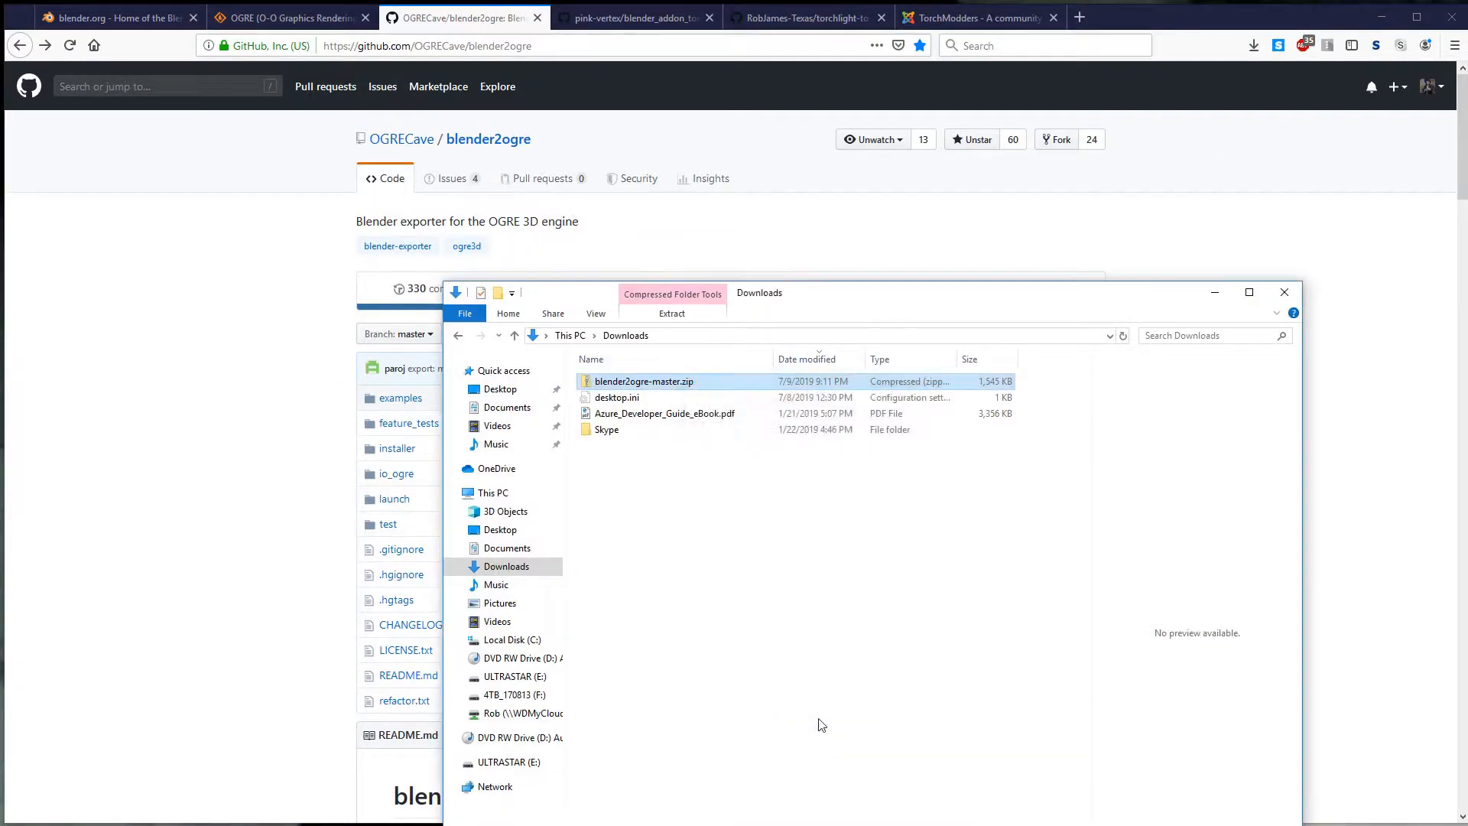
Step: Extract the zip into Downloads and open the blender2ogre-master folder to io_ogre
right_click(644, 381)
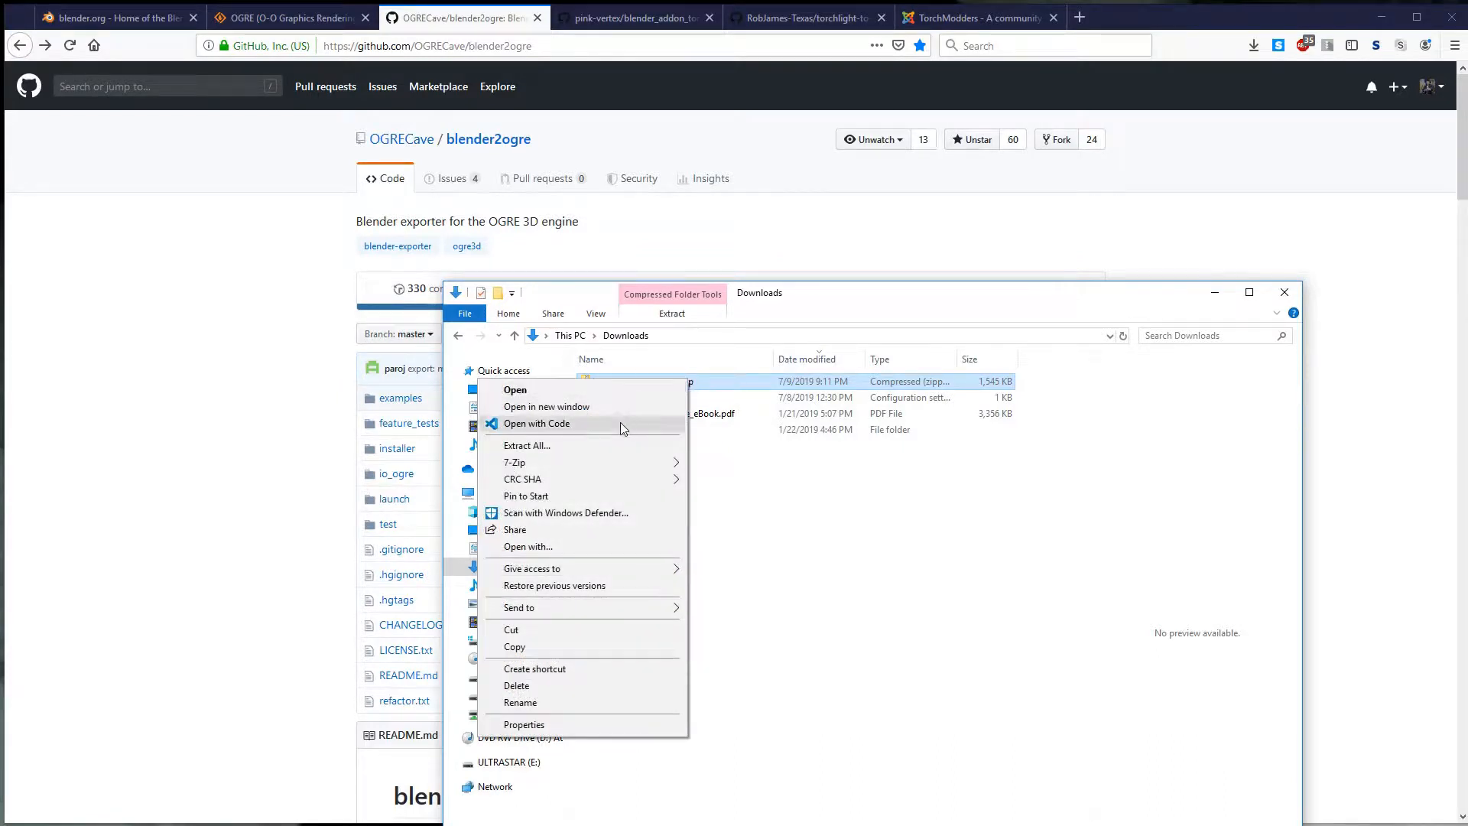
left_click(526, 445)
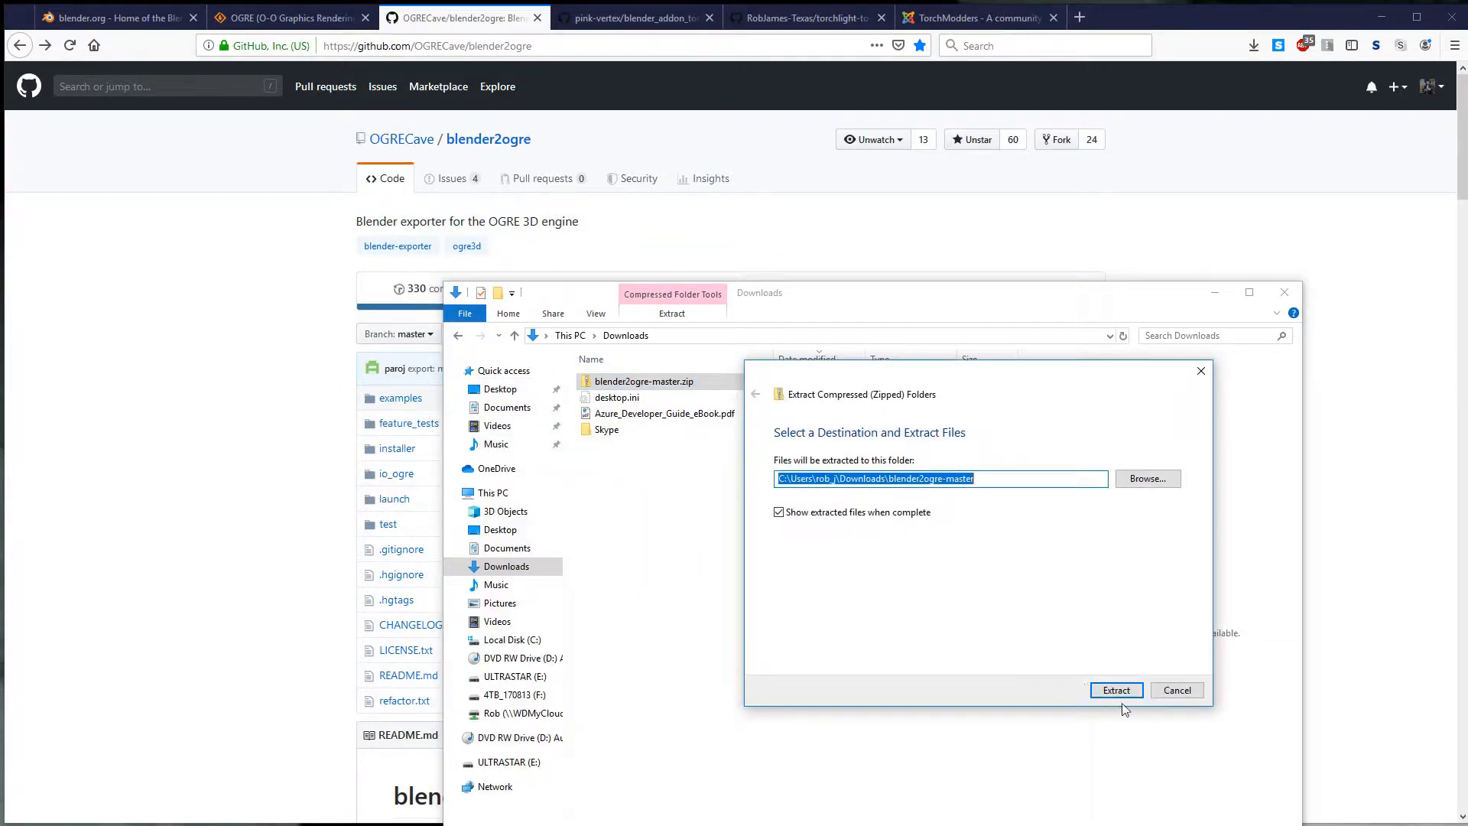
left_click(1114, 690)
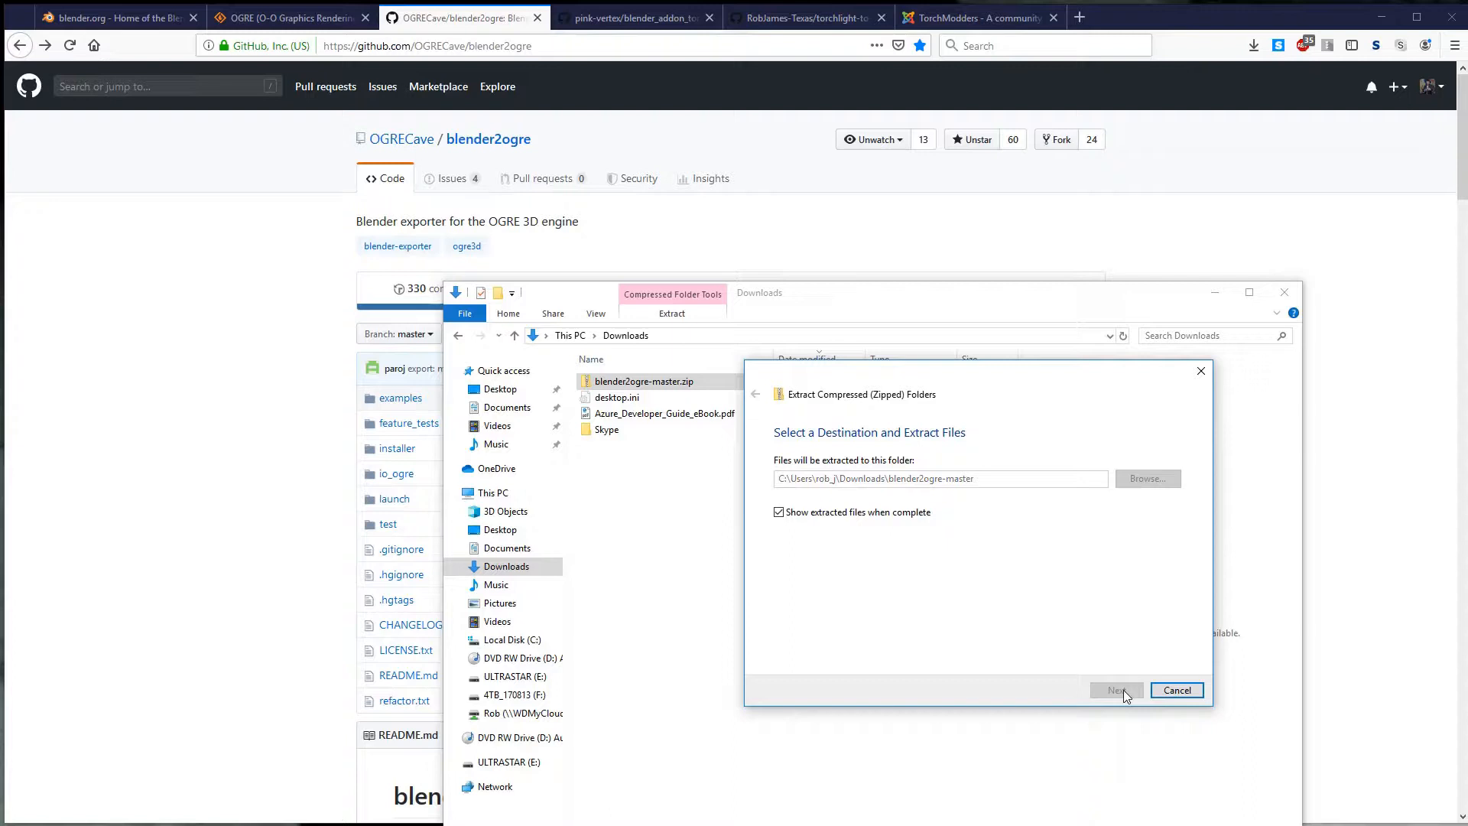
left_click(1114, 690)
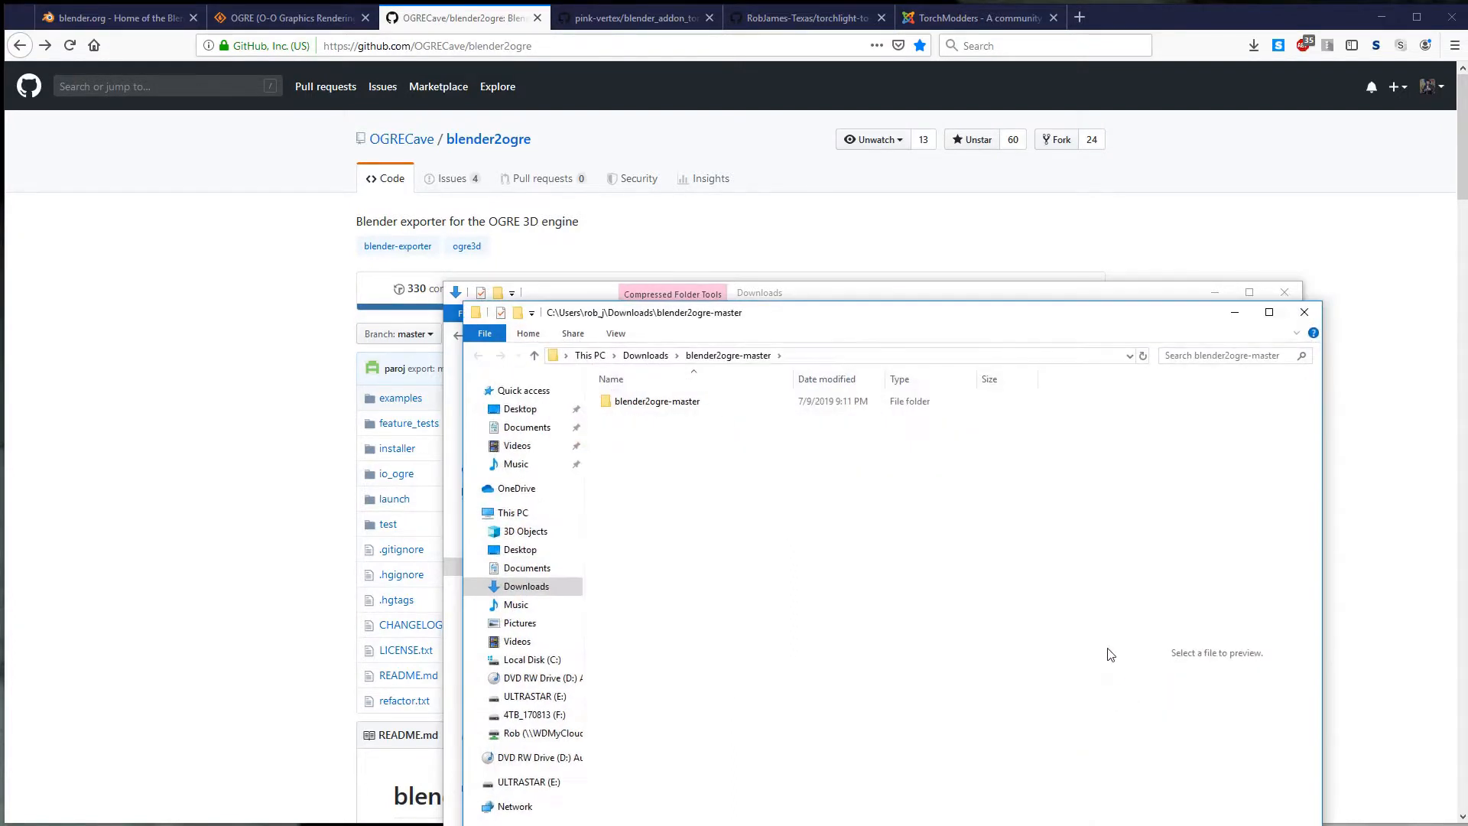
mouse_move(1039, 320)
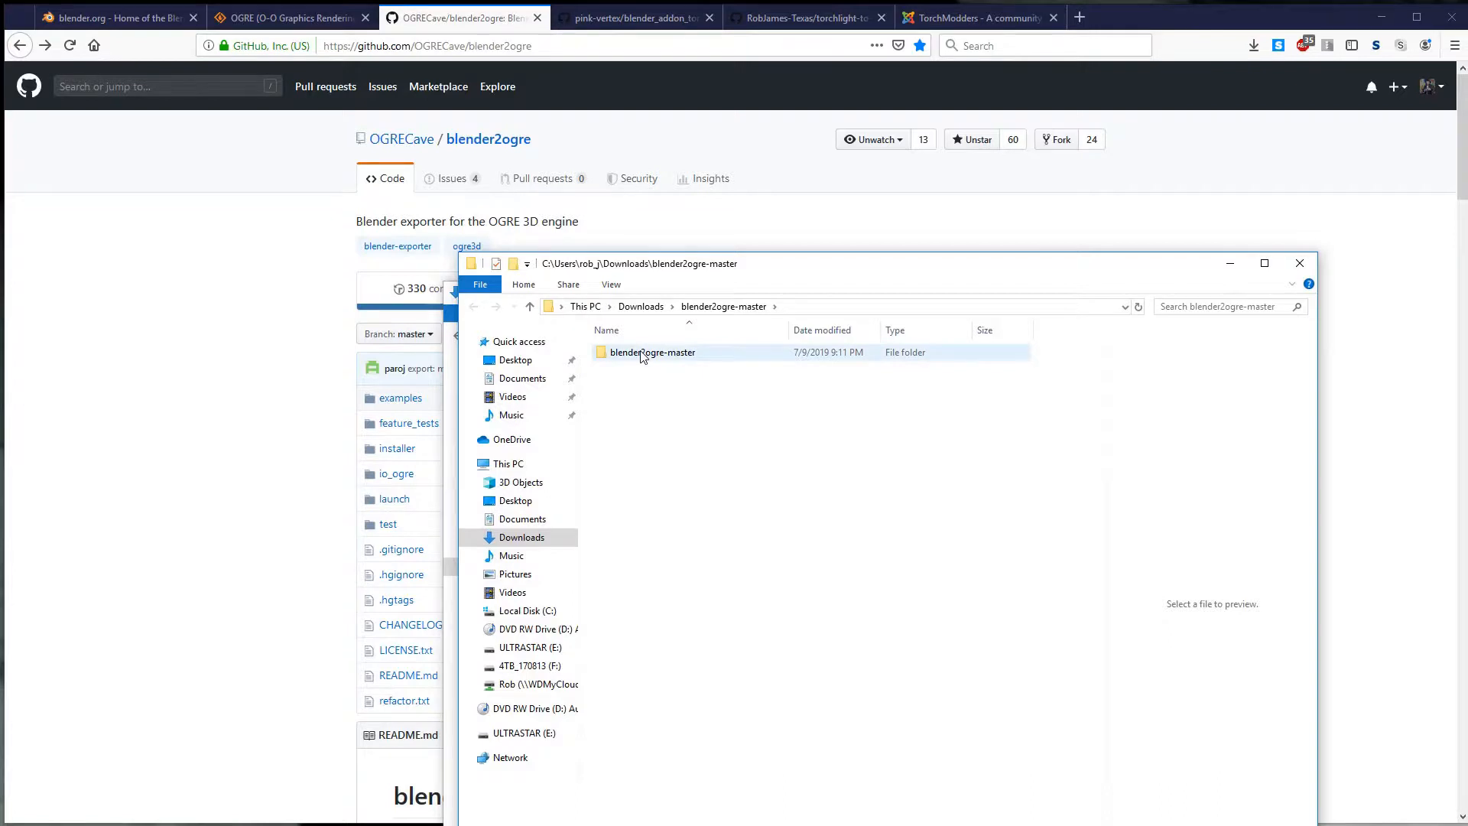
double_click(653, 352)
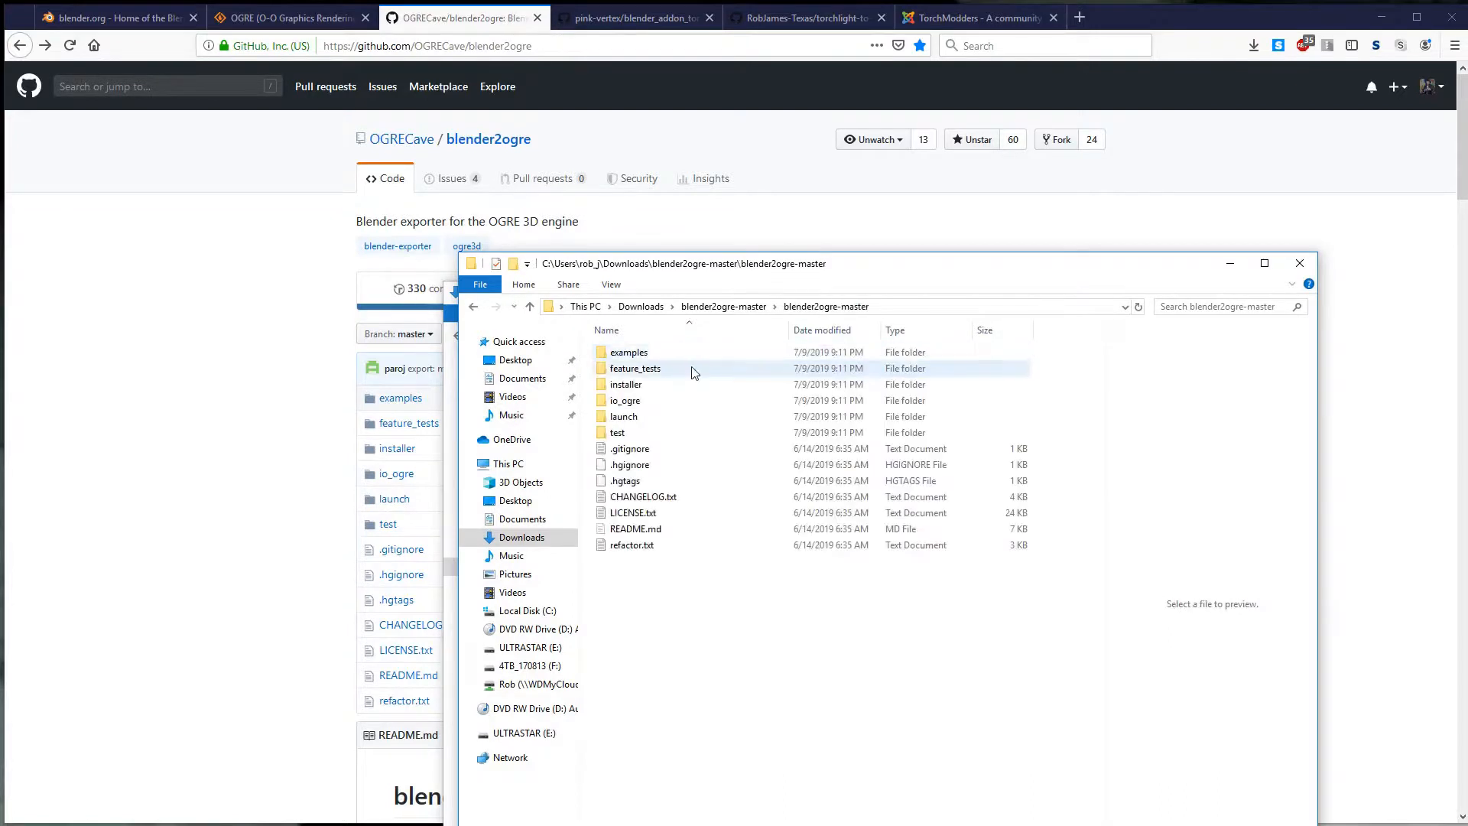
left_click(625, 400)
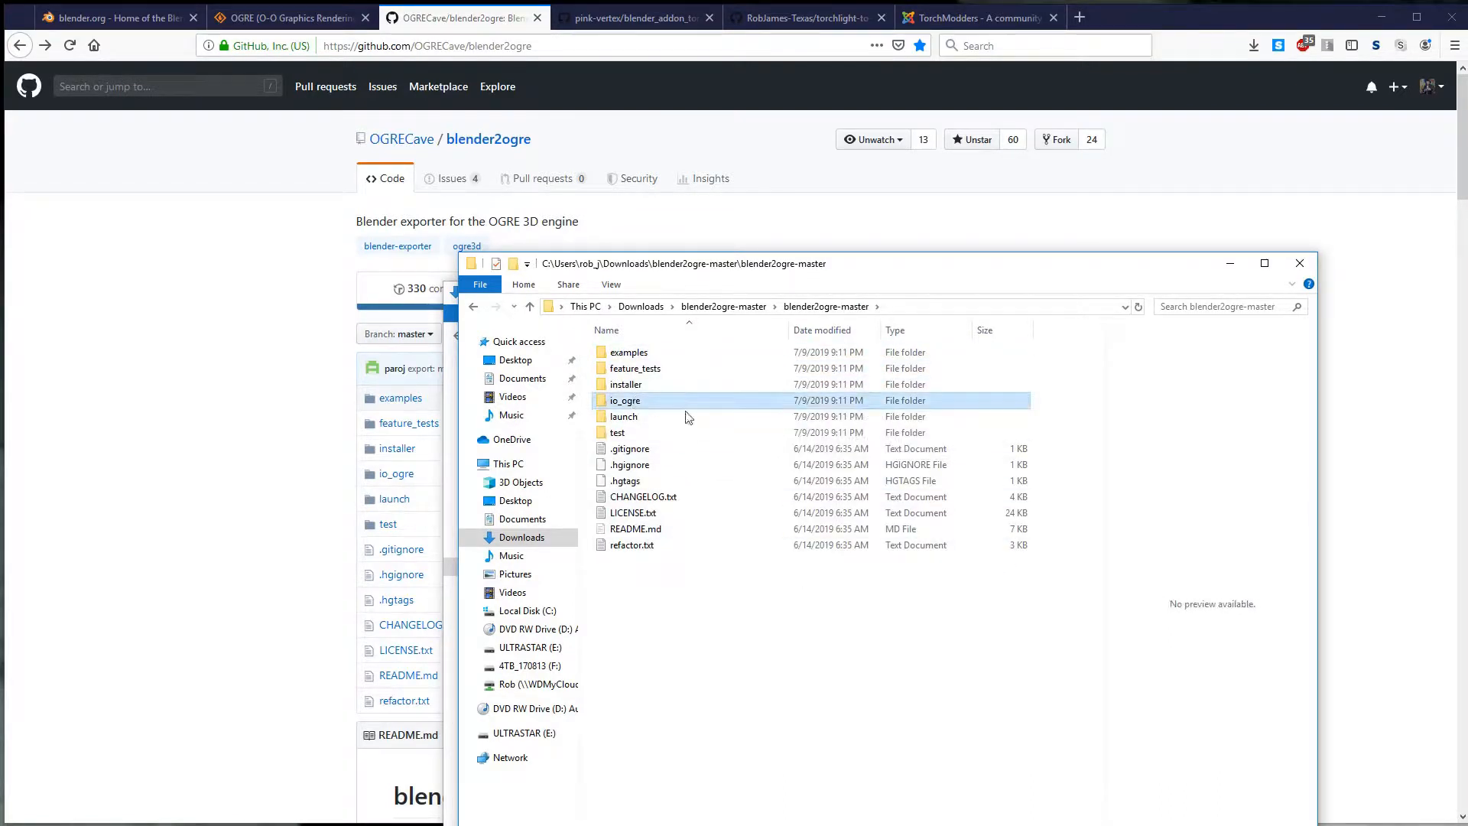
left_click(637, 14)
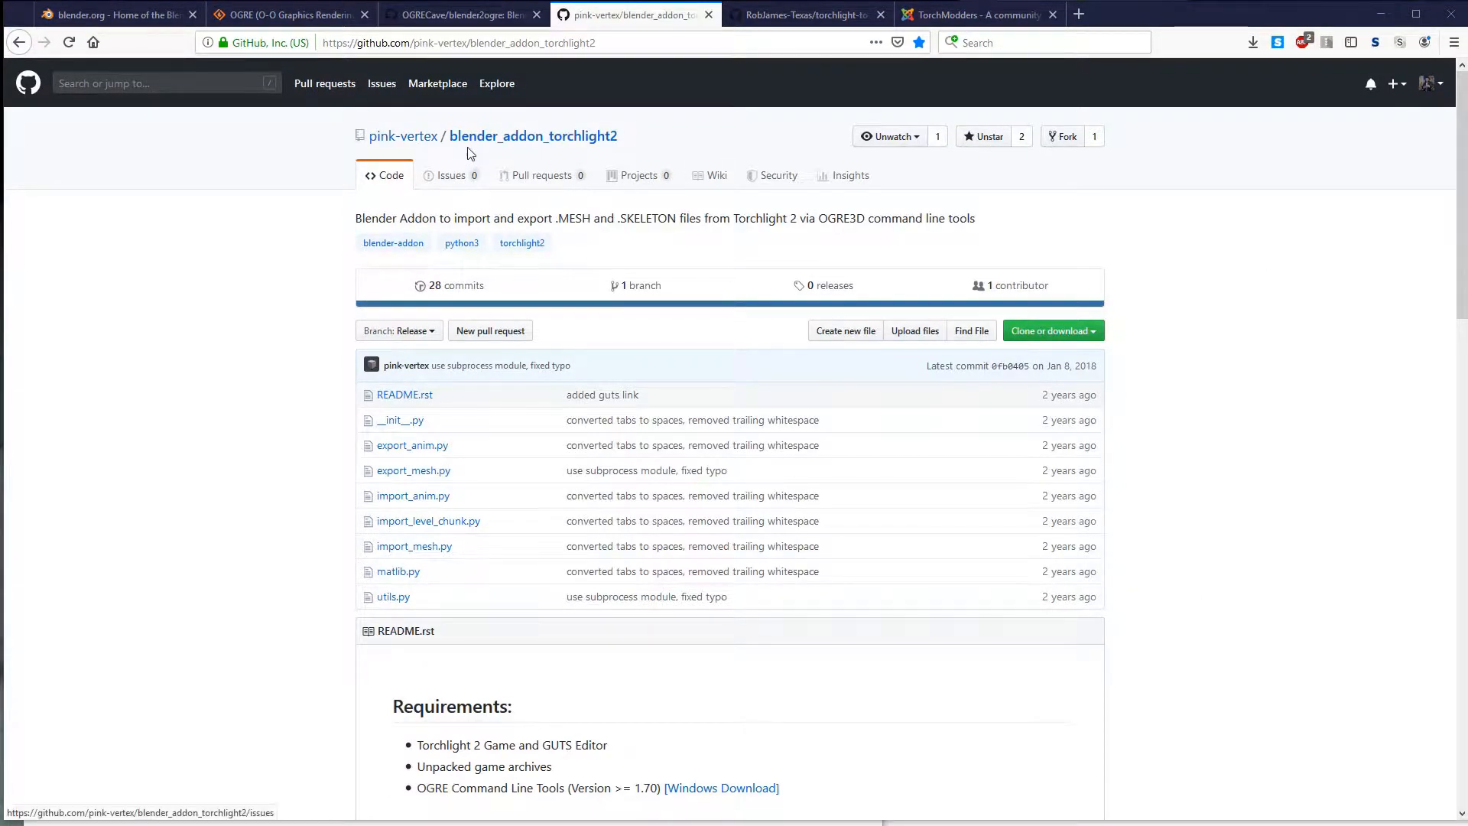
mouse_move(384, 156)
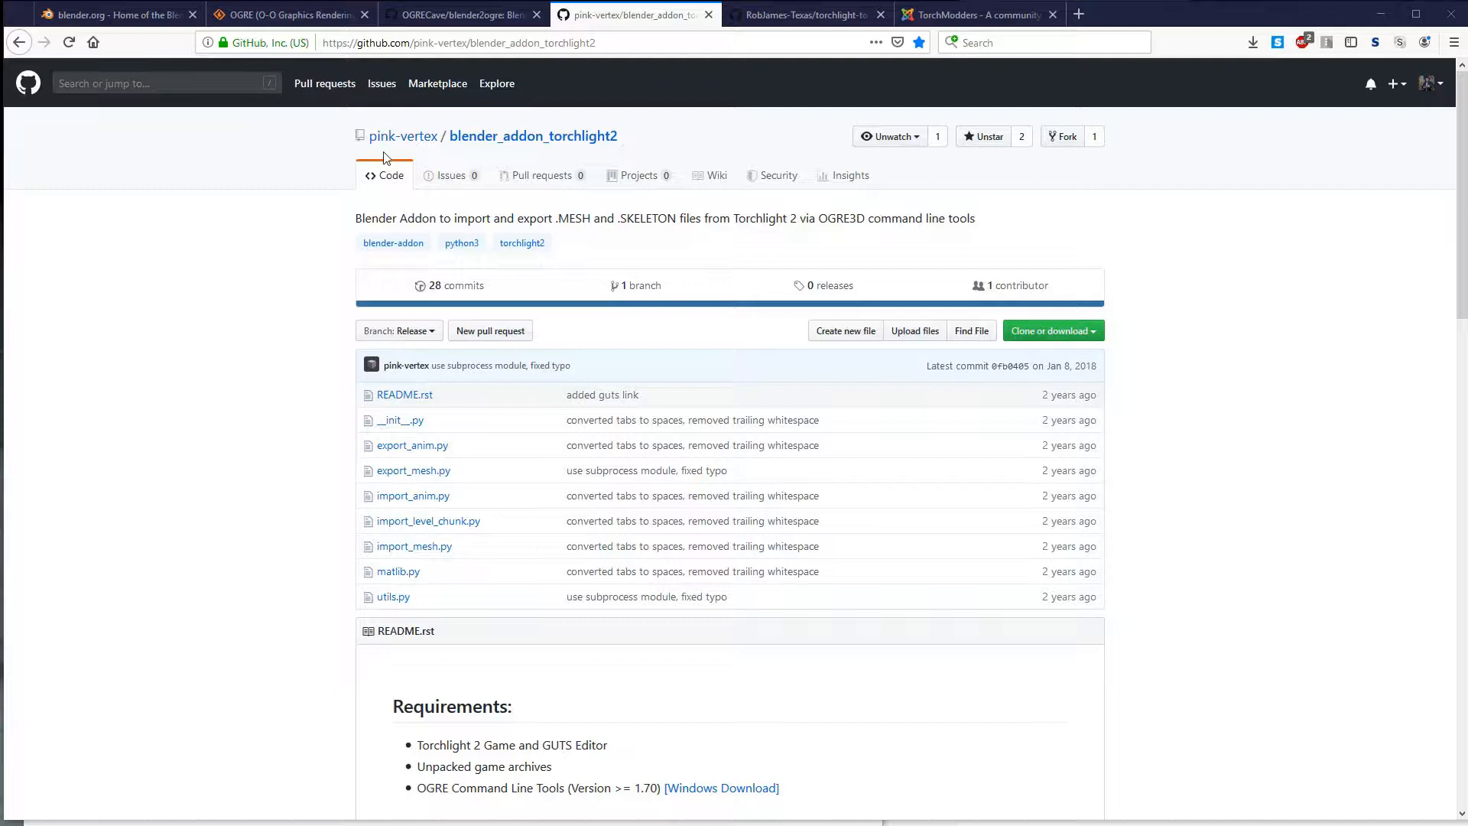
mouse_move(1331, 442)
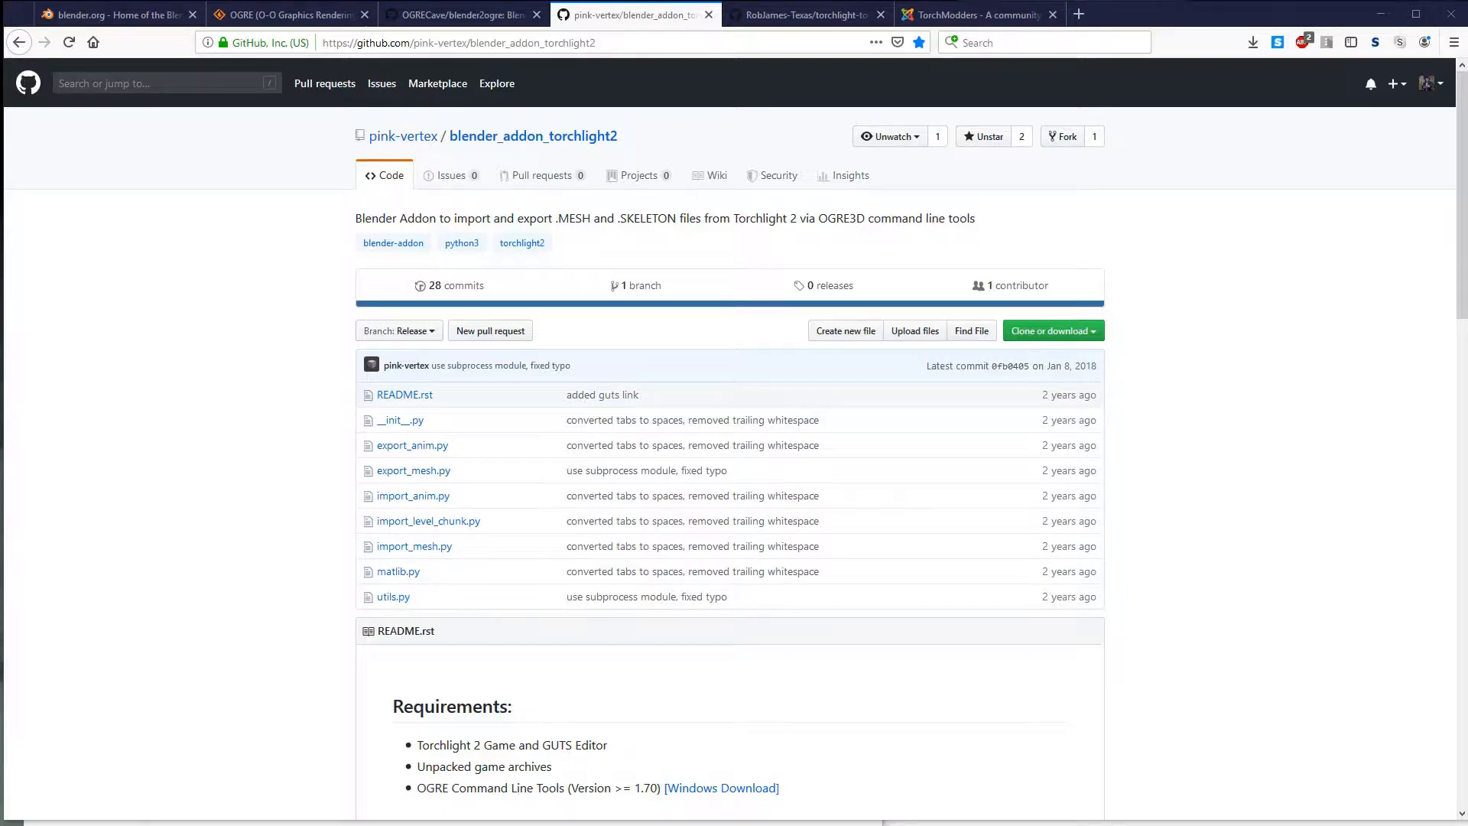
mouse_move(1229, 393)
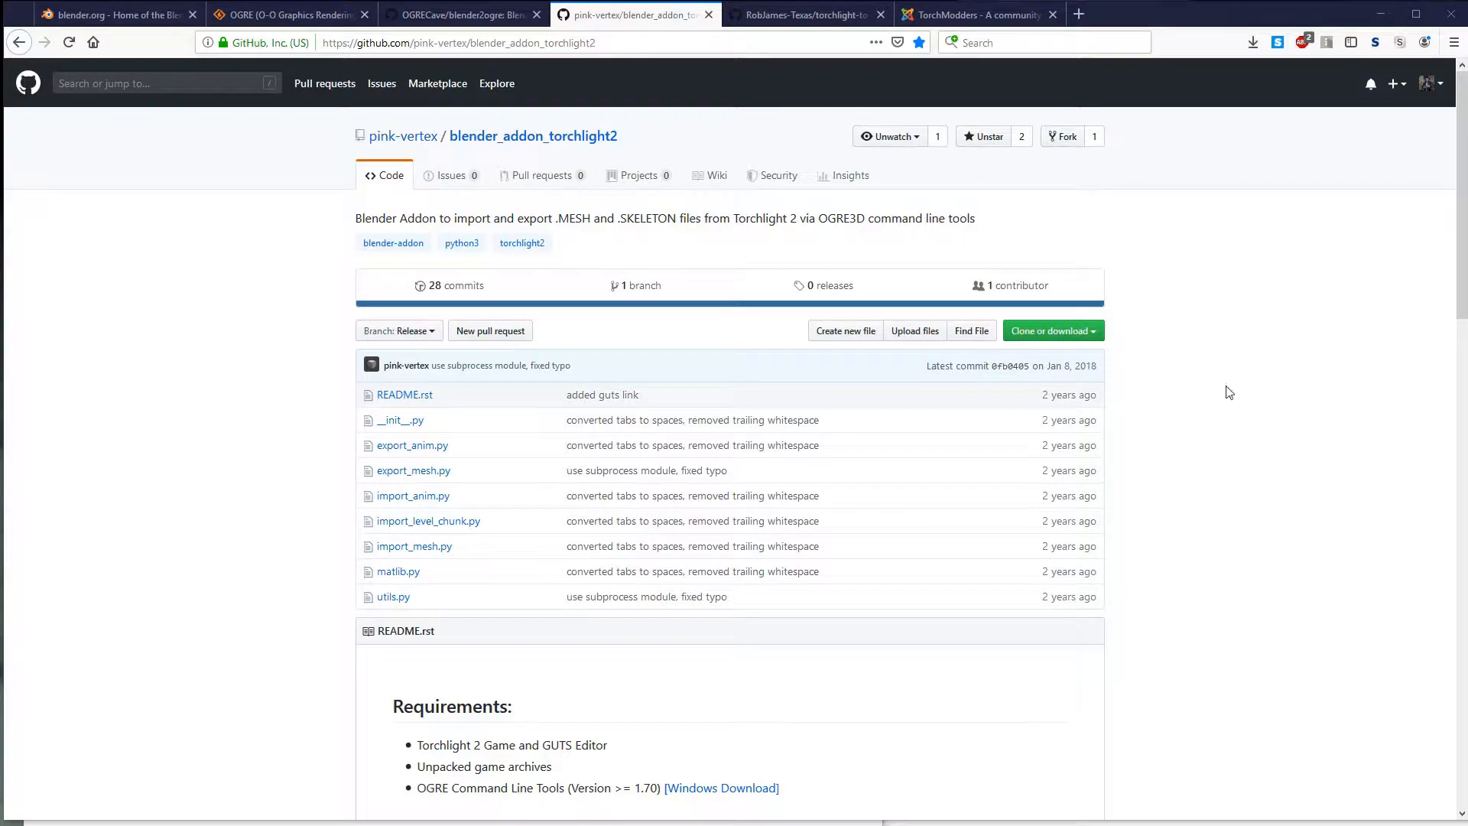
mouse_move(1065, 339)
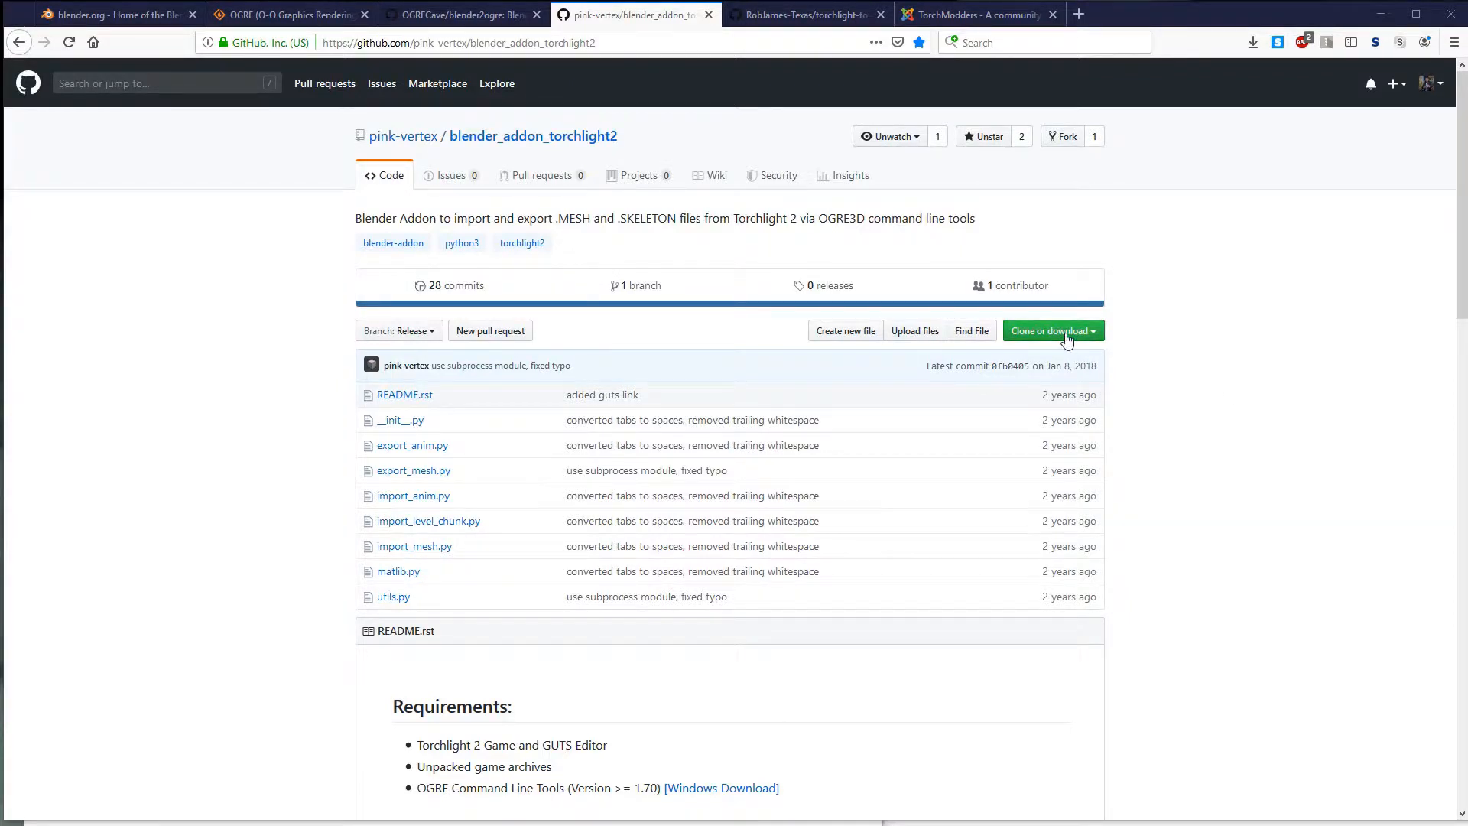
Step: Save the blender_addon_torchlight2 repository as blender_addon_torchlight2-Release.zip
left_click(1048, 331)
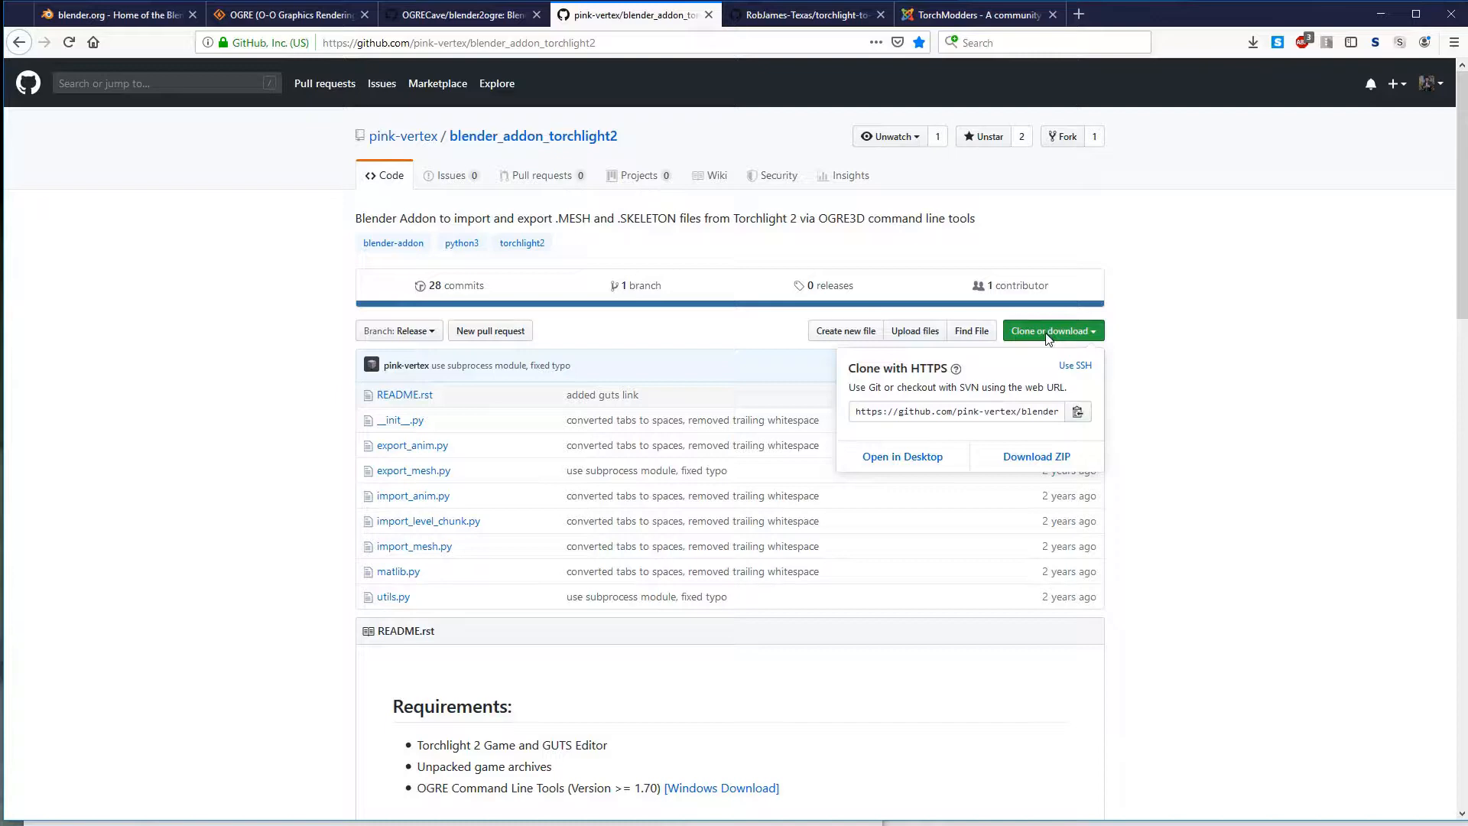
left_click(1036, 456)
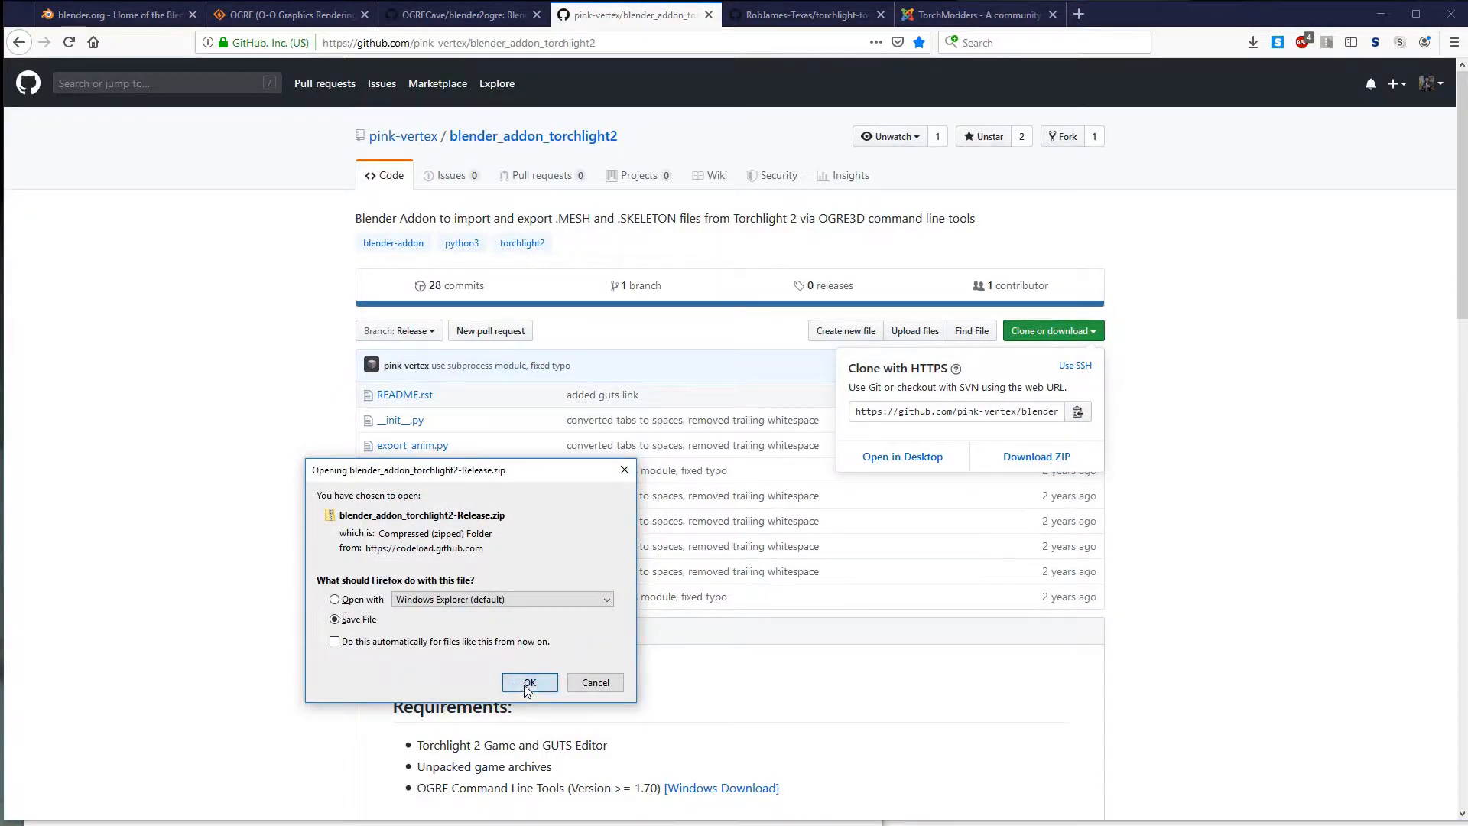
left_click(529, 681)
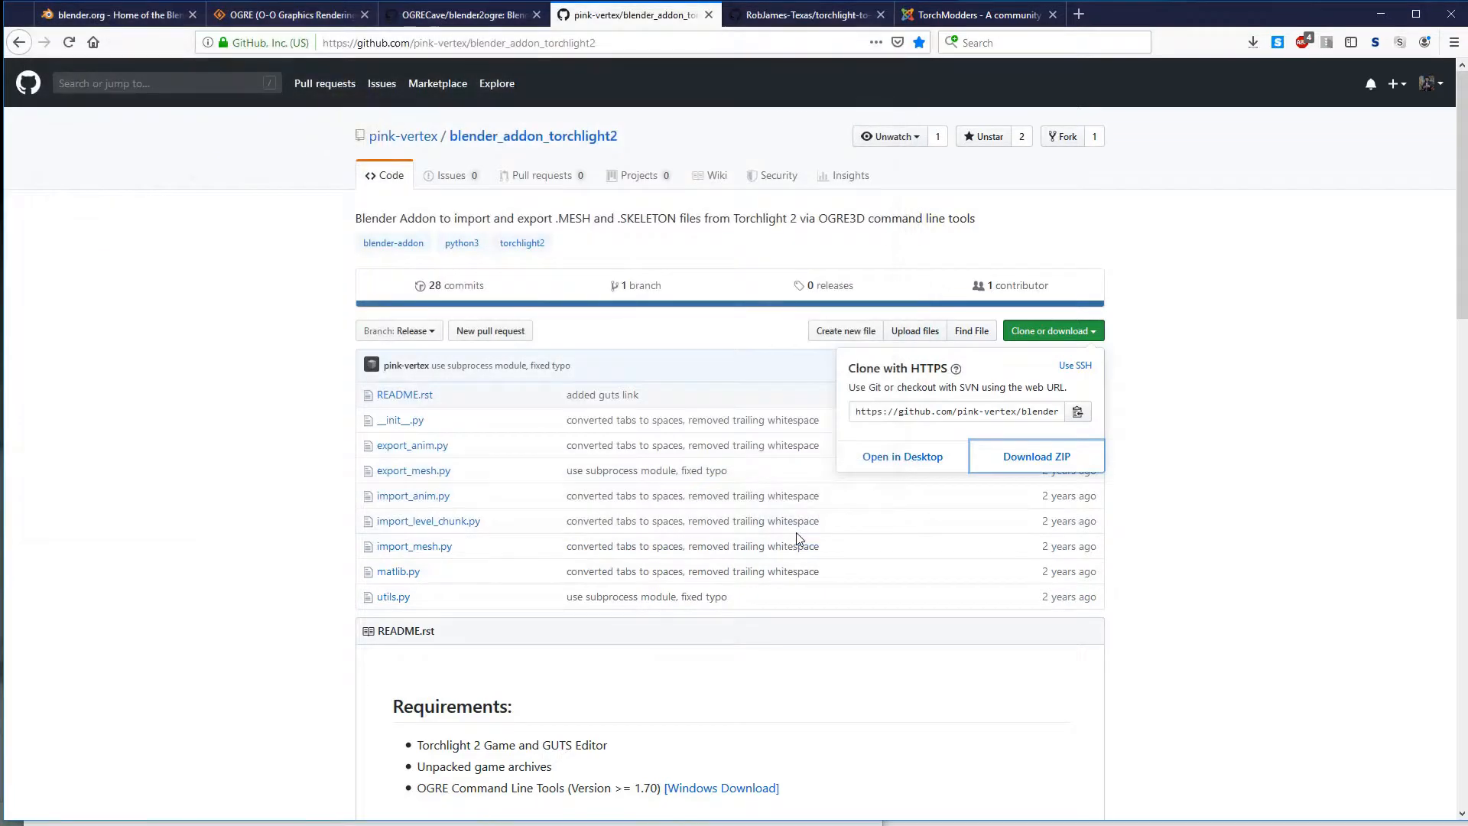
mouse_move(1055, 526)
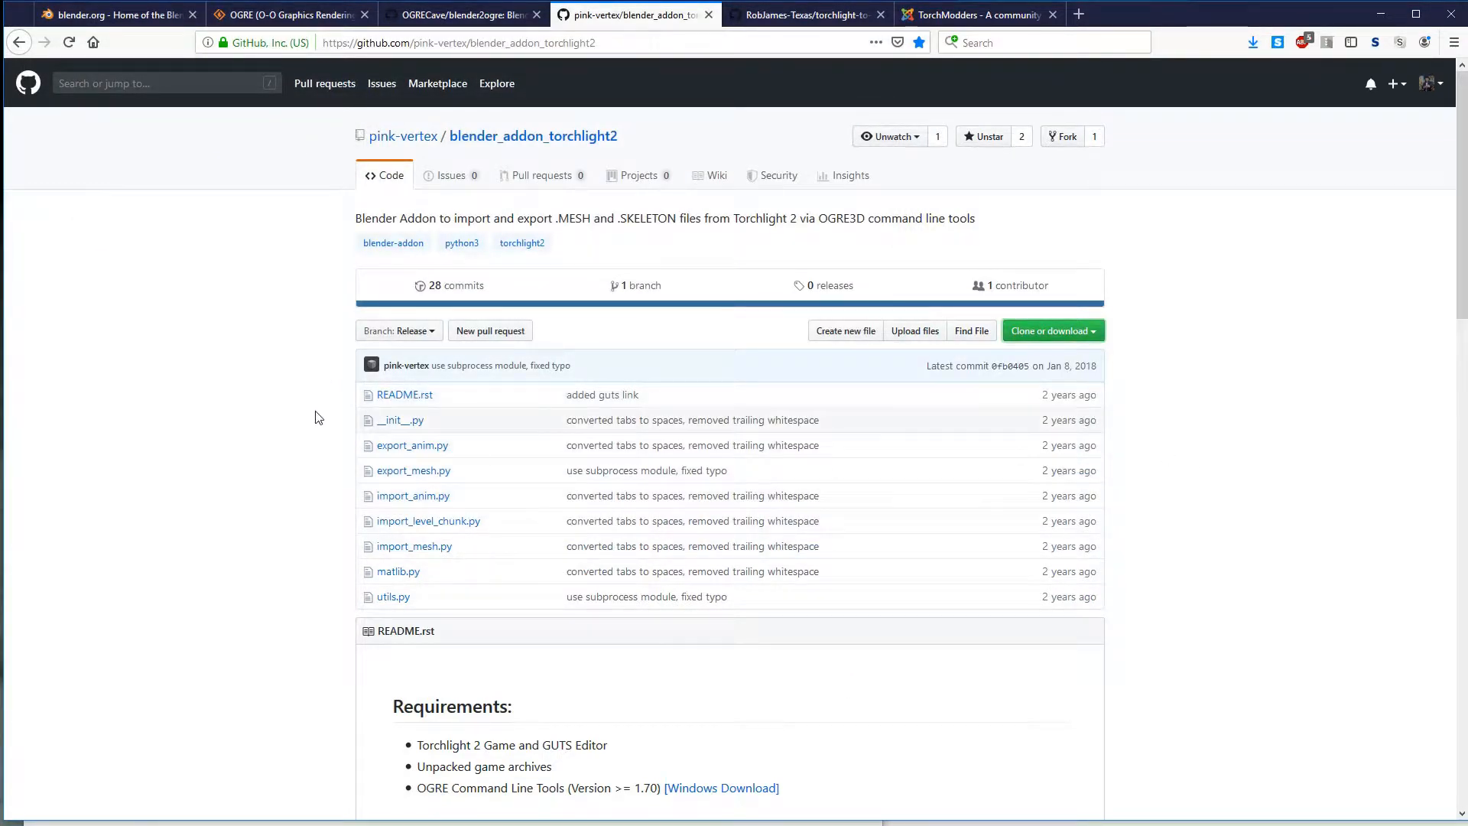
mouse_move(1188, 543)
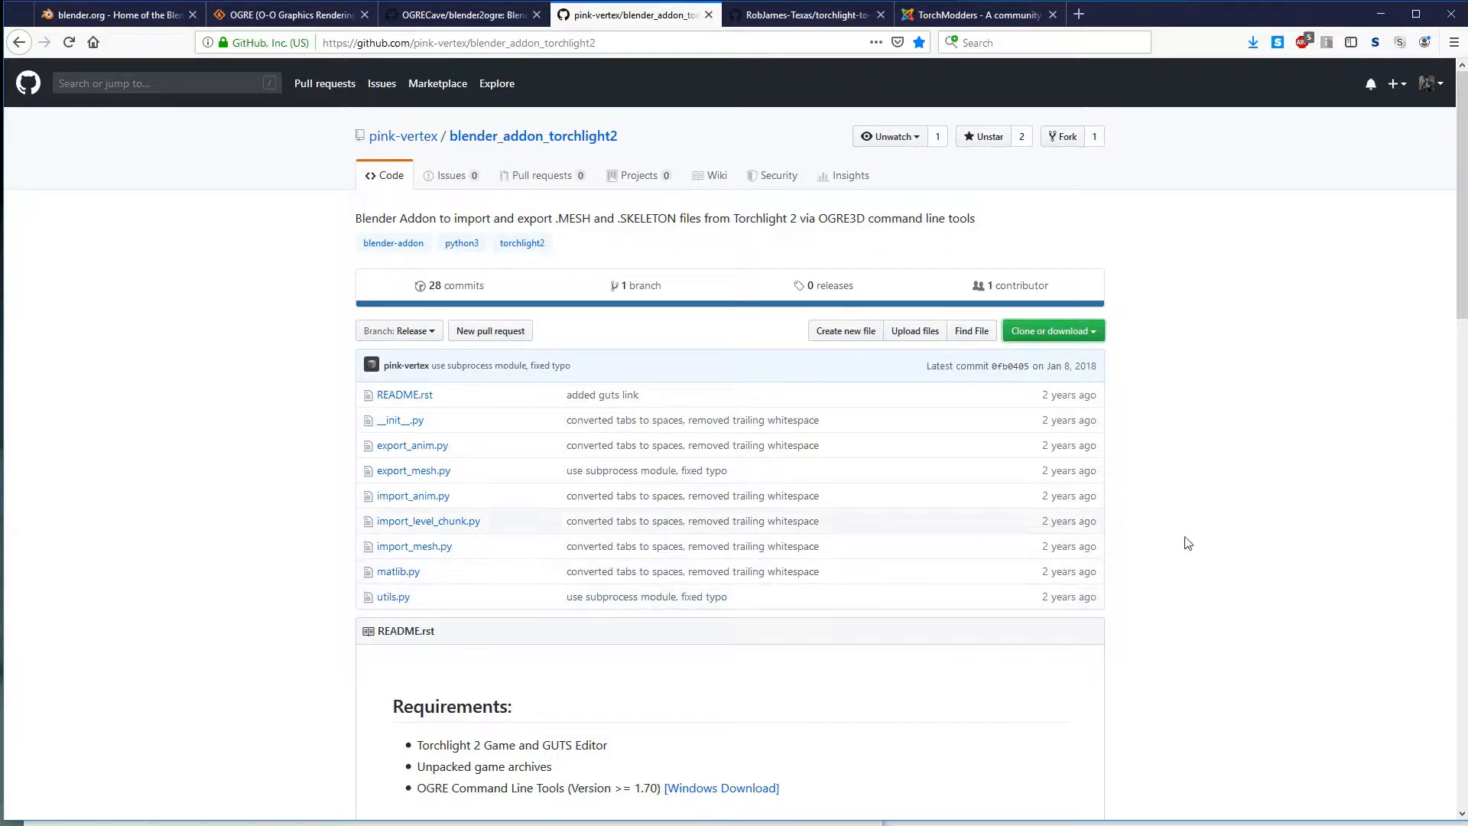
mouse_move(1203, 539)
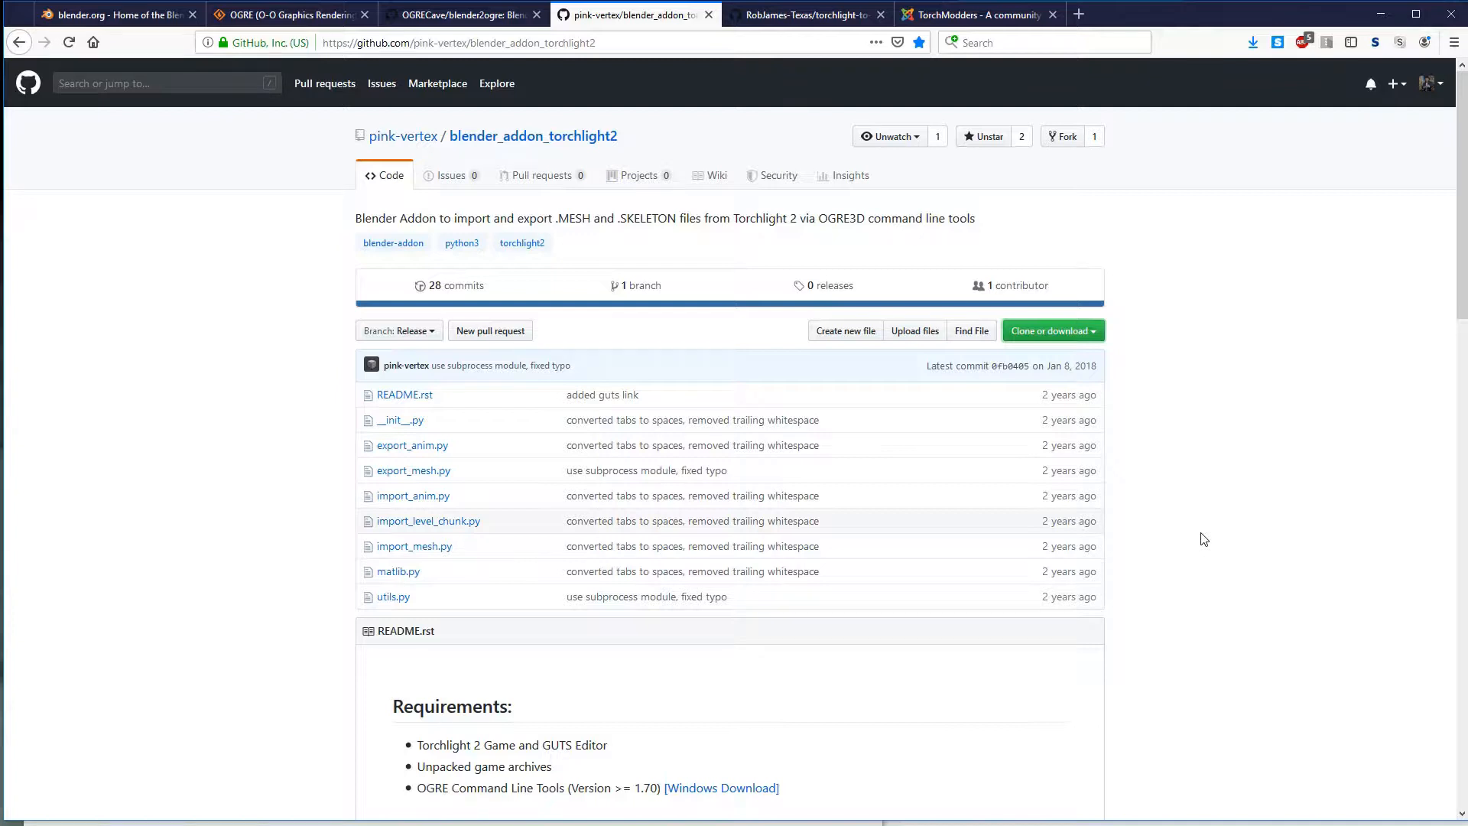
mouse_move(1214, 539)
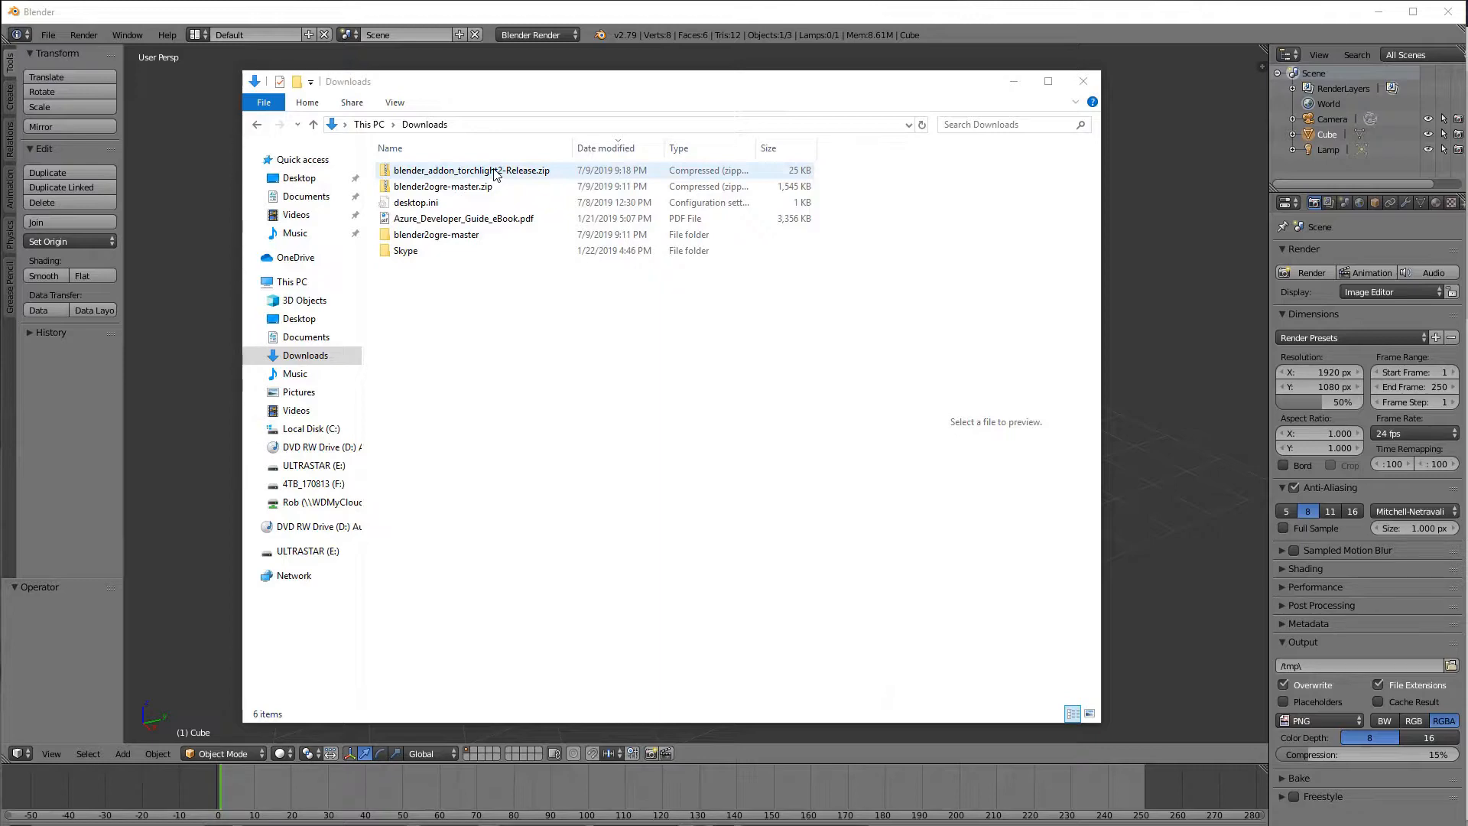
Step: Tick Unblock in blender_addon_torchlight2-Release.zip's Properties, apply and close
right_click(472, 170)
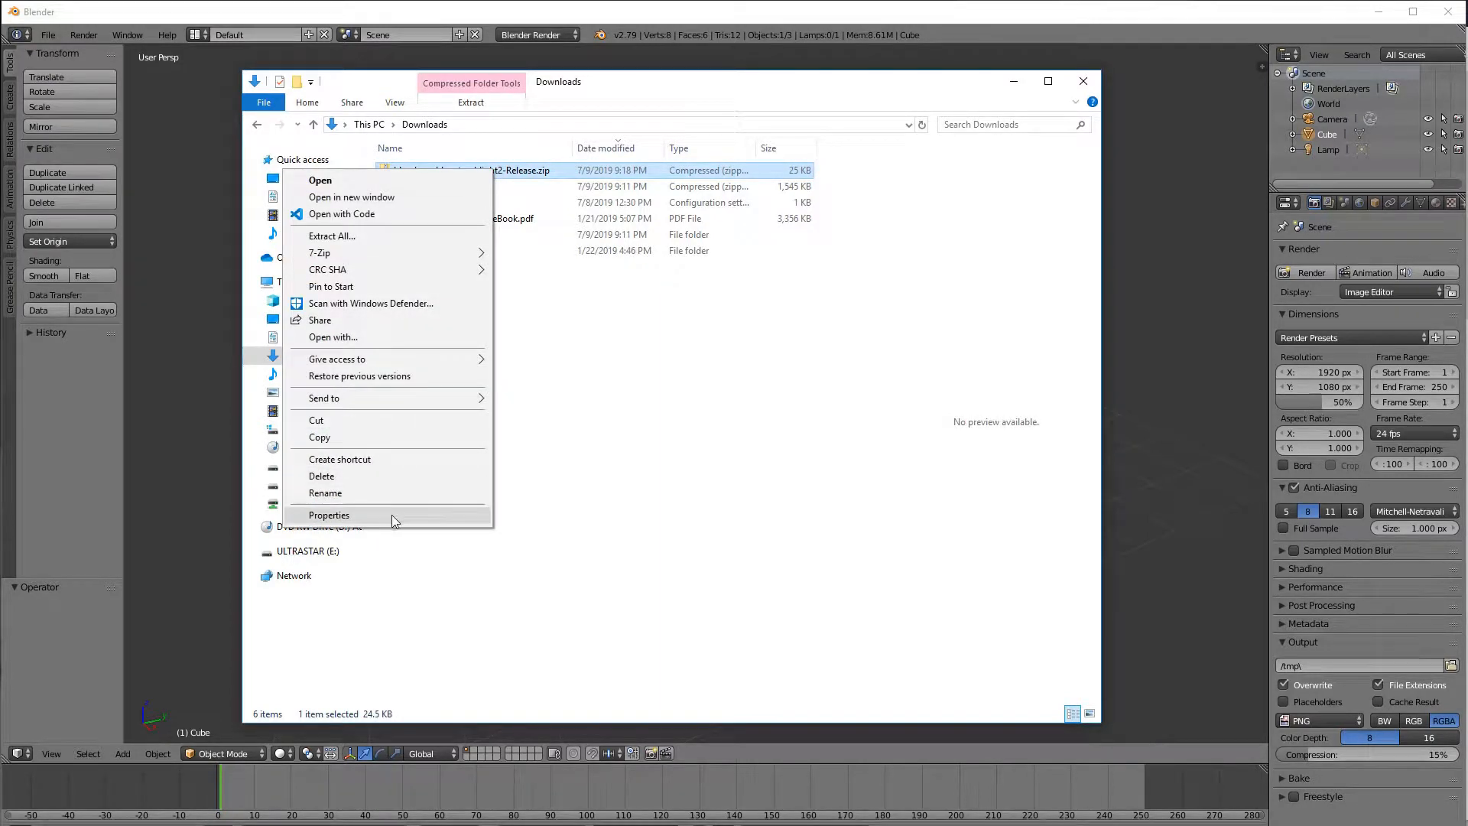
left_click(329, 514)
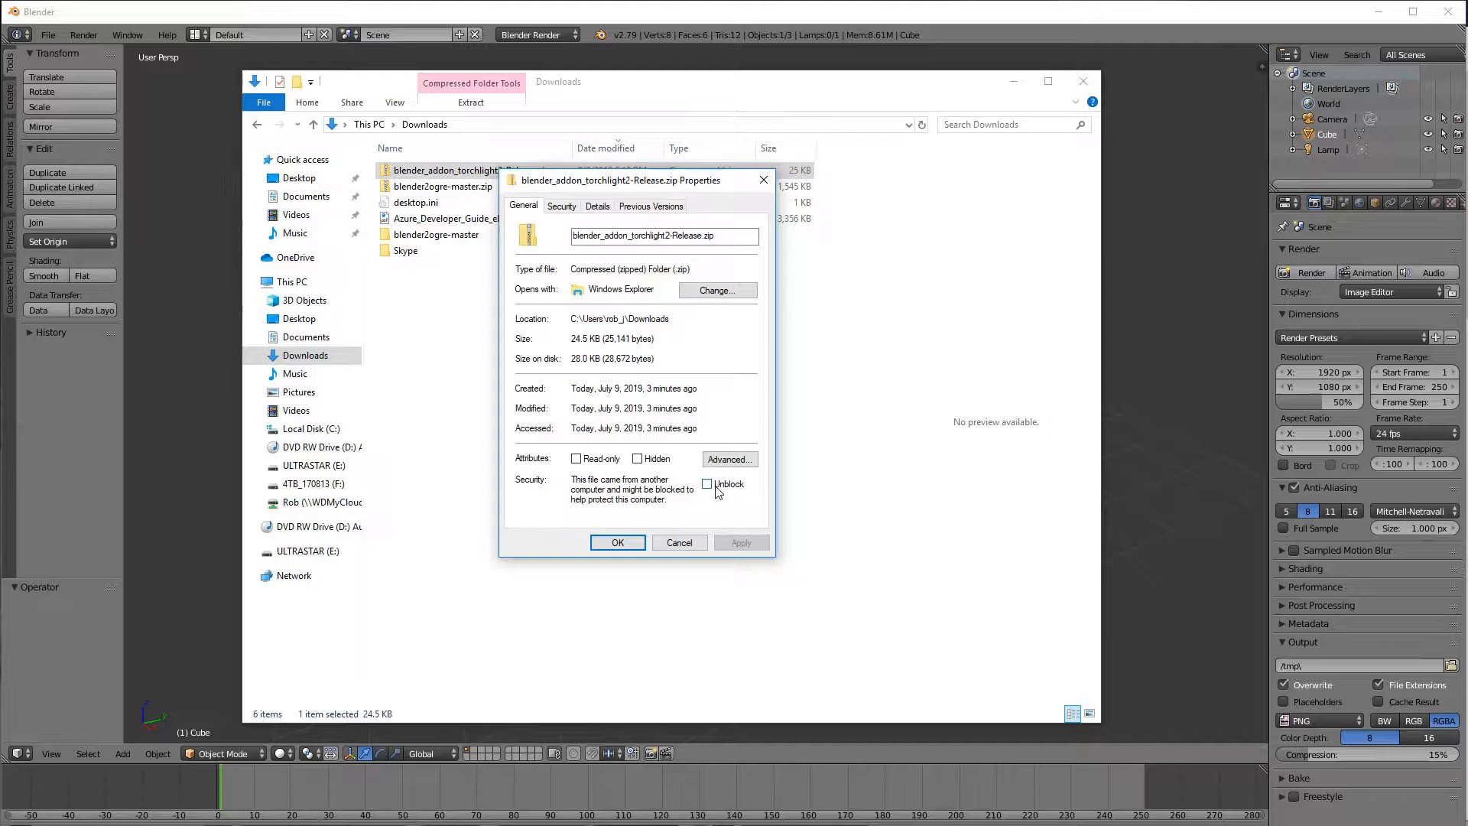
left_click(741, 543)
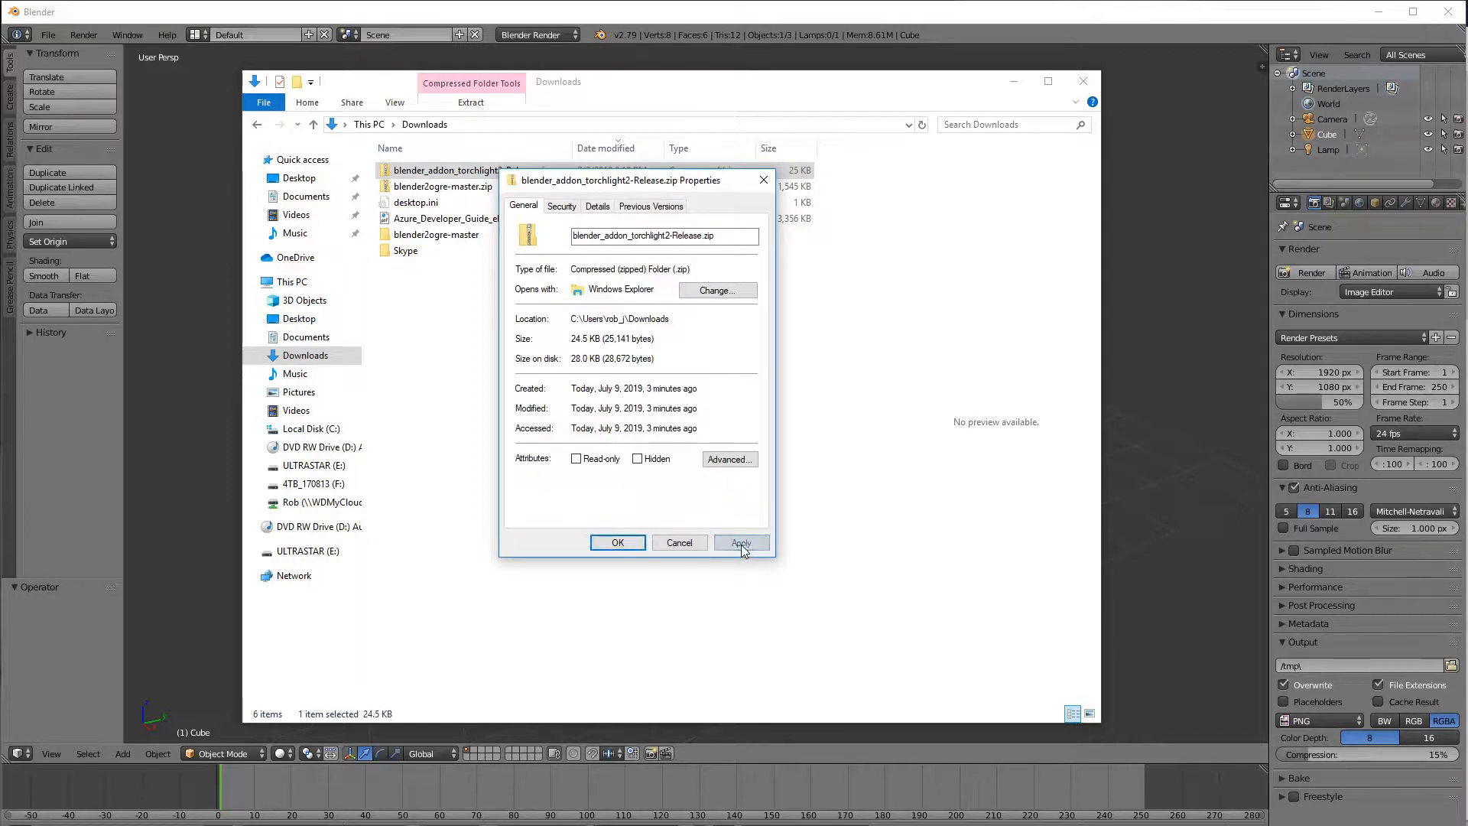
left_click(741, 543)
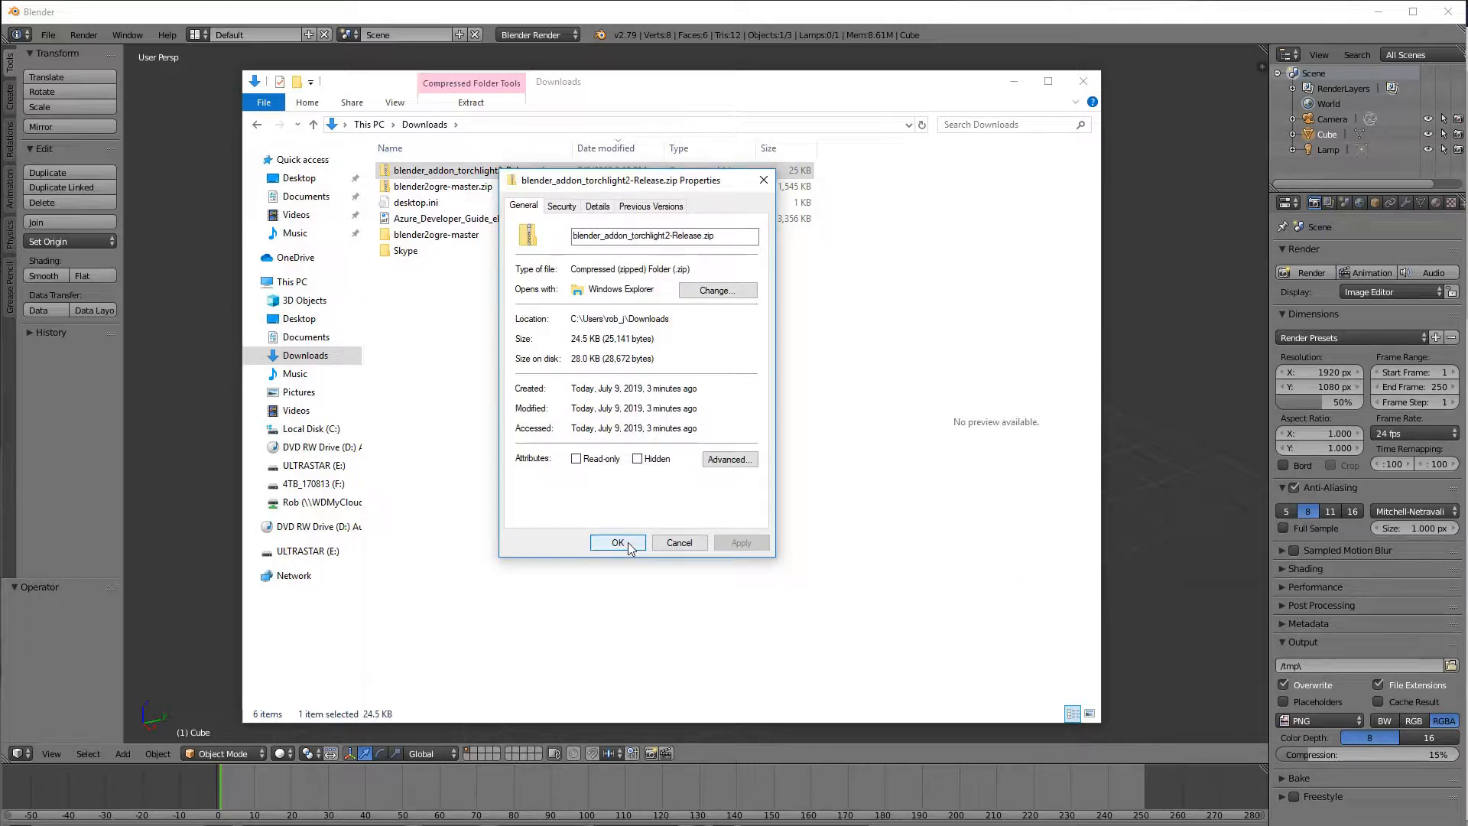
left_click(617, 543)
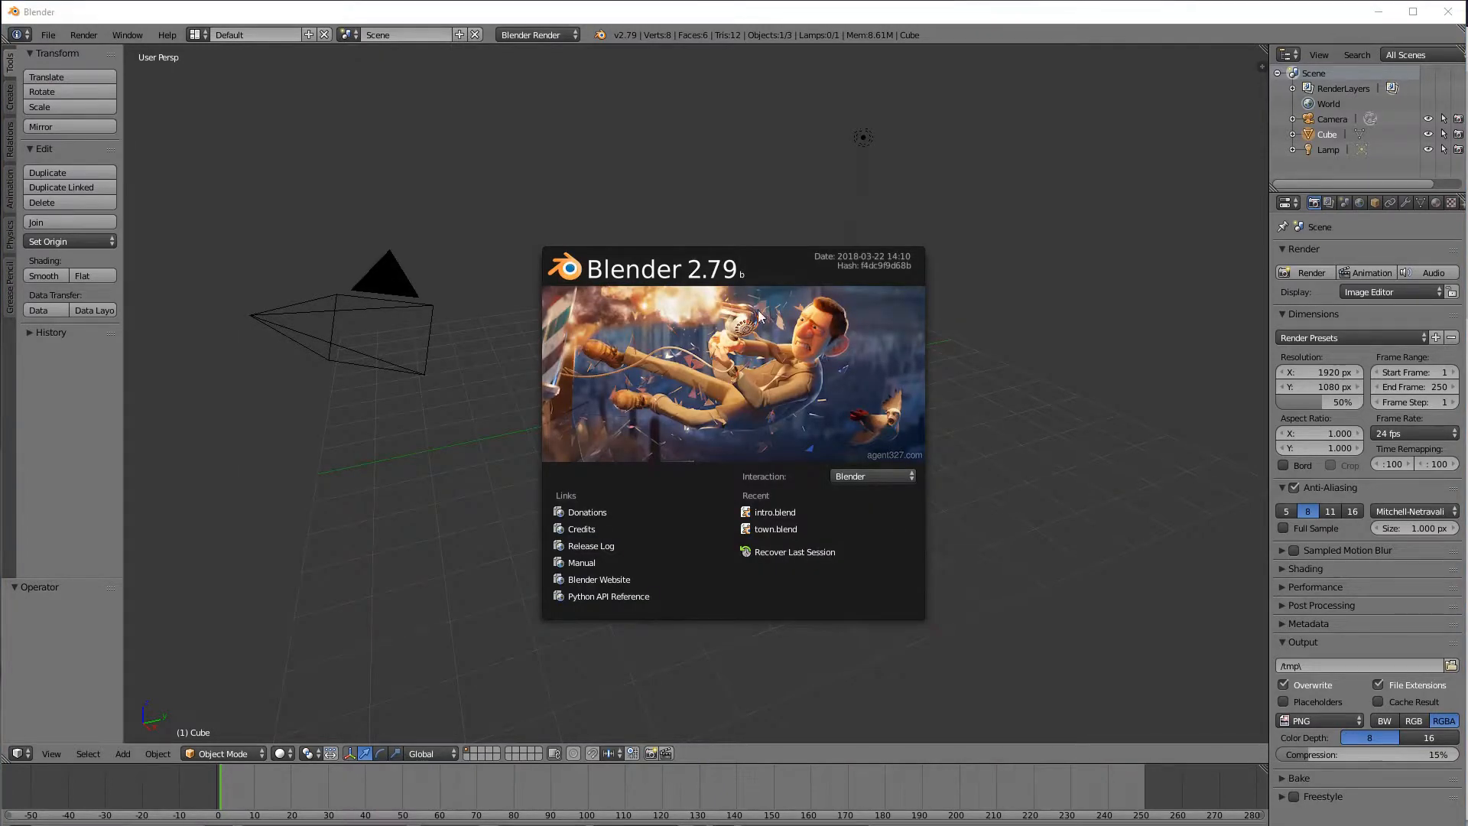
mouse_move(1068, 279)
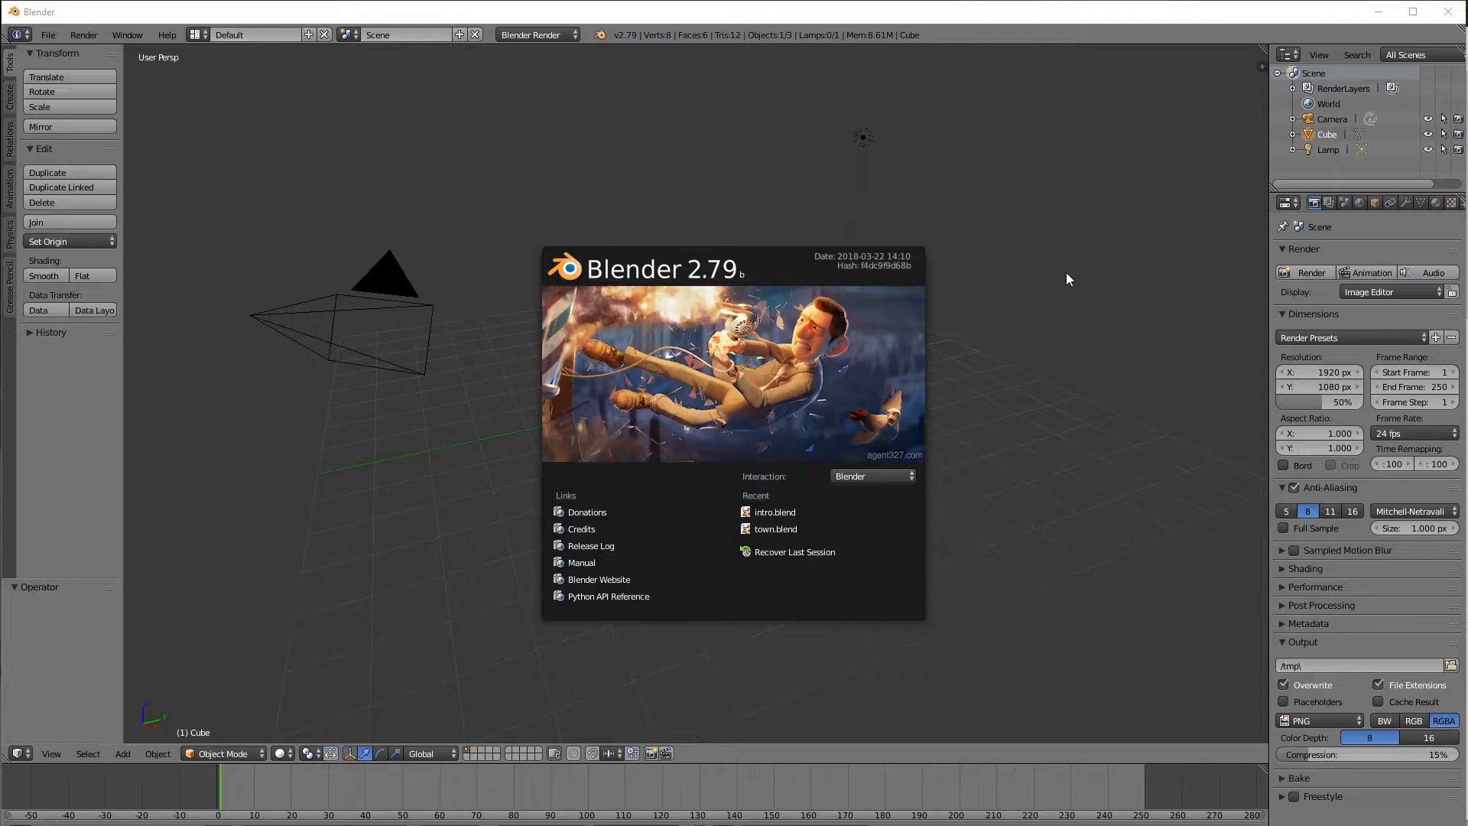
mouse_move(939, 334)
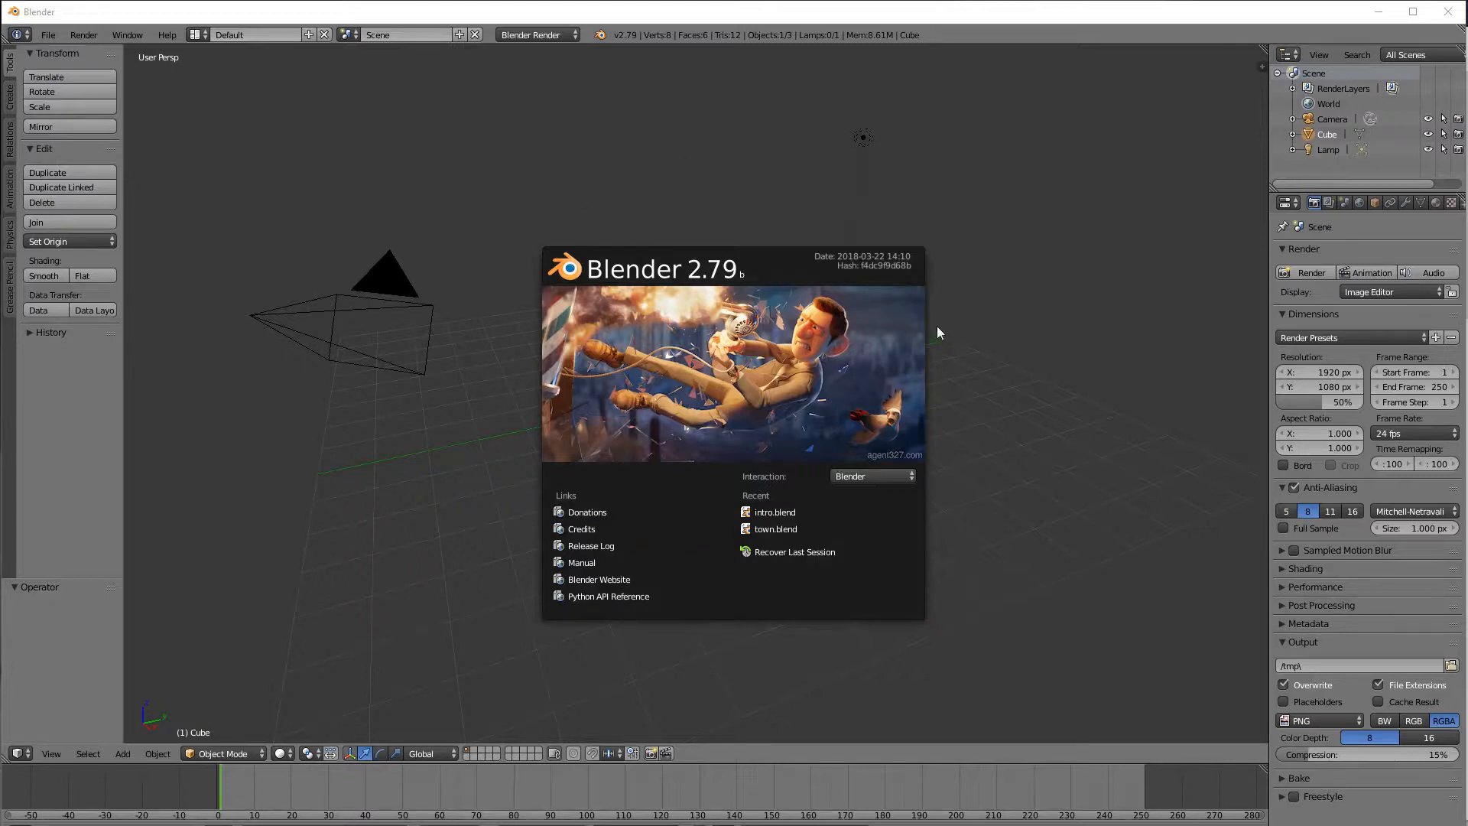
mouse_move(140, 101)
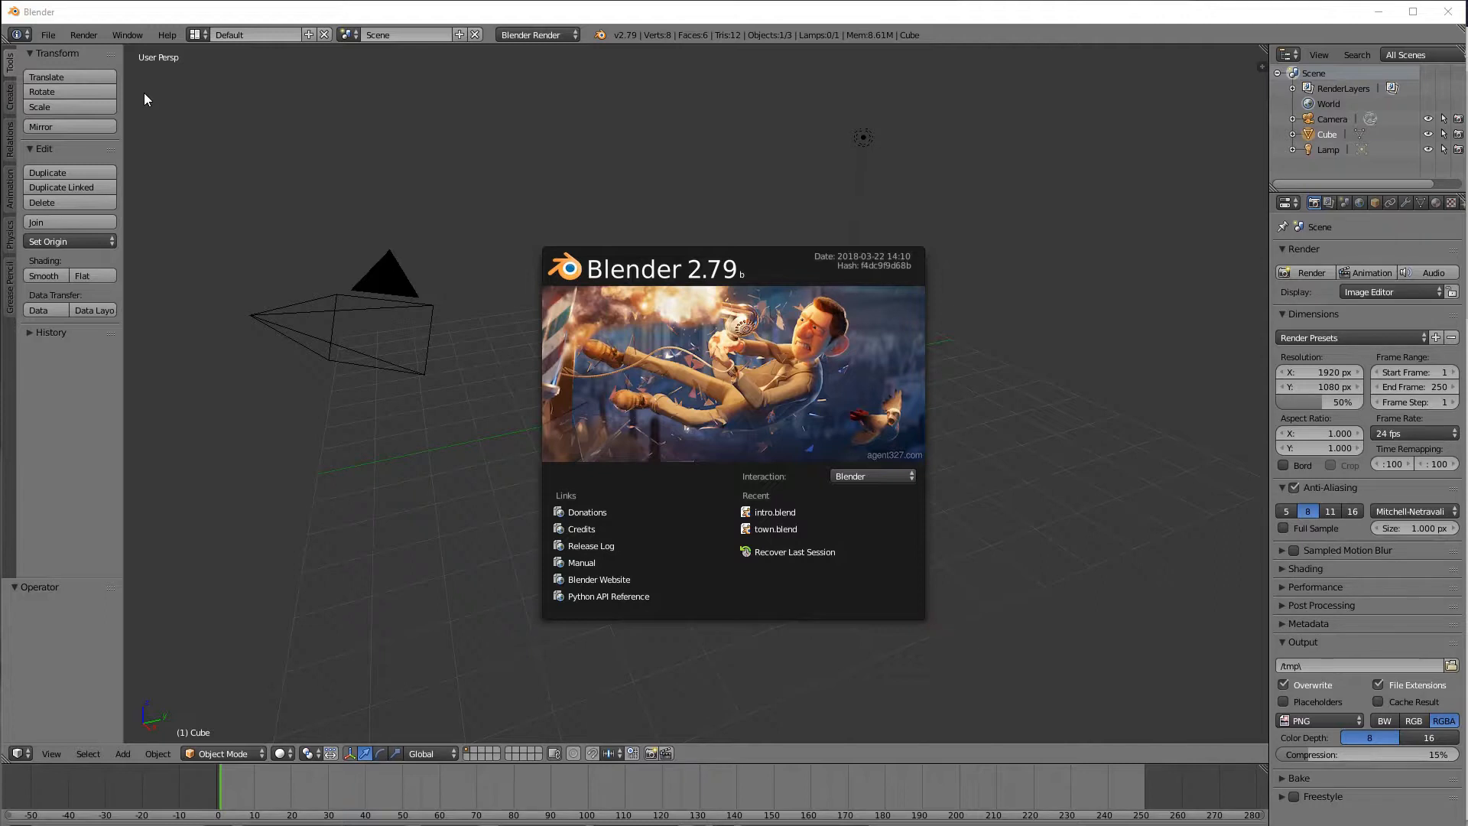
mouse_move(147, 106)
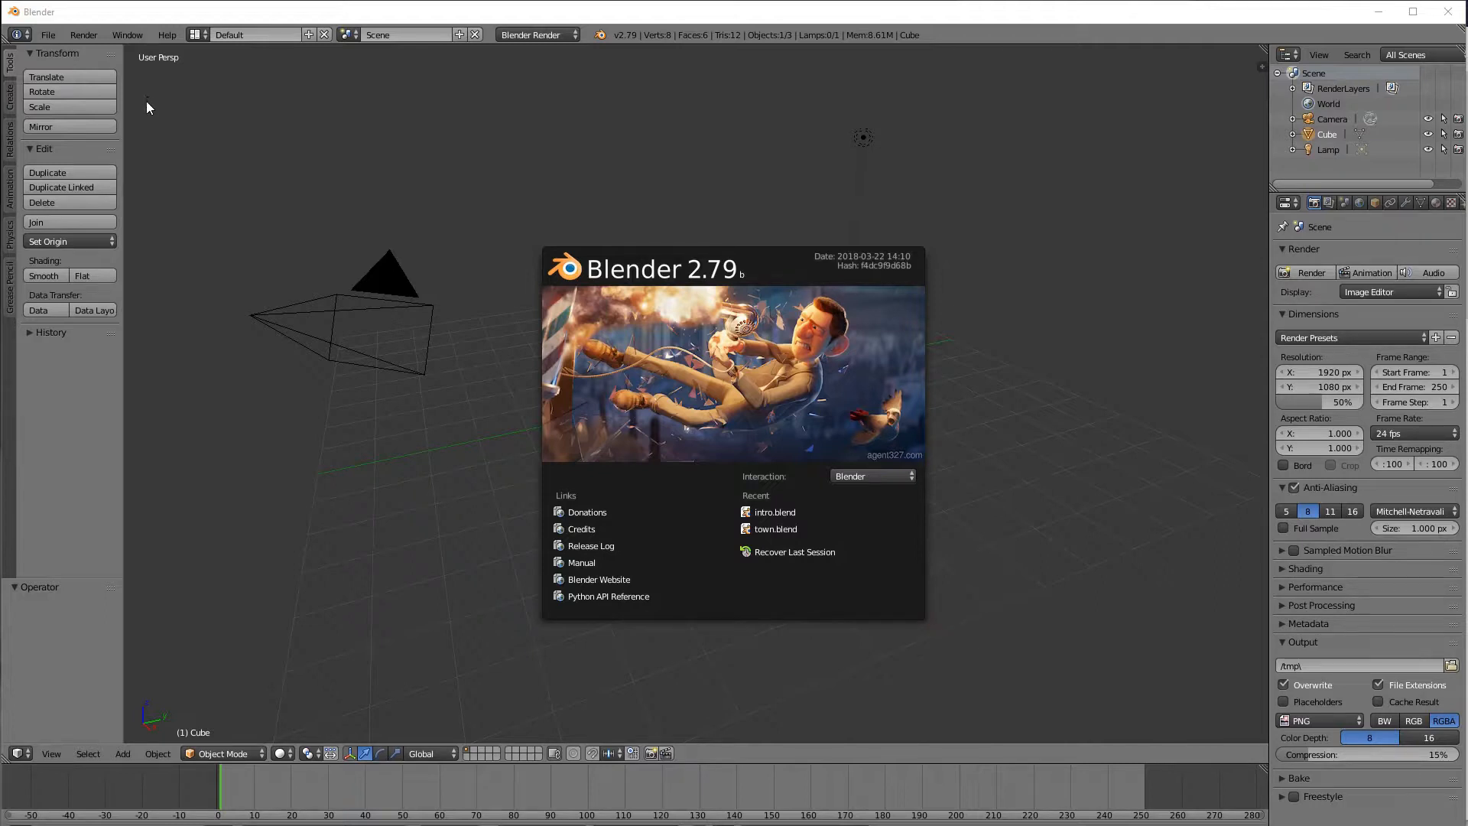
mouse_move(136, 105)
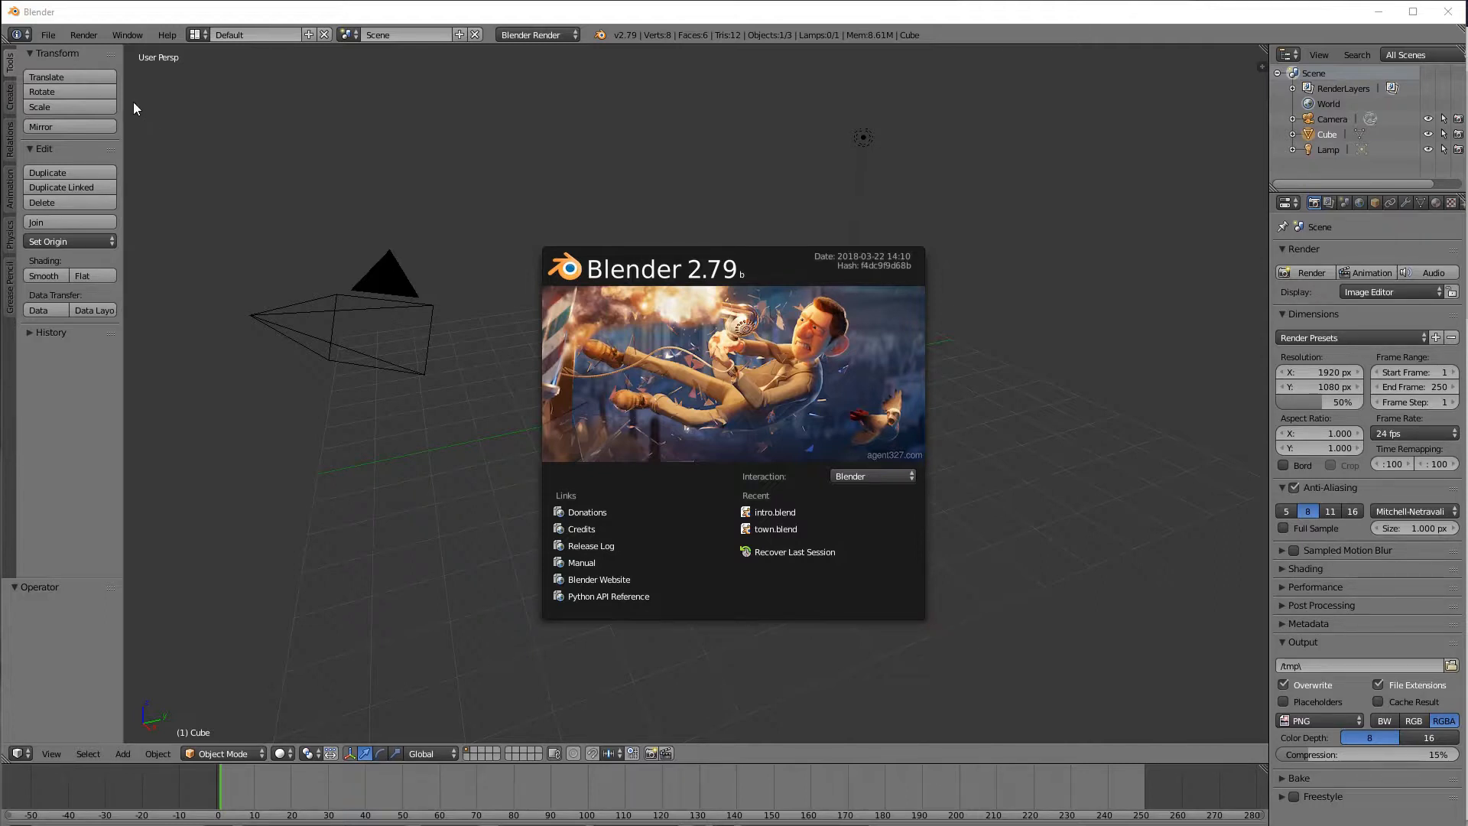
mouse_move(44, 45)
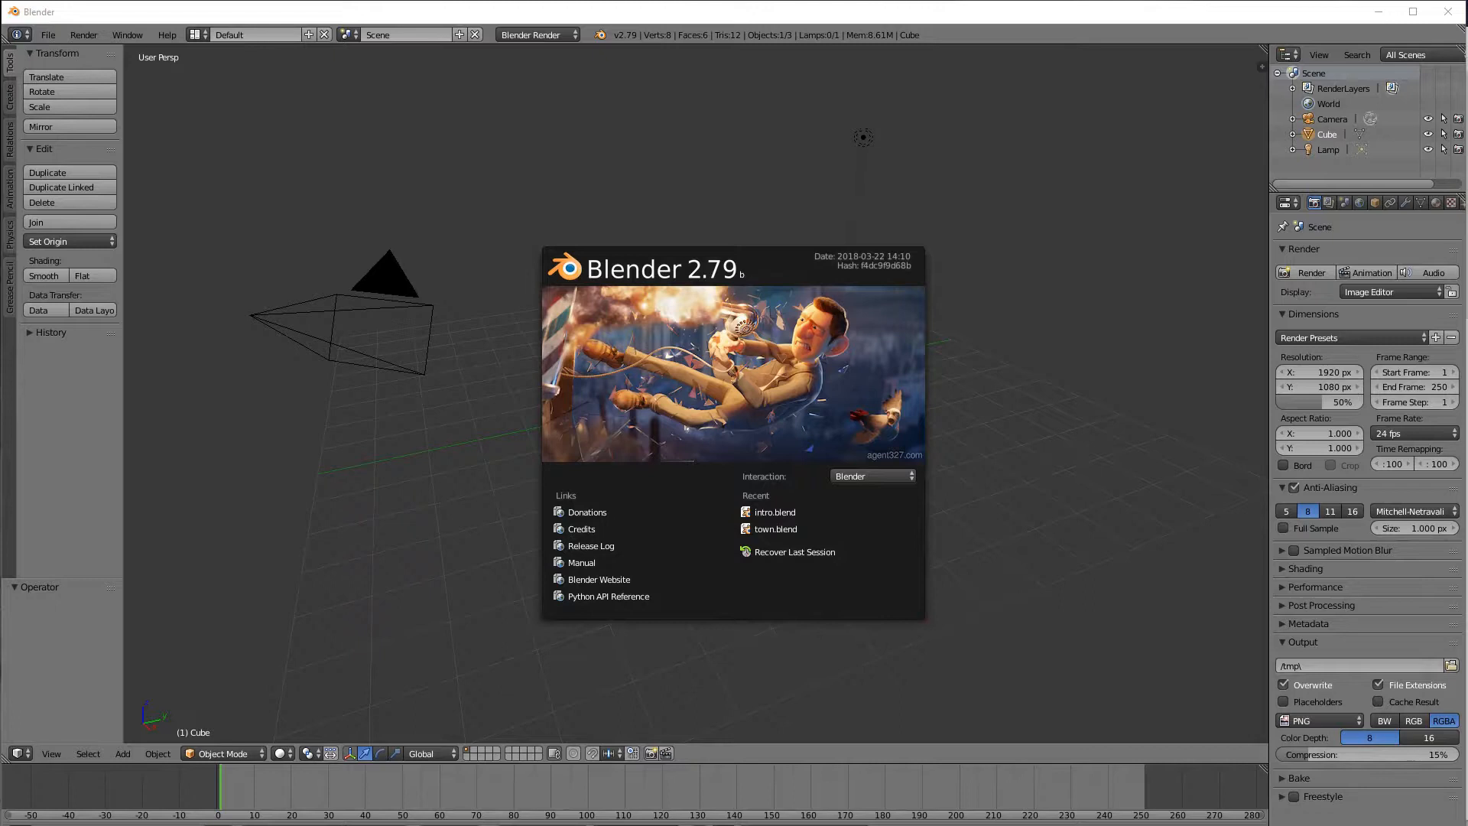
mouse_move(232, 87)
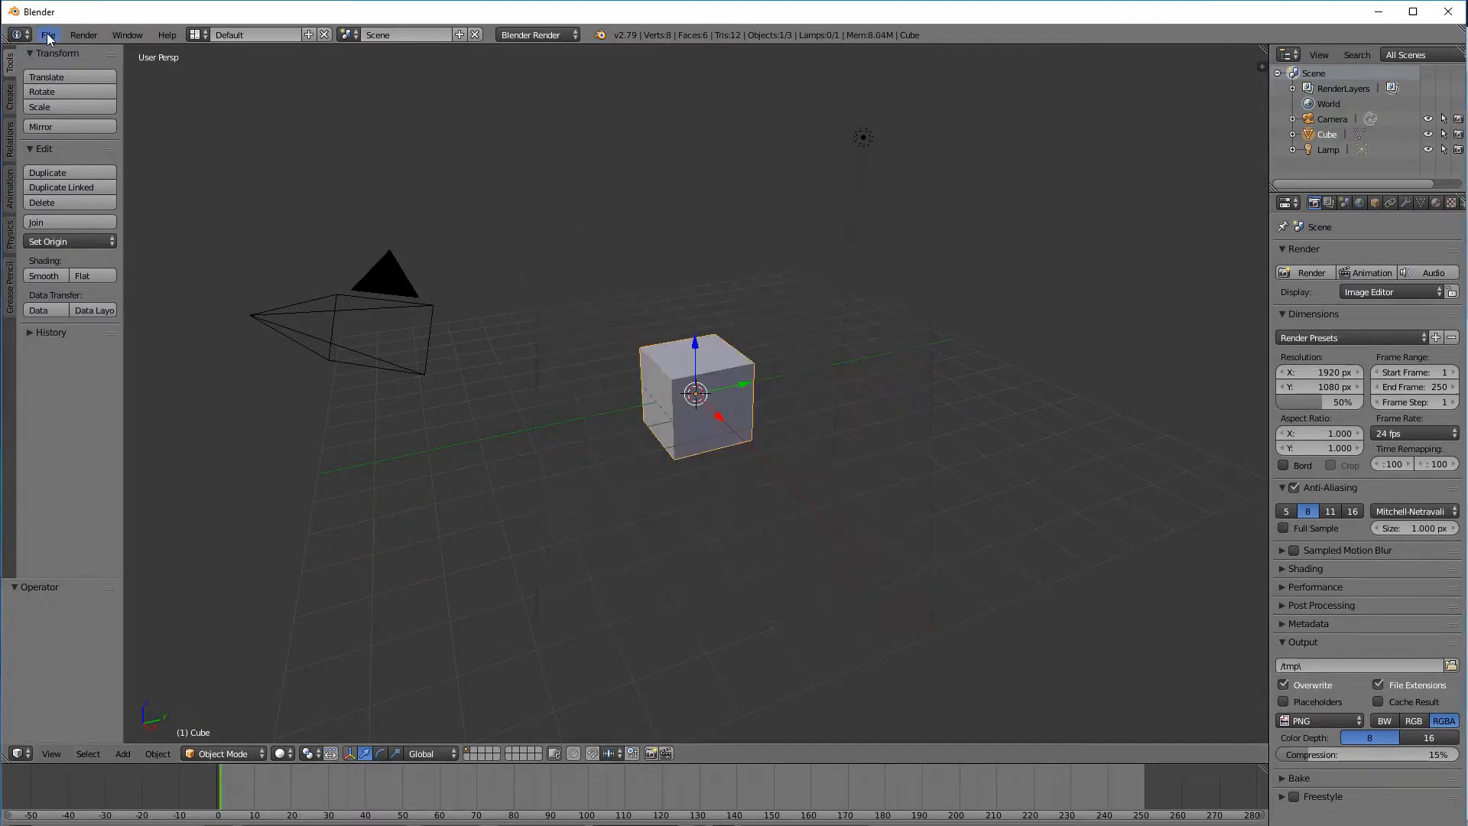
Step: Open User Preferences from the File menu, showing the Add-ons section
left_click(48, 35)
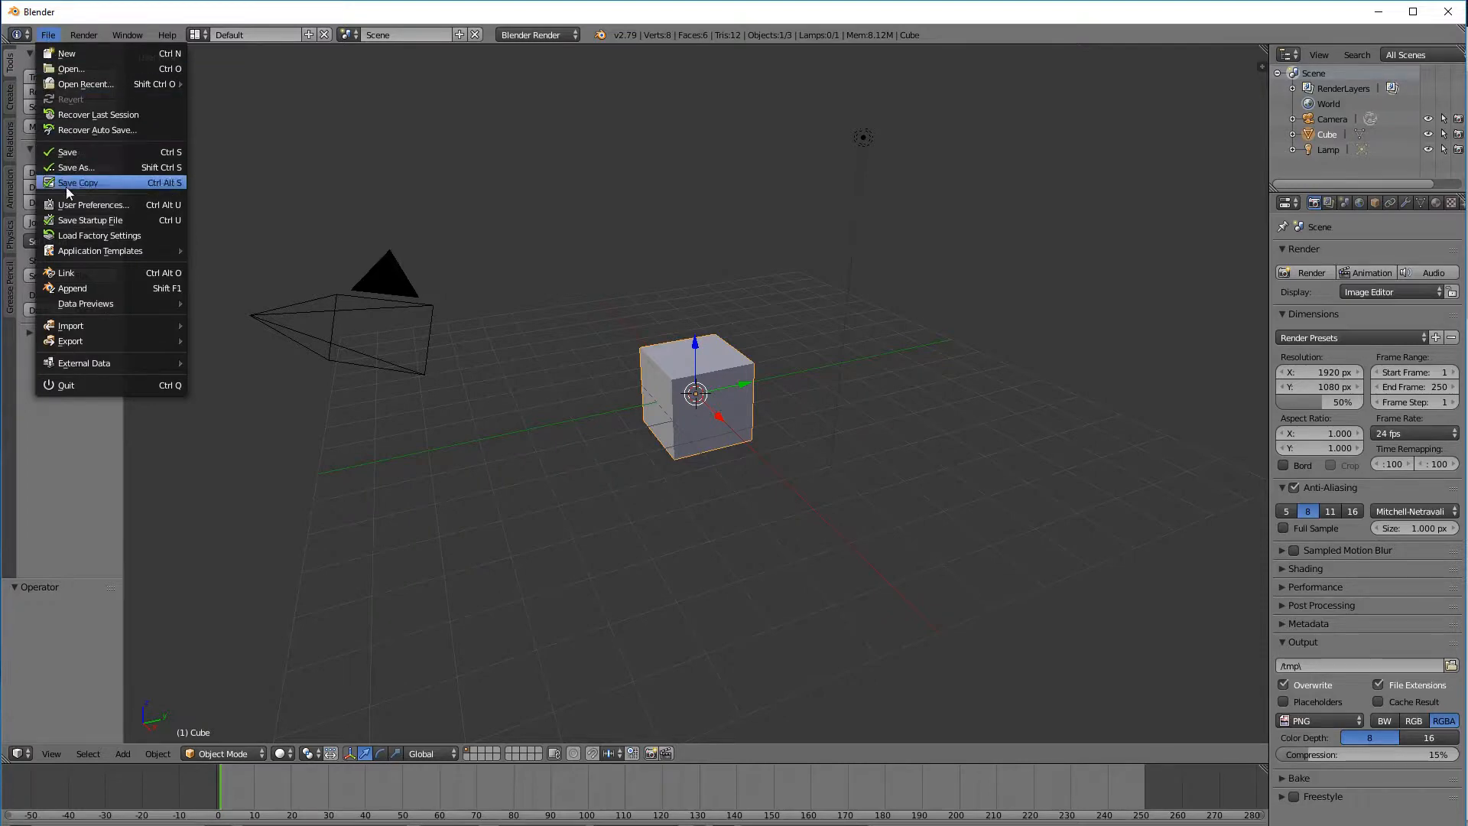
left_click(94, 204)
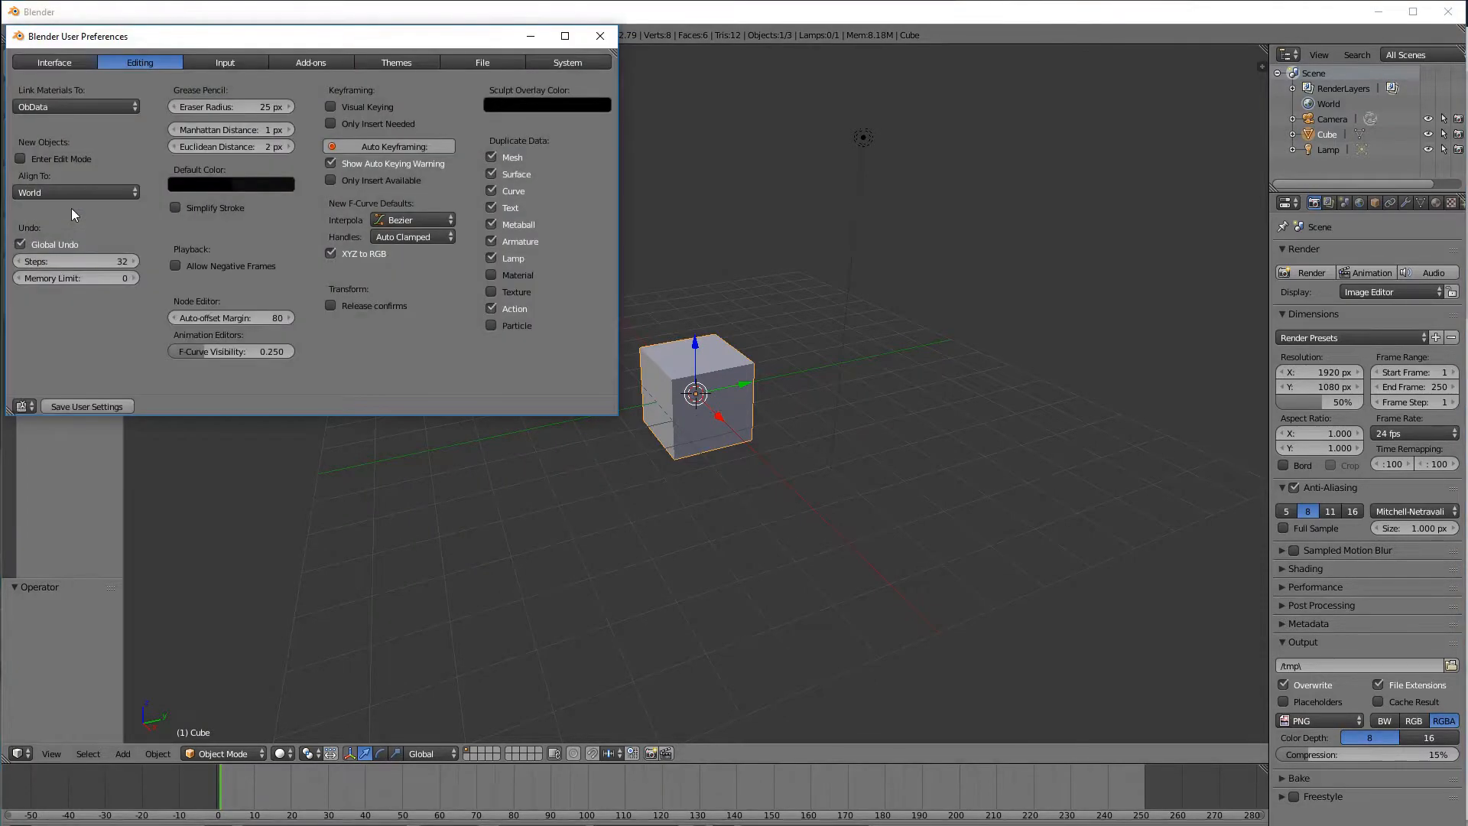
mouse_move(311, 62)
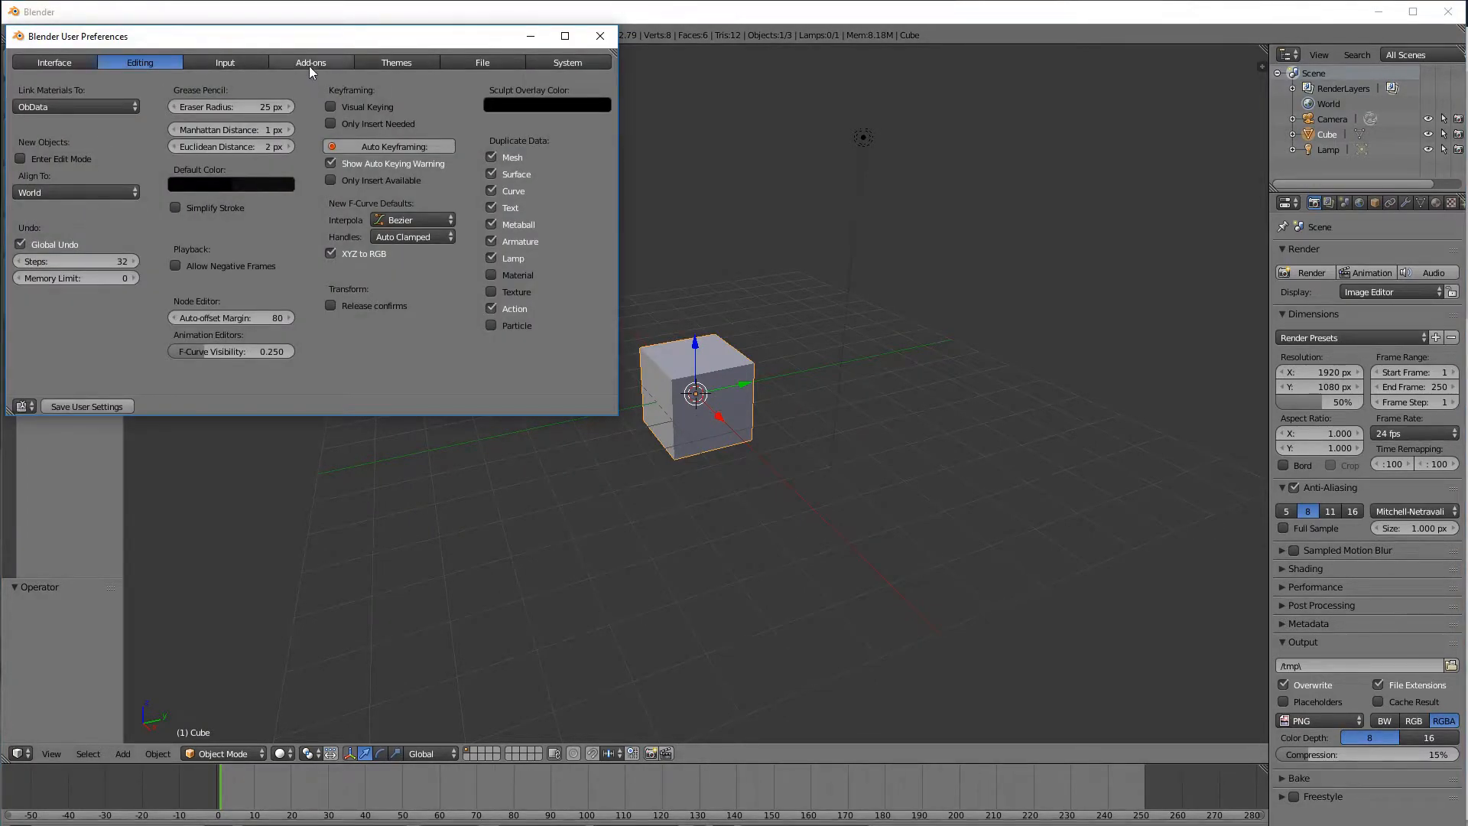
left_click(309, 62)
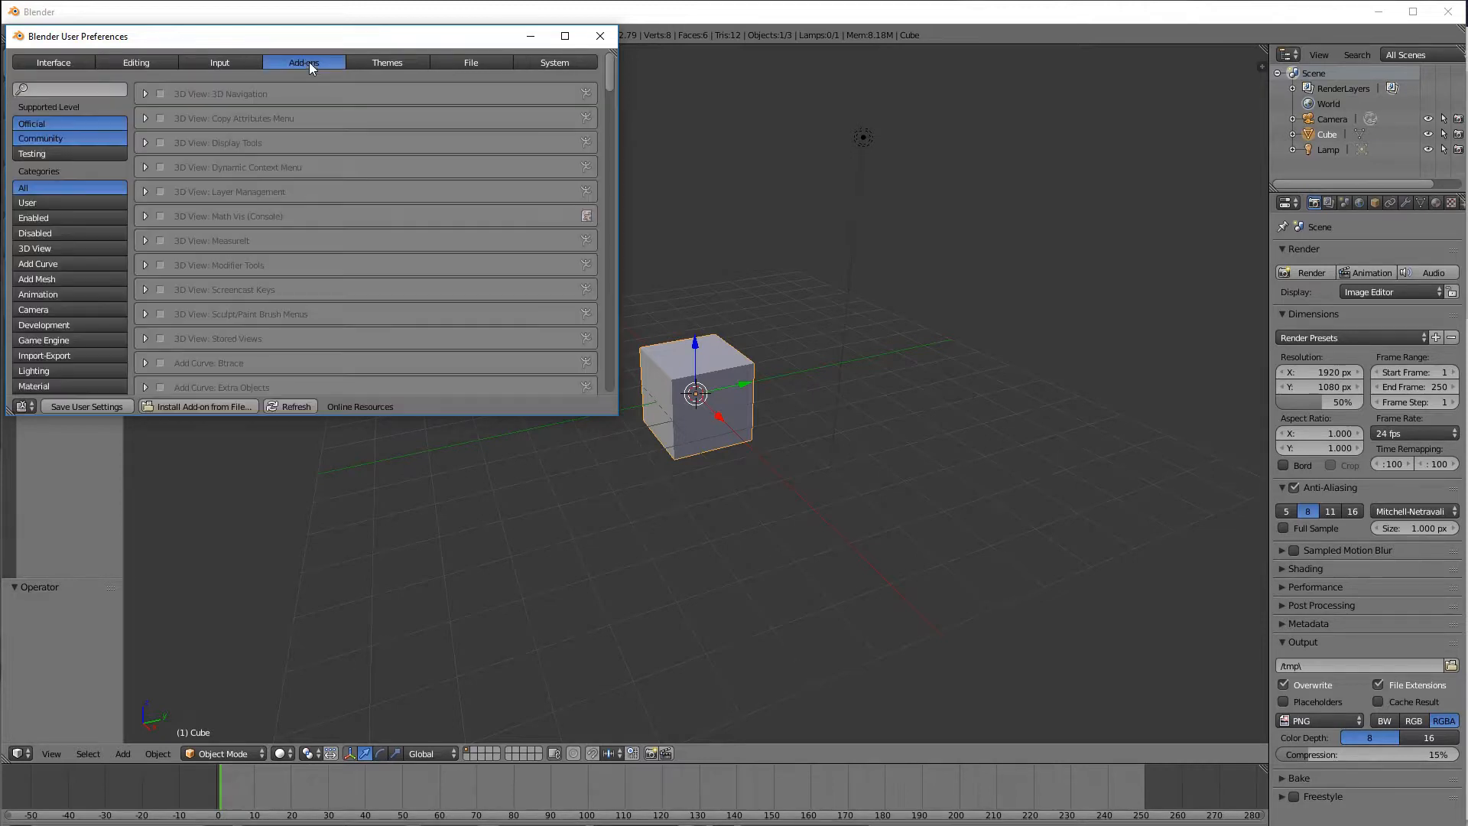
mouse_move(70, 88)
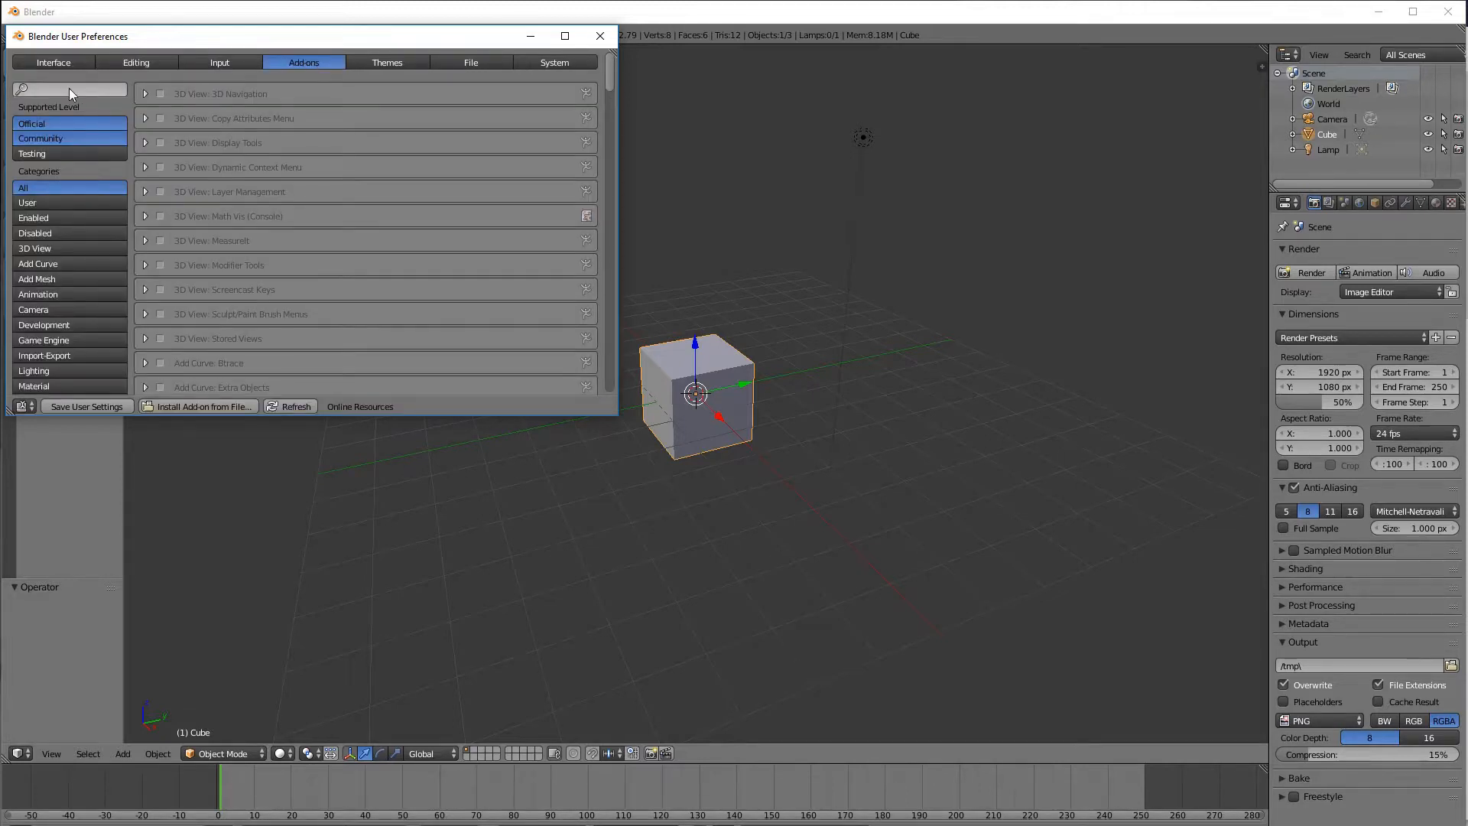
mouse_move(199, 406)
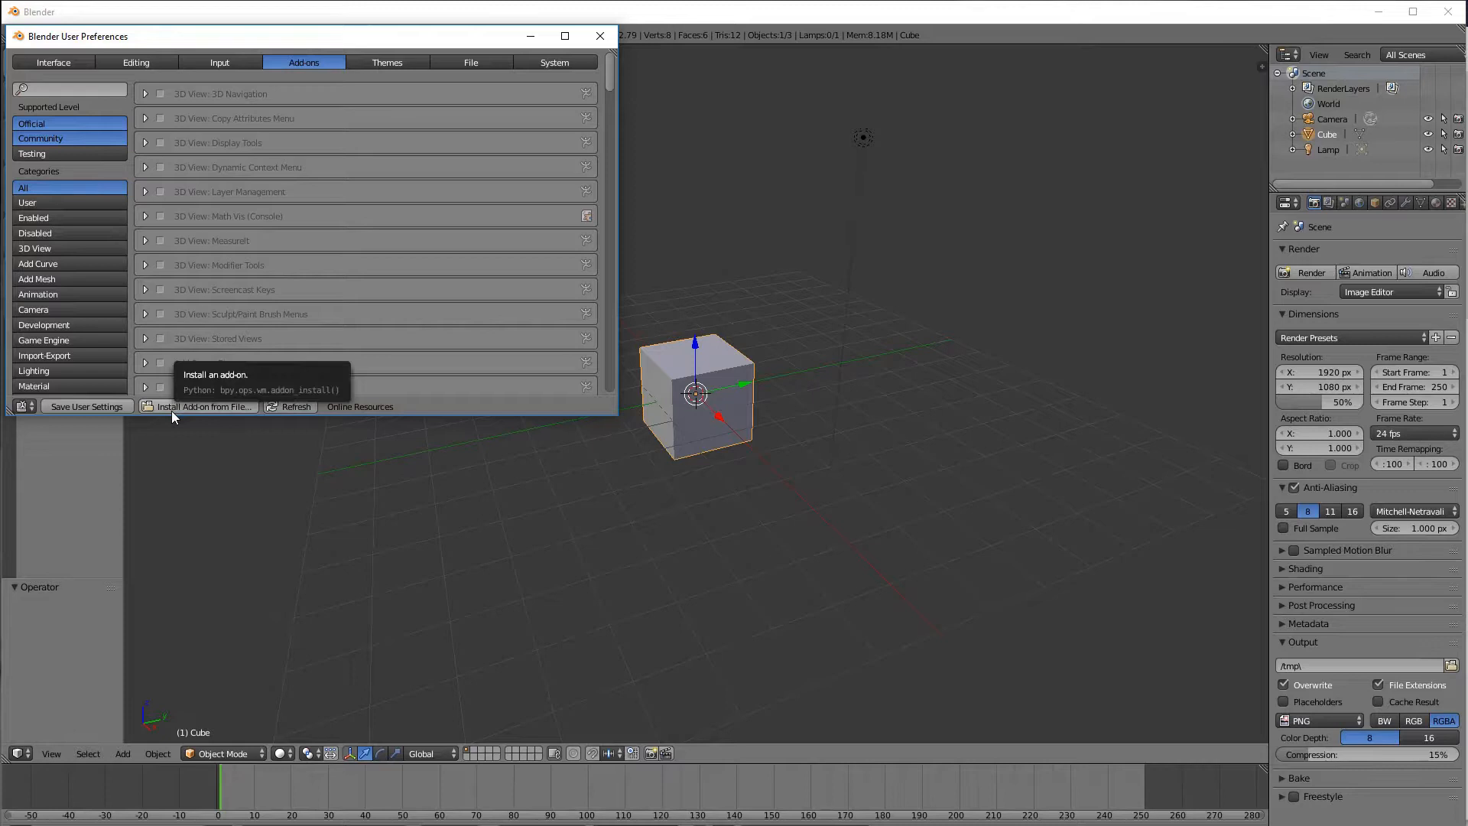
mouse_move(216, 415)
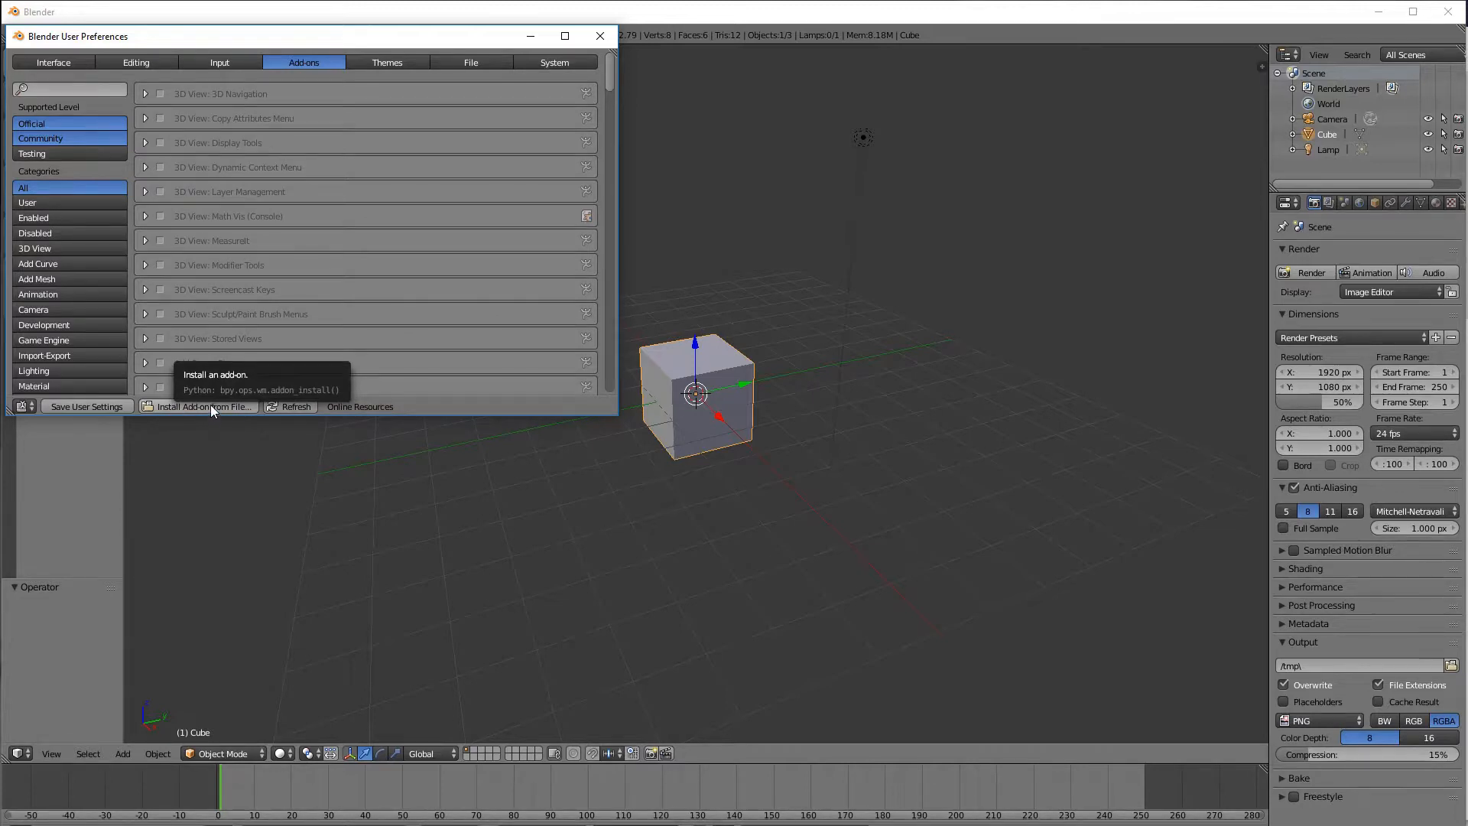
Step: Install blender_addon_torchlight2-Release.zip from Downloads as an add-on
left_click(202, 406)
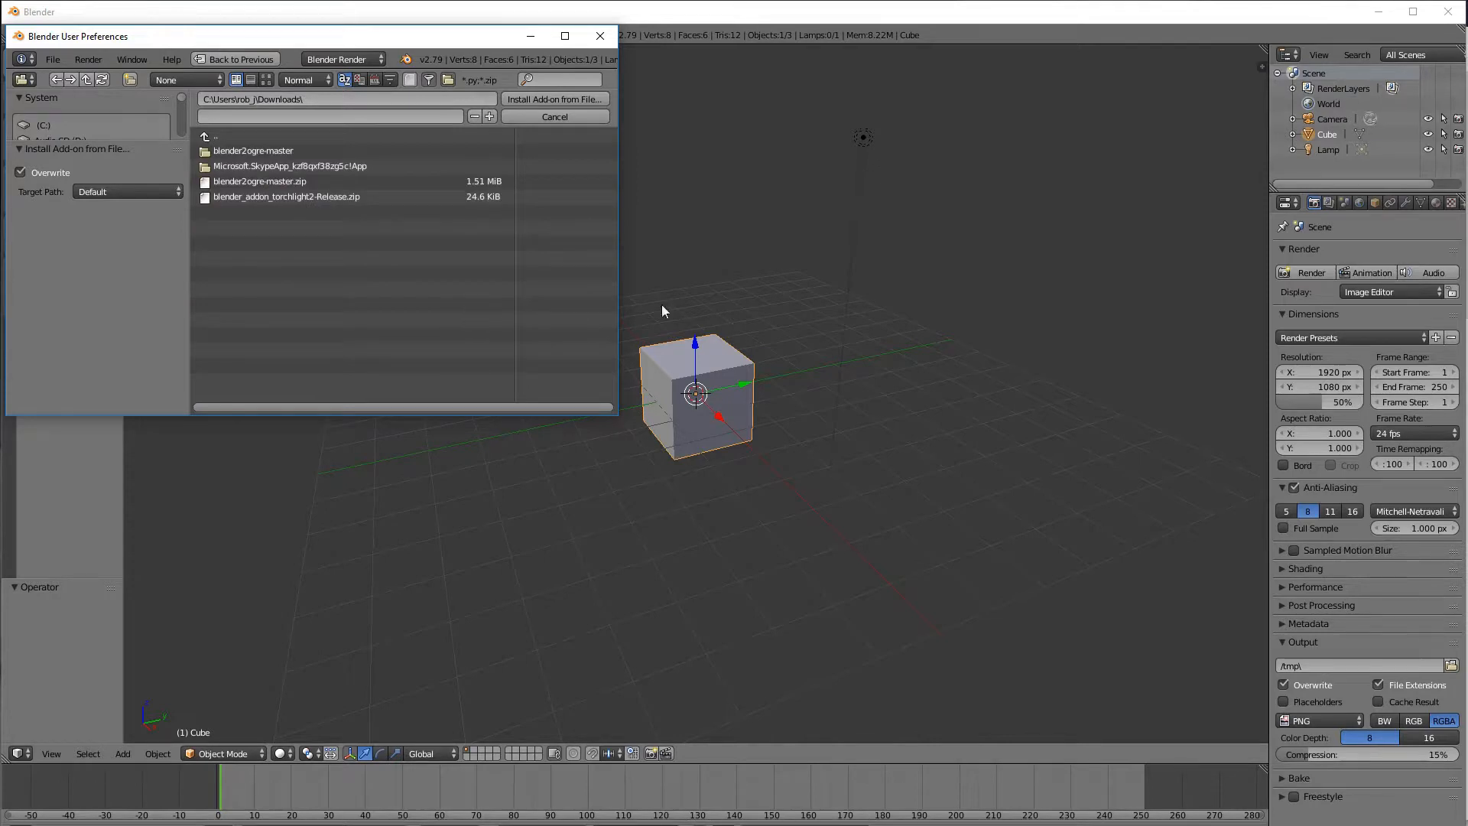
mouse_move(605, 149)
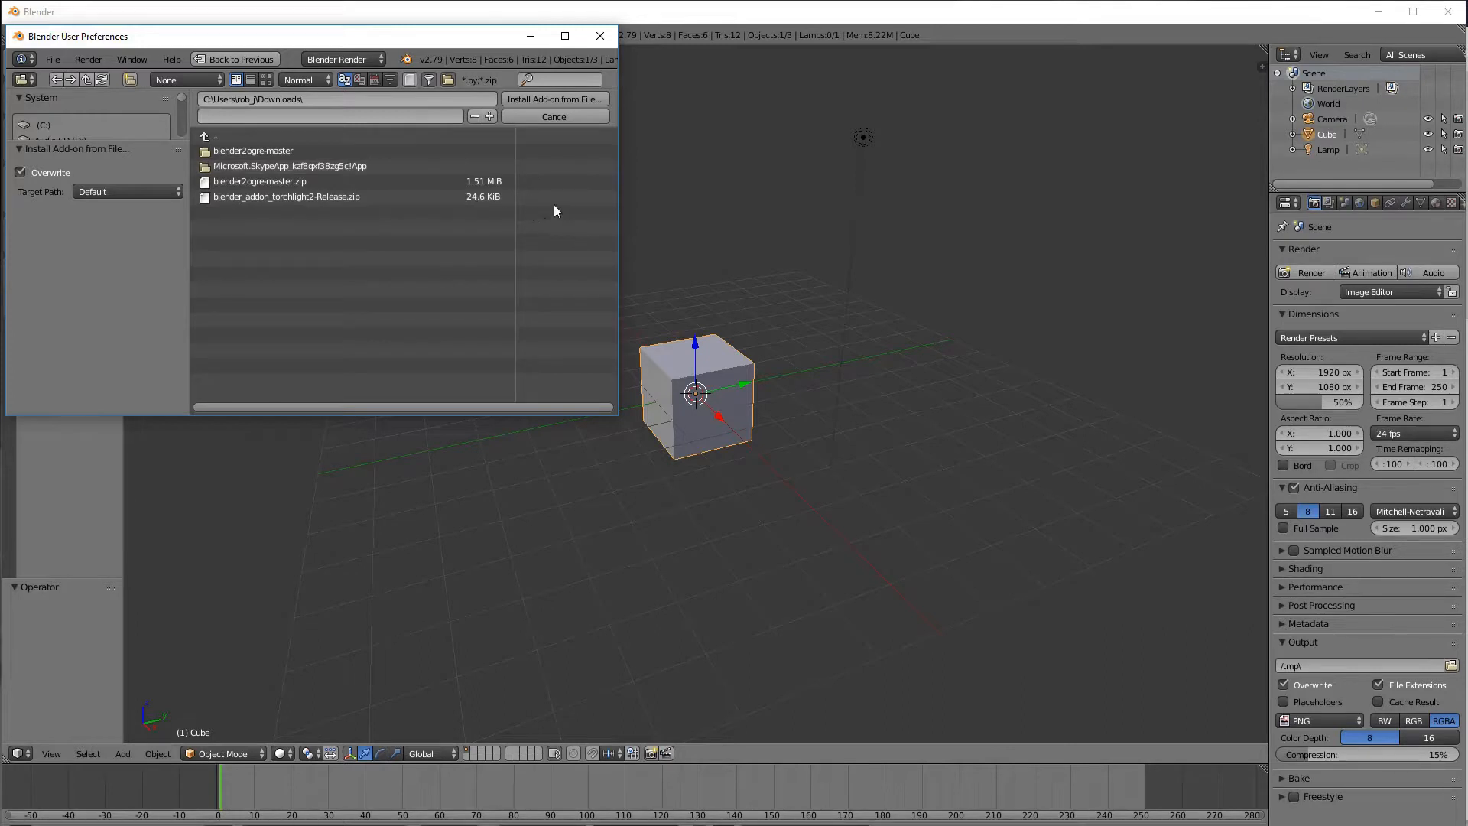
mouse_move(263, 230)
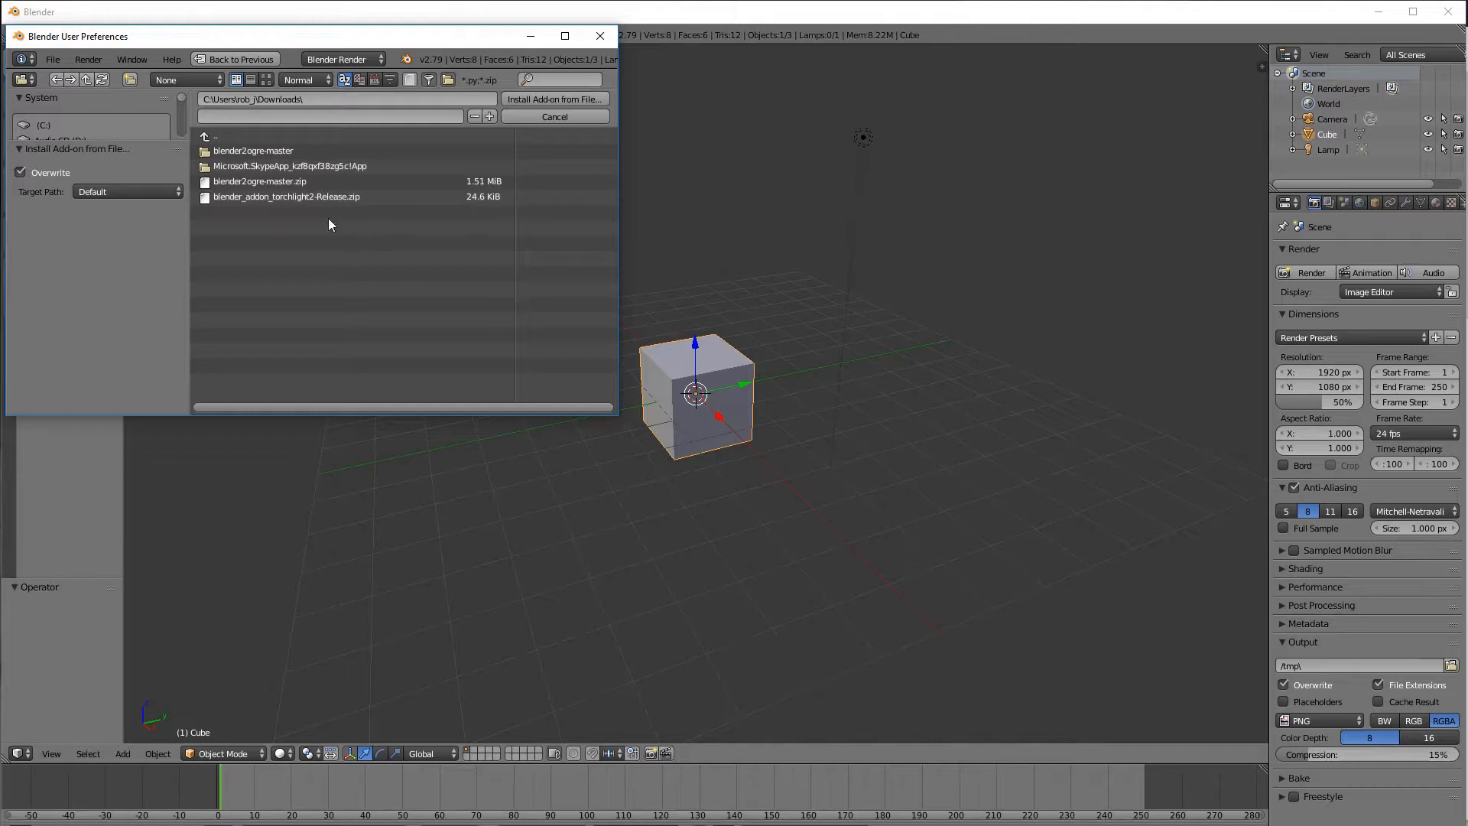
left_click(285, 196)
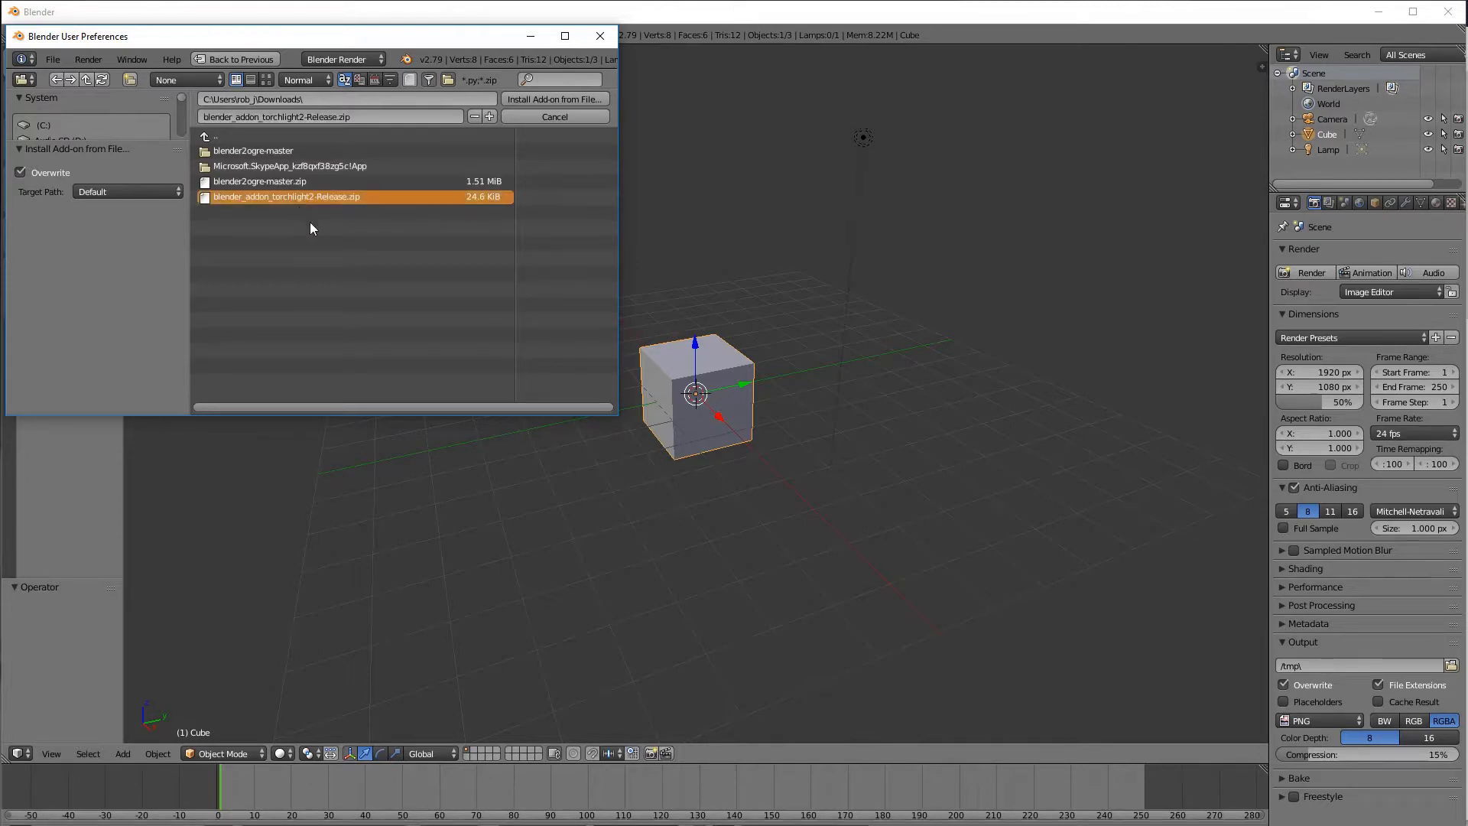
mouse_move(524, 244)
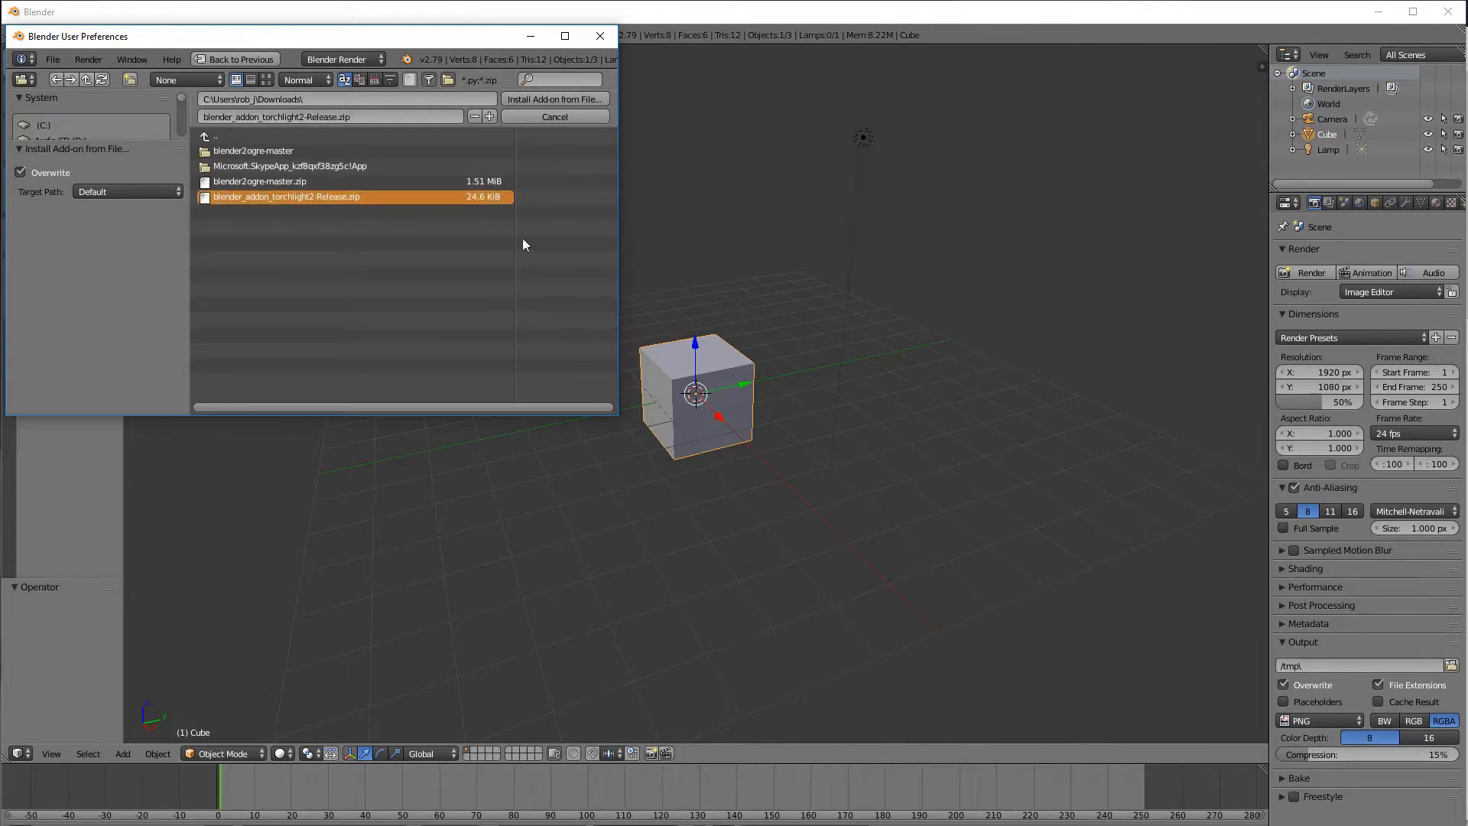
mouse_move(554, 98)
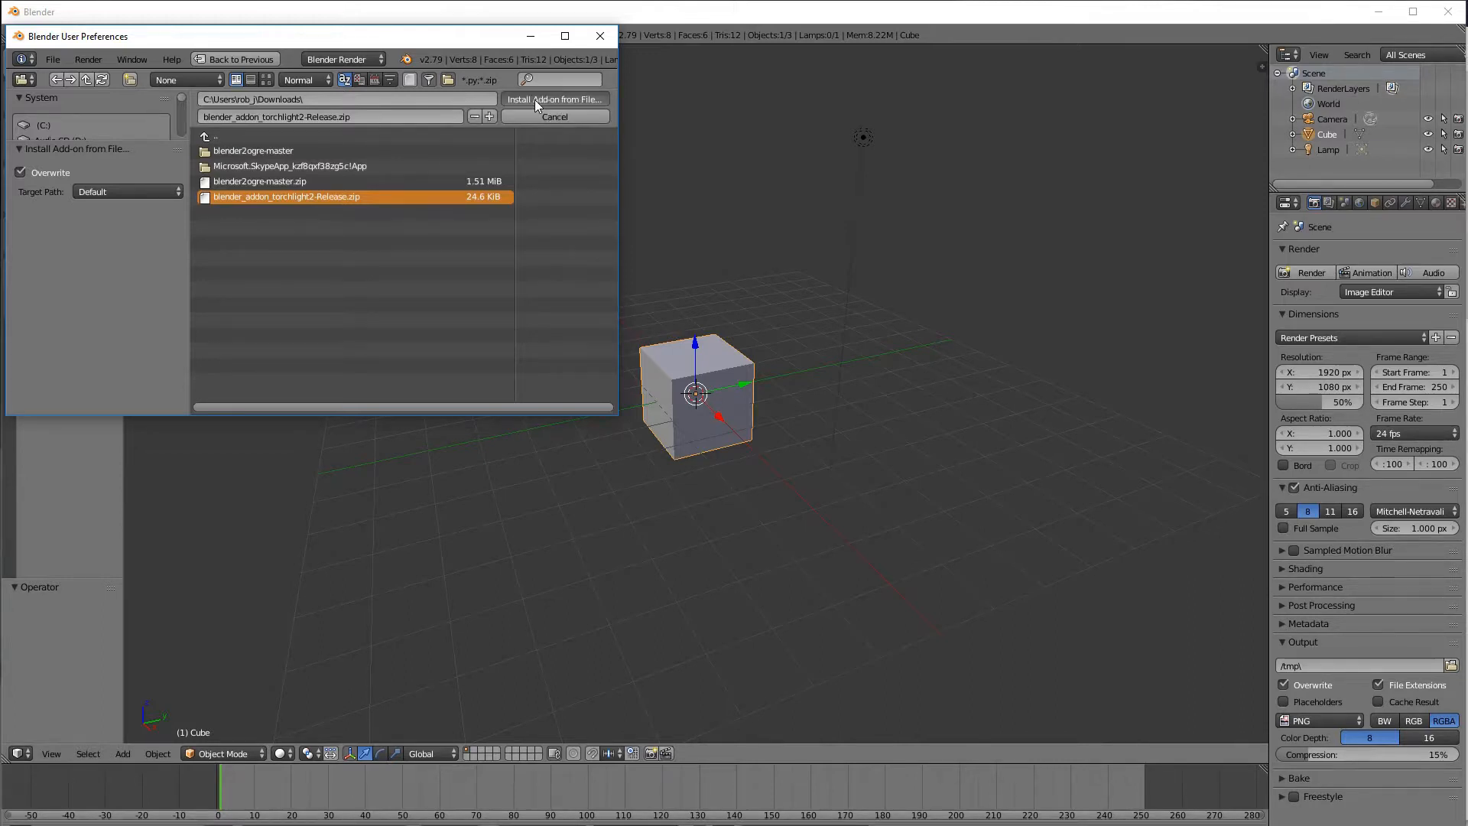
left_click(553, 99)
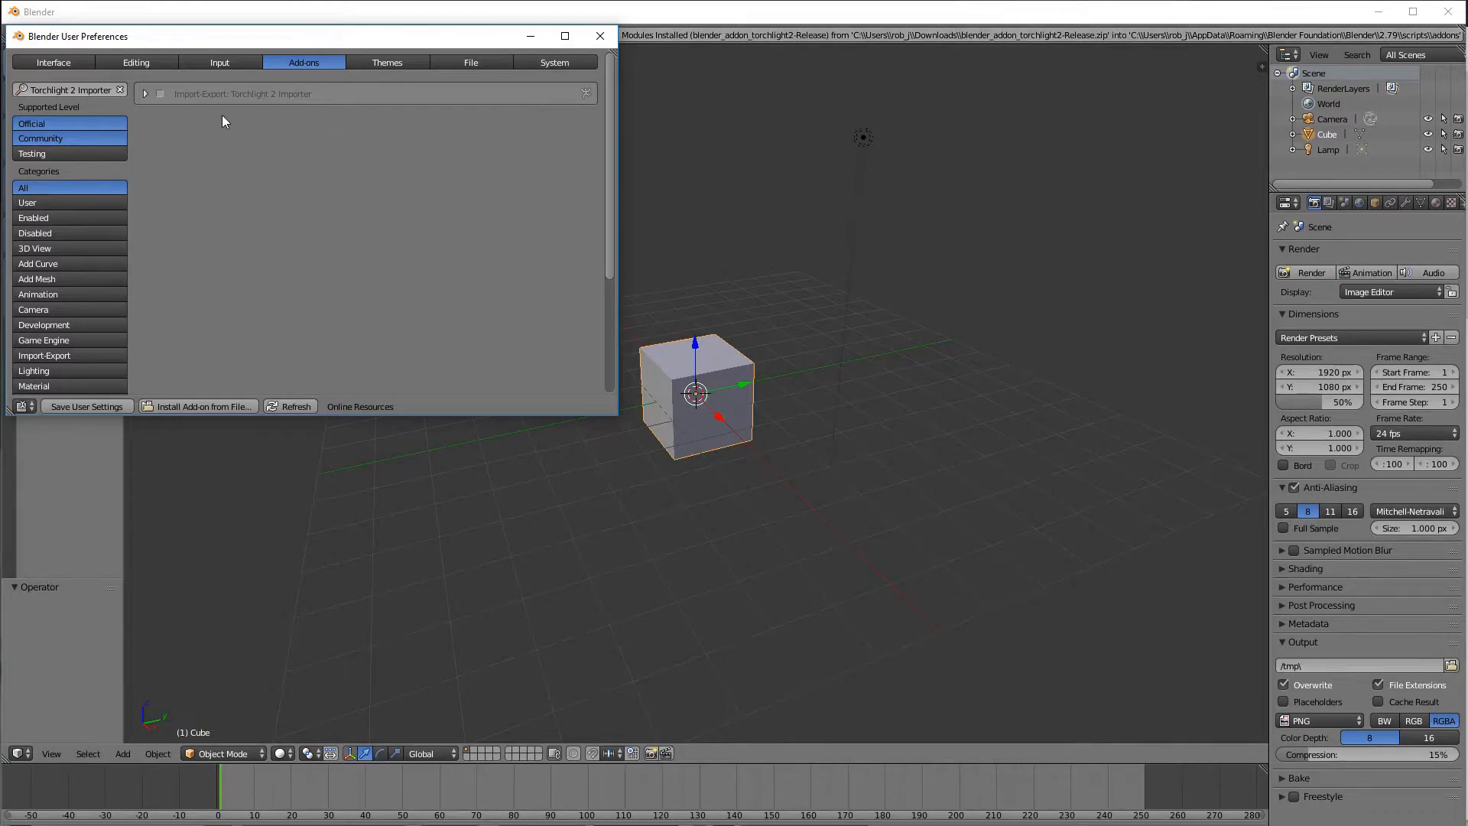
mouse_move(337, 103)
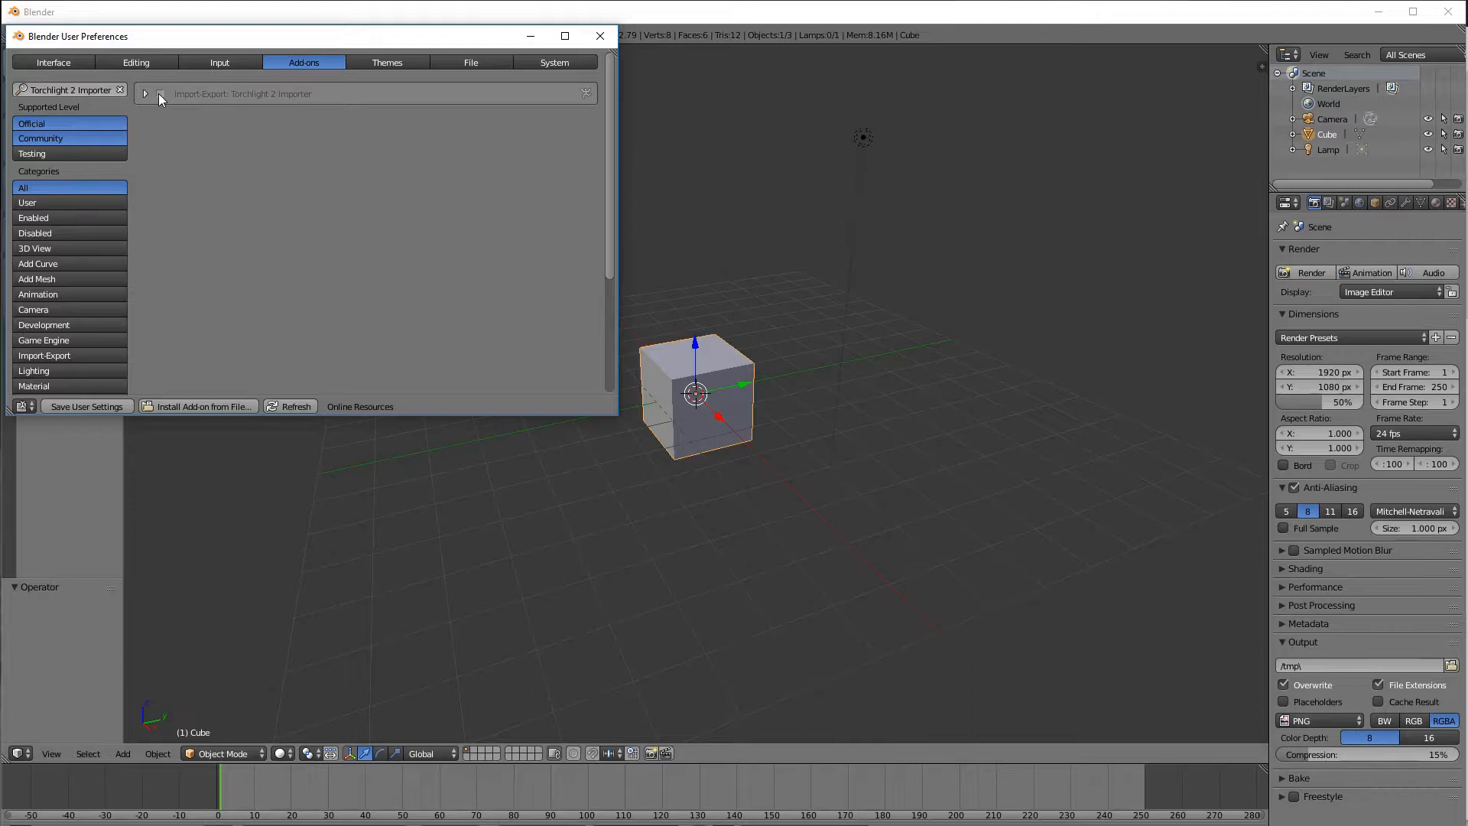
Step: Tick the Torchlight 2 Importer add-on and expand its path preferences
left_click(159, 93)
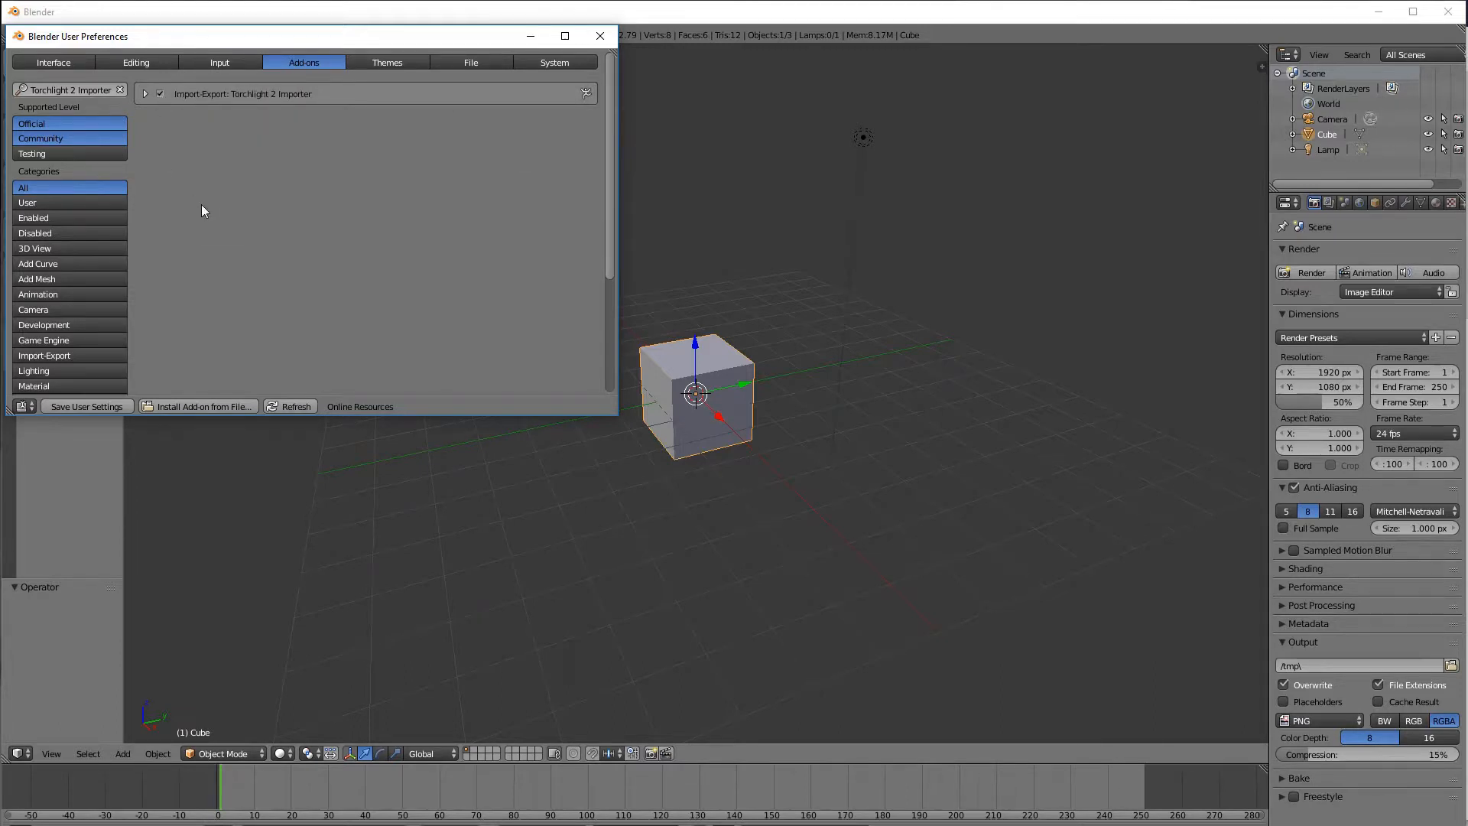
mouse_move(145, 101)
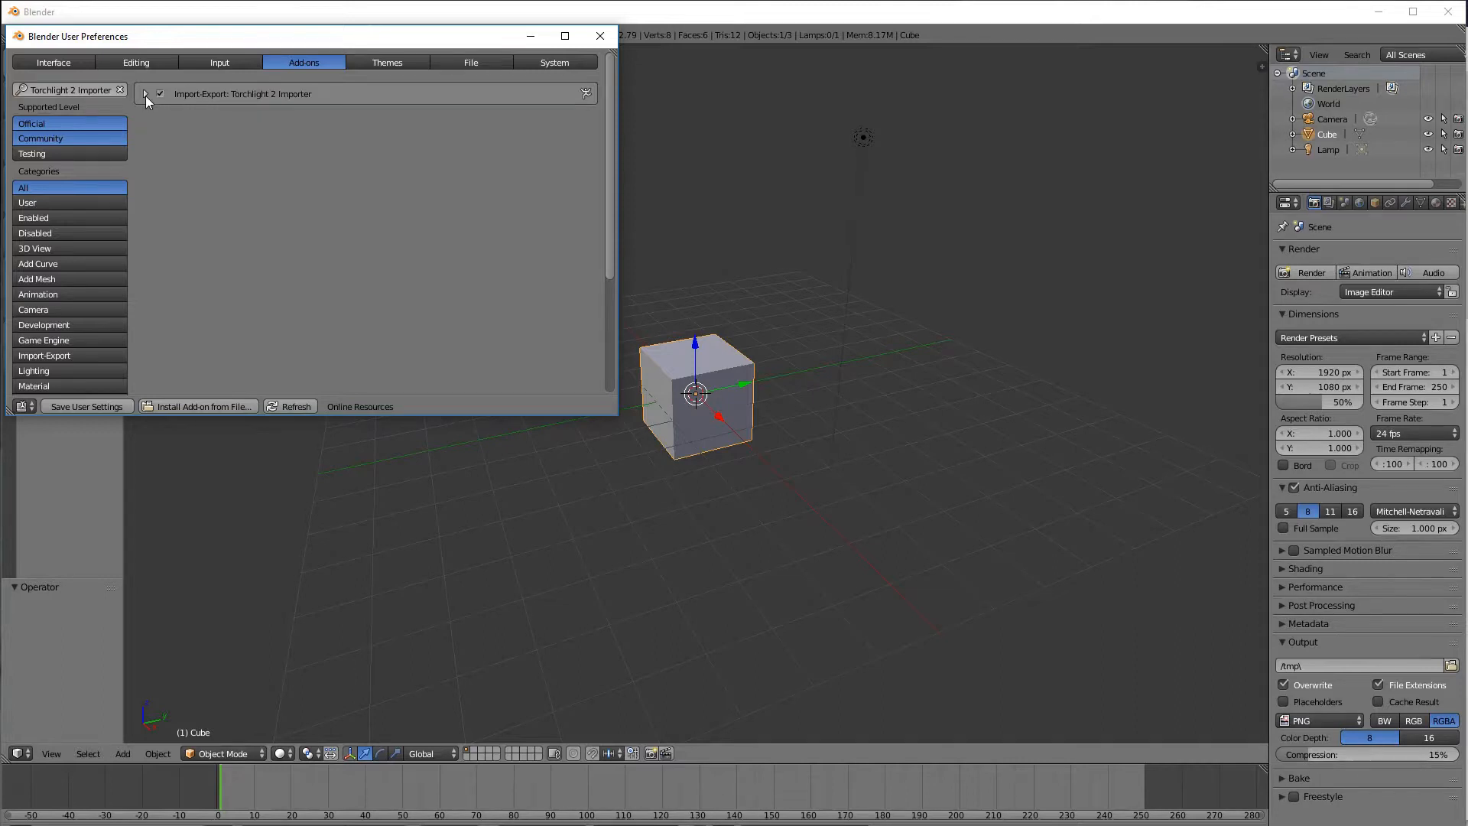
left_click(146, 93)
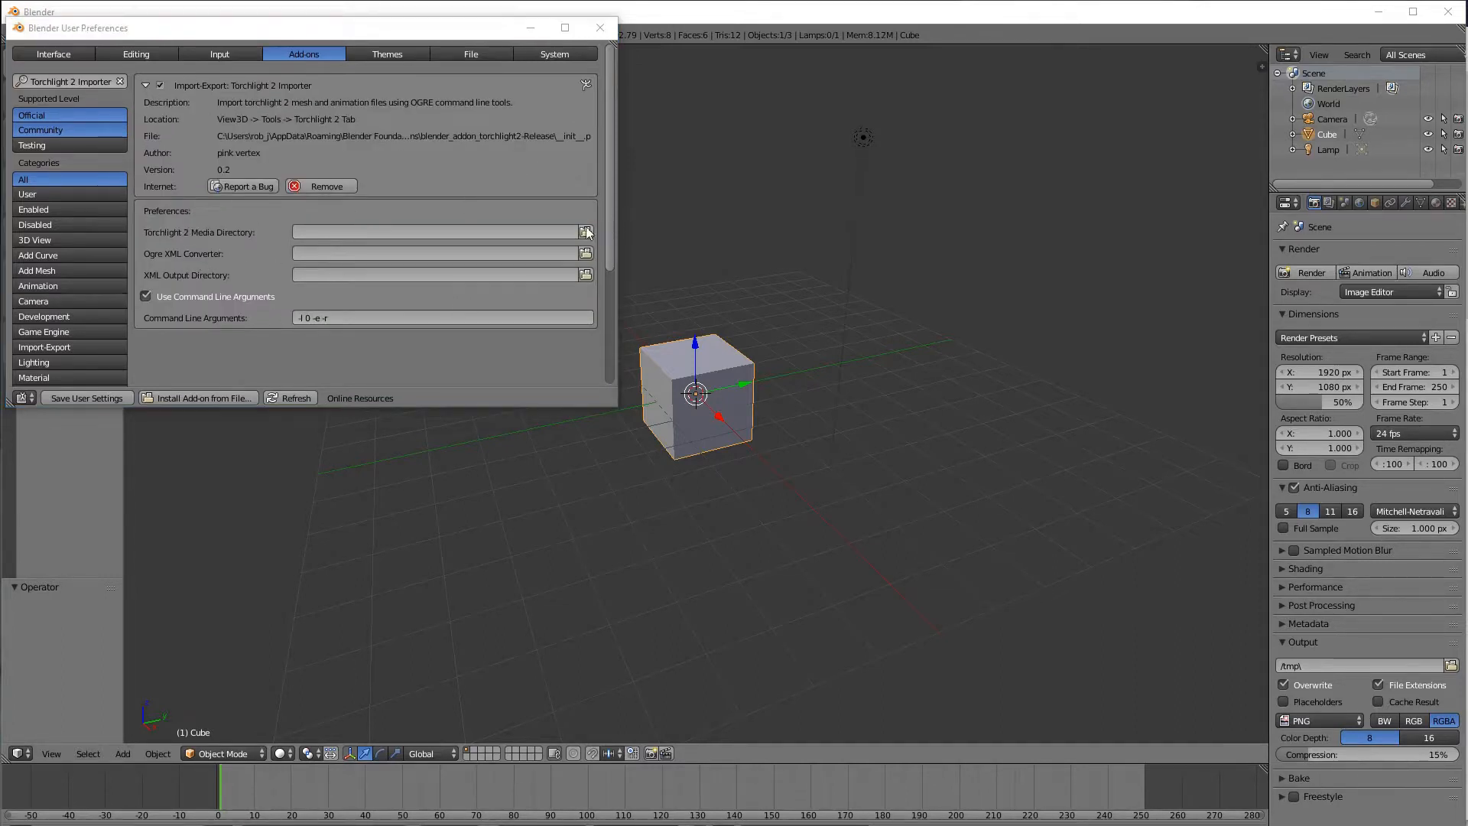
mouse_move(585, 231)
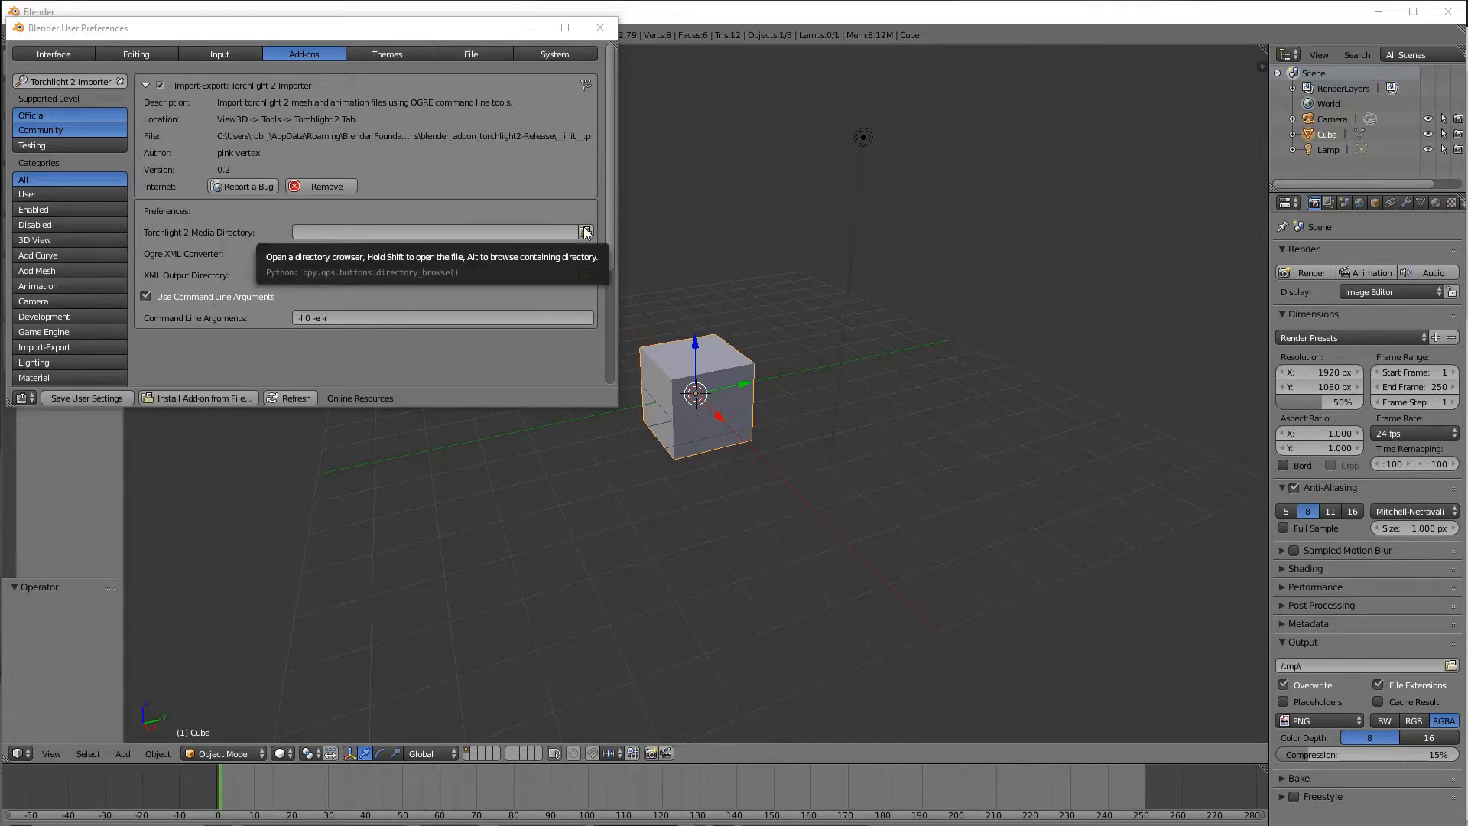
mouse_move(514, 237)
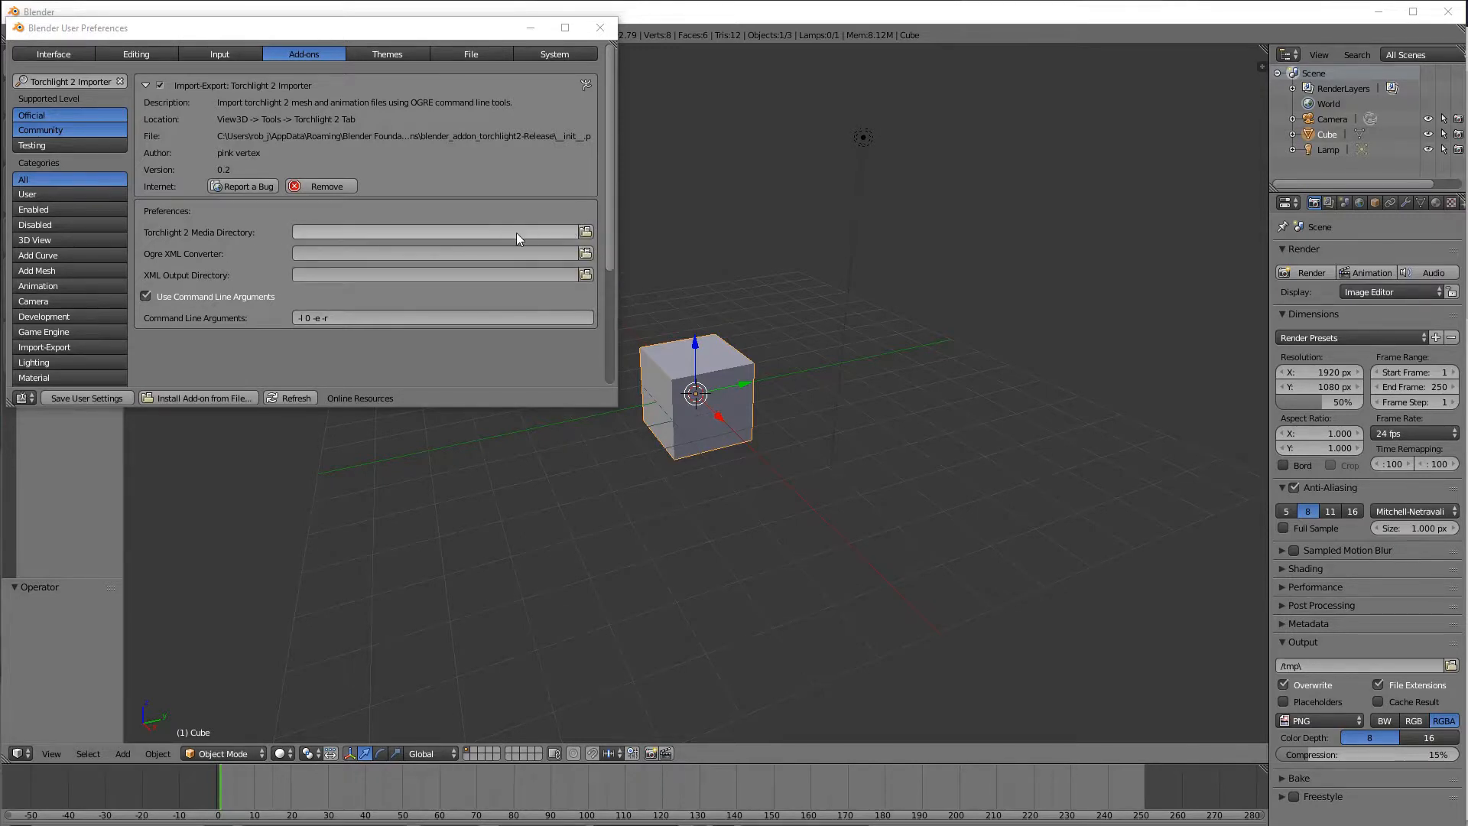
mouse_move(514, 231)
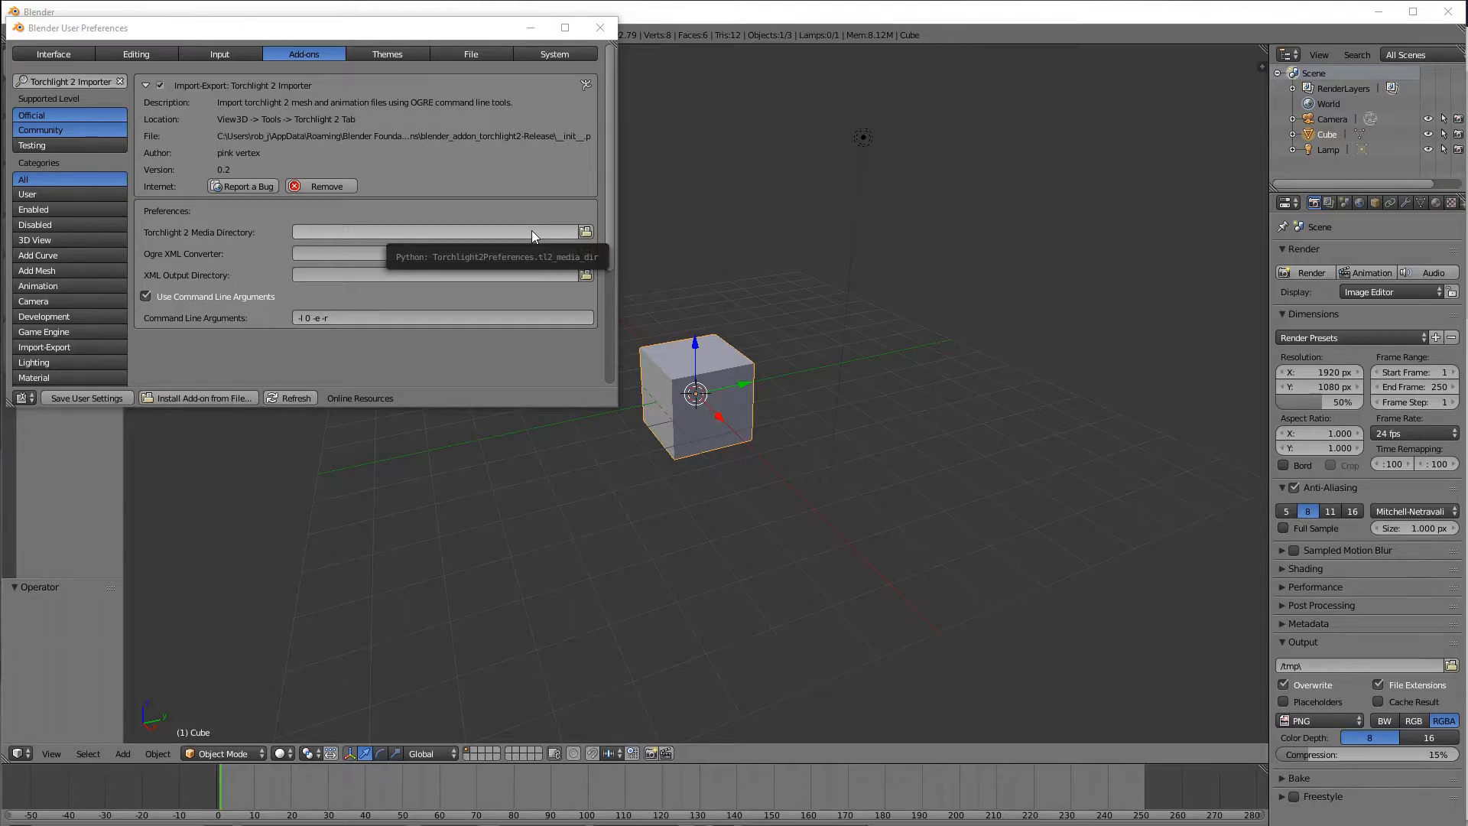
mouse_move(504, 238)
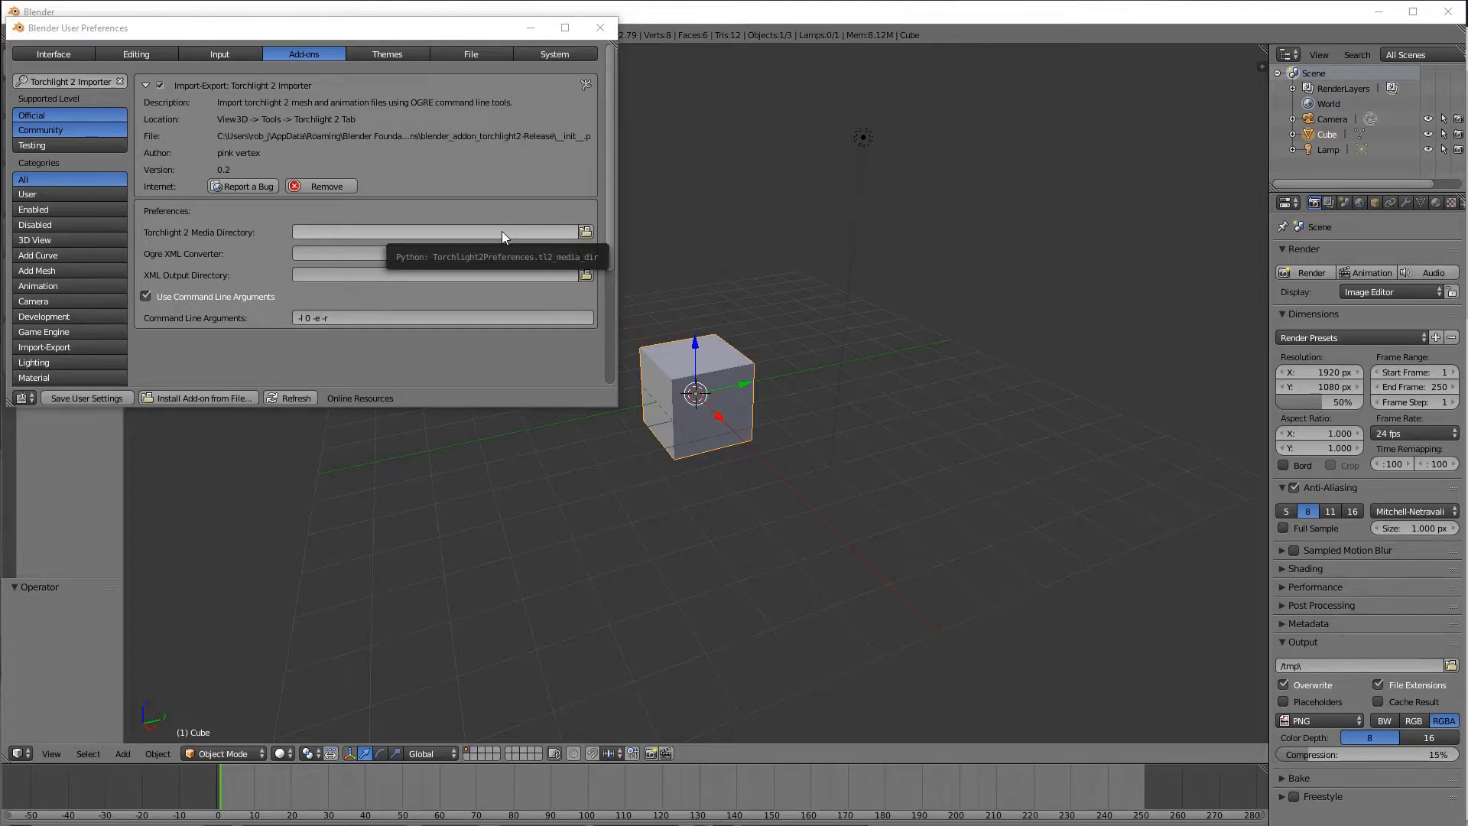
mouse_move(347, 225)
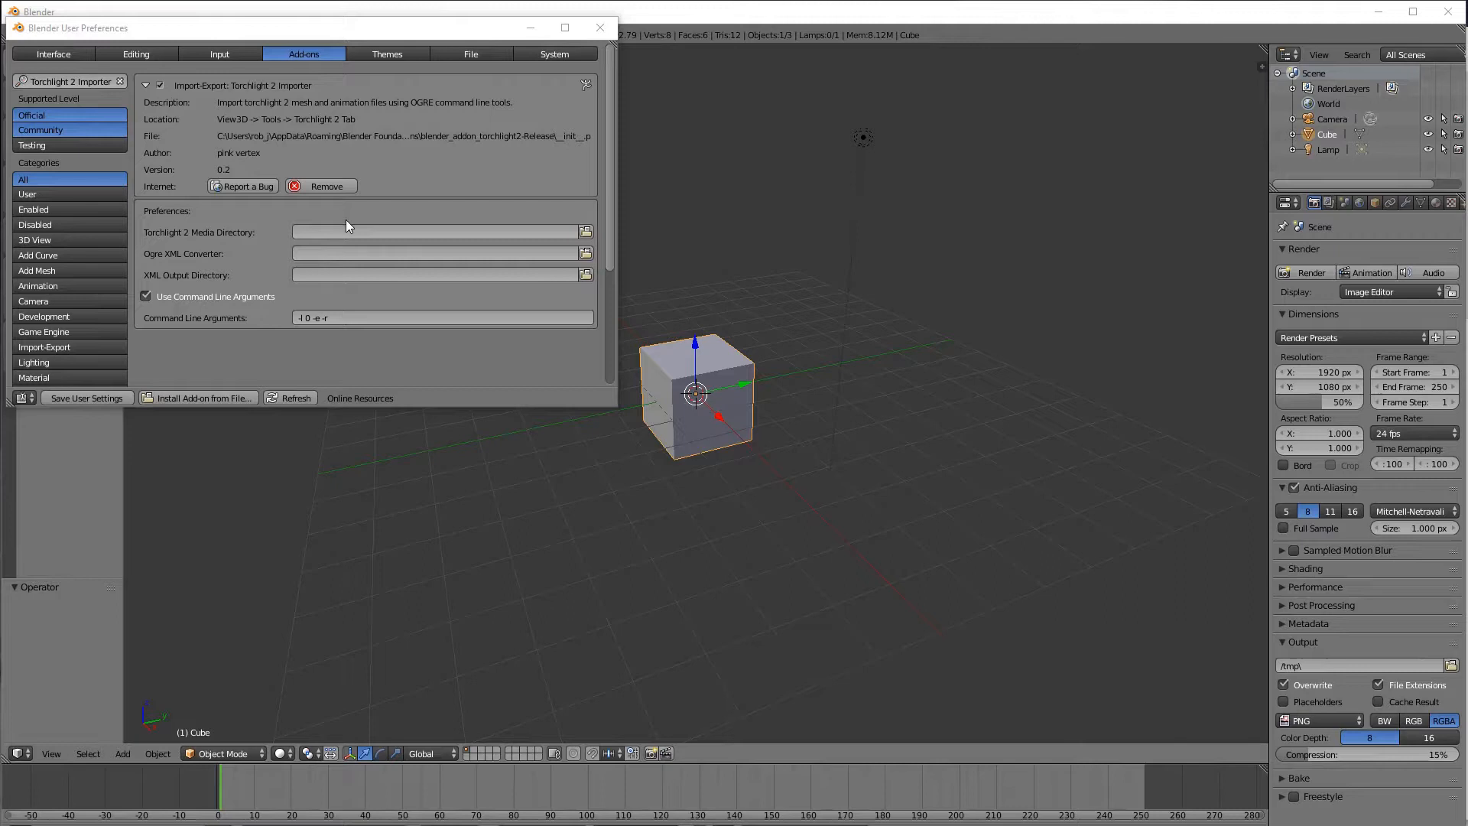
mouse_move(253, 245)
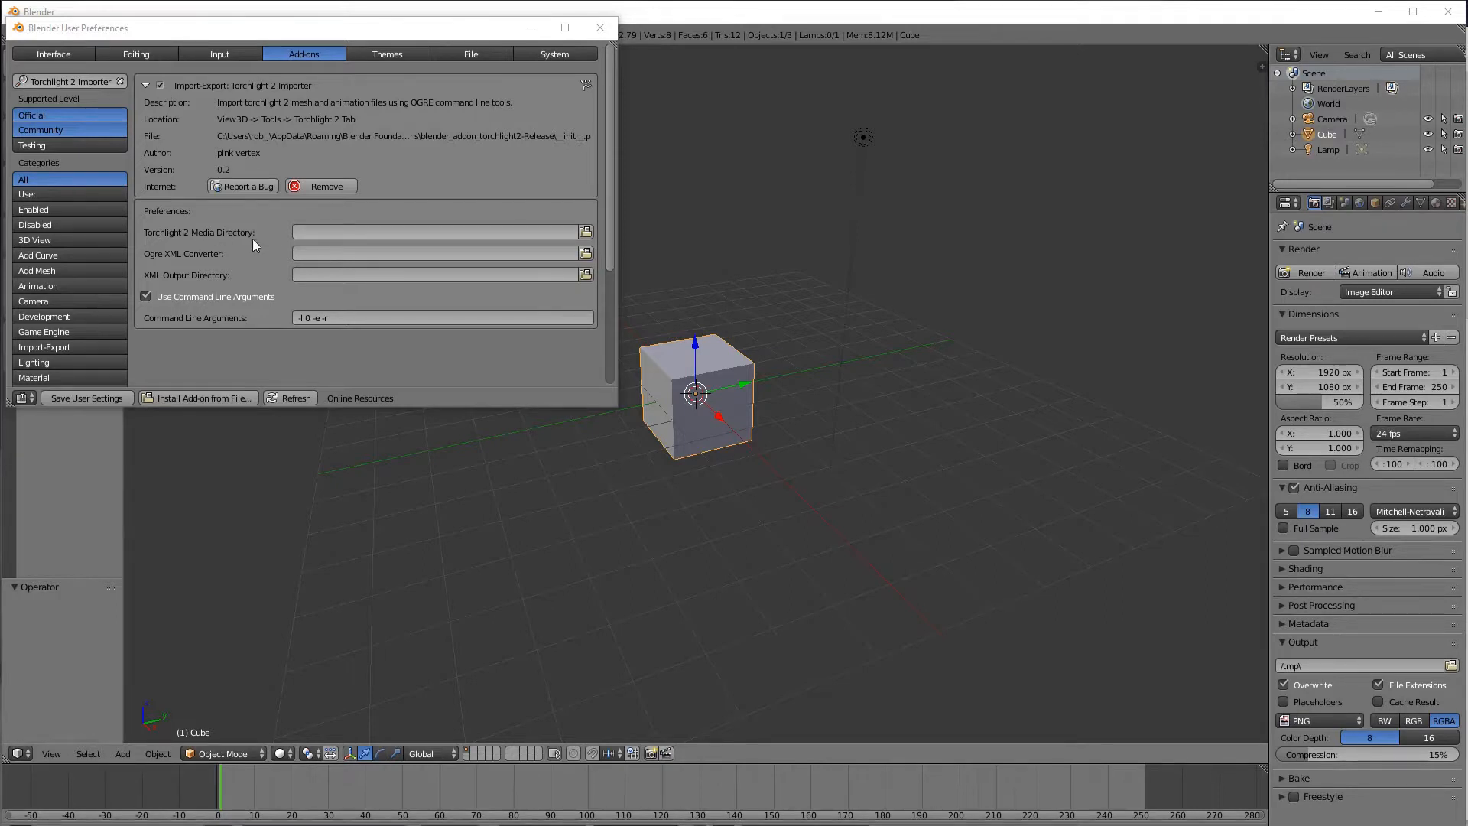
mouse_move(600, 204)
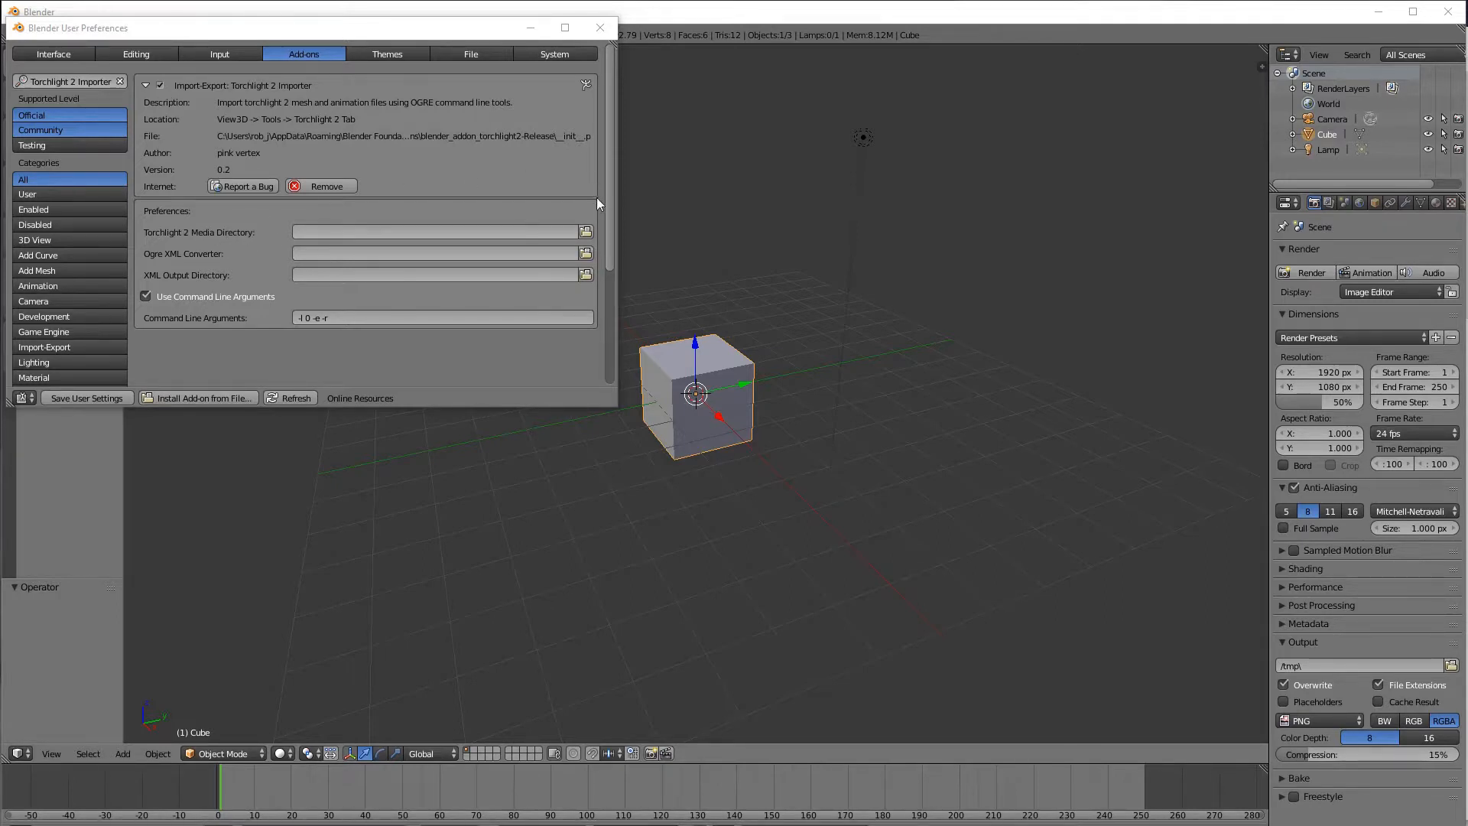
Step: Pick the Steam library's Torchlight II MEDIA folder as Media Directory
left_click(585, 231)
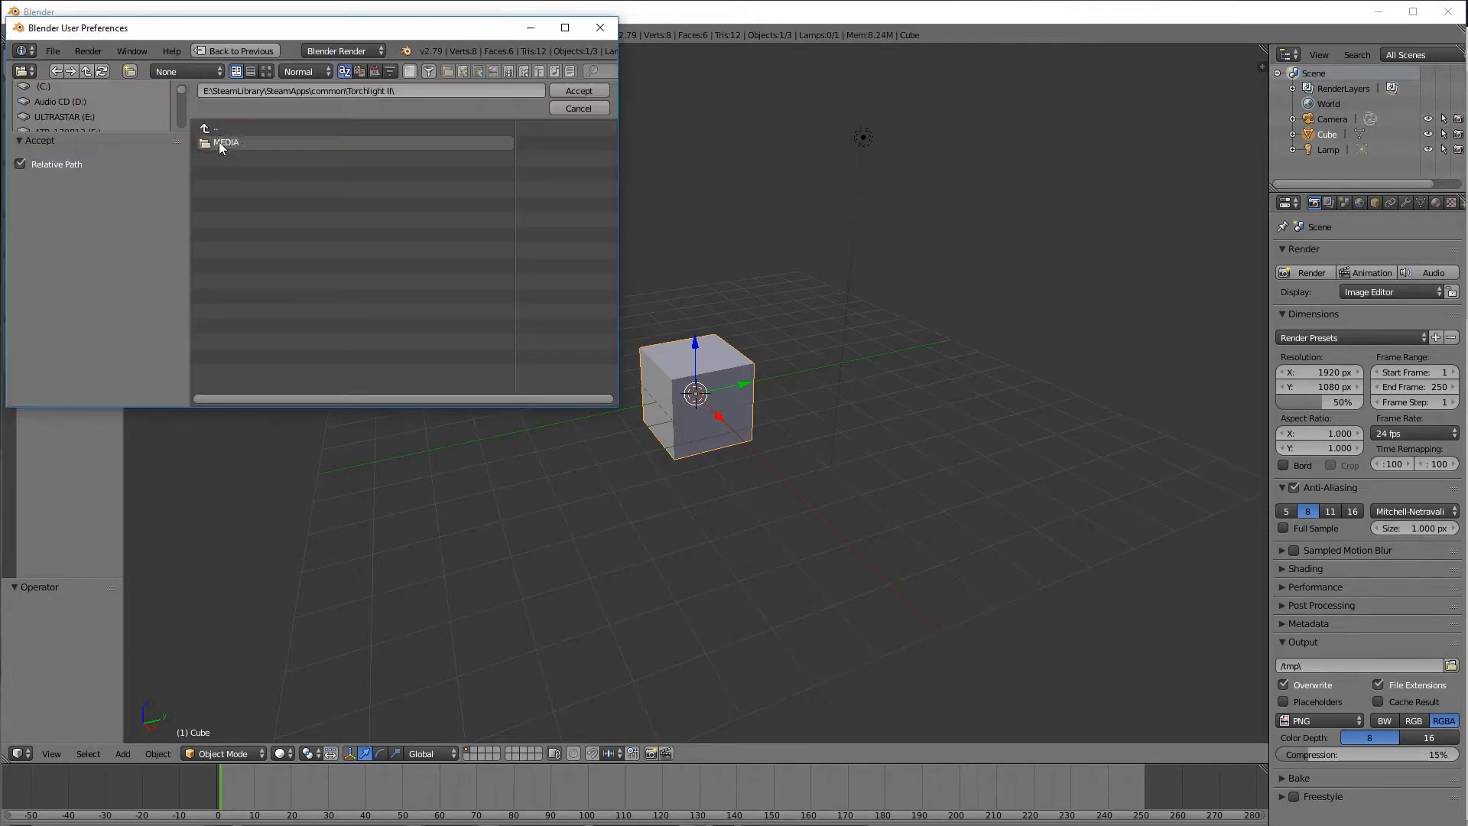
mouse_move(241, 148)
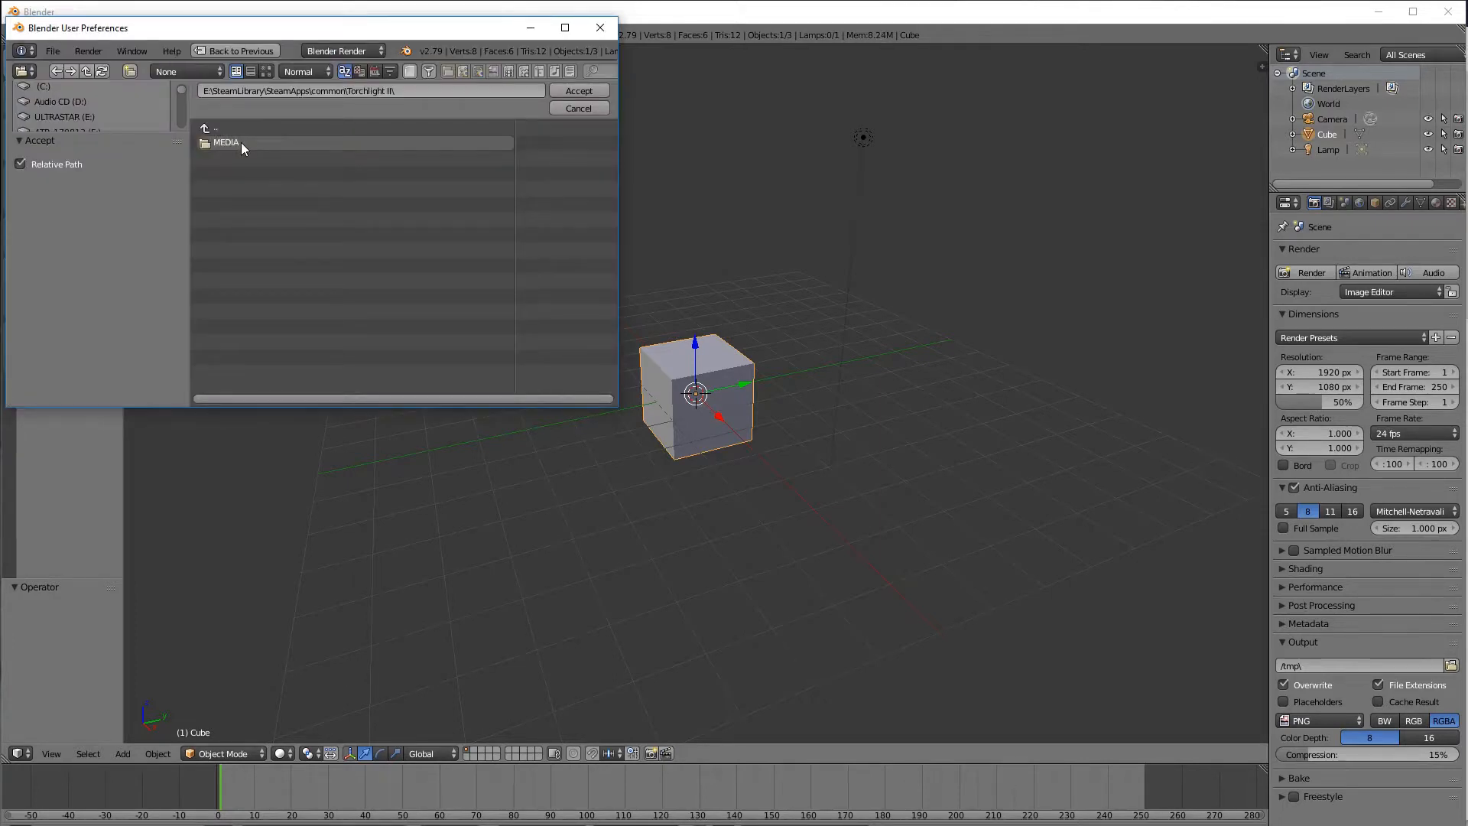
double_click(225, 142)
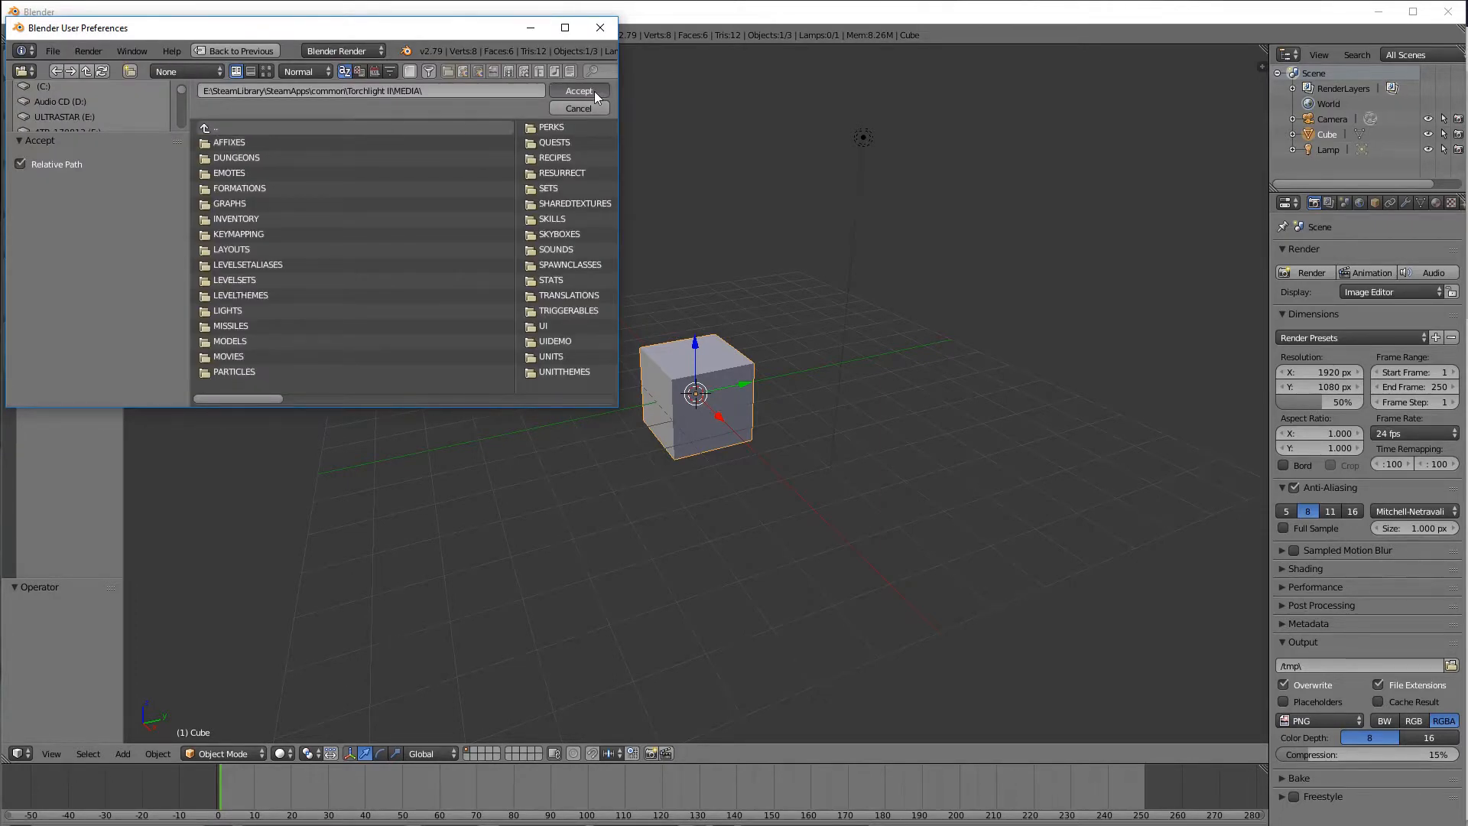
left_click(579, 91)
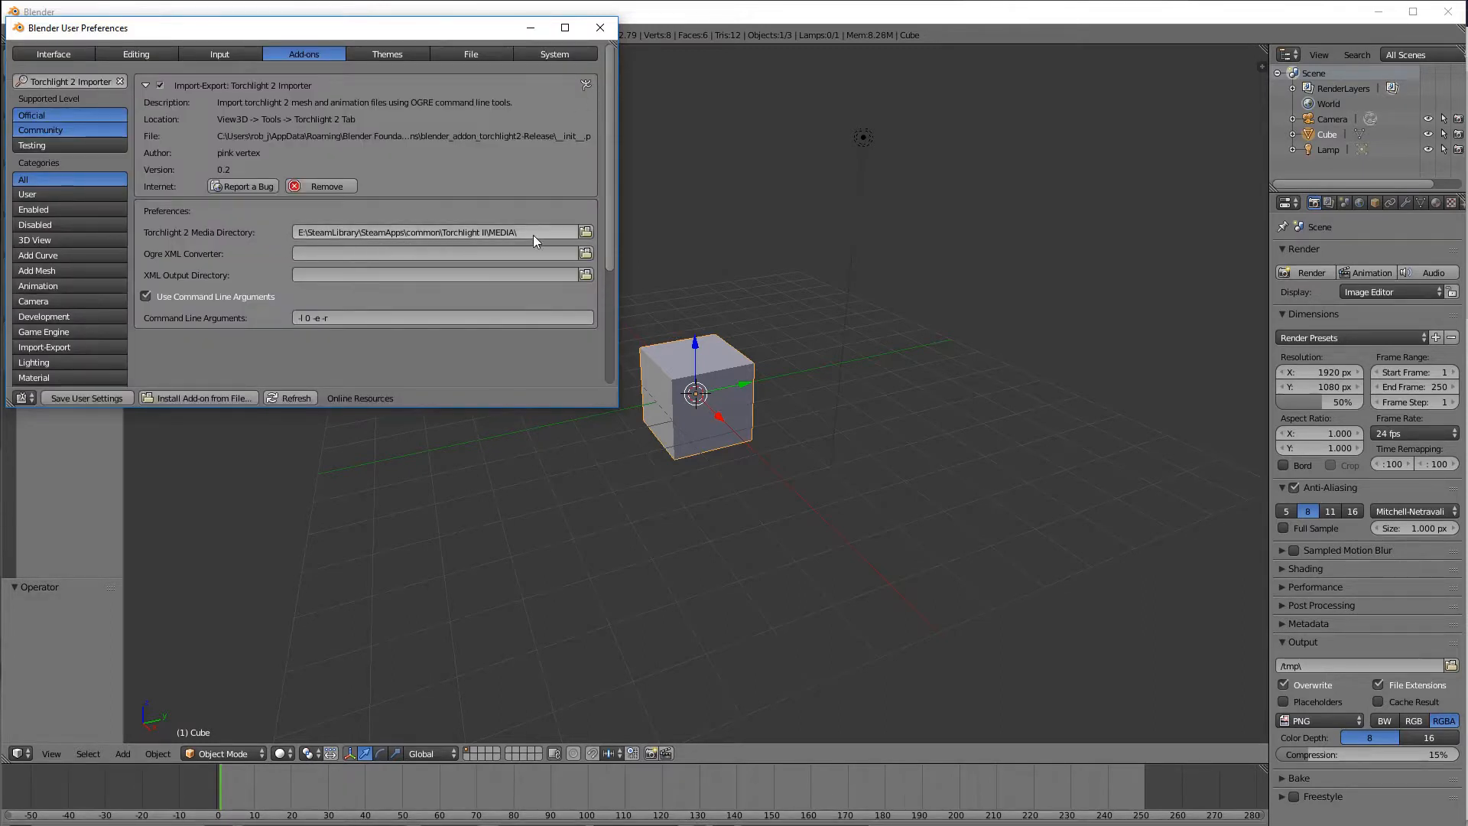
mouse_move(389, 313)
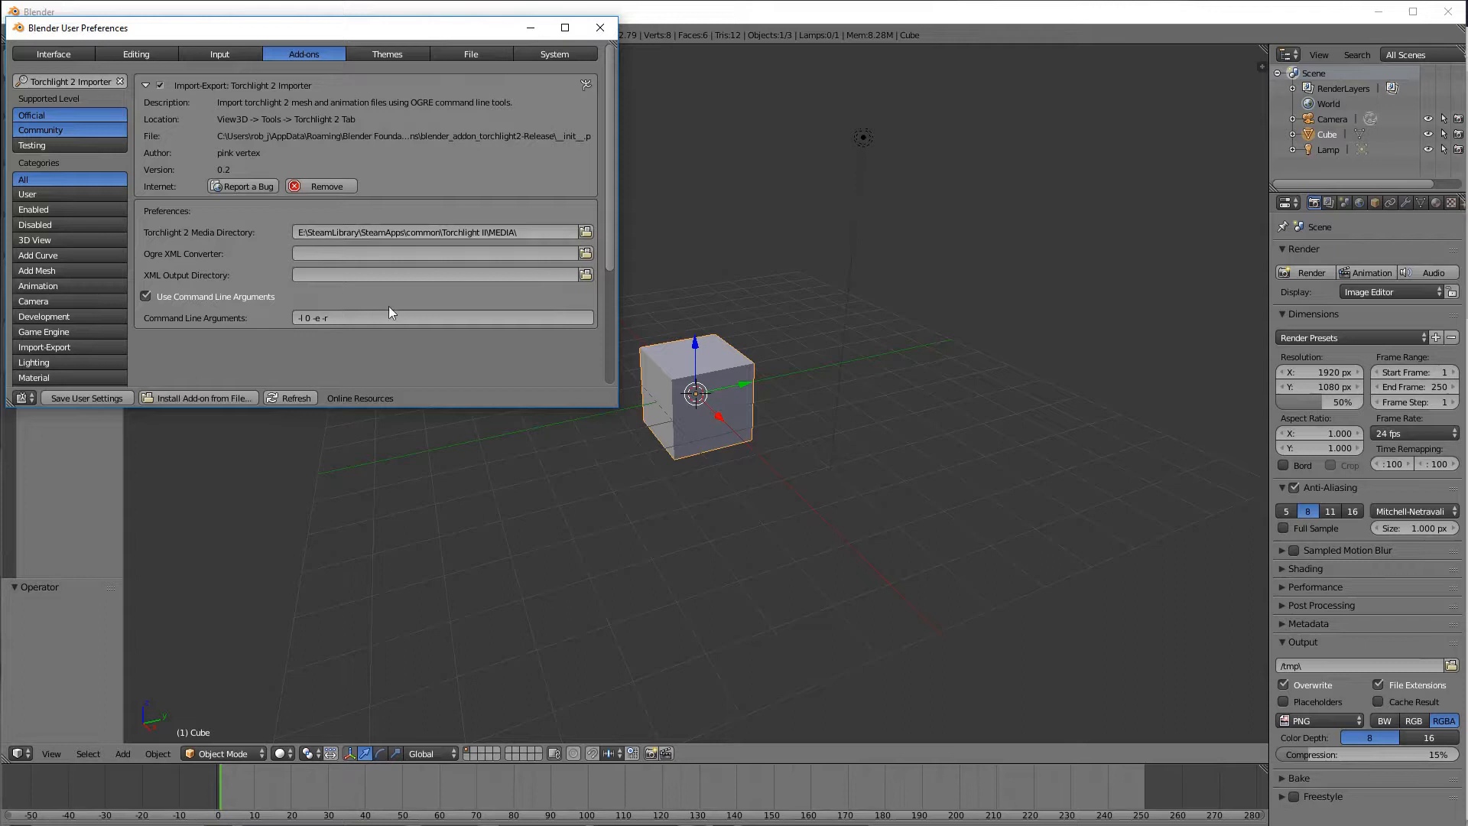
mouse_move(157, 270)
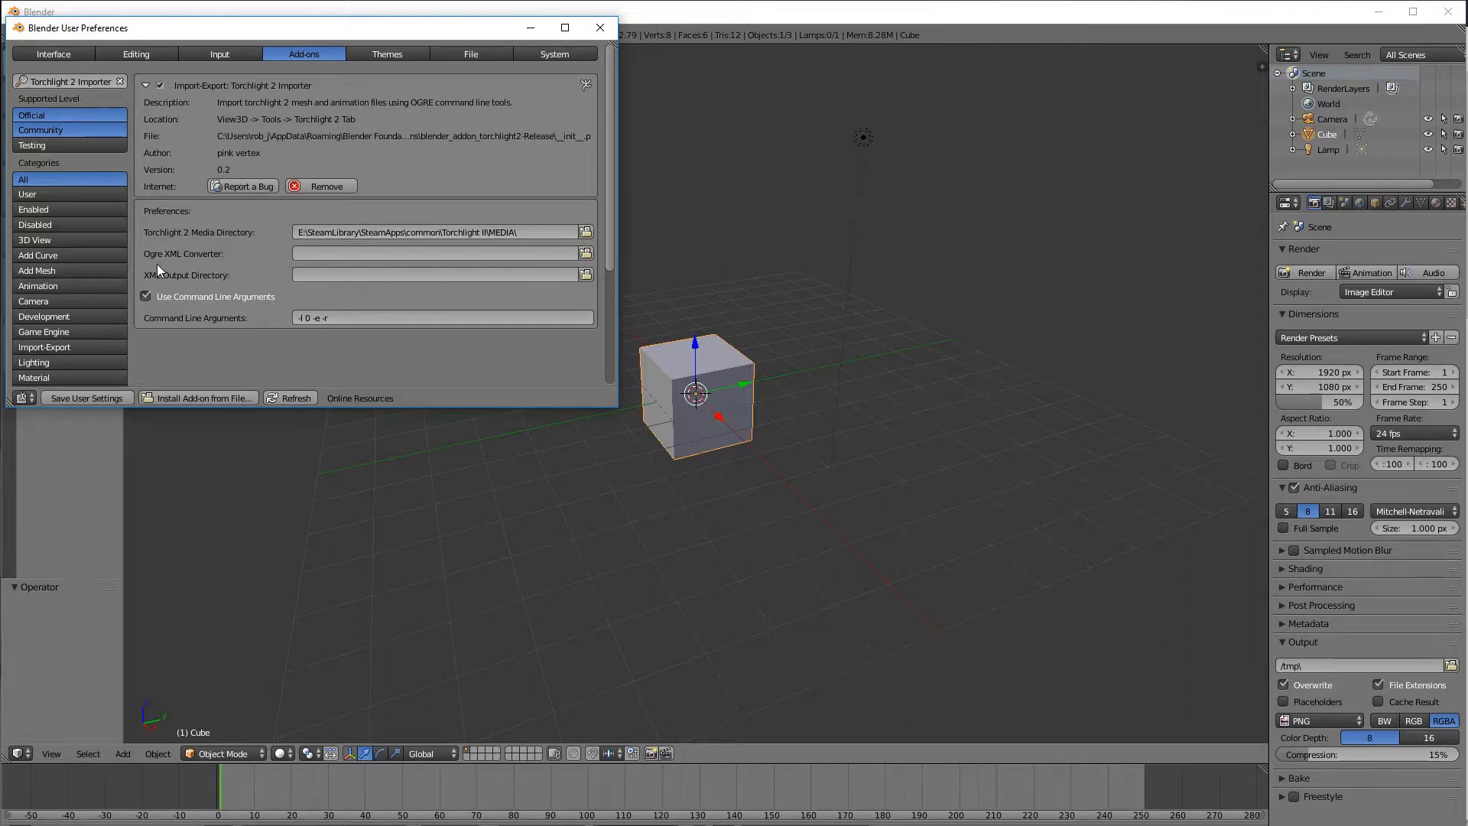
mouse_move(429, 253)
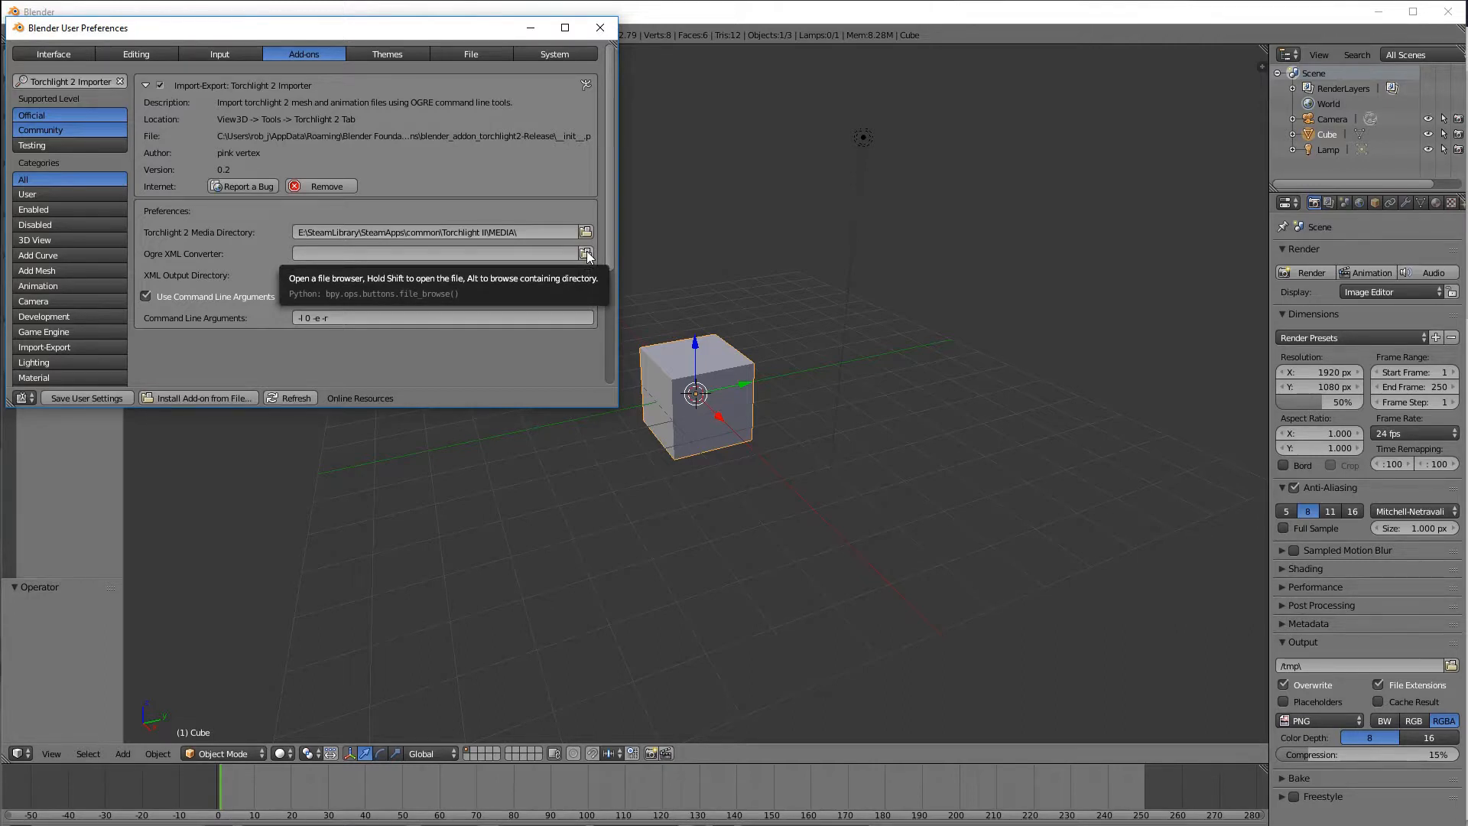
Step: Browse to E:\OgreCommandLineTools_1.7.2 and pick OgreXMLConverter.exe for the converter path
left_click(586, 253)
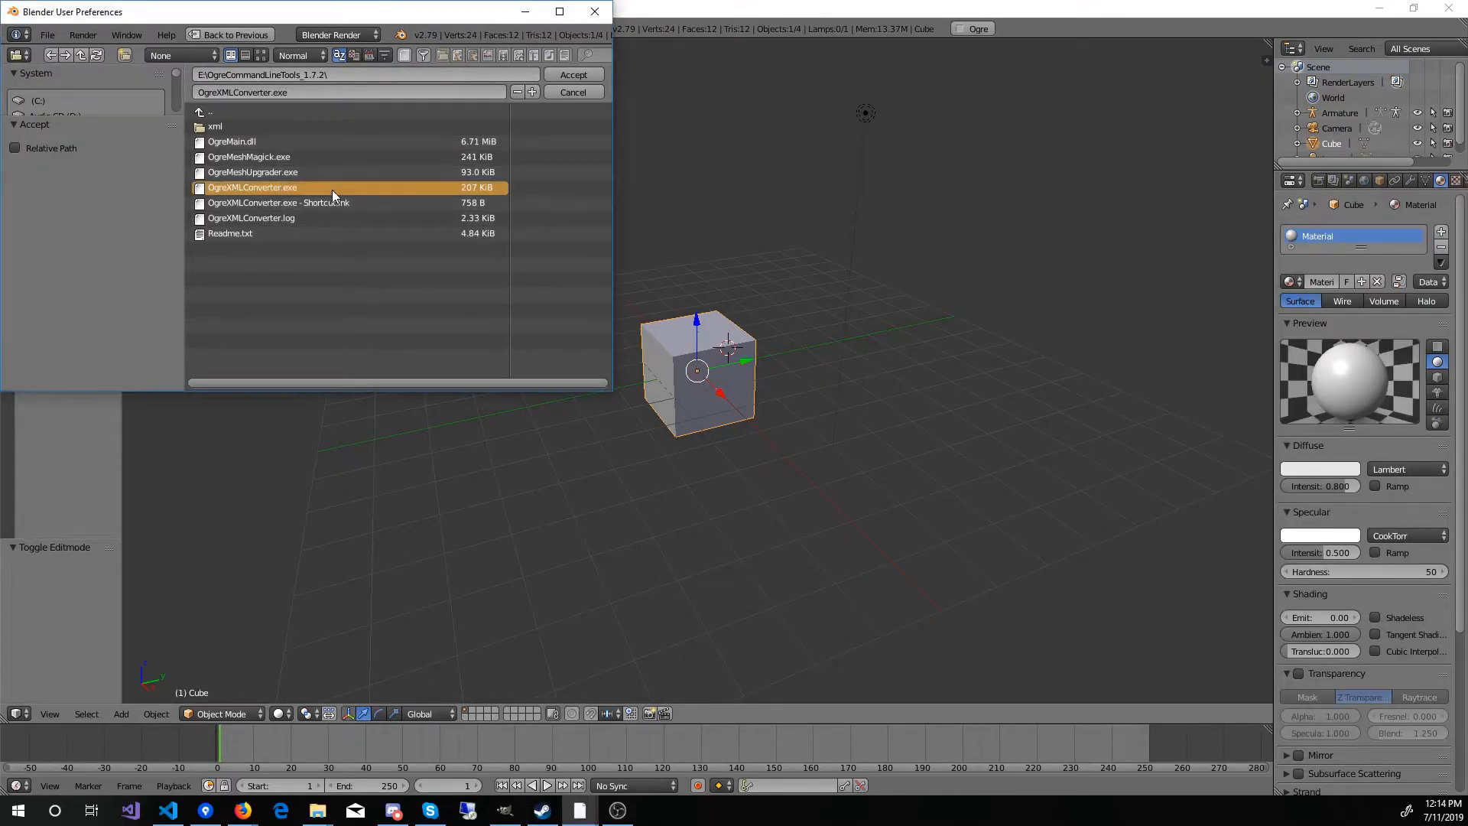
mouse_move(529, 230)
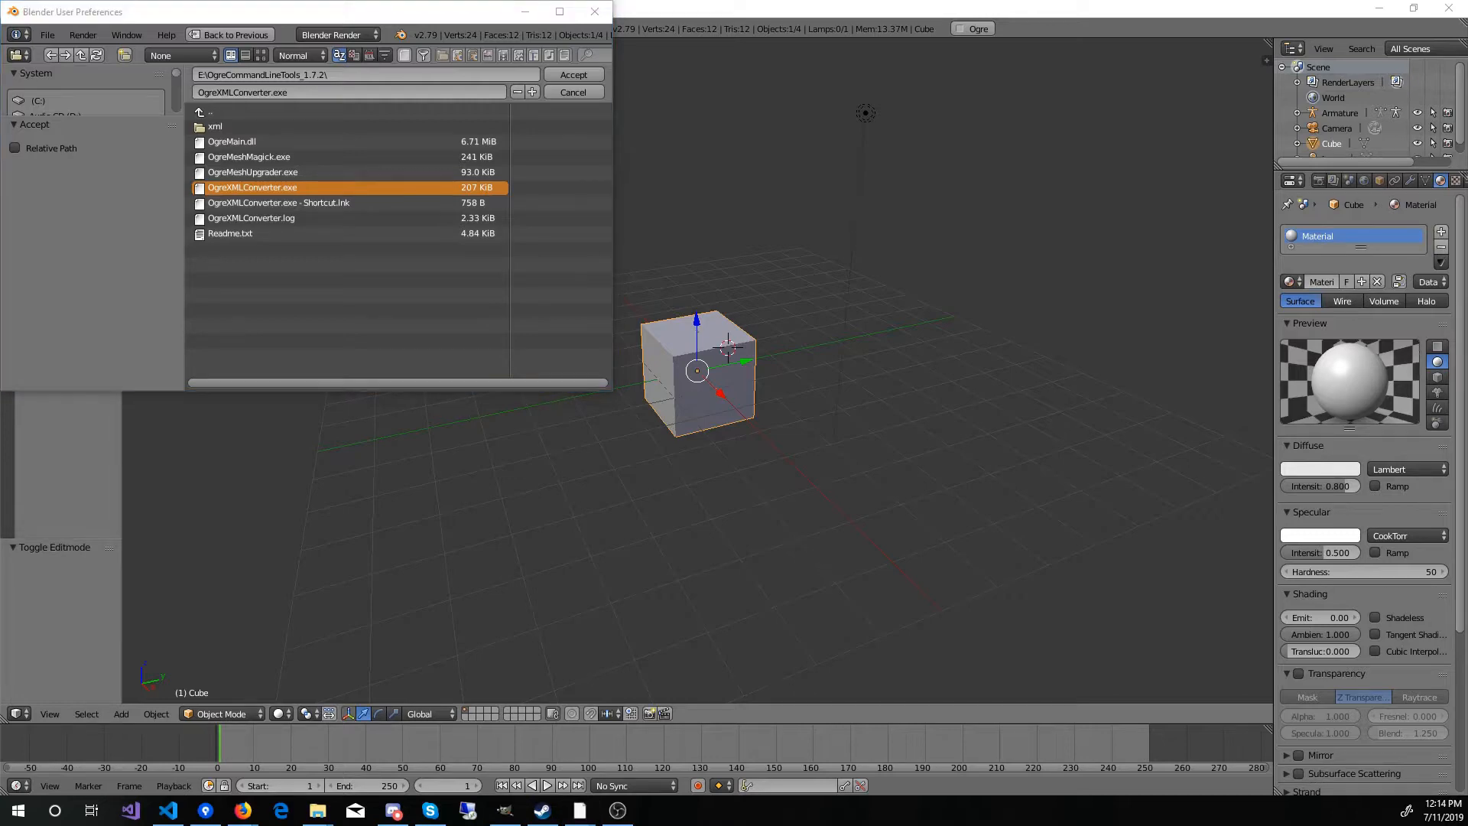
left_click(572, 74)
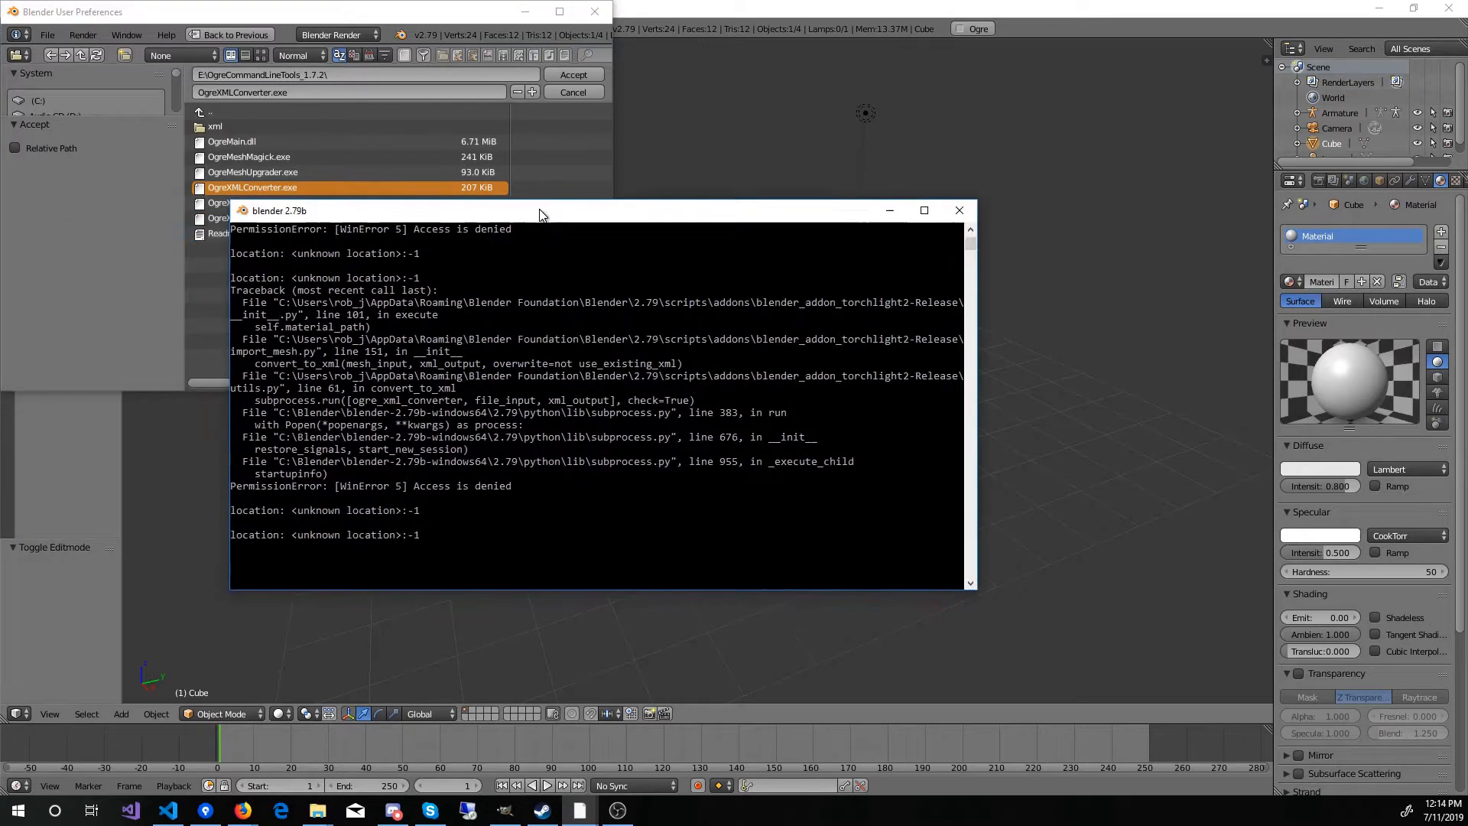
mouse_move(400, 487)
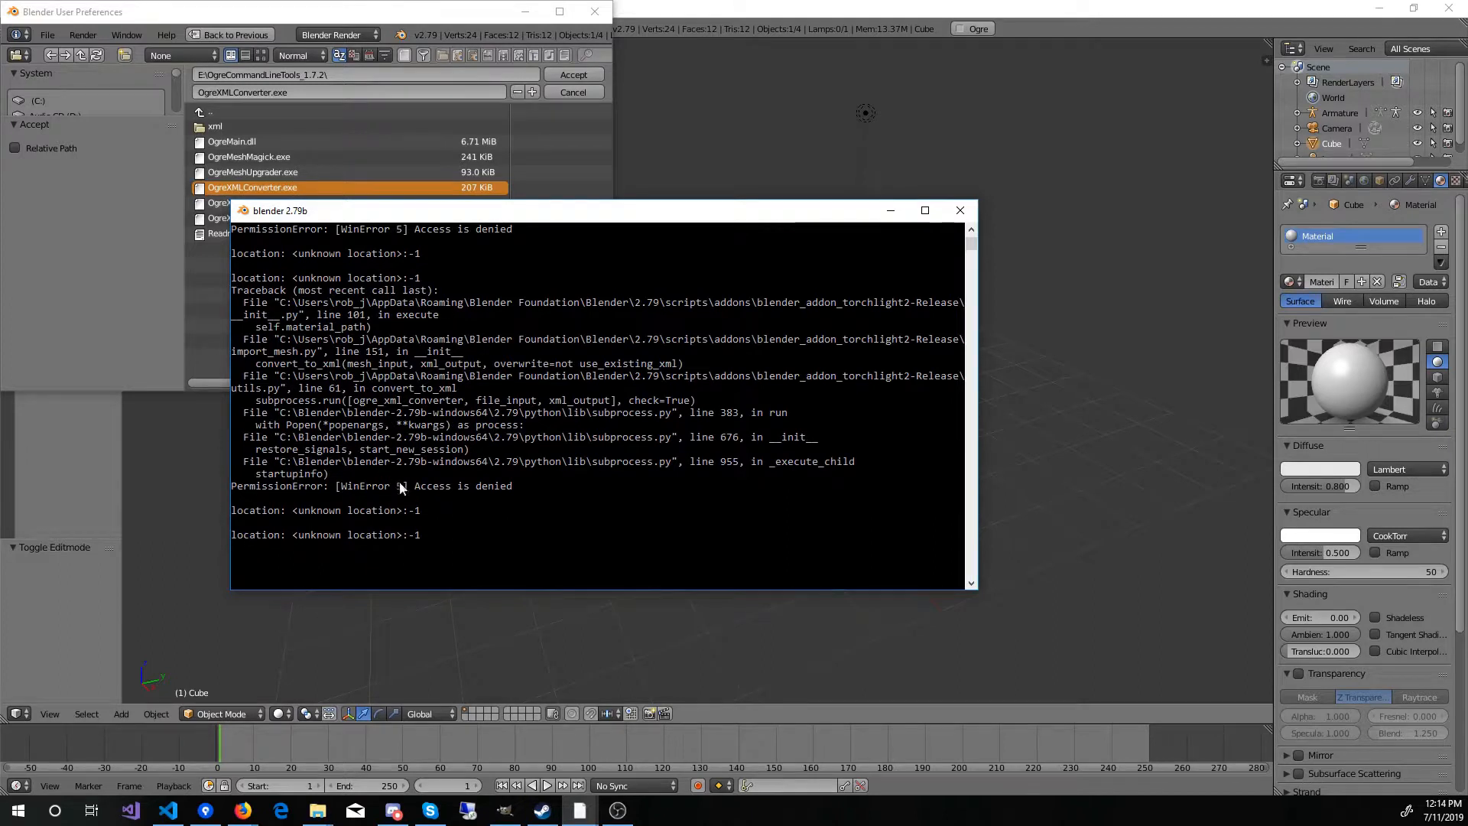
mouse_move(614, 524)
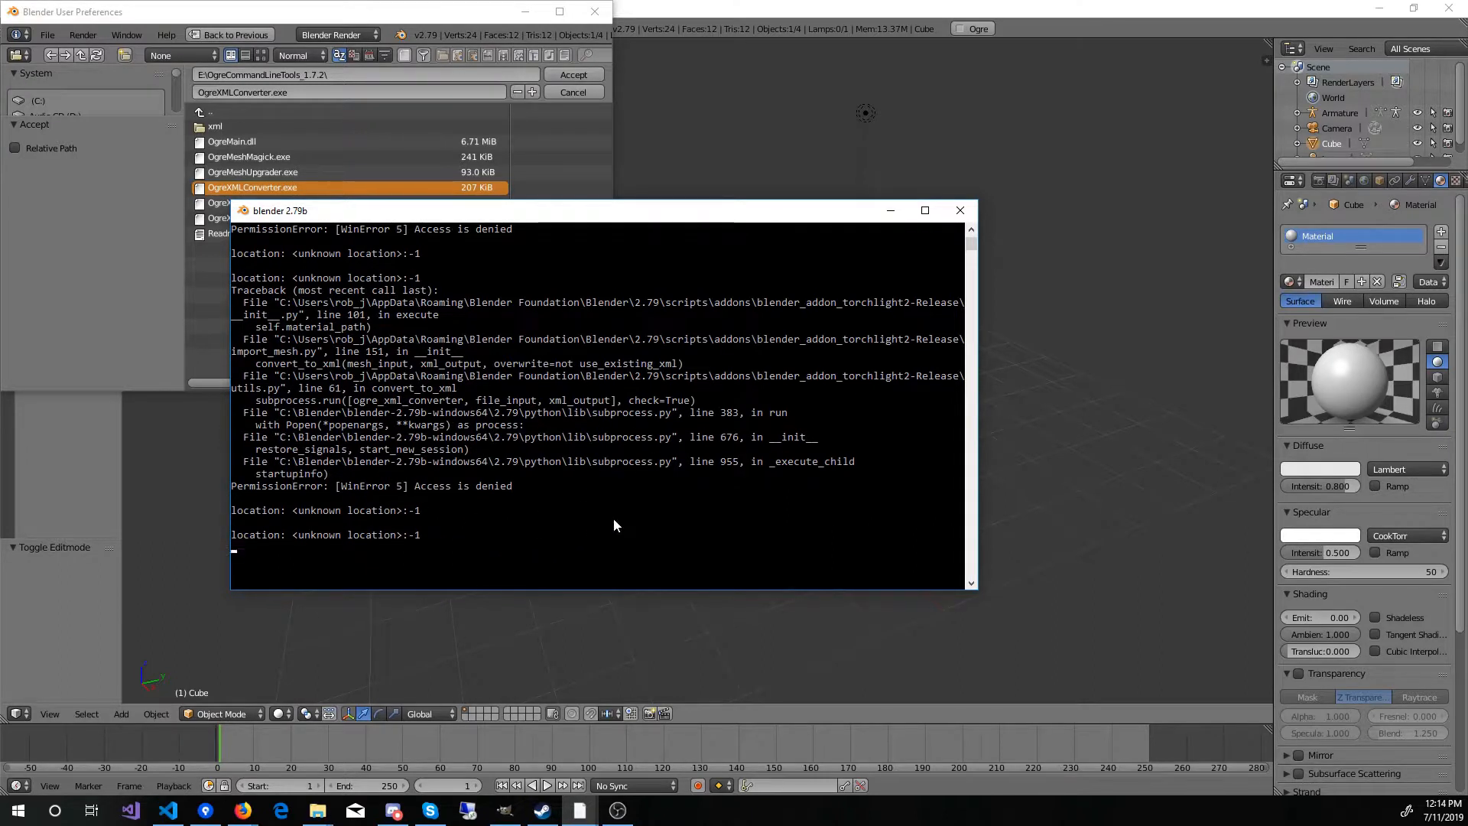
mouse_move(833, 253)
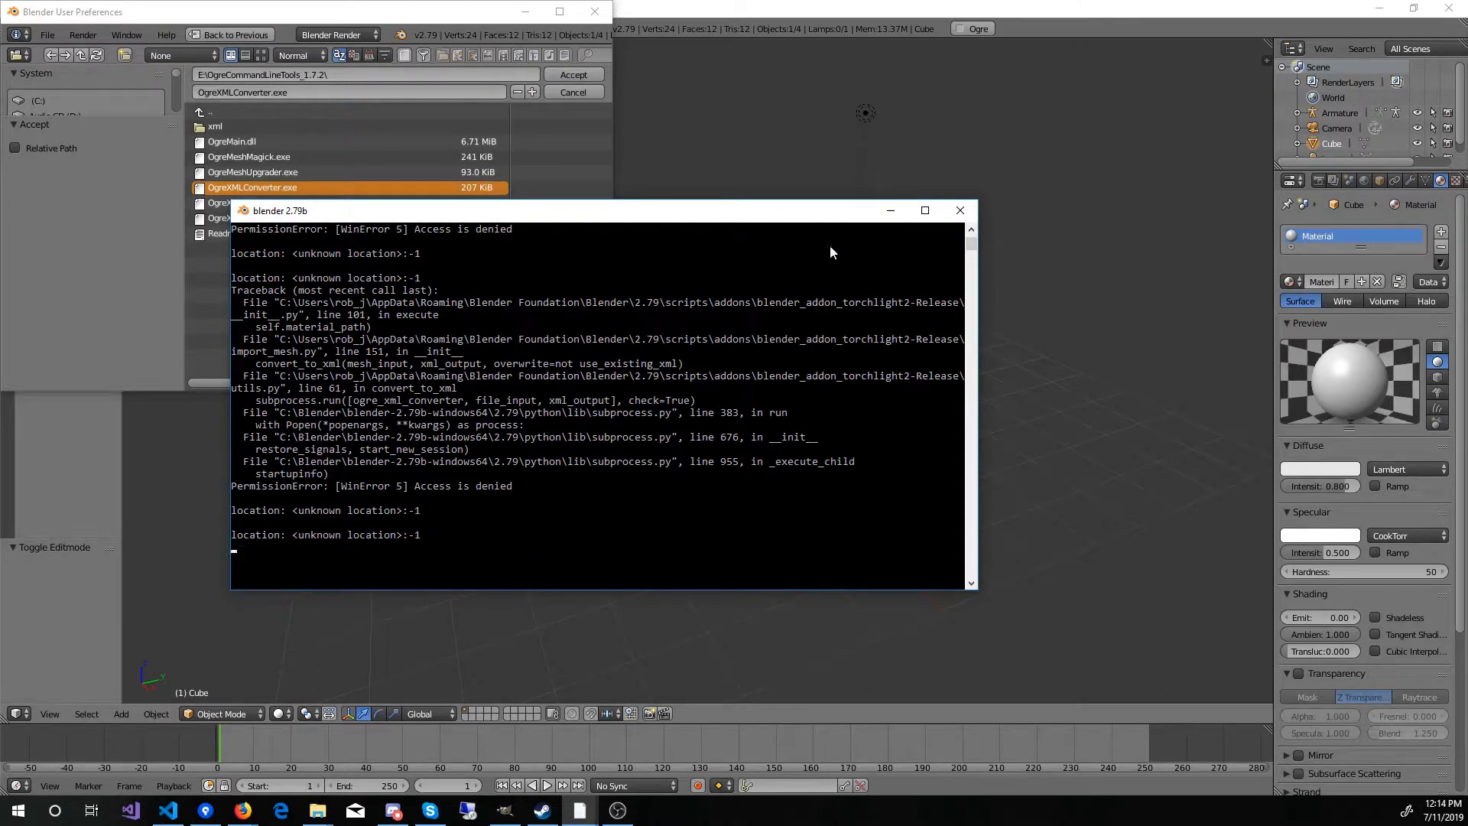
left_click(889, 210)
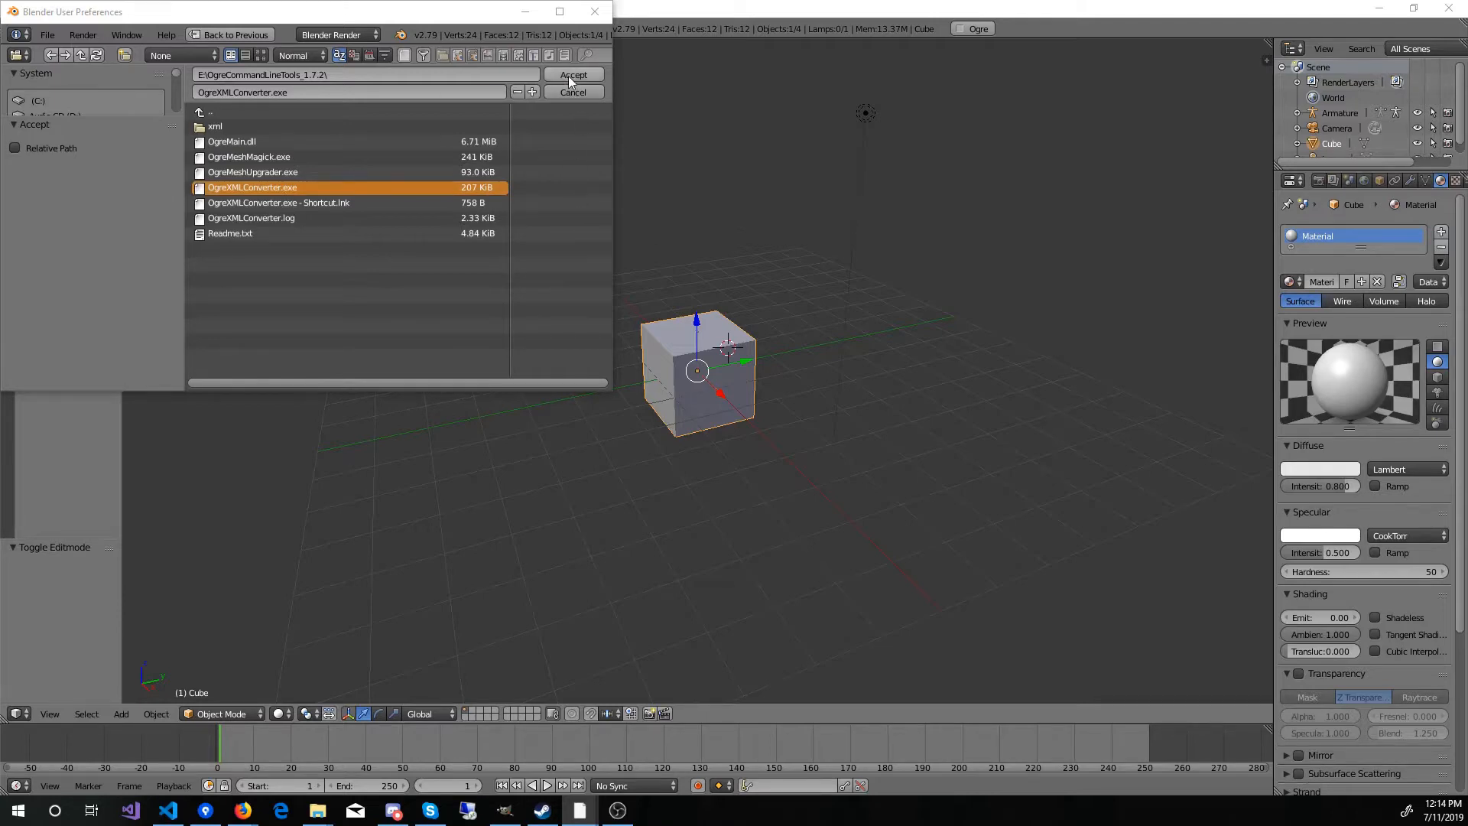
Step: Accept OgreXMLConverter.exe as the Ogre XML Converter path
left_click(572, 75)
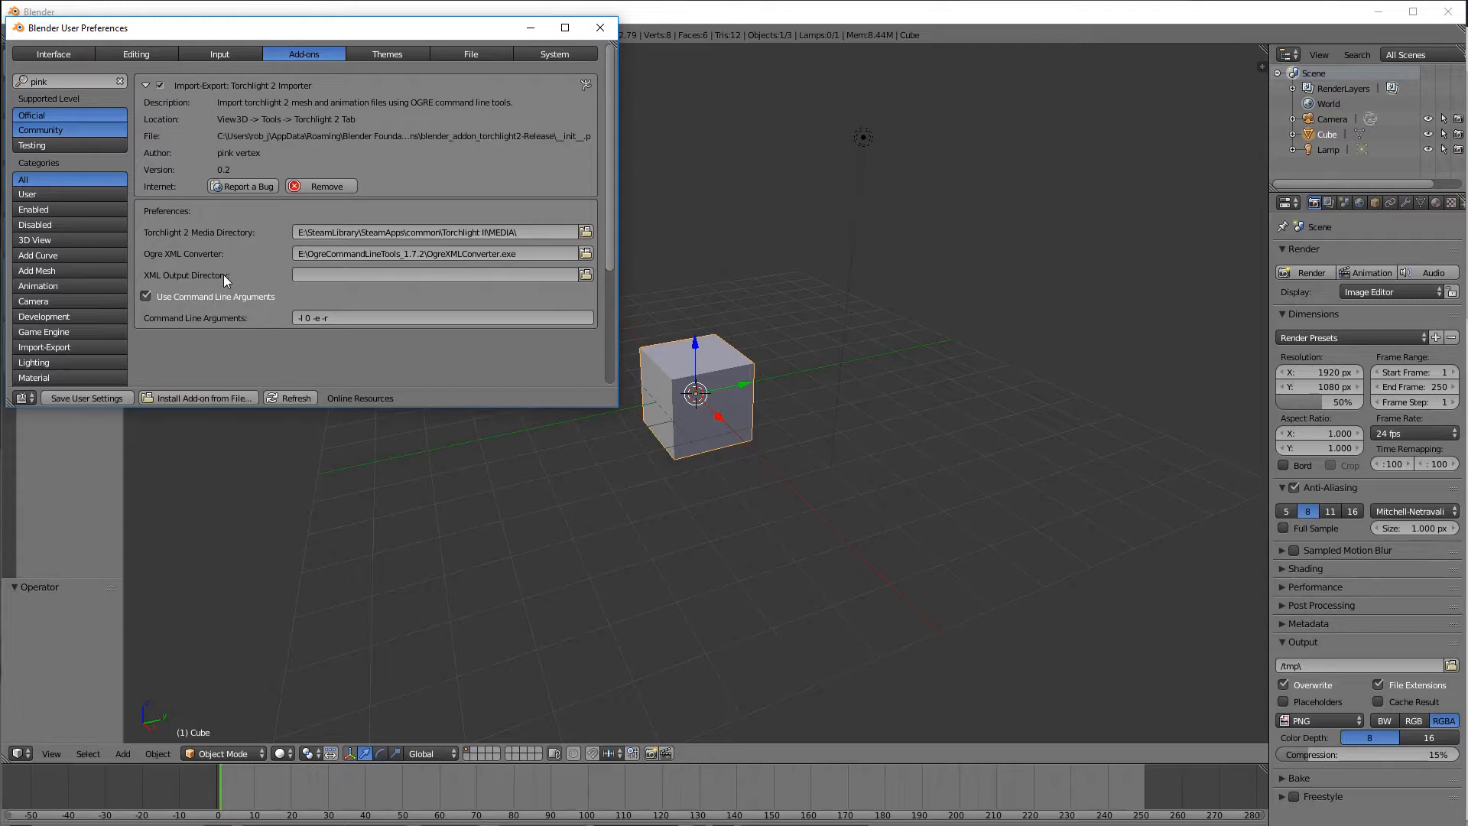
mouse_move(590, 275)
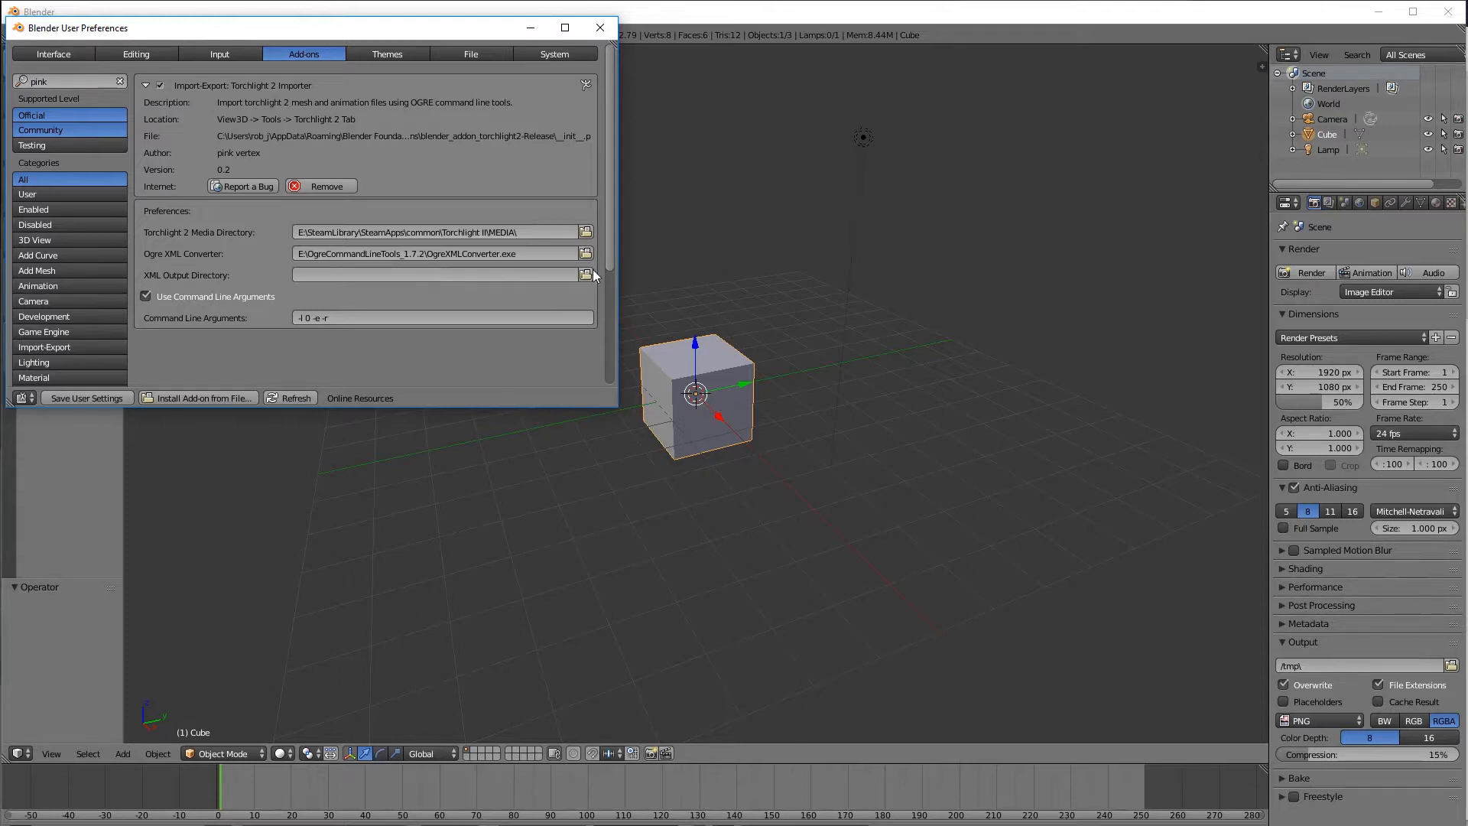
Step: Point the XML Output Directory at OgreCommandLineTools_1.7.2\xml and accept
left_click(587, 274)
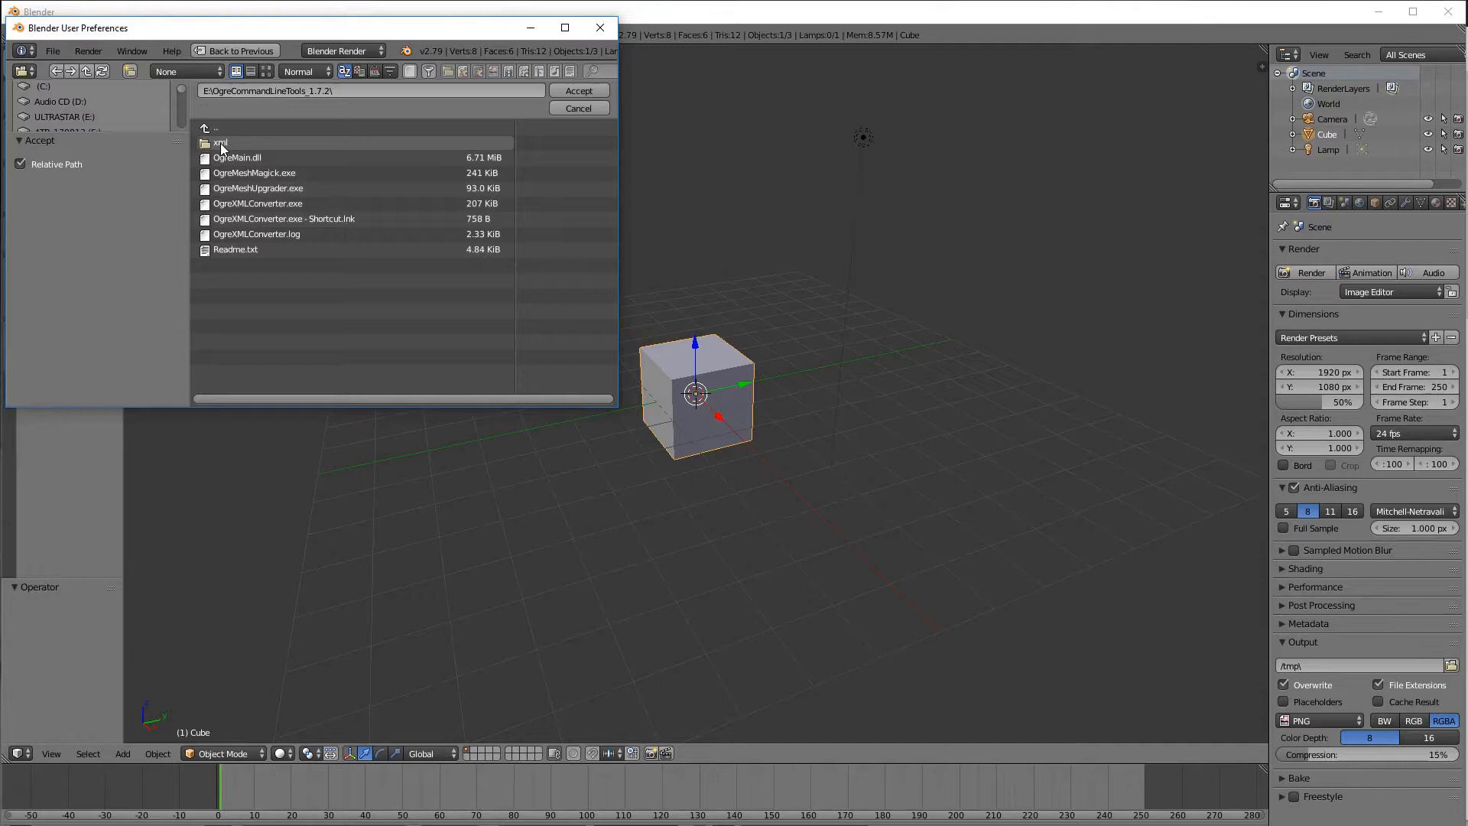
double_click(218, 142)
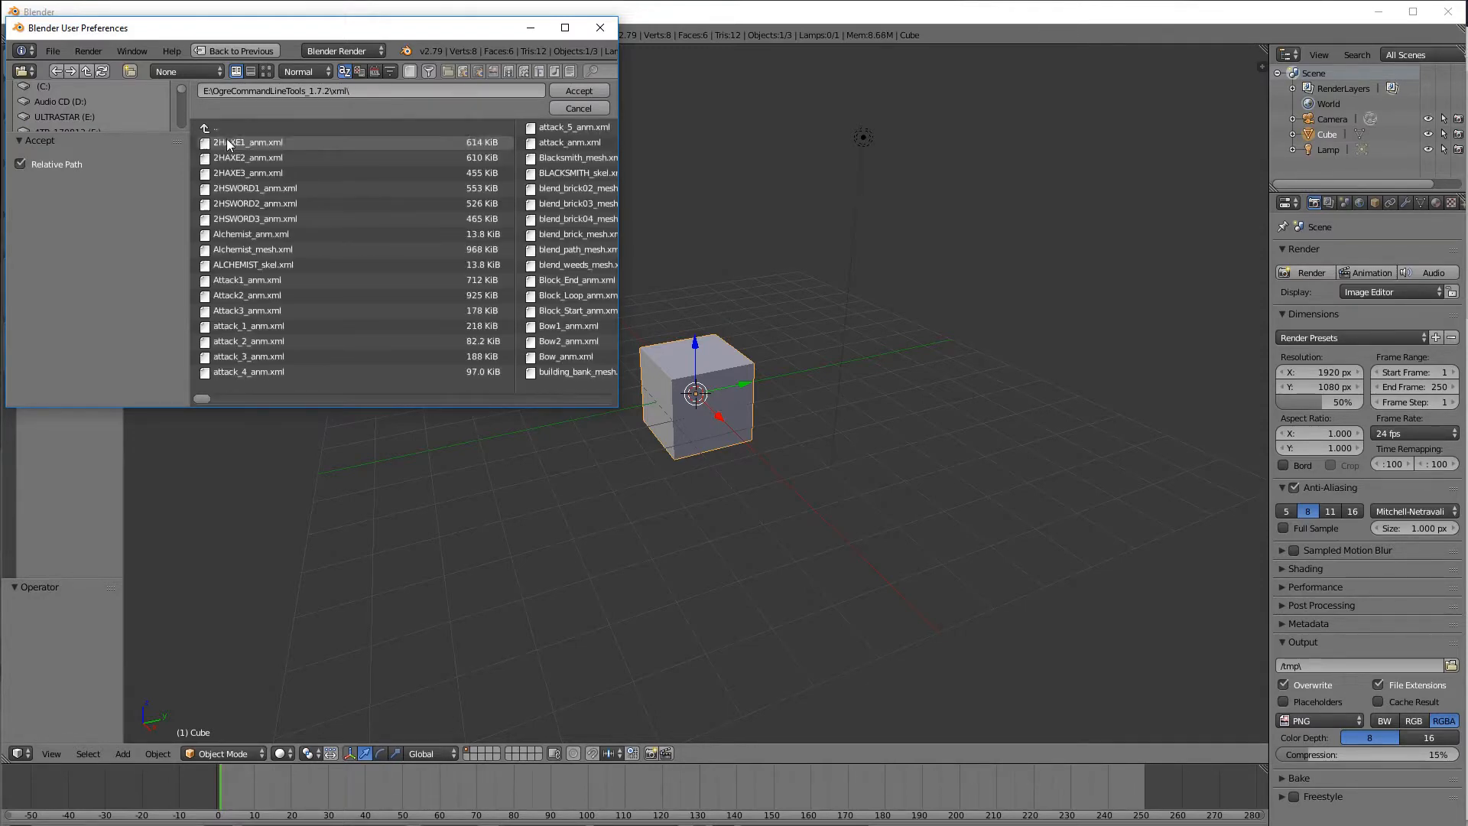
left_click(578, 107)
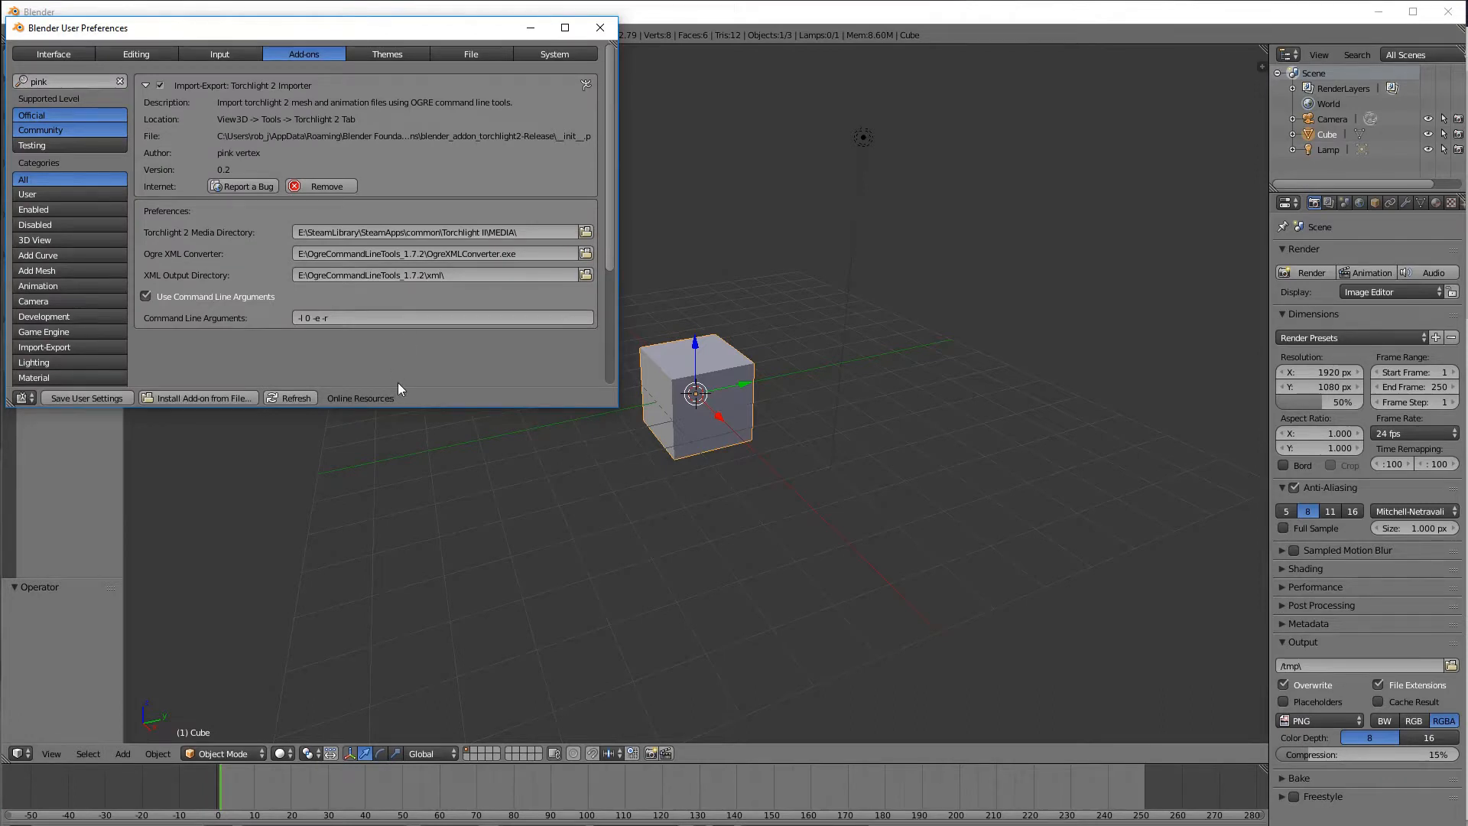
mouse_move(403, 383)
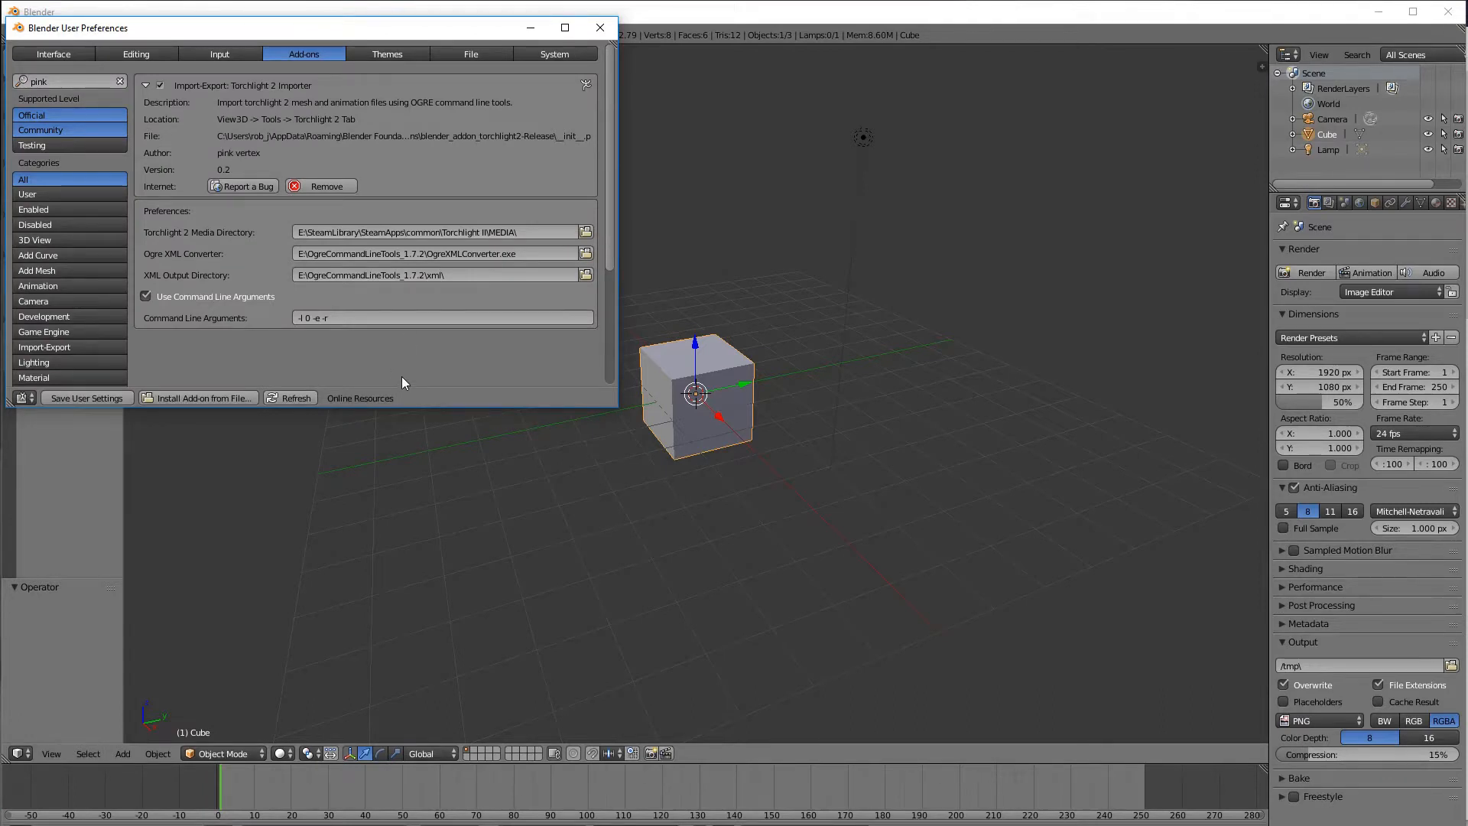
mouse_move(393, 318)
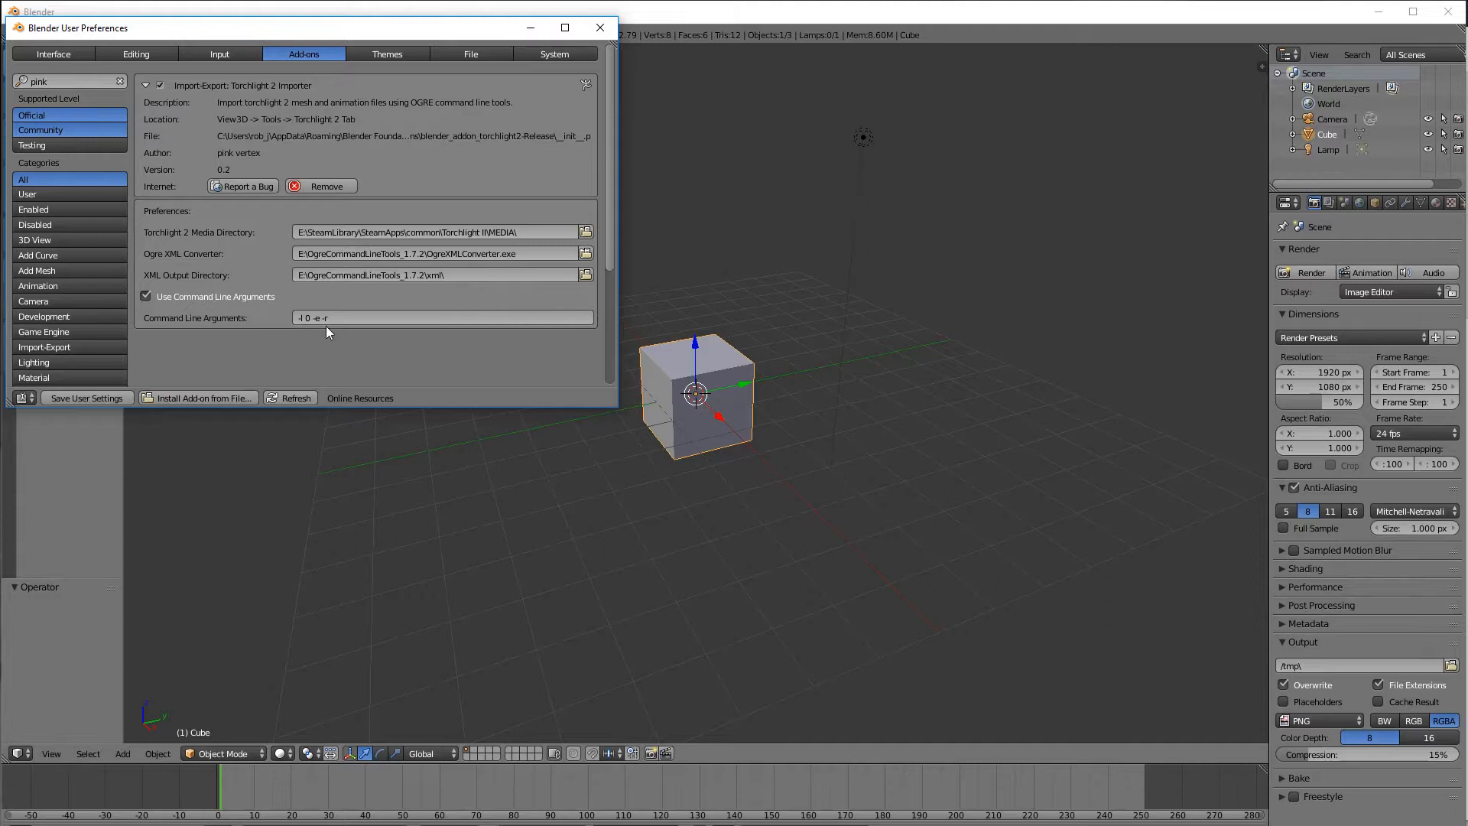
mouse_move(360, 318)
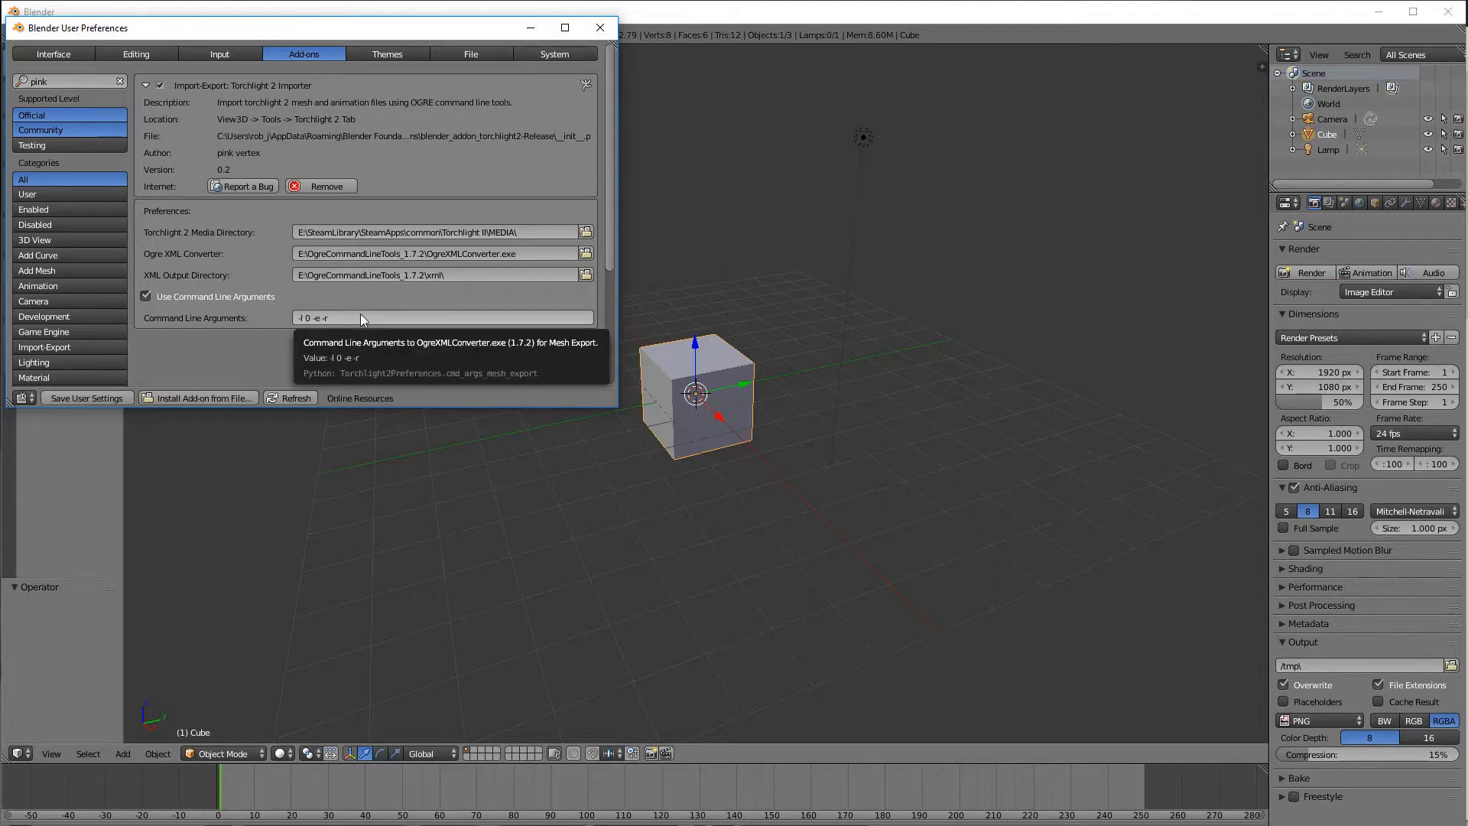
mouse_move(321, 329)
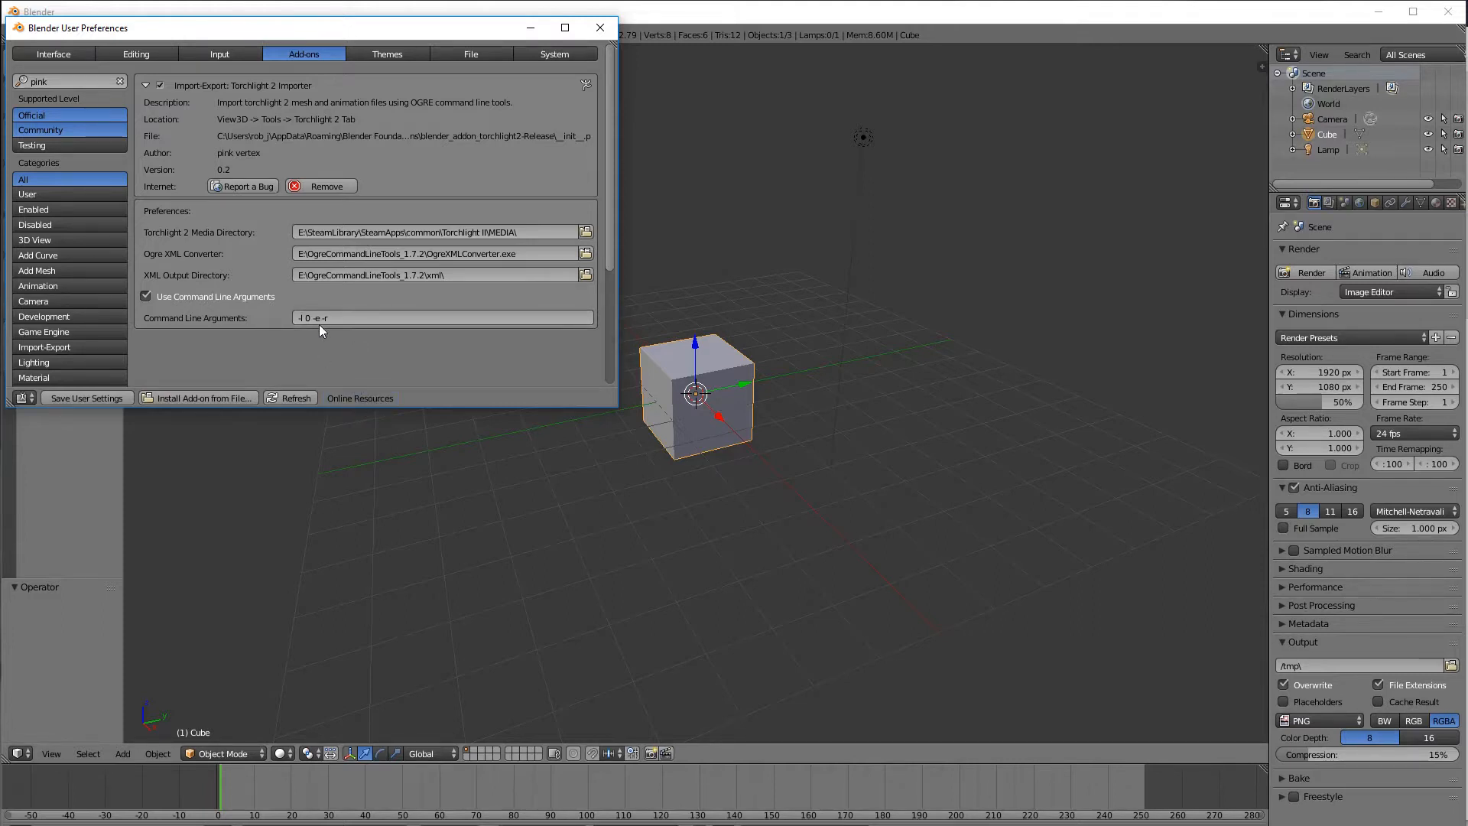
mouse_move(320, 346)
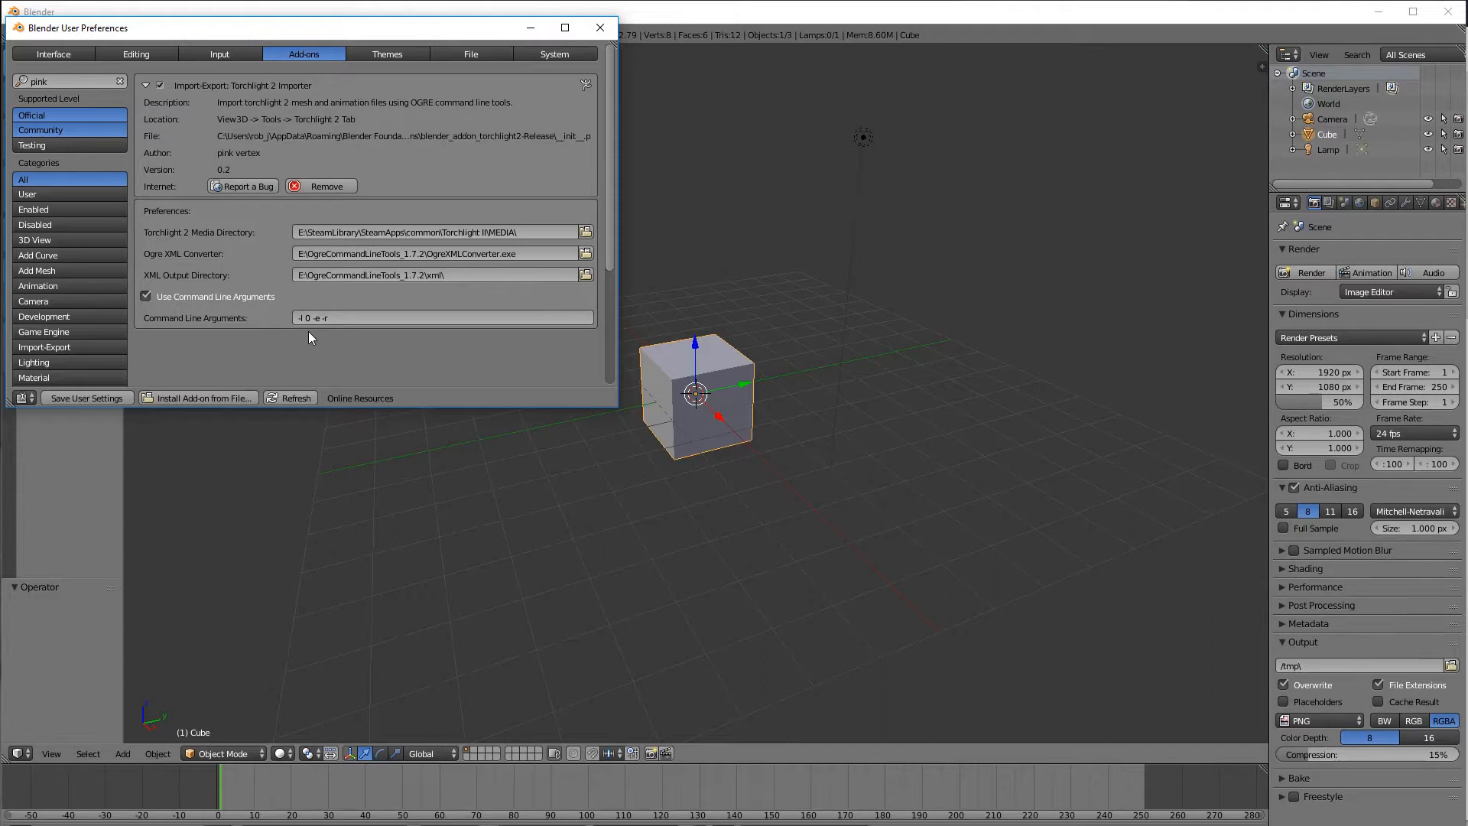
mouse_move(318, 335)
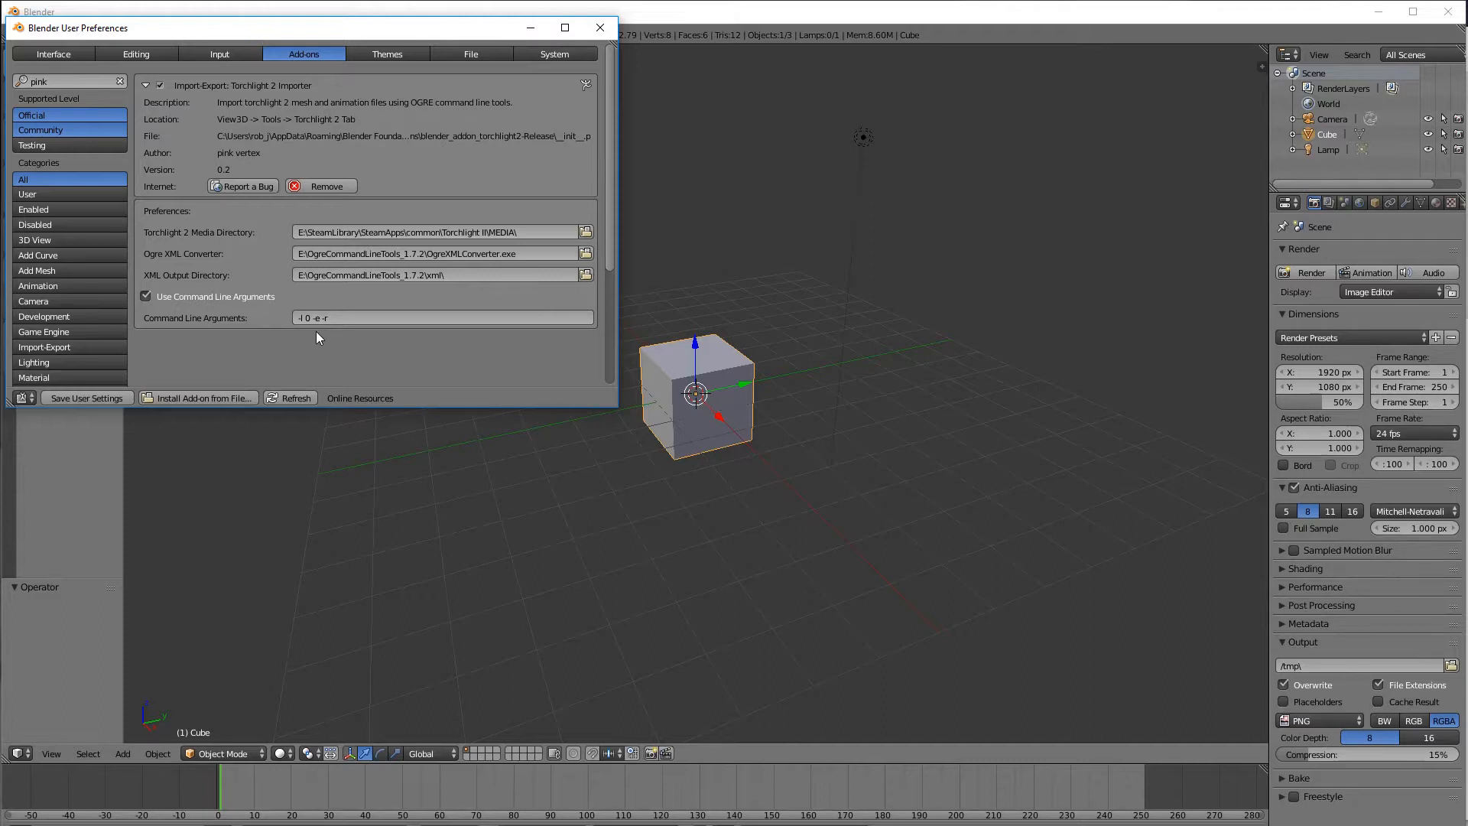
mouse_move(518, 350)
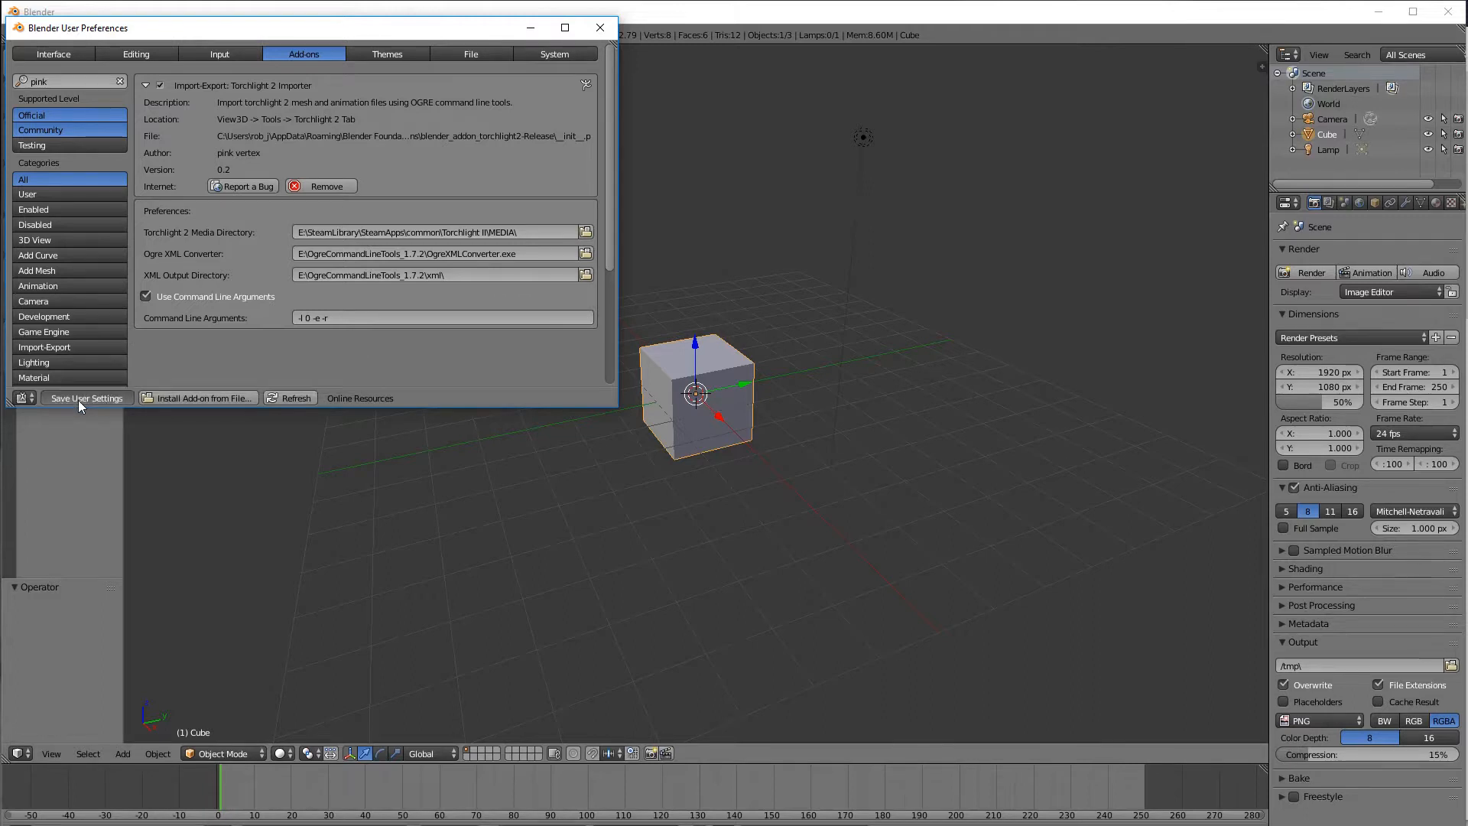
mouse_move(458, 355)
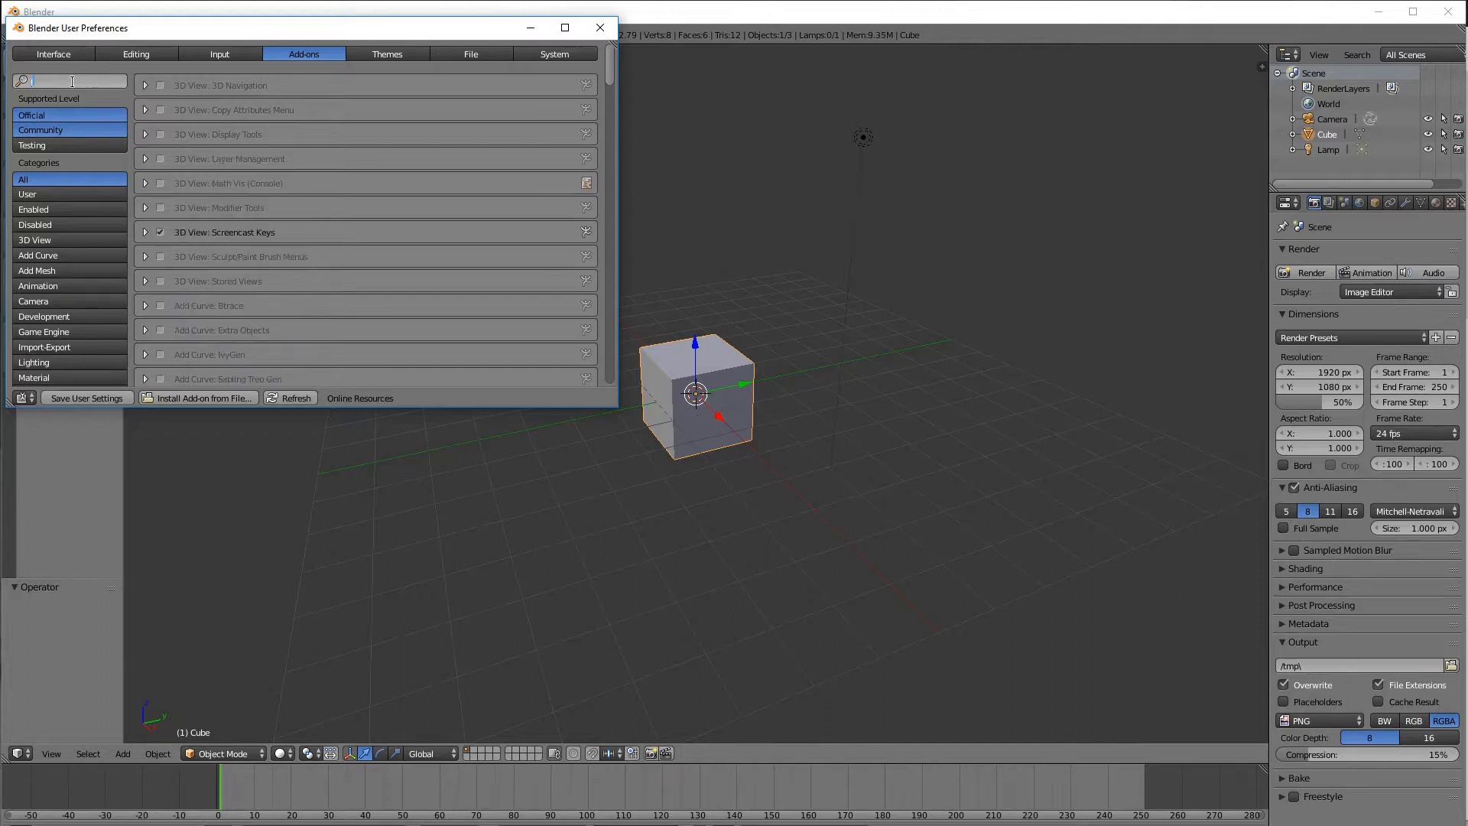
Step: Search add-ons for 'loop', expand Mesh: LoopTools and enable it
type("loop")
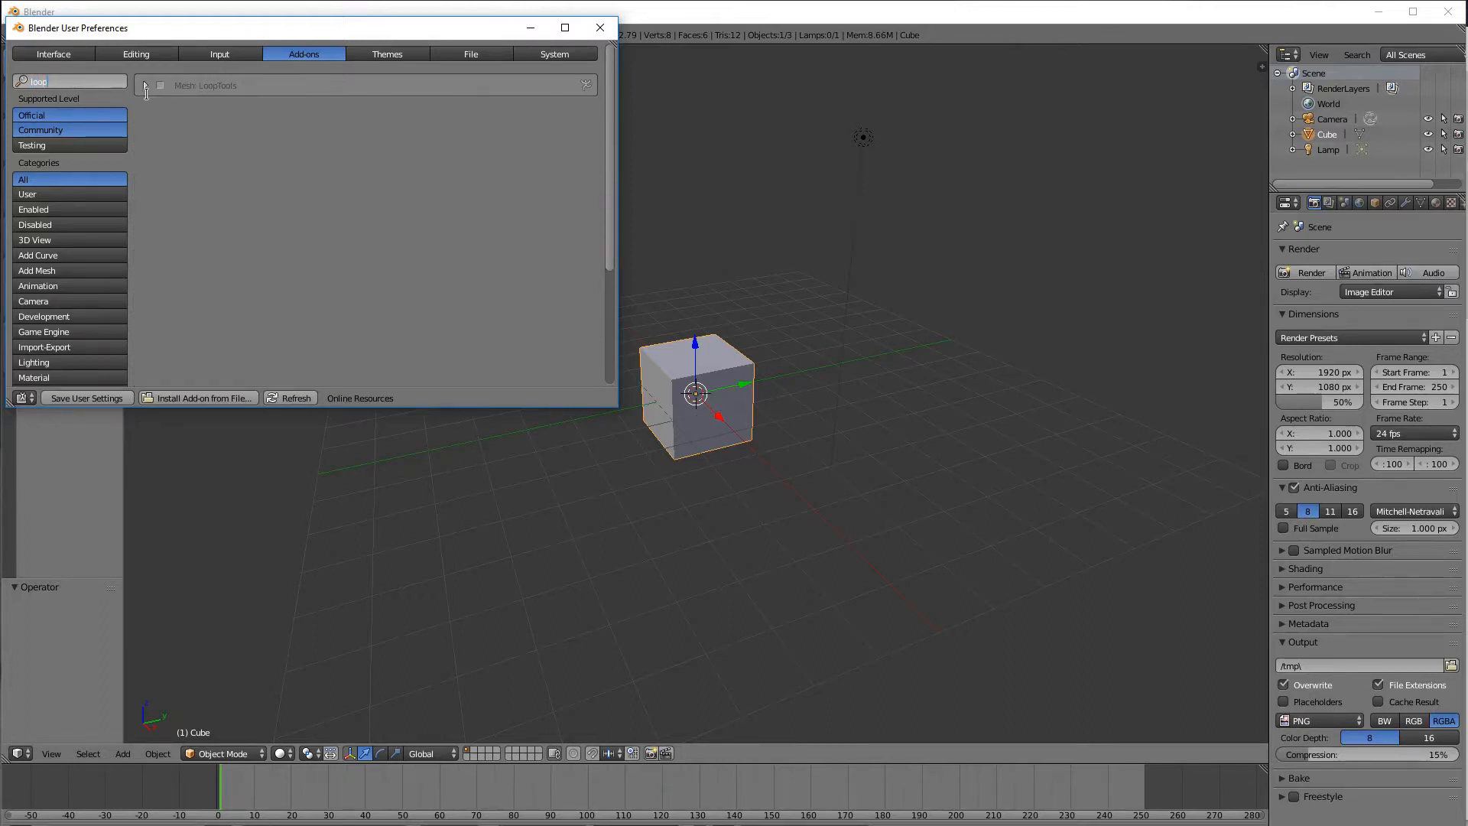
left_click(146, 85)
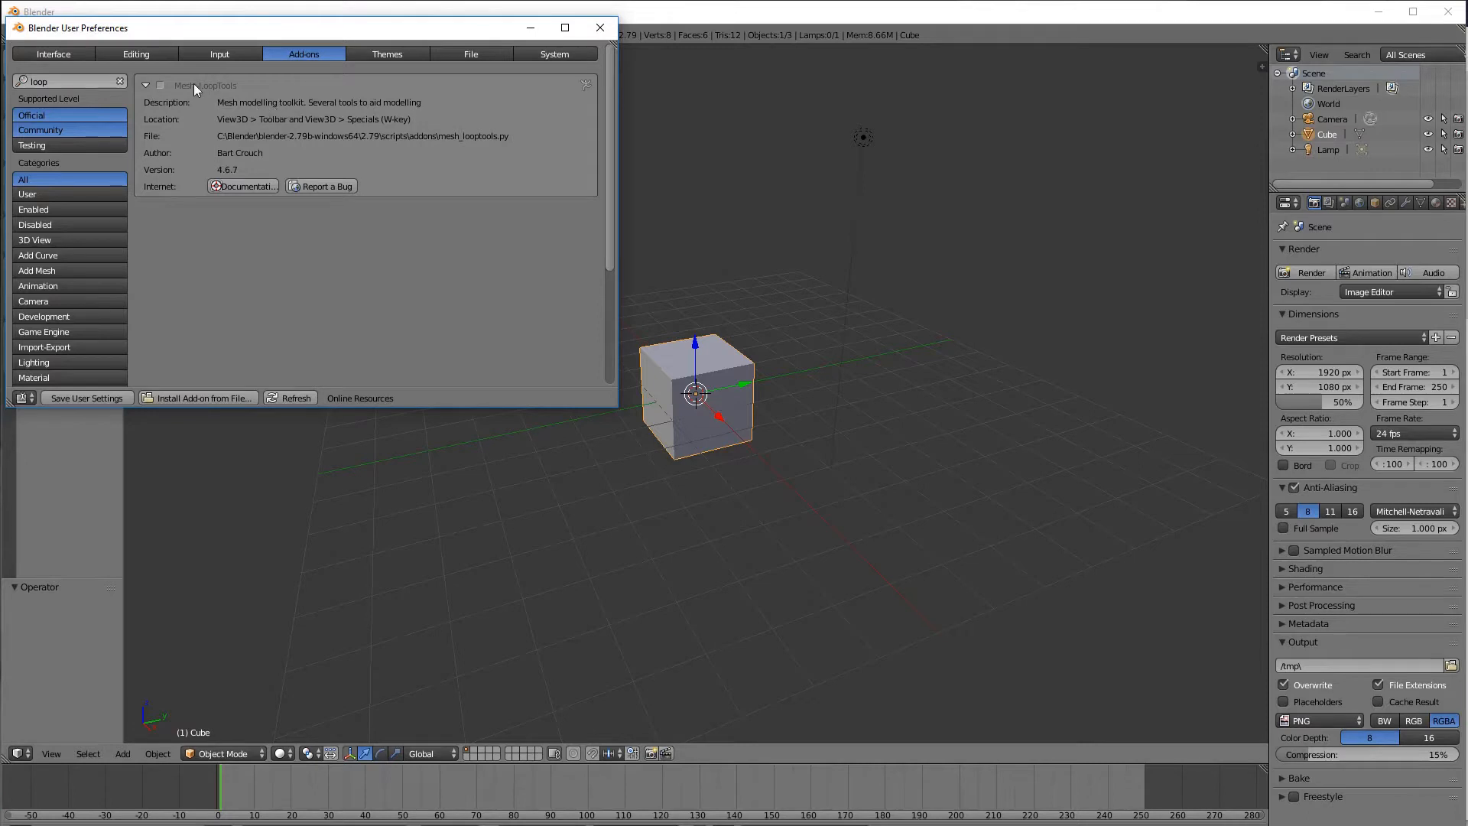
mouse_move(159, 85)
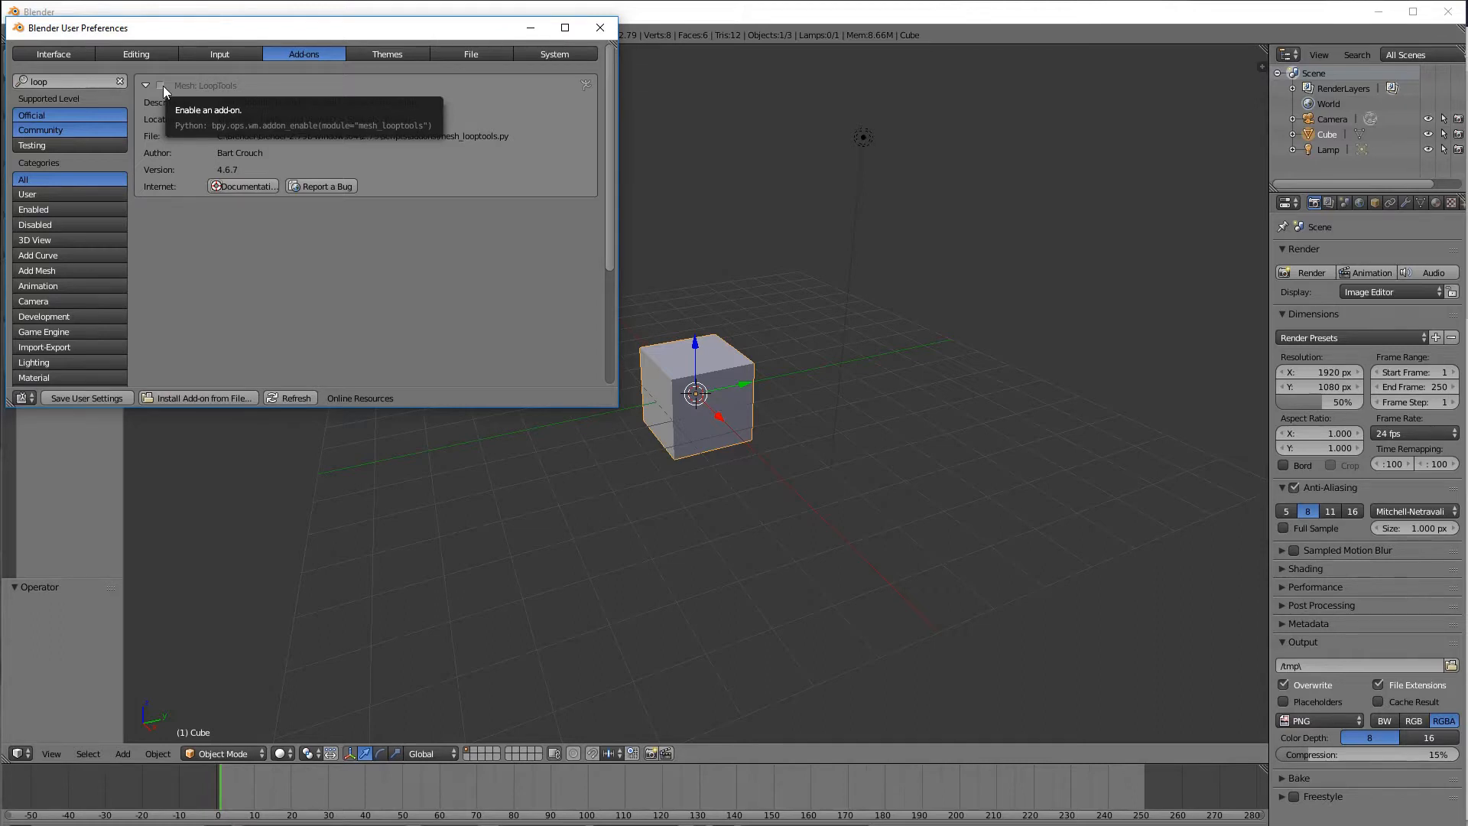
left_click(161, 85)
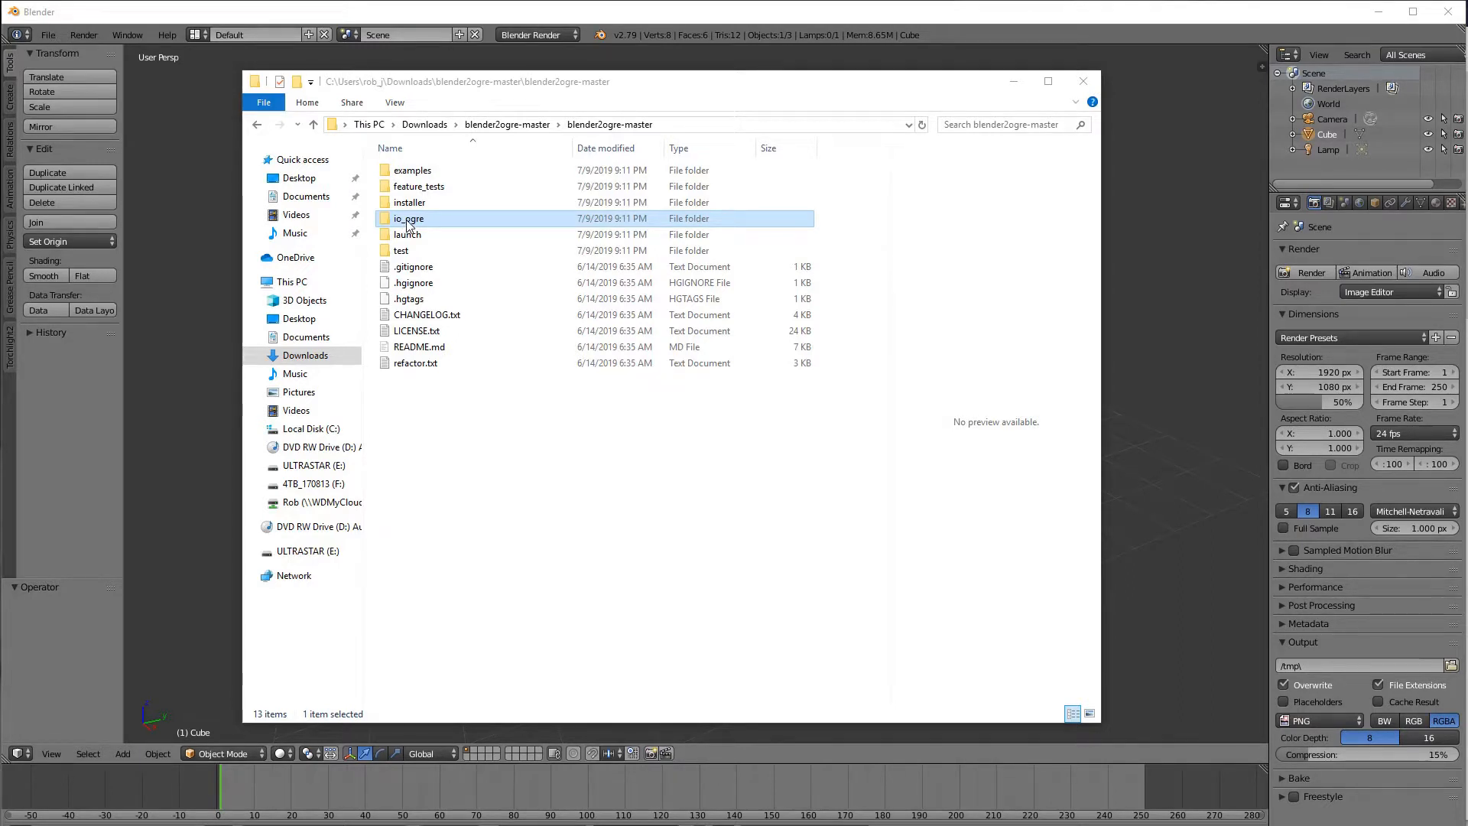
Step: Bring up the context menu for the io_ogre folder in blender2ogre-master
right_click(408, 218)
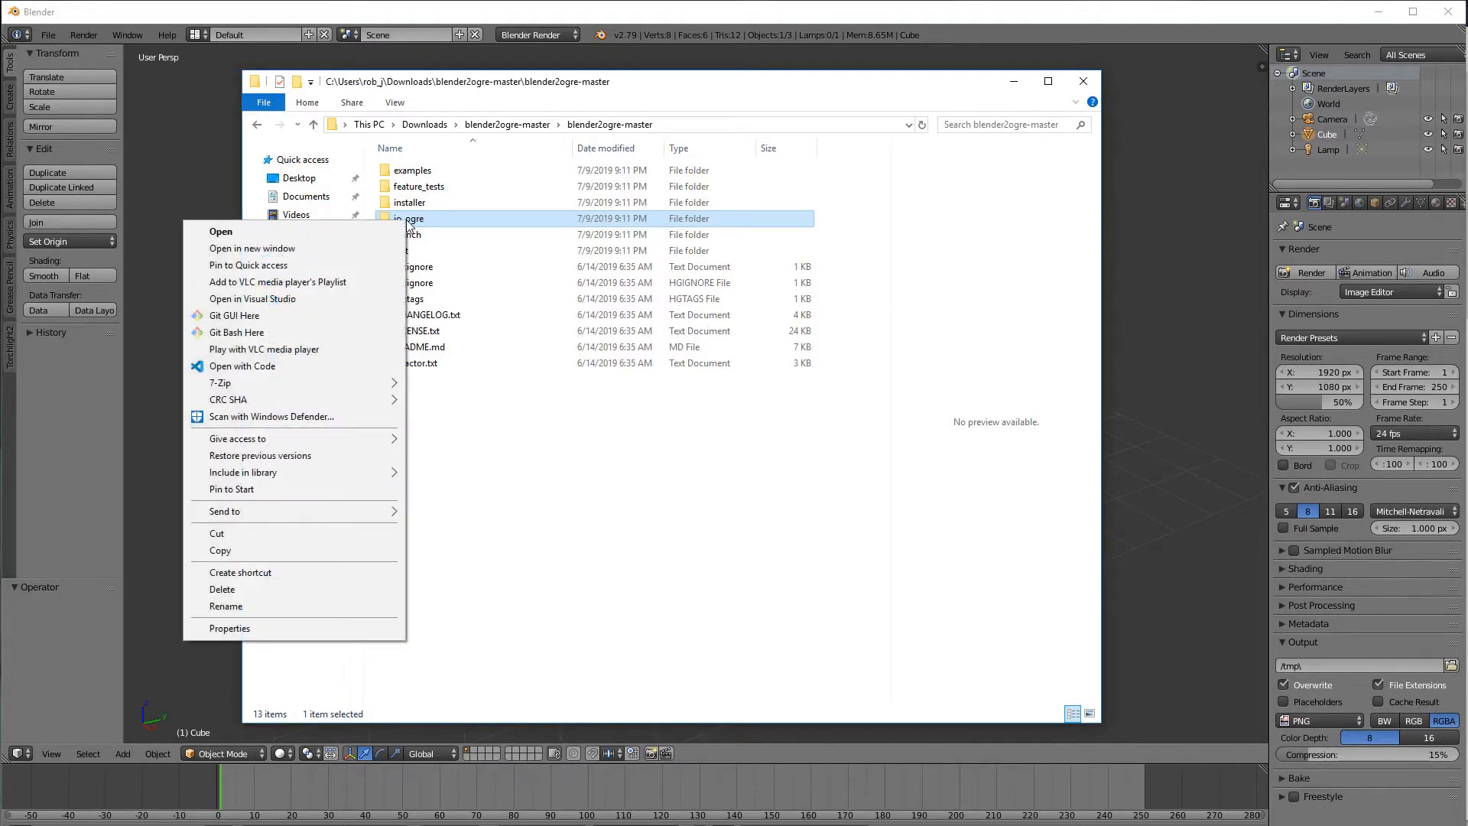
mouse_move(354, 231)
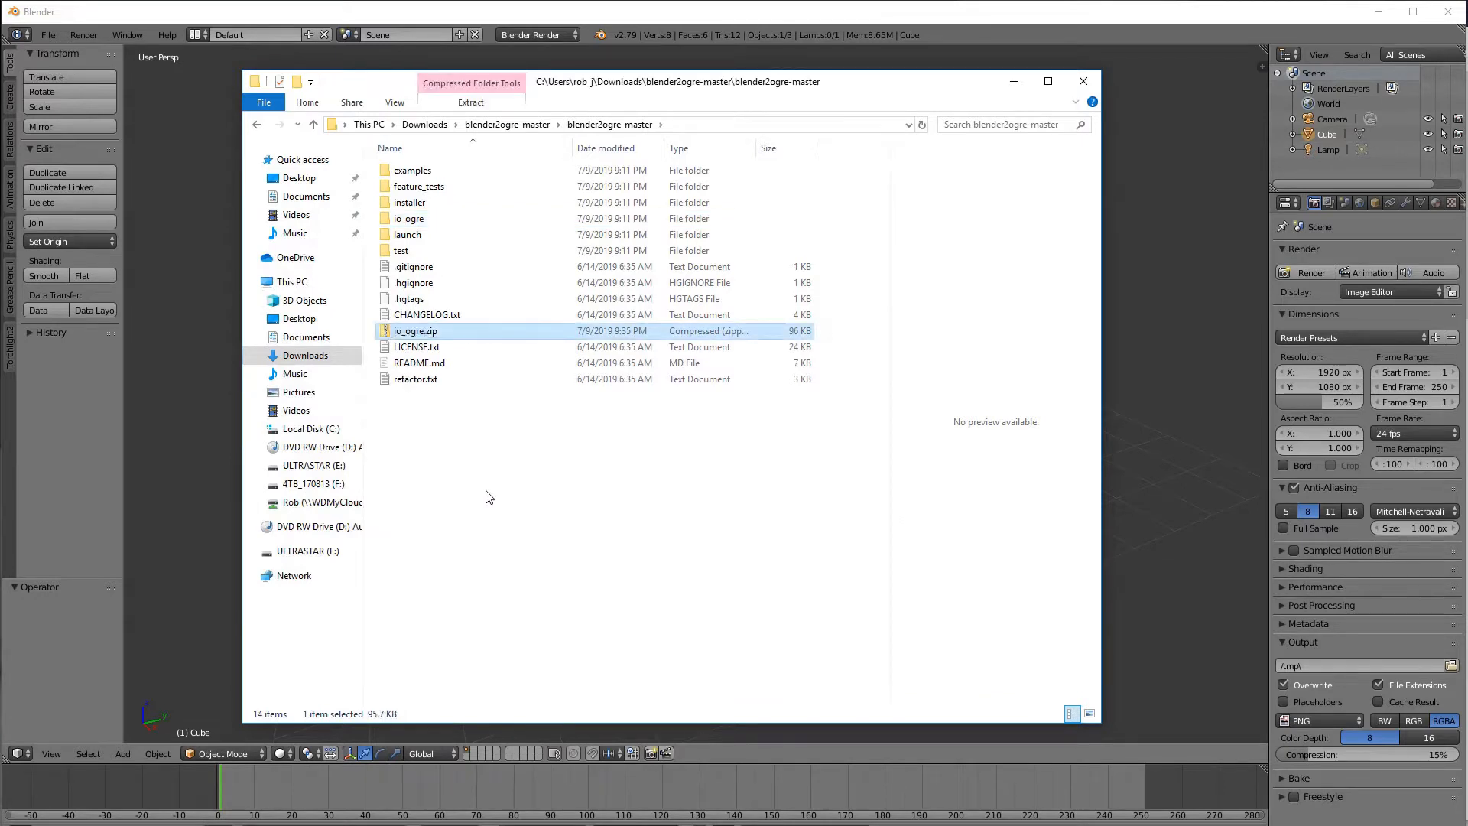
mouse_move(337, 213)
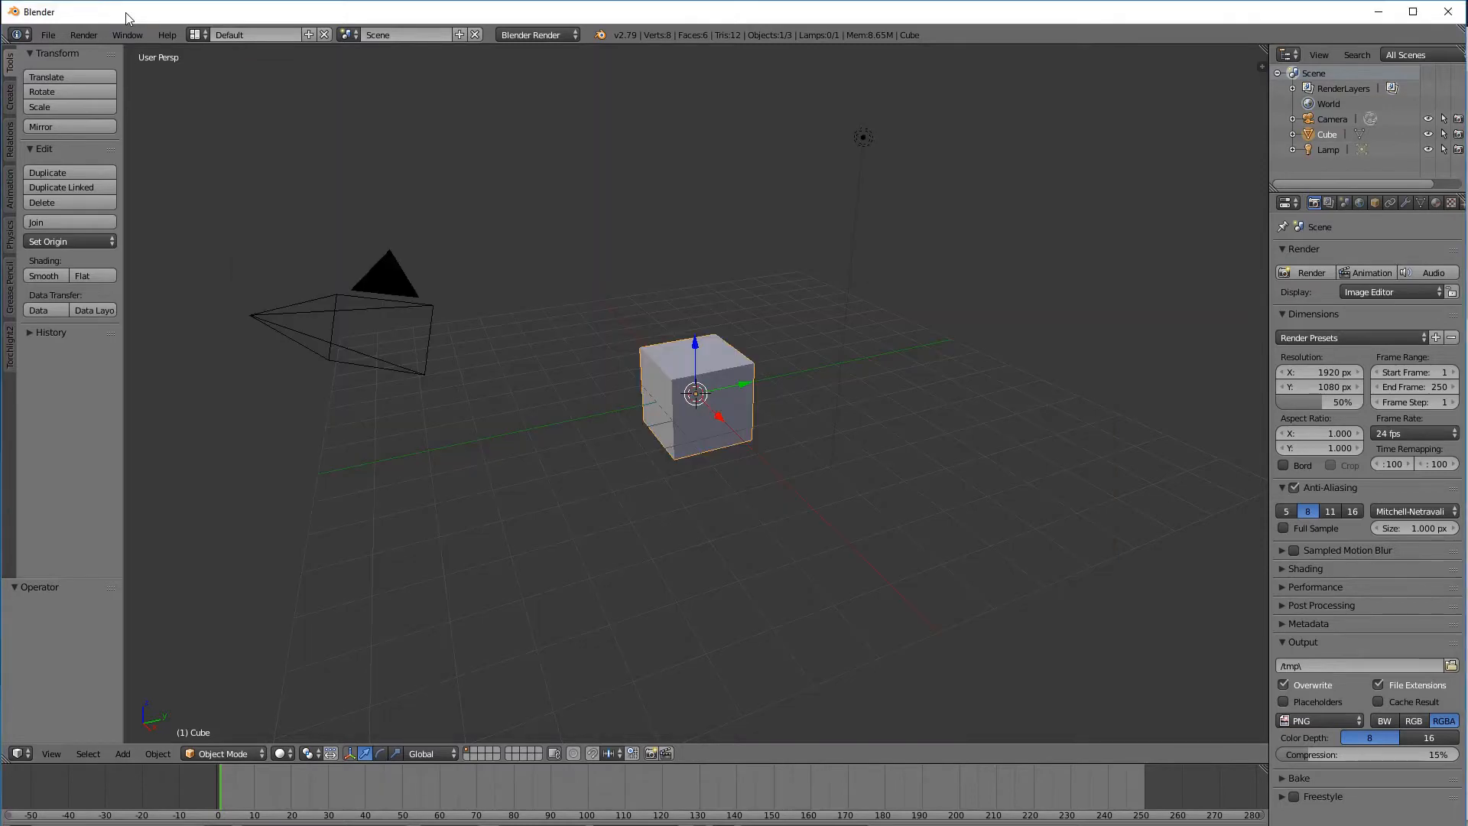
Step: Install io_ogre.zip from Downloads\blender2ogre-master through User Preferences > Add-ons
left_click(47, 35)
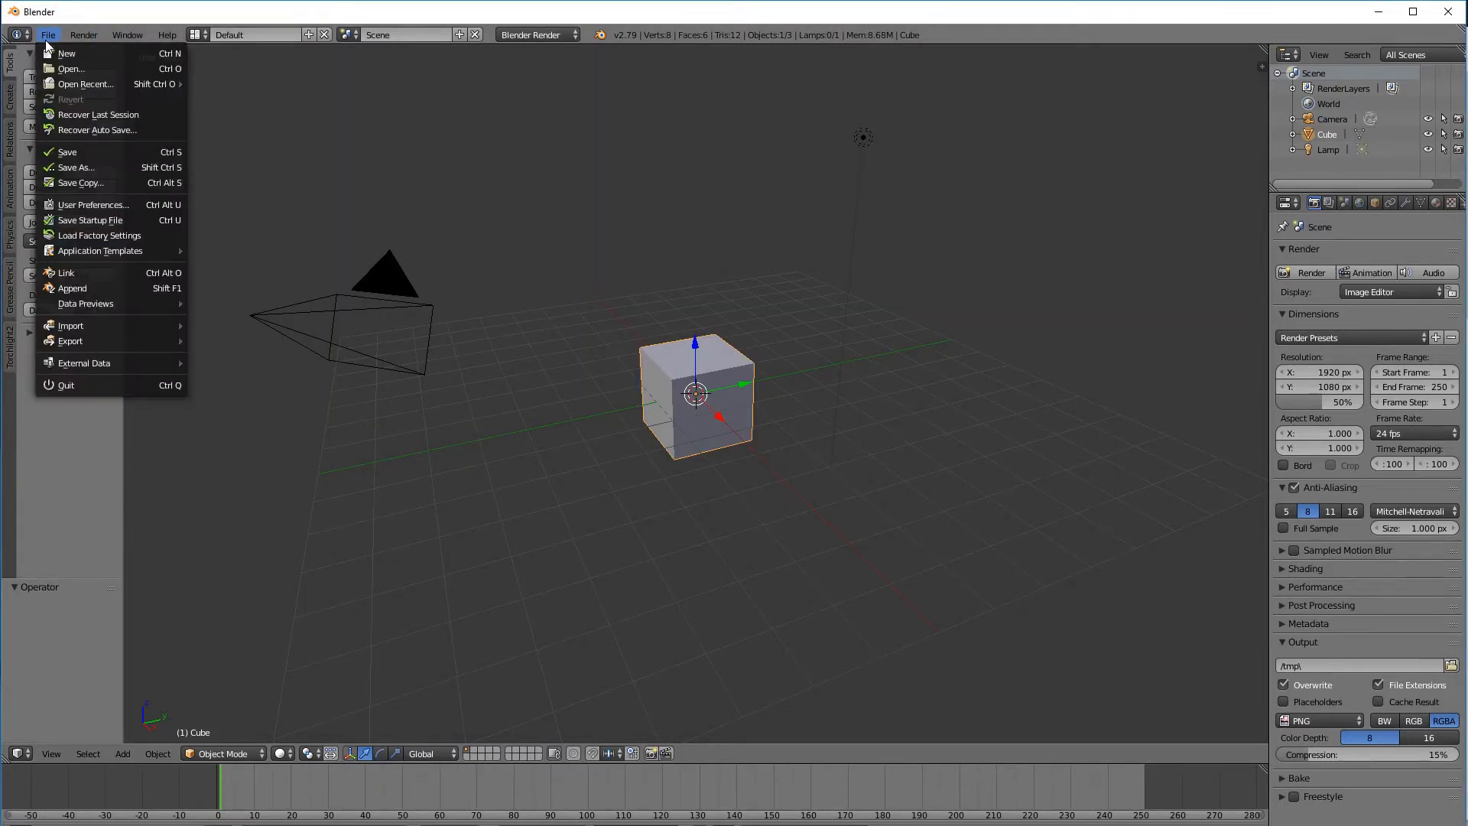
left_click(92, 205)
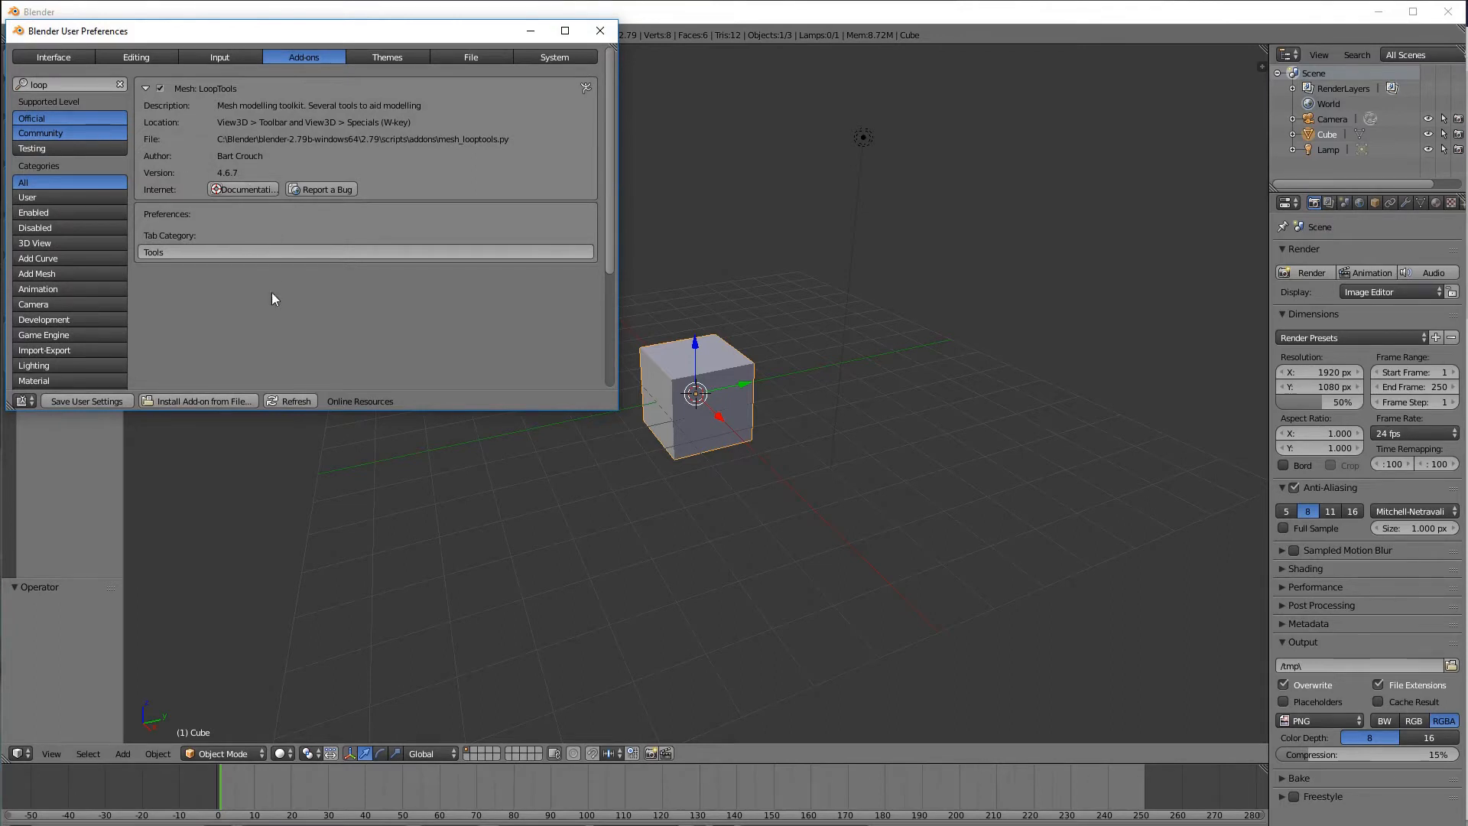
mouse_move(164, 409)
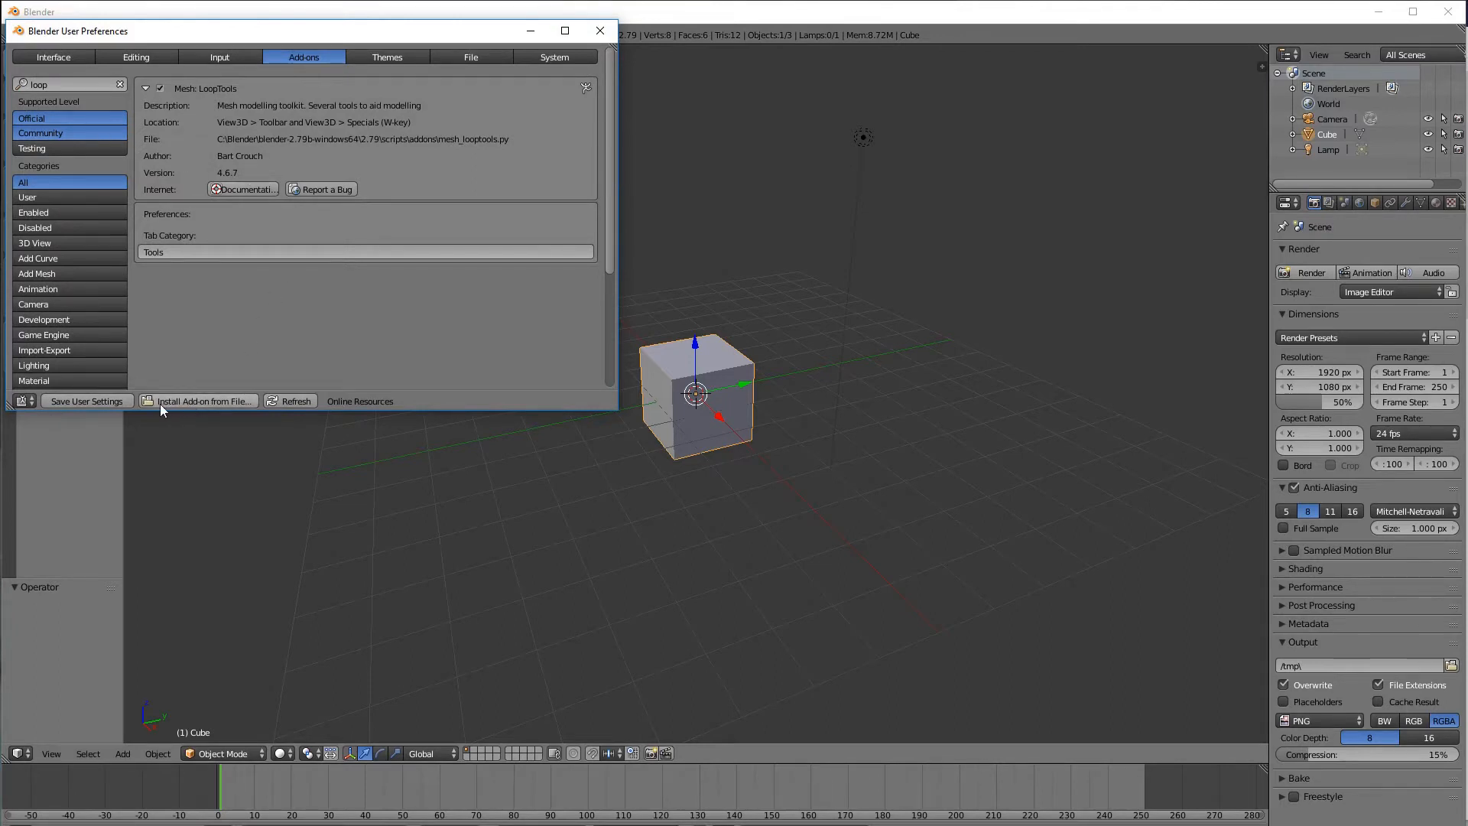
left_click(203, 401)
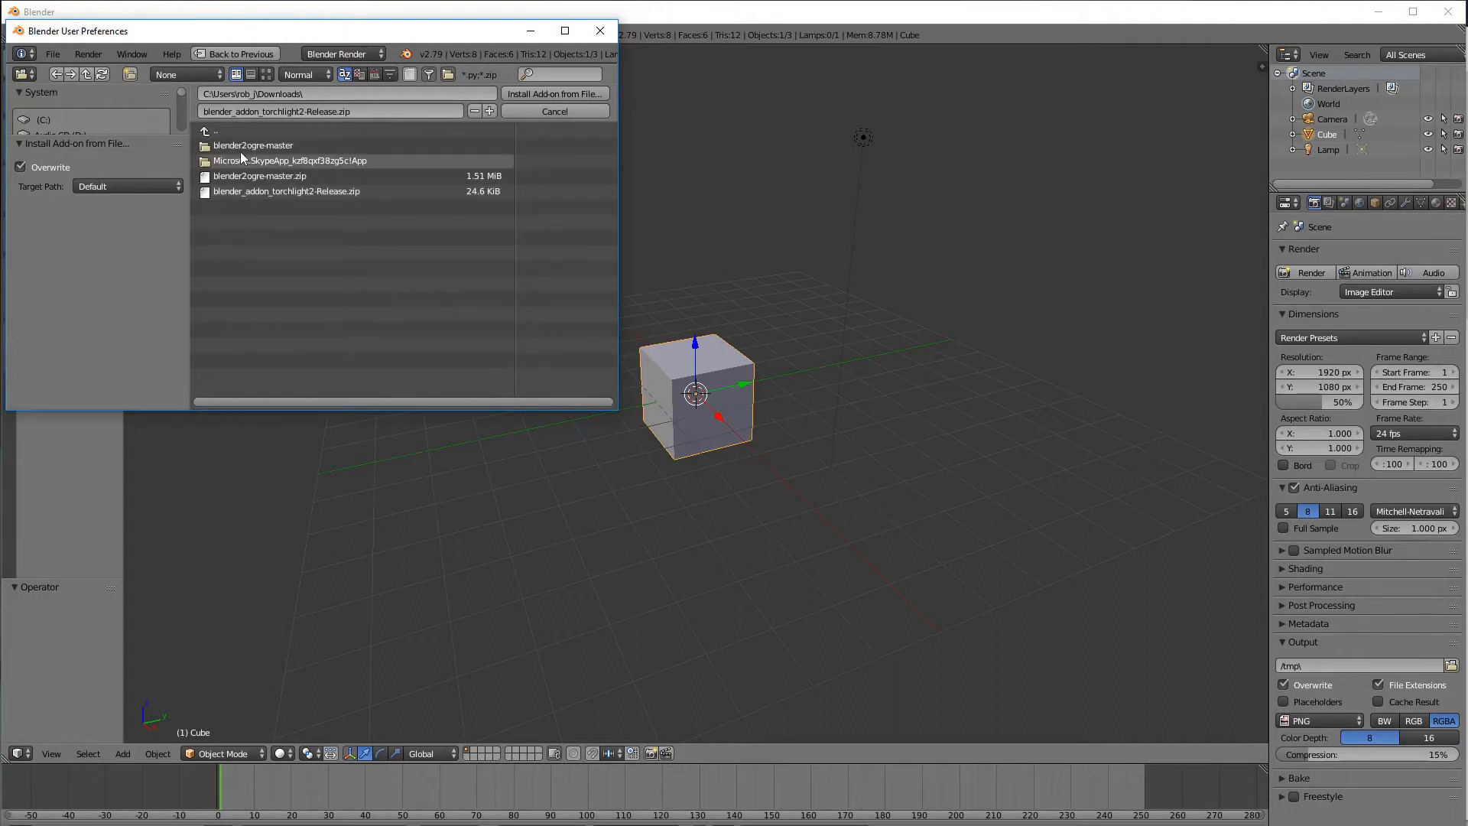
double_click(253, 146)
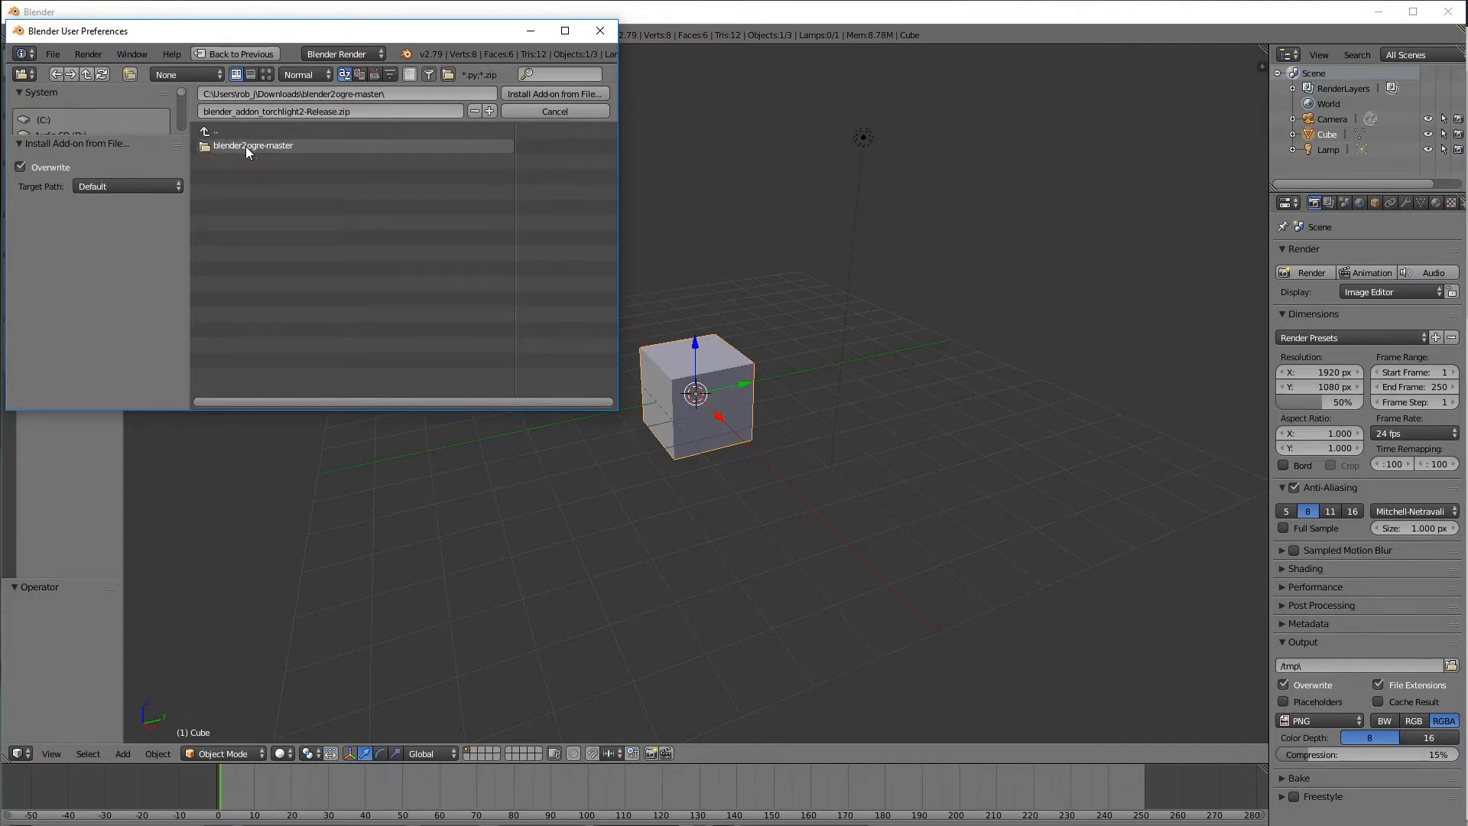
double_click(252, 145)
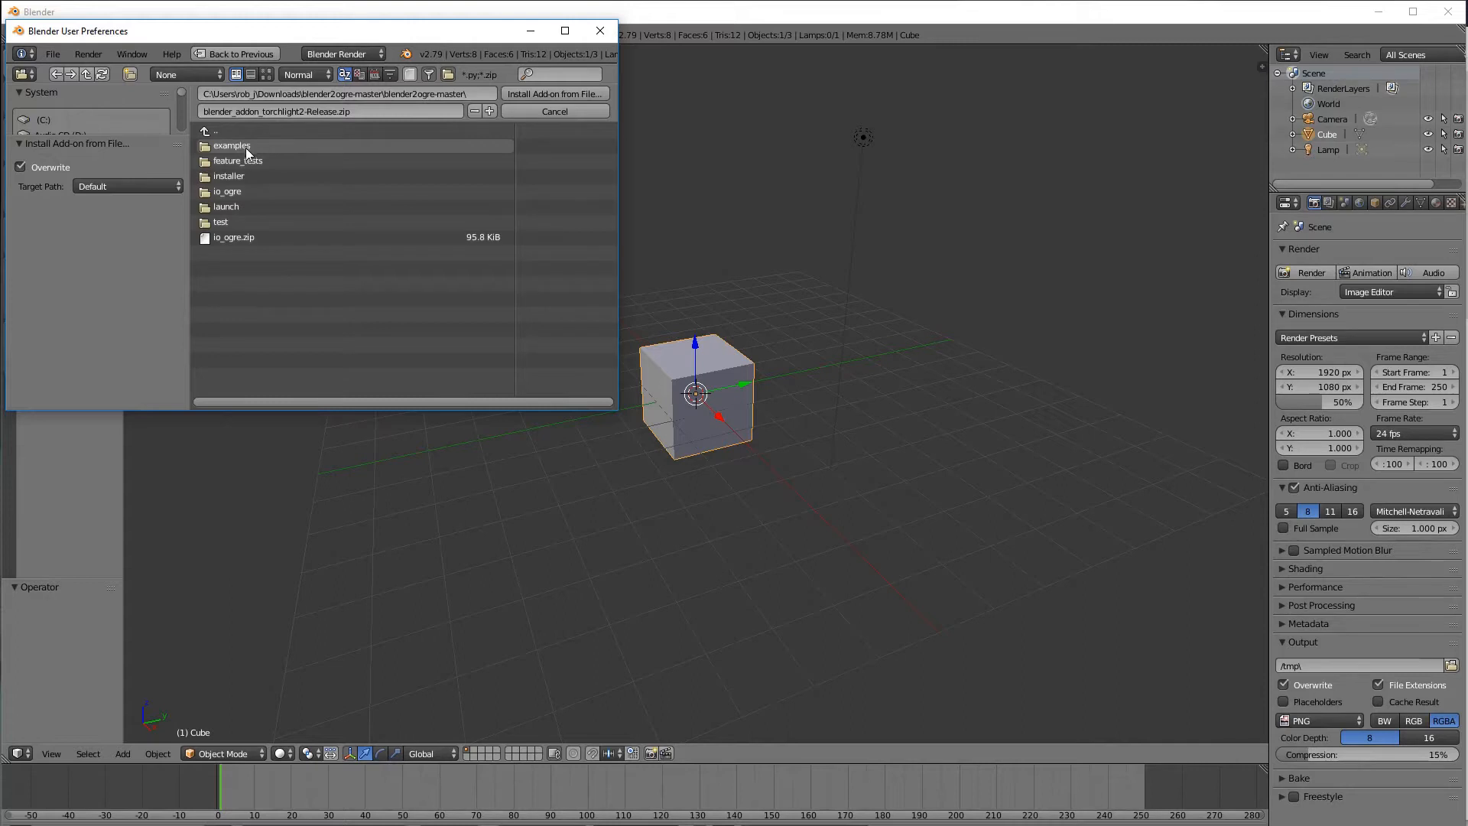
mouse_move(233, 237)
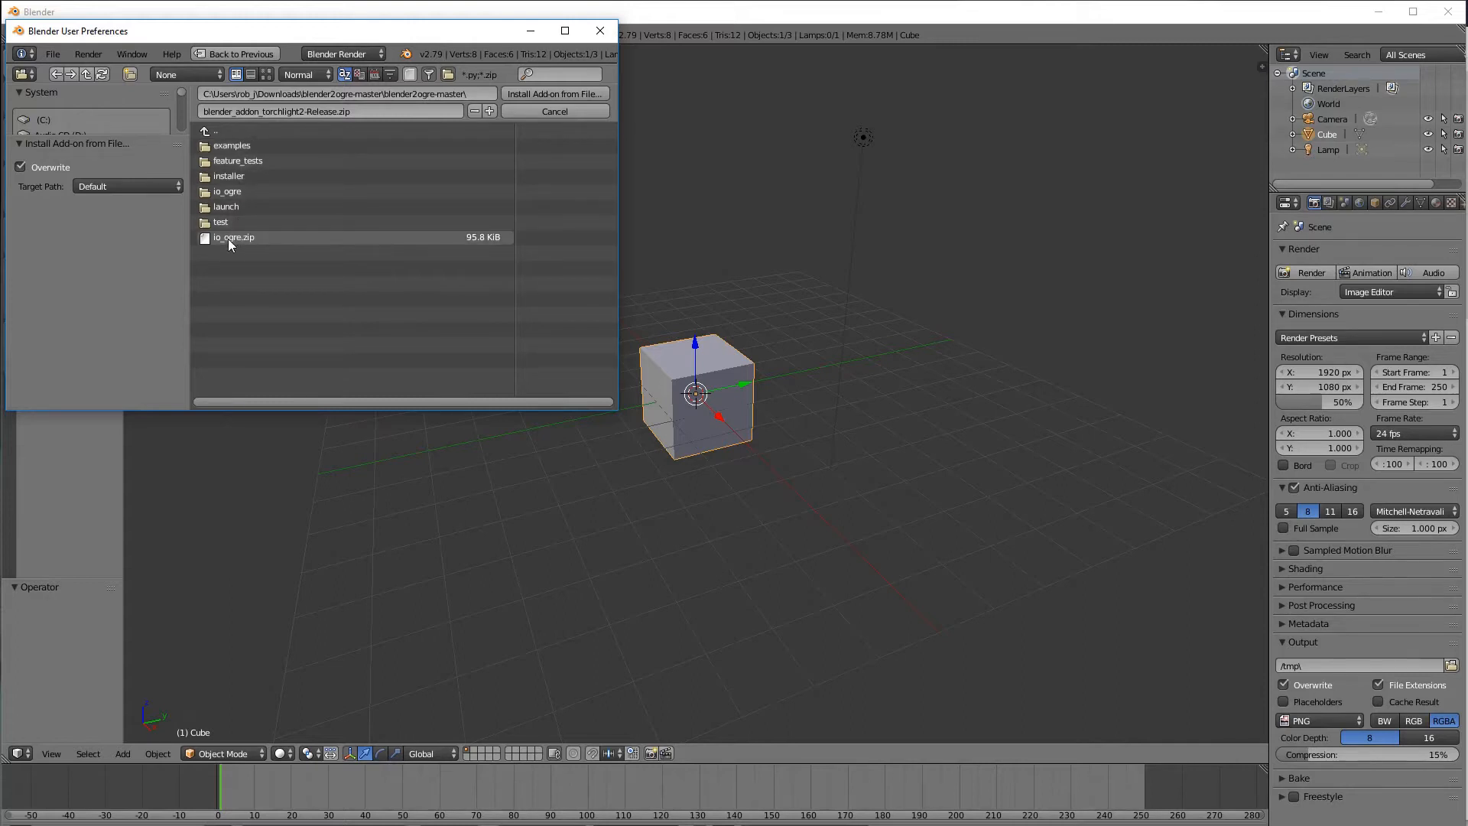
left_click(233, 237)
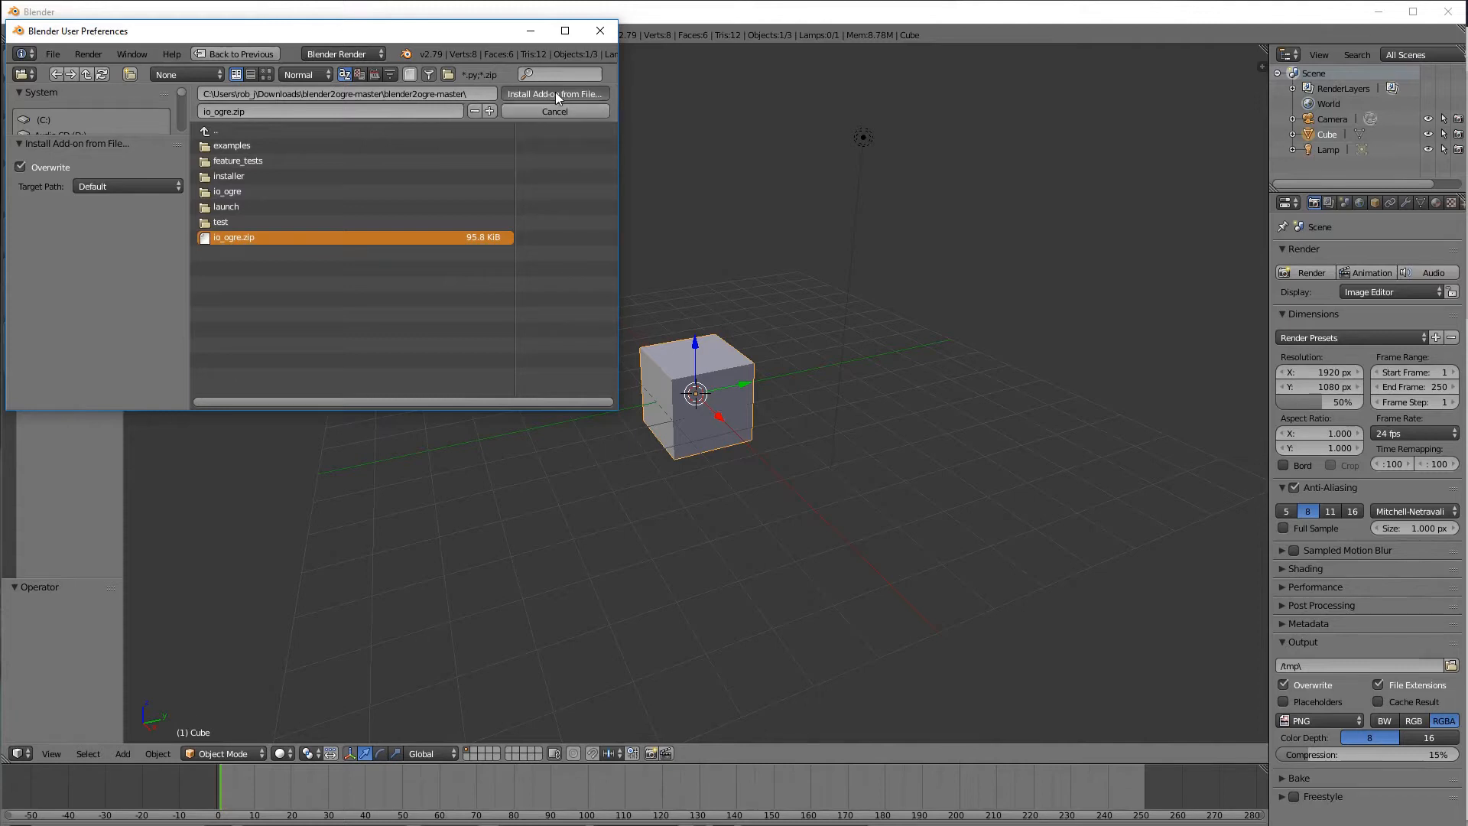
left_click(556, 93)
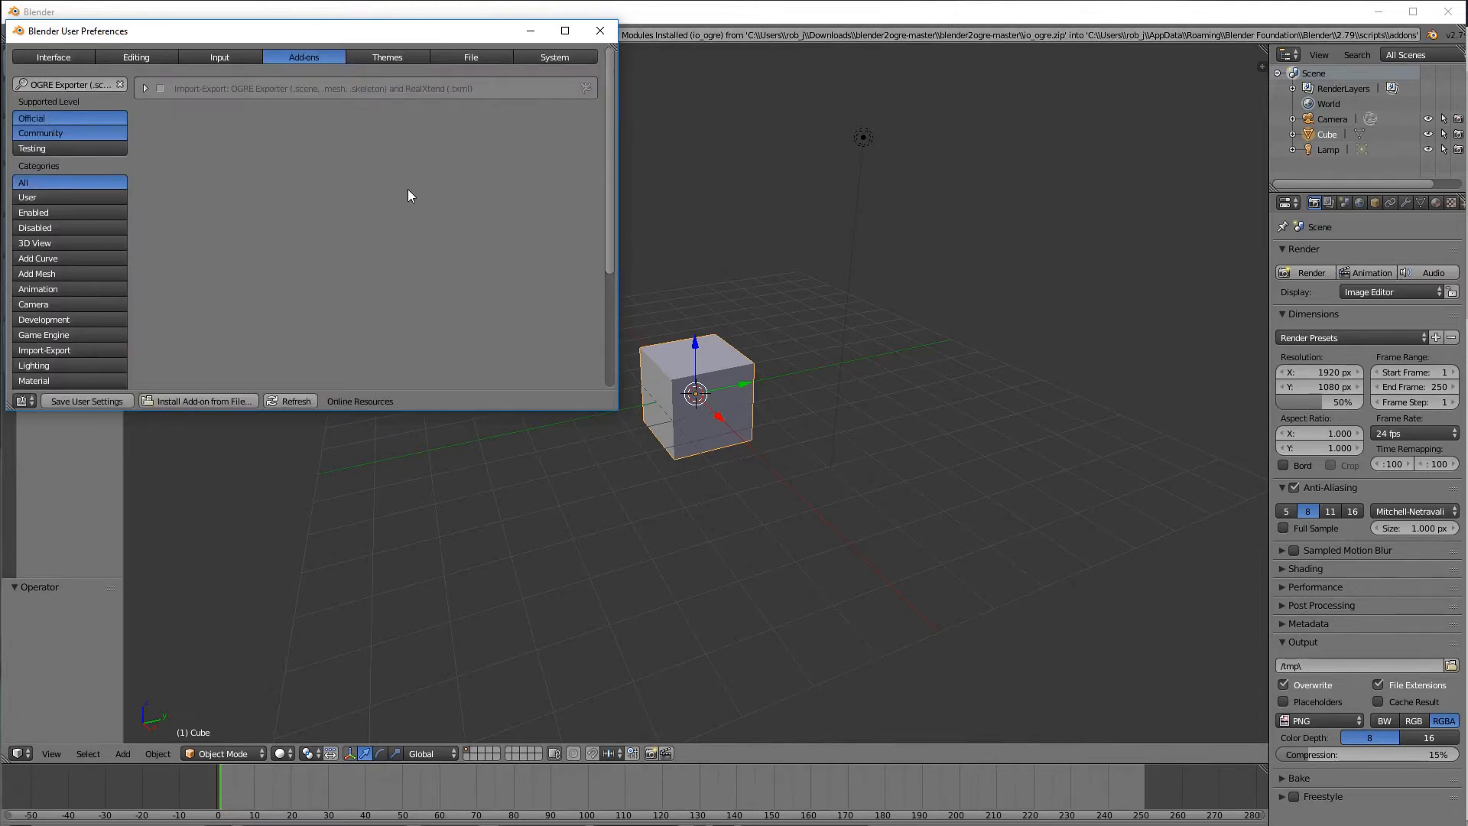
mouse_move(146, 88)
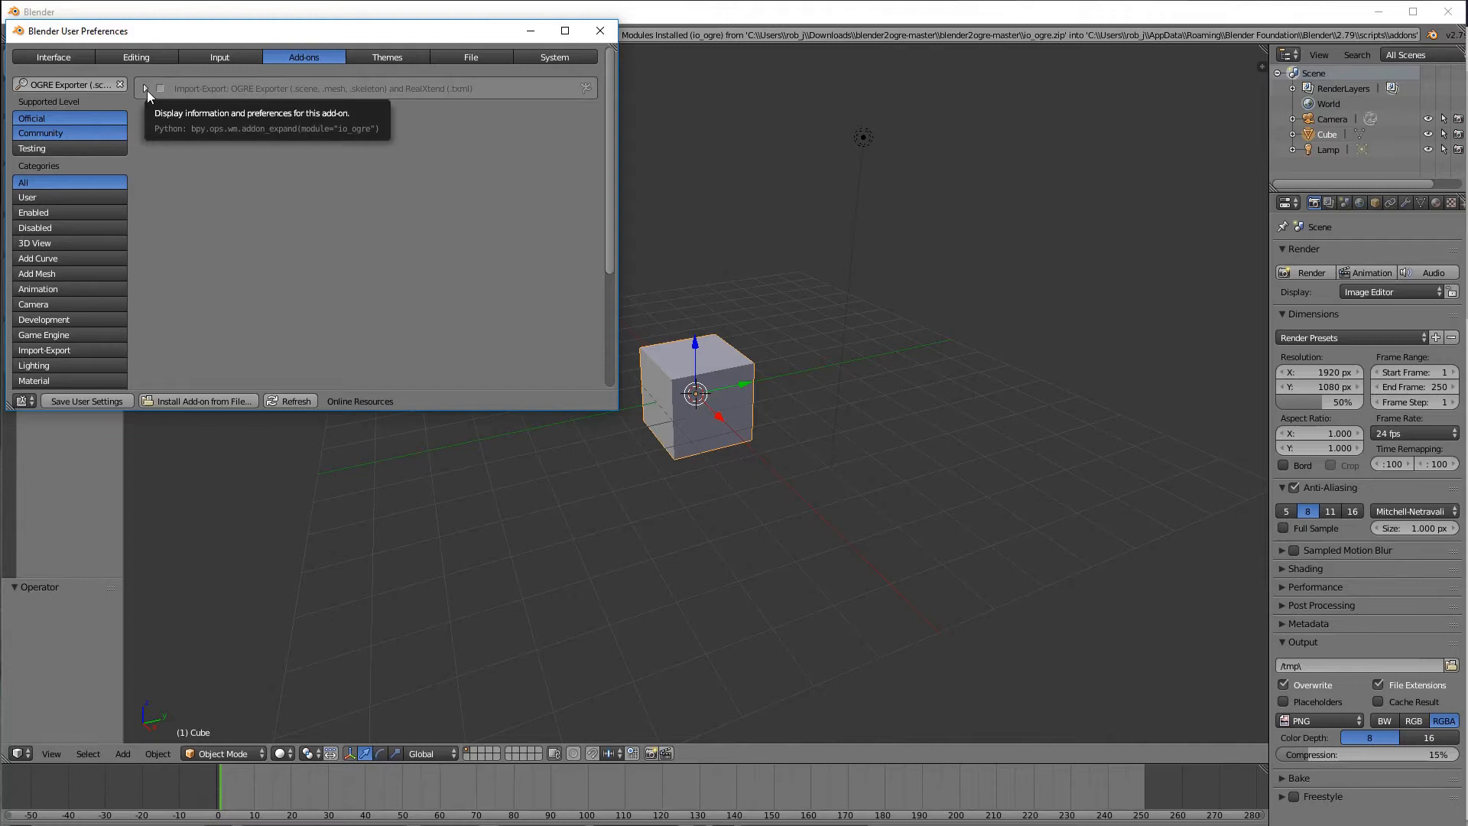
mouse_move(237, 101)
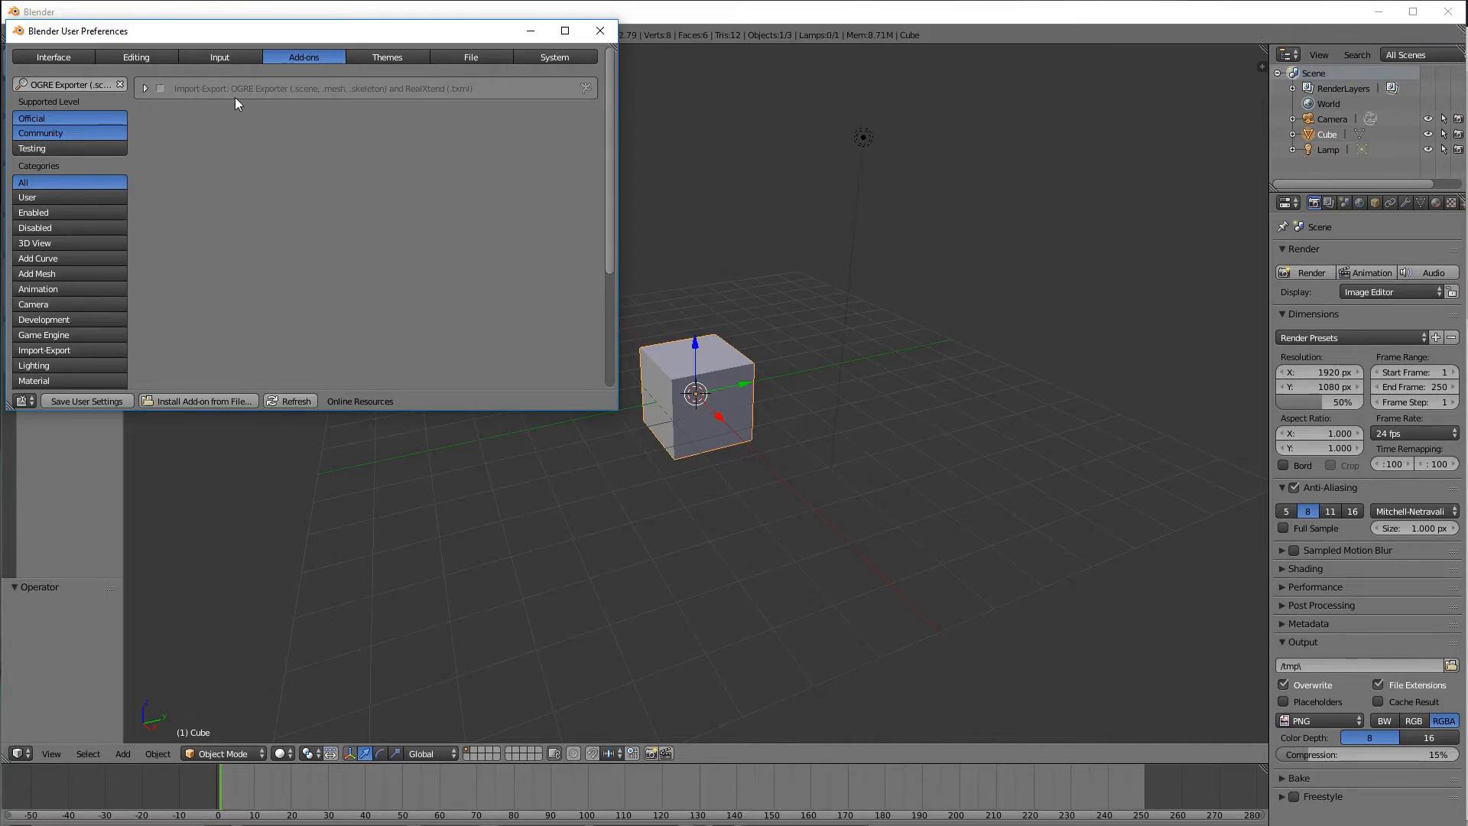
mouse_move(161, 94)
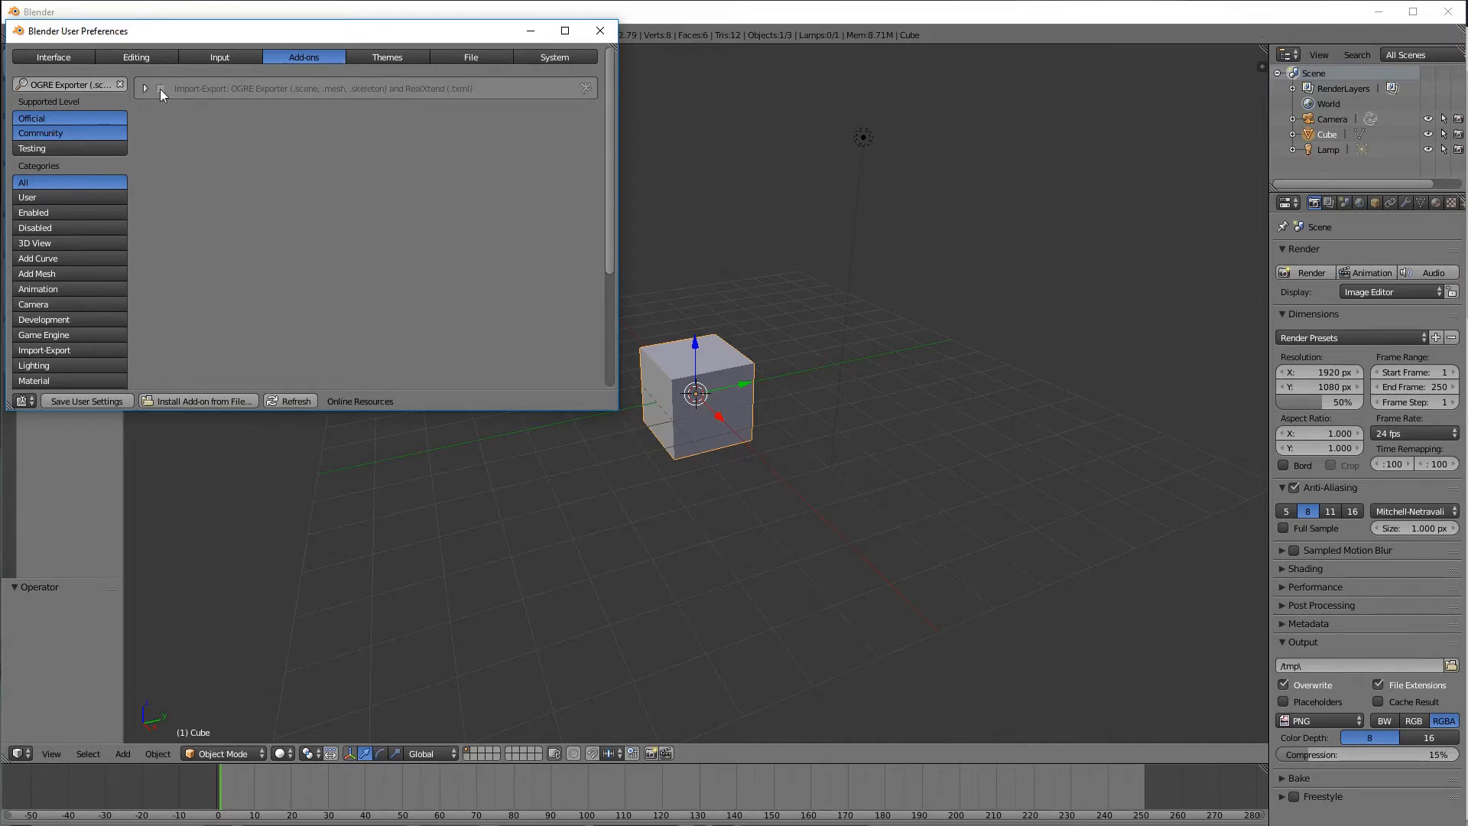
Step: Enable the OGRE Exporter add-on and expand its details and preferences
left_click(159, 88)
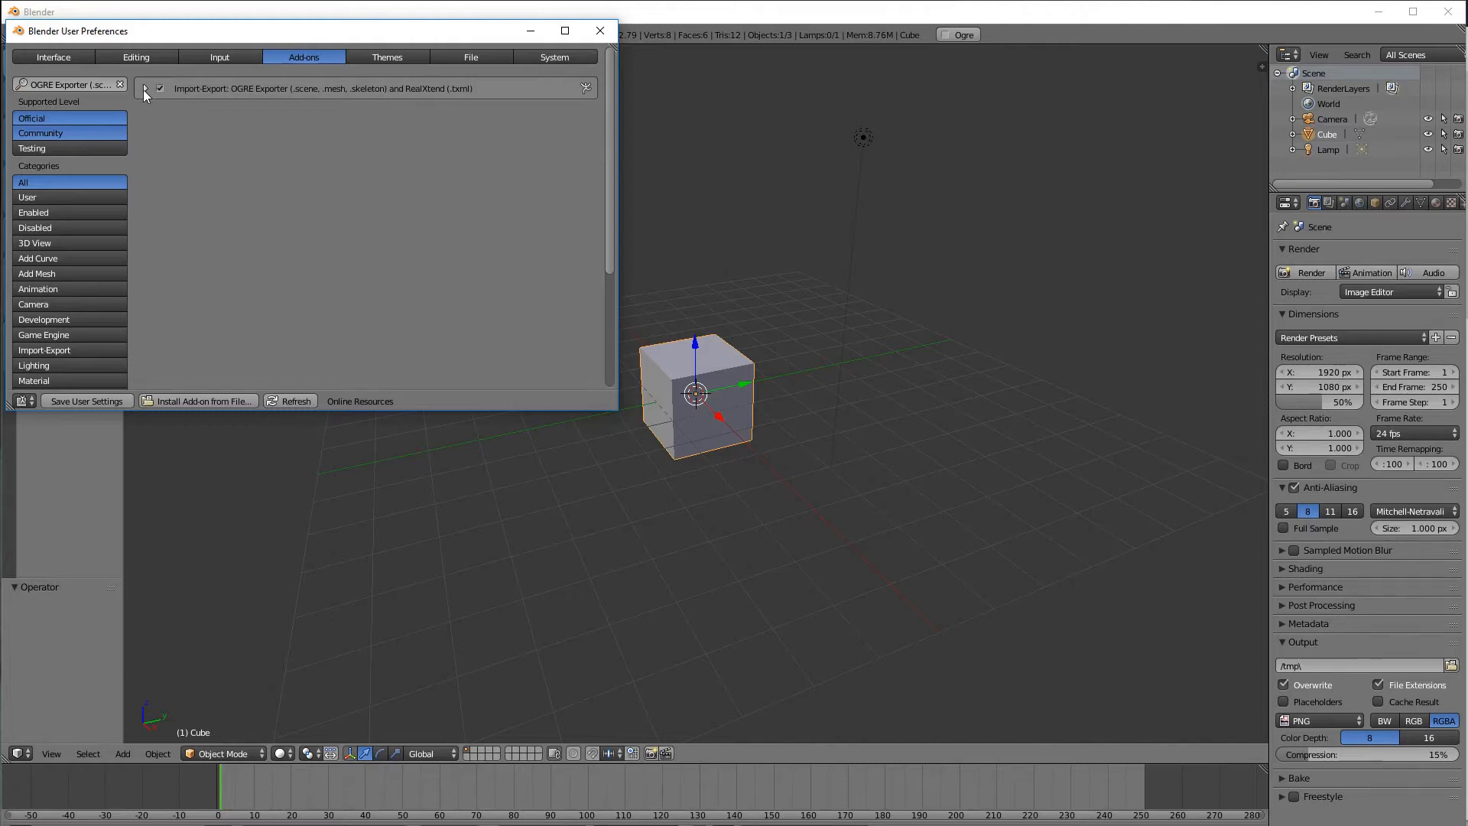
left_click(146, 88)
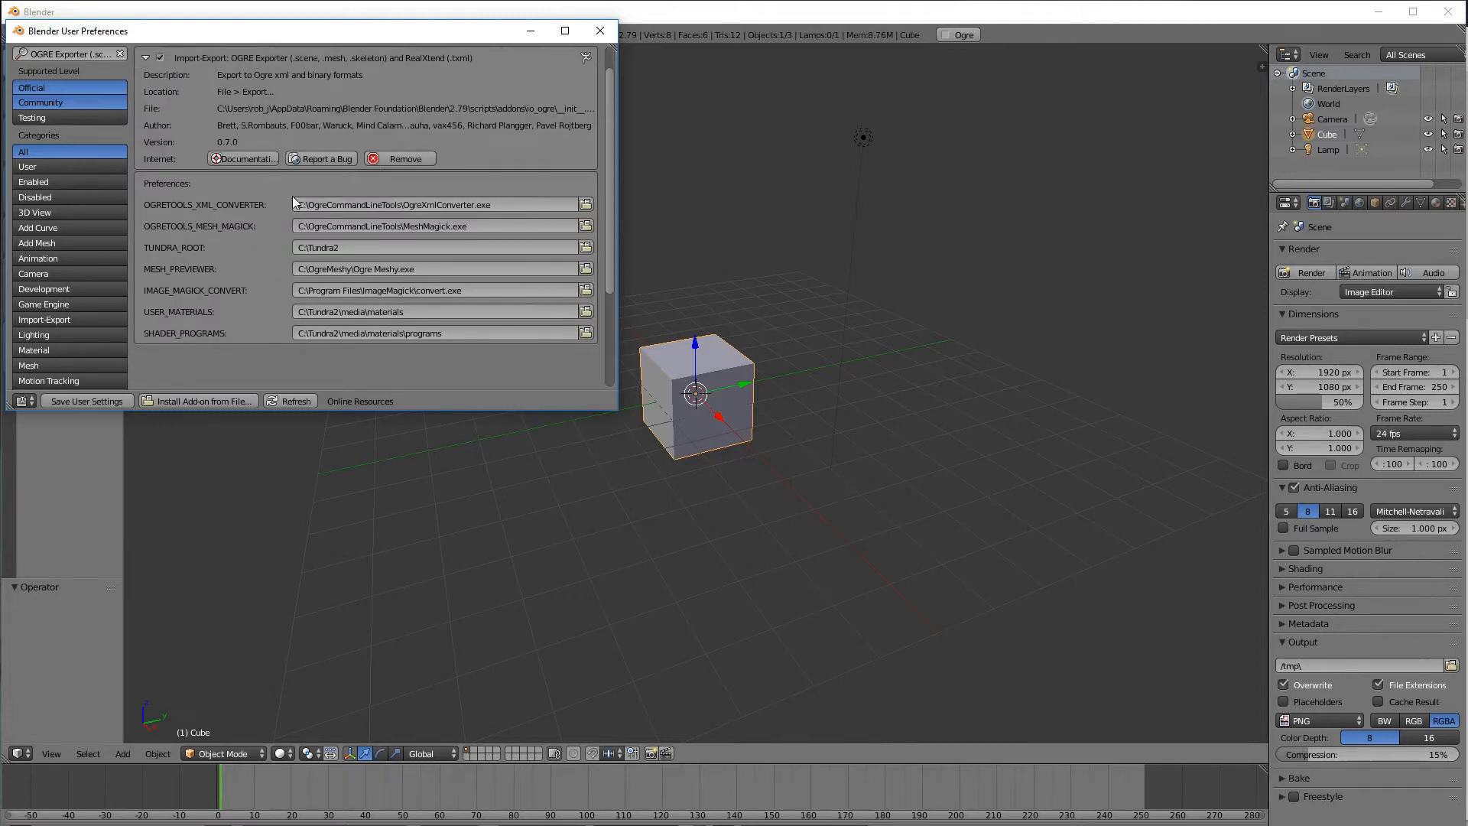
mouse_move(329, 354)
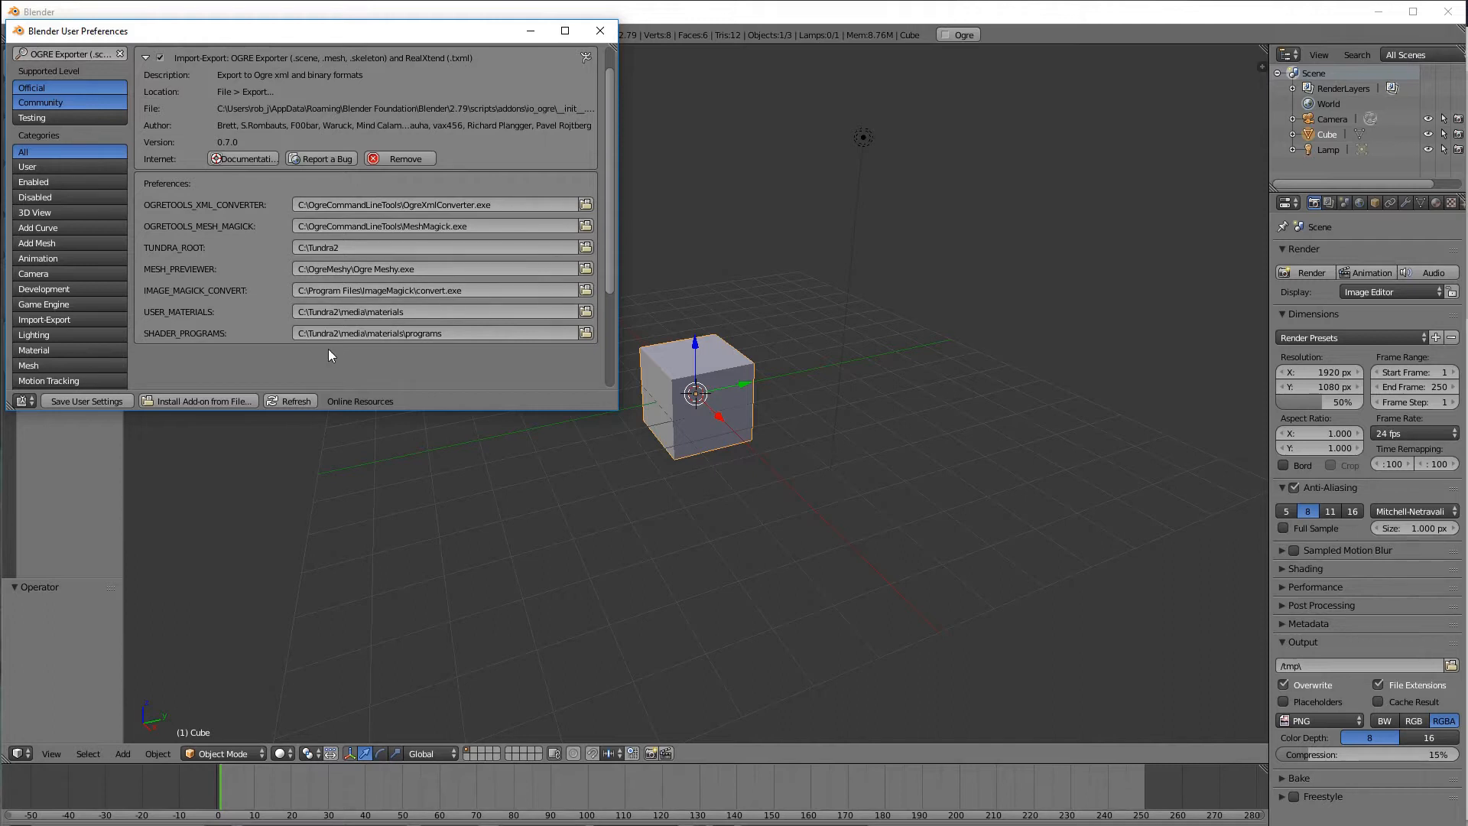
mouse_move(225, 213)
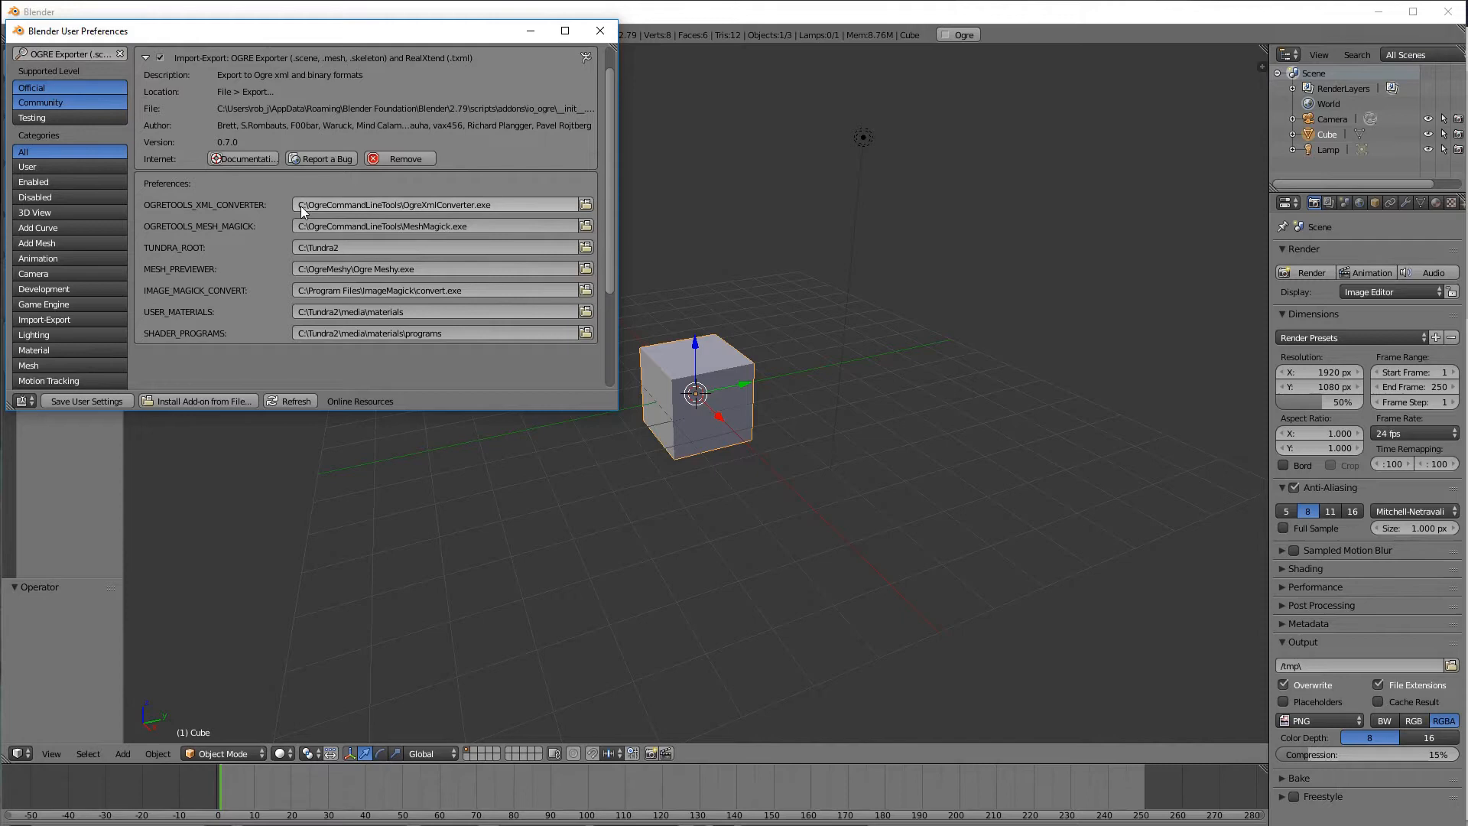
mouse_move(309, 208)
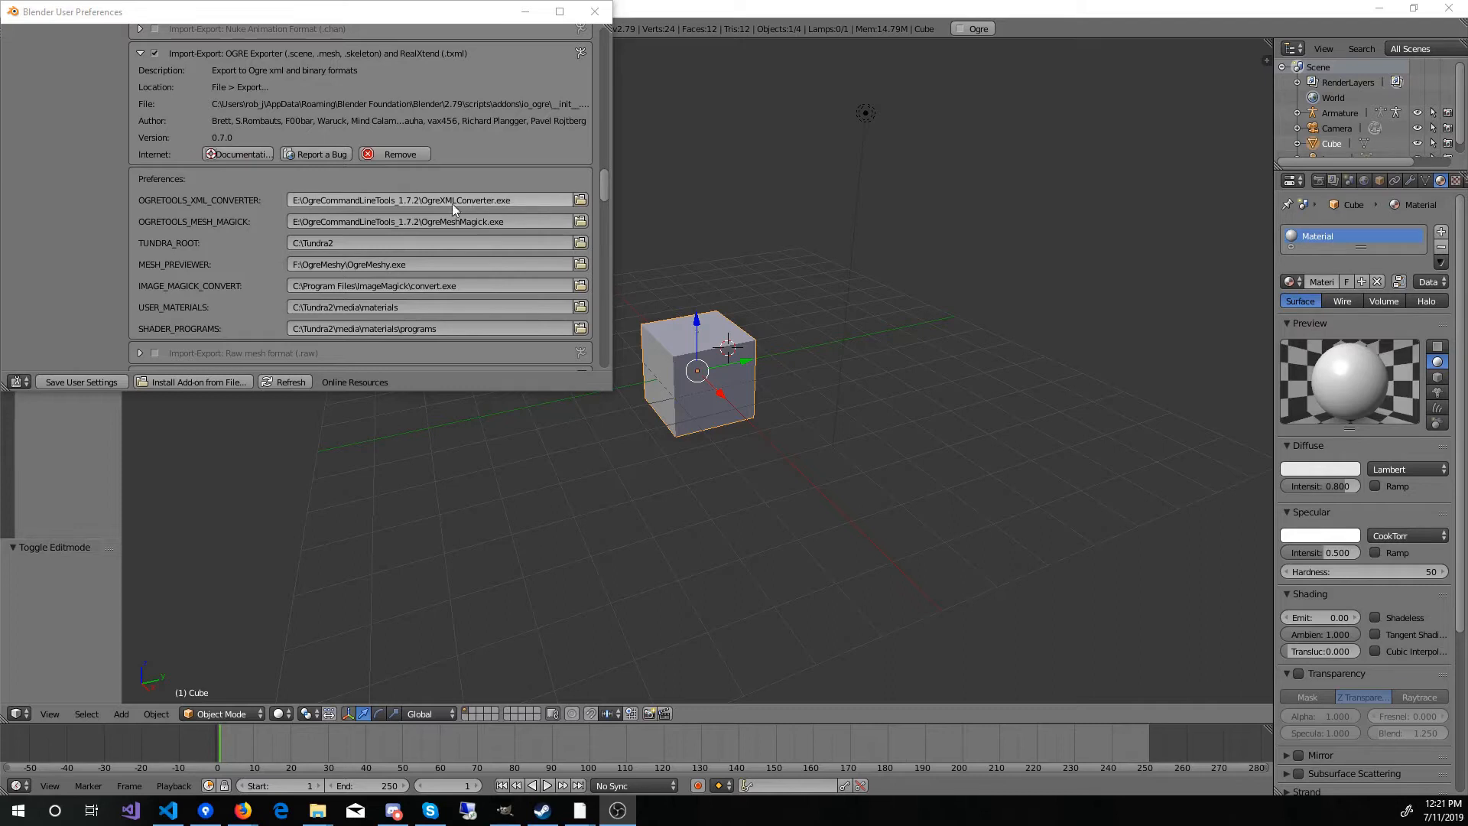
mouse_move(485, 221)
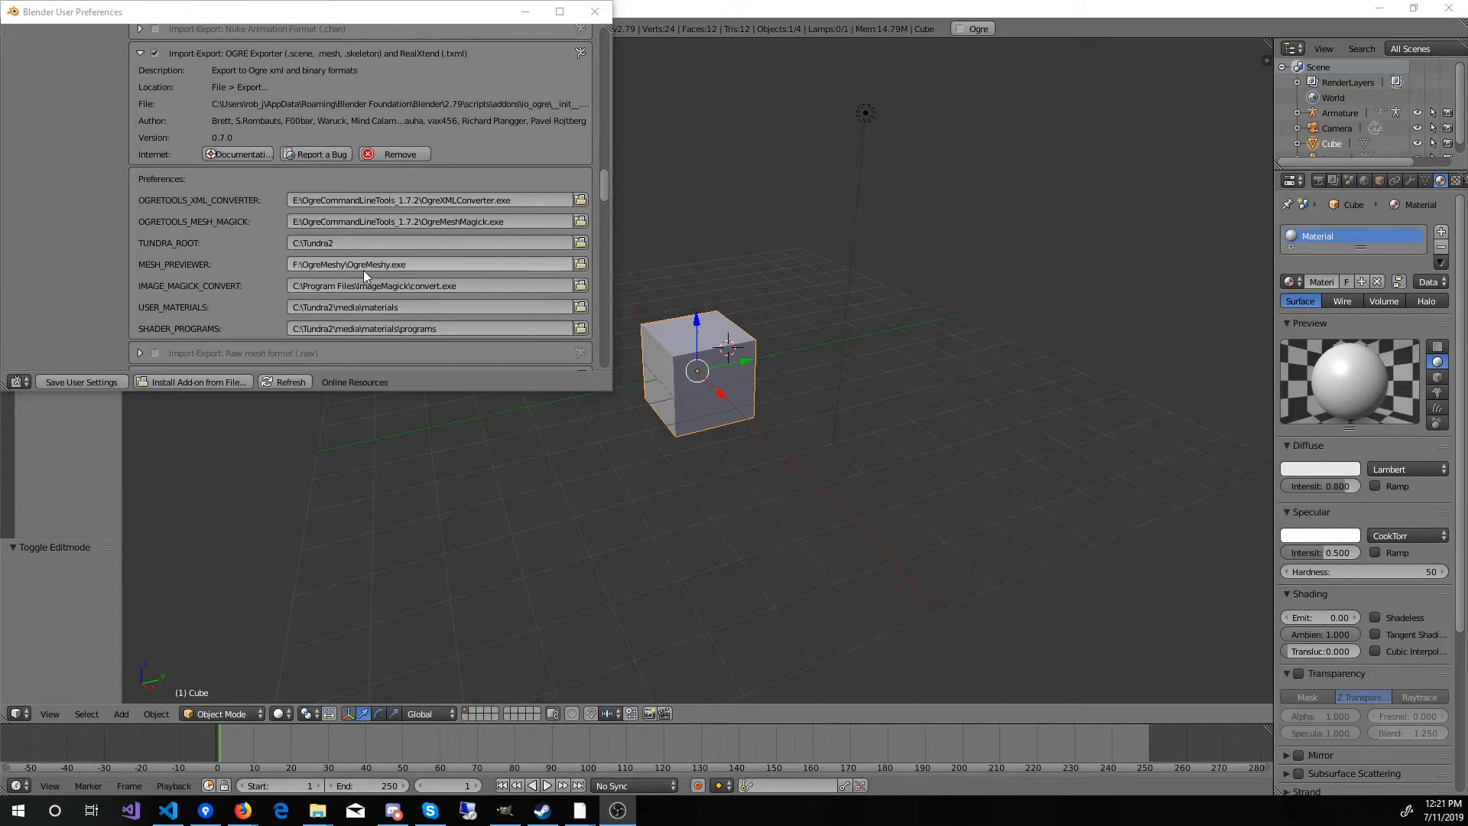
mouse_move(213, 257)
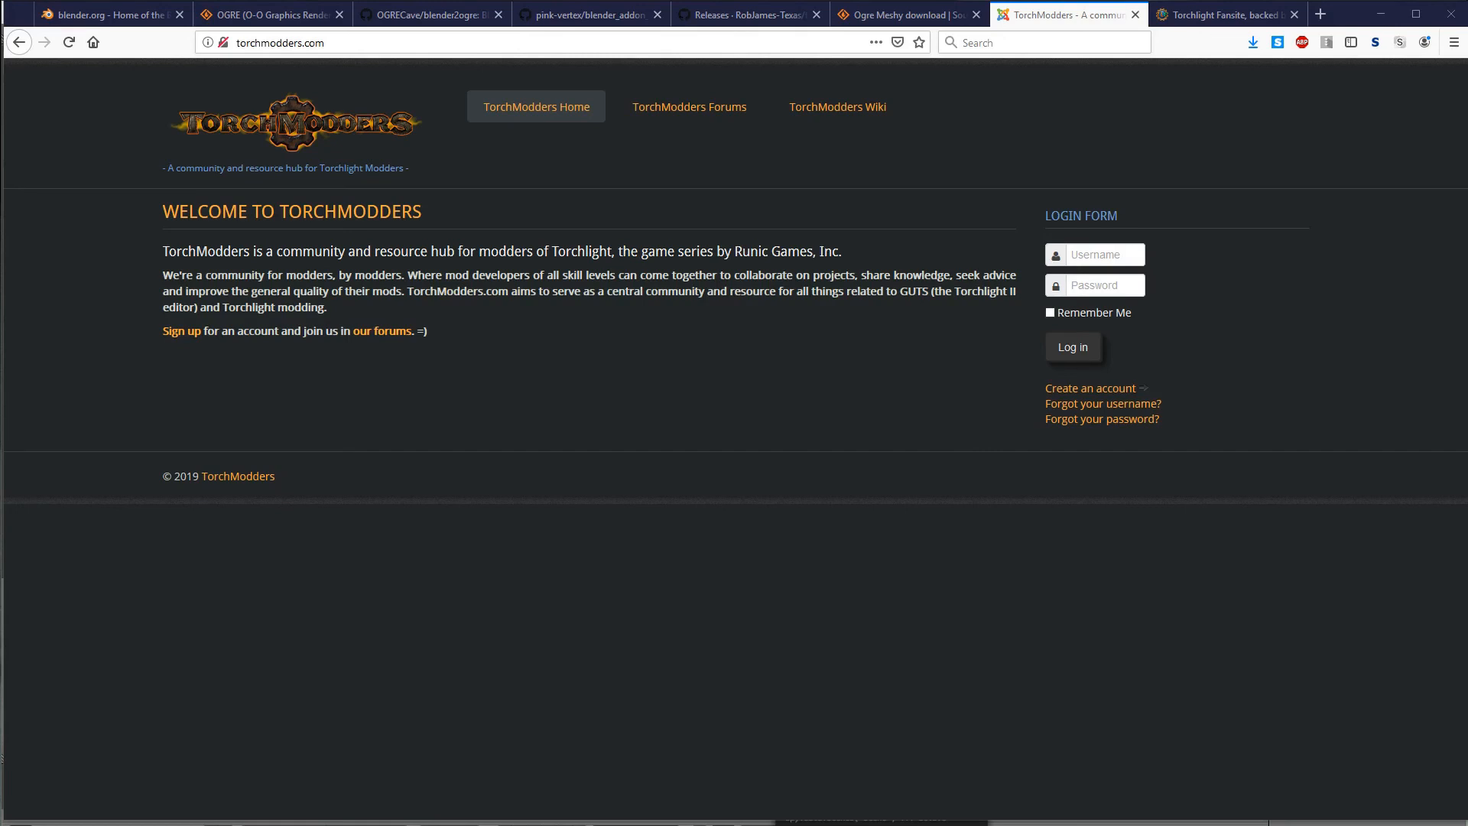
mouse_move(880, 101)
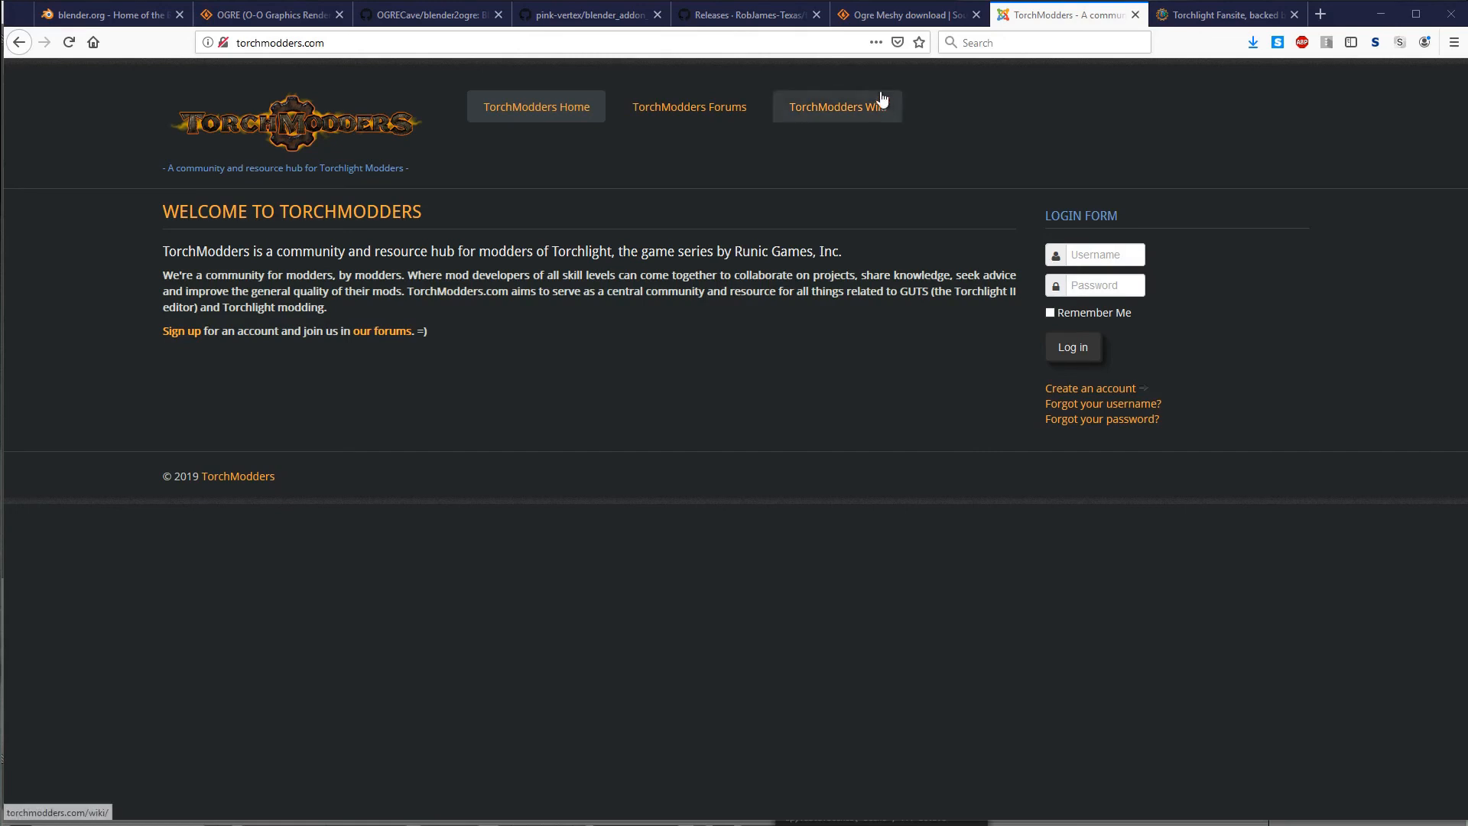
mouse_move(1157, 208)
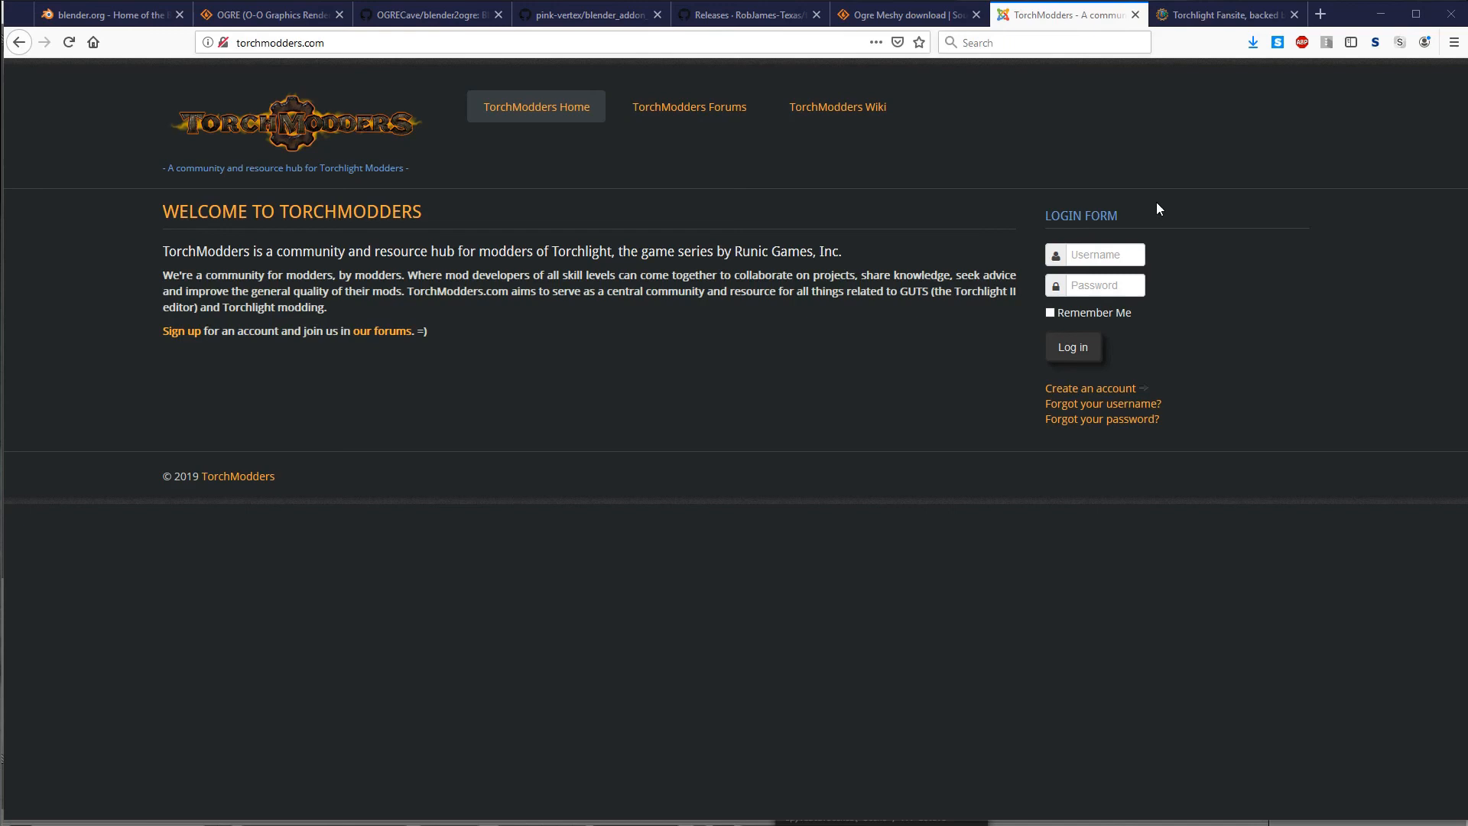
mouse_move(1017, 159)
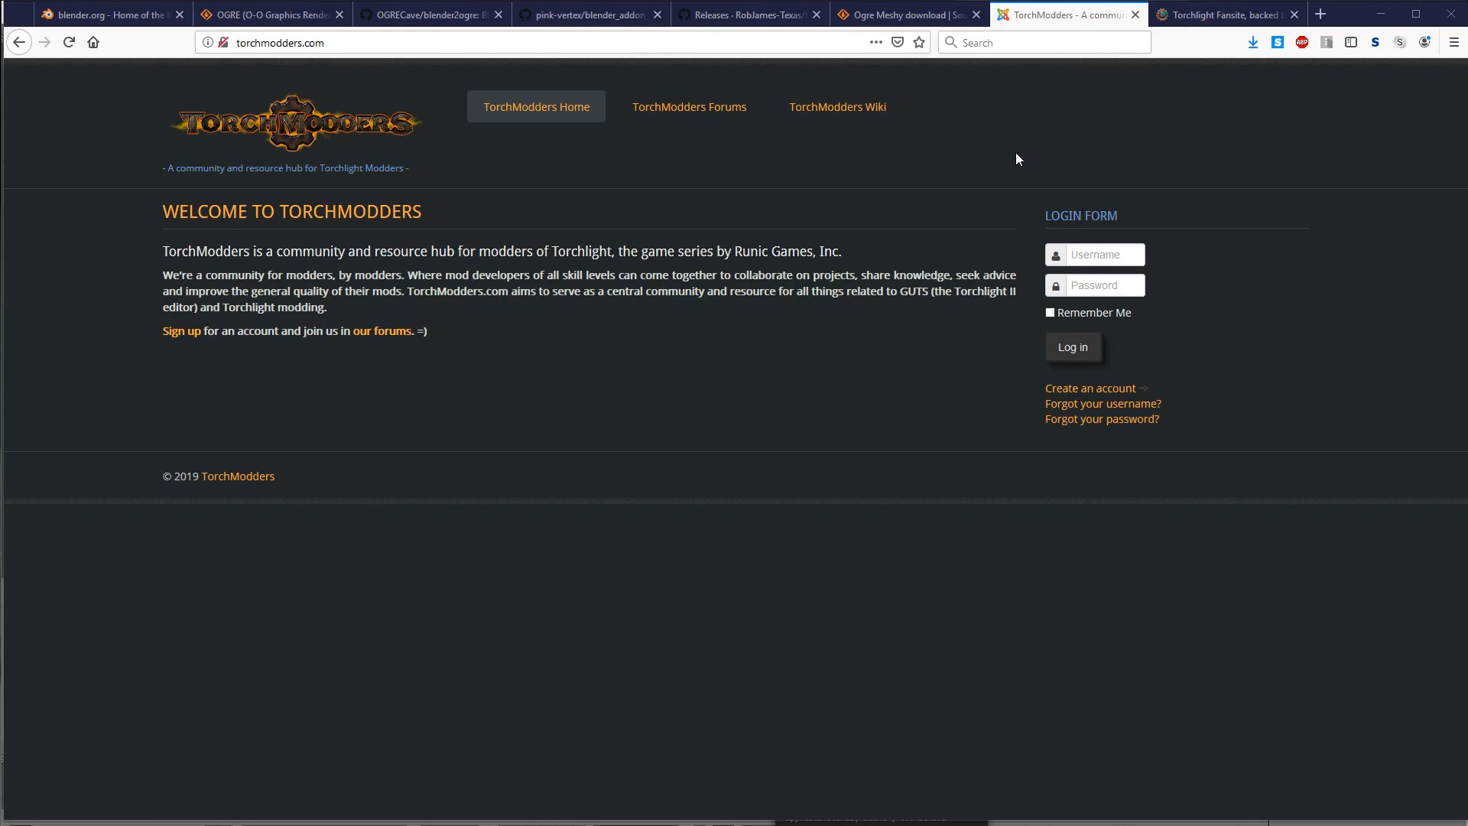
mouse_move(1022, 147)
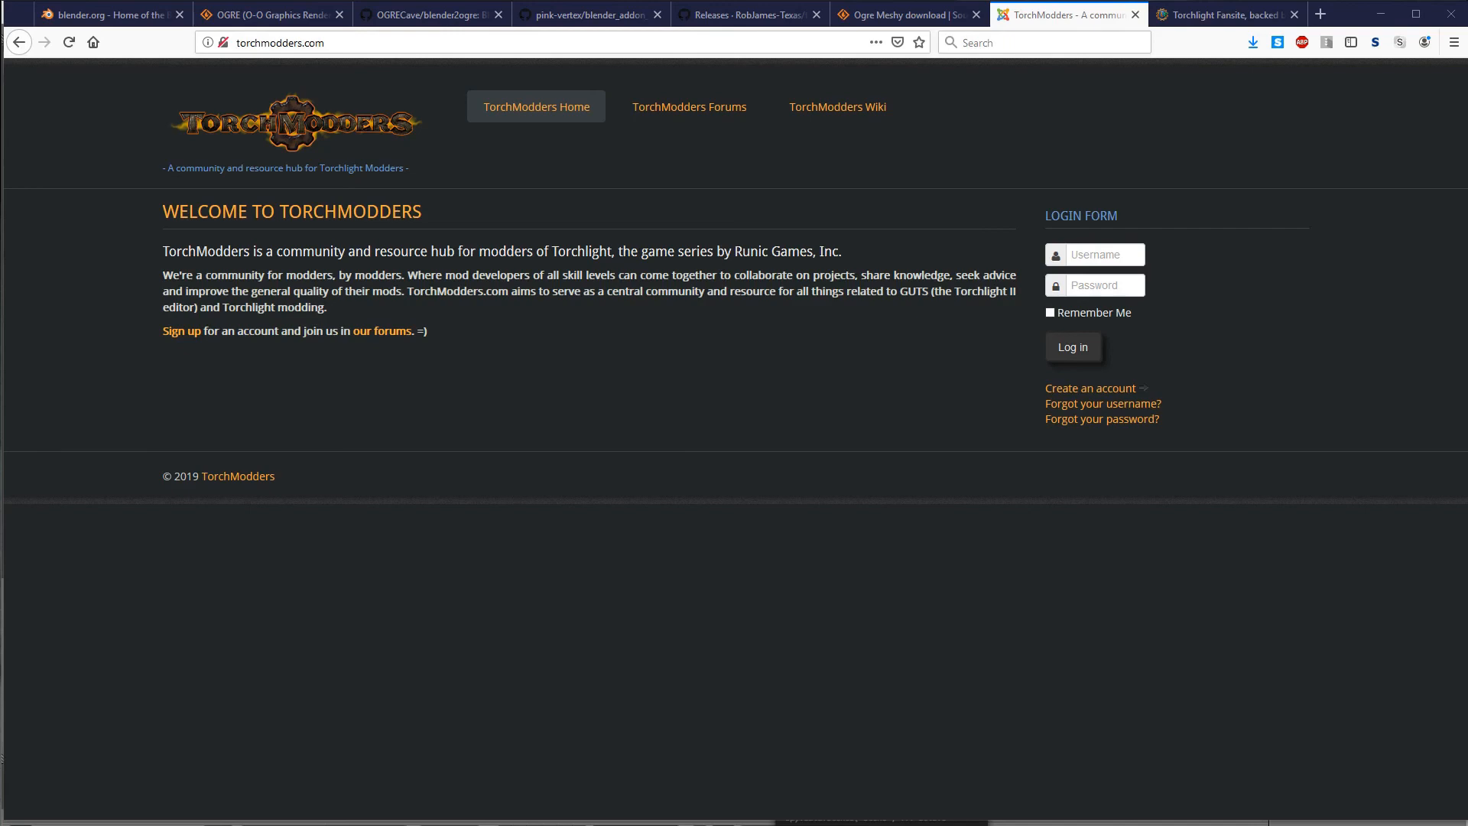
Step: Switch to the Torchlight Fansite tab to view its home page
left_click(1226, 14)
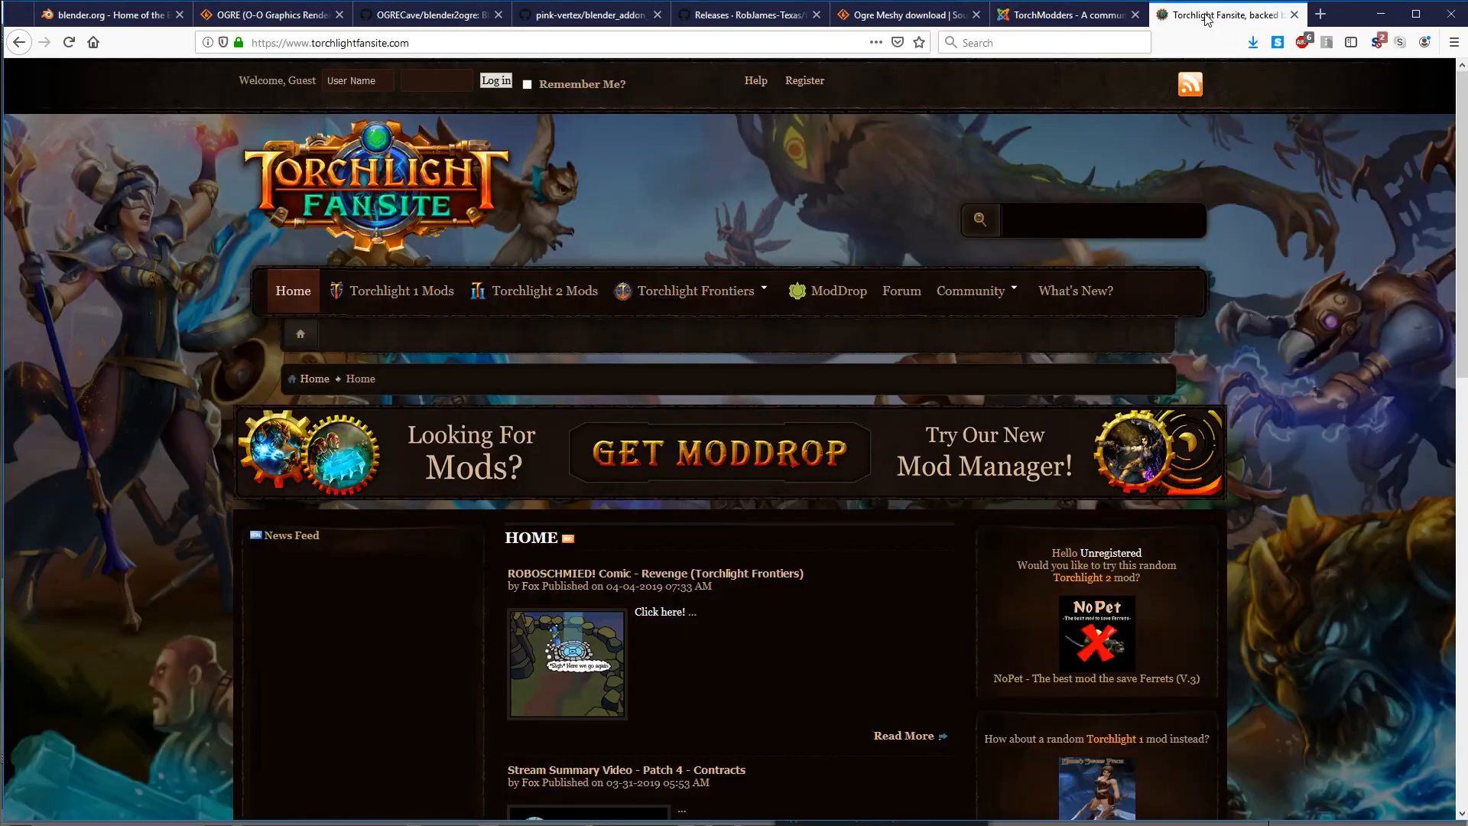
mouse_move(1339, 202)
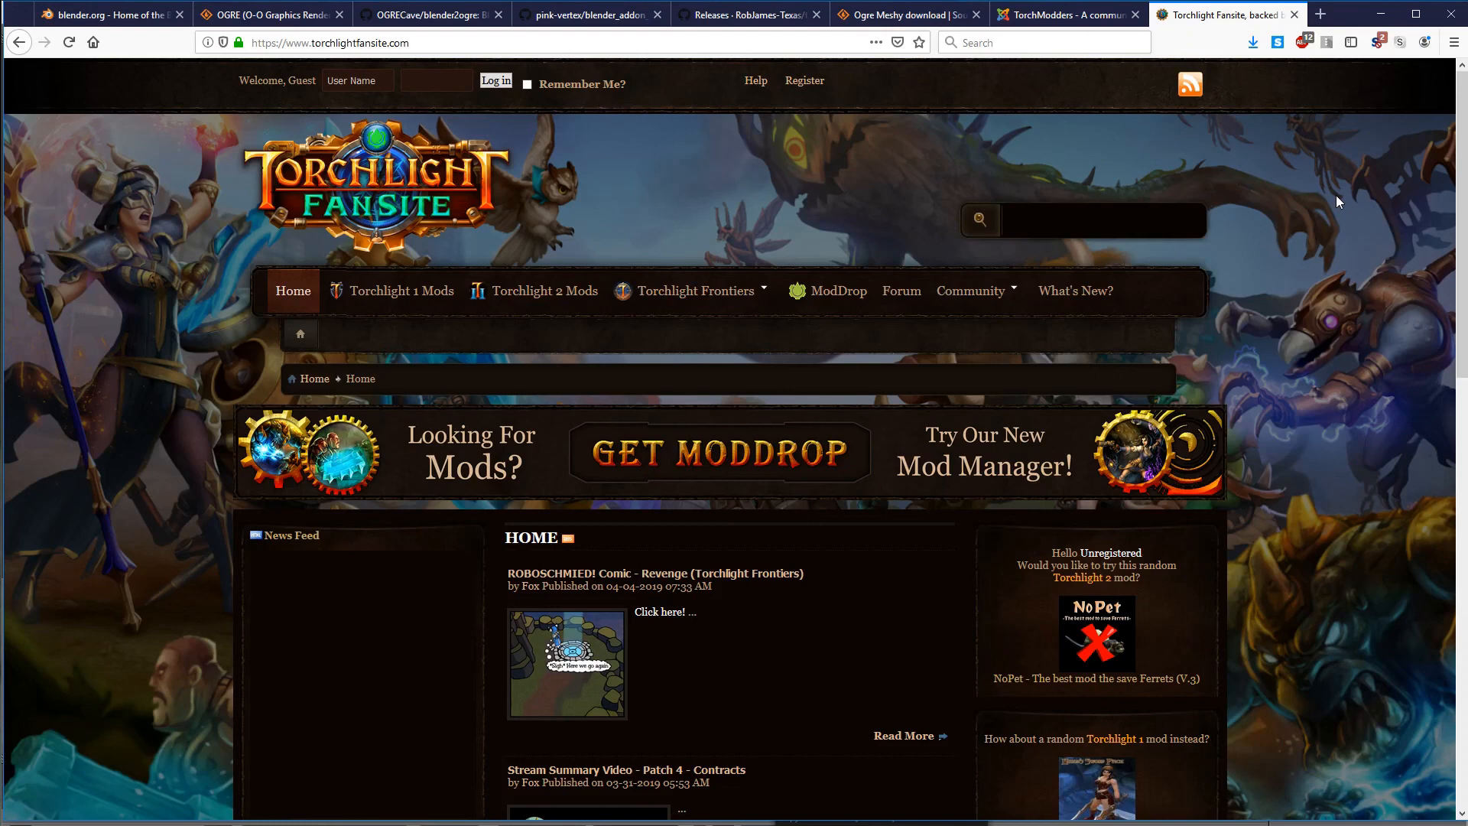
mouse_move(1381, 218)
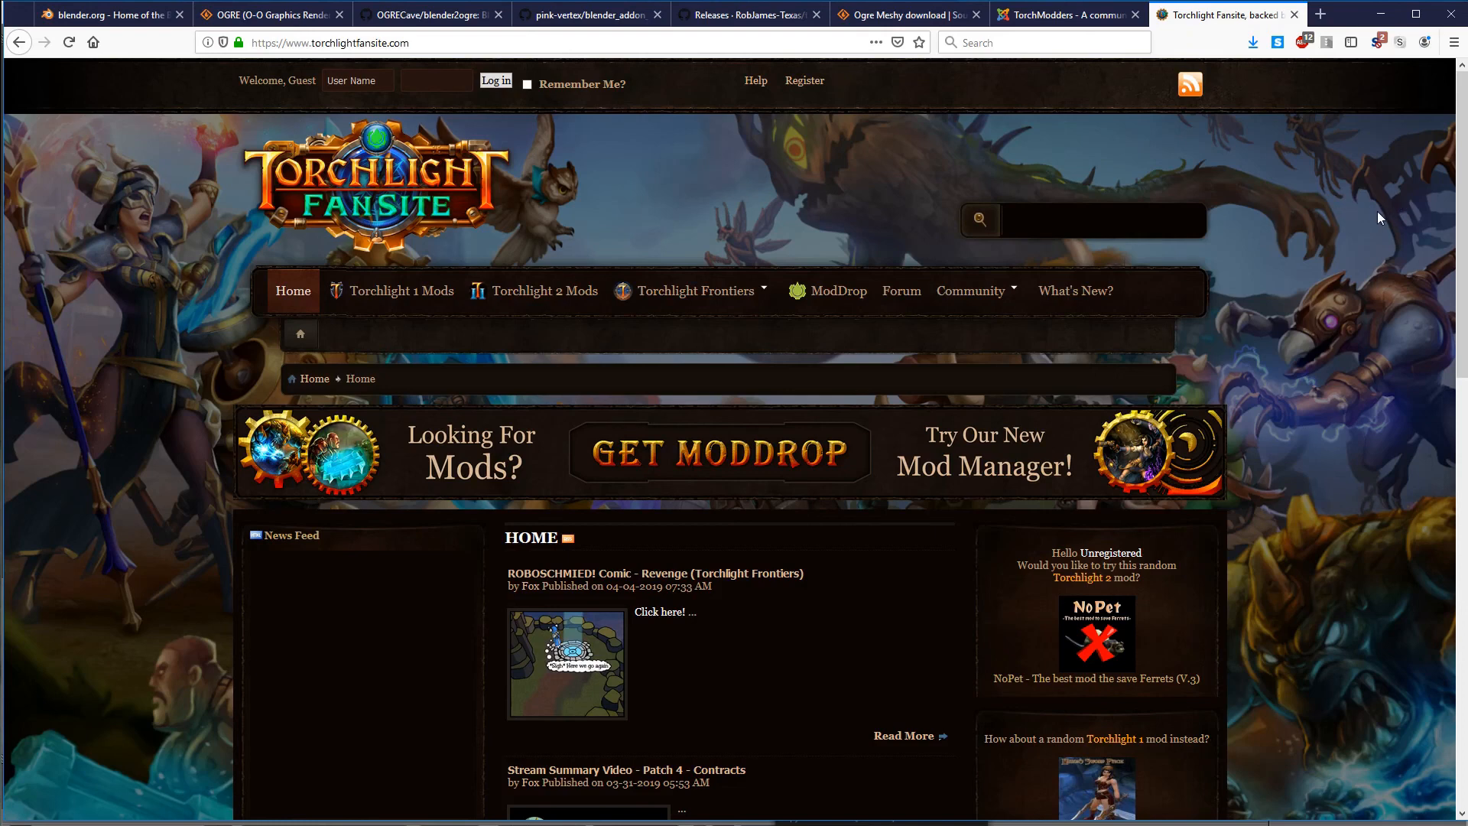